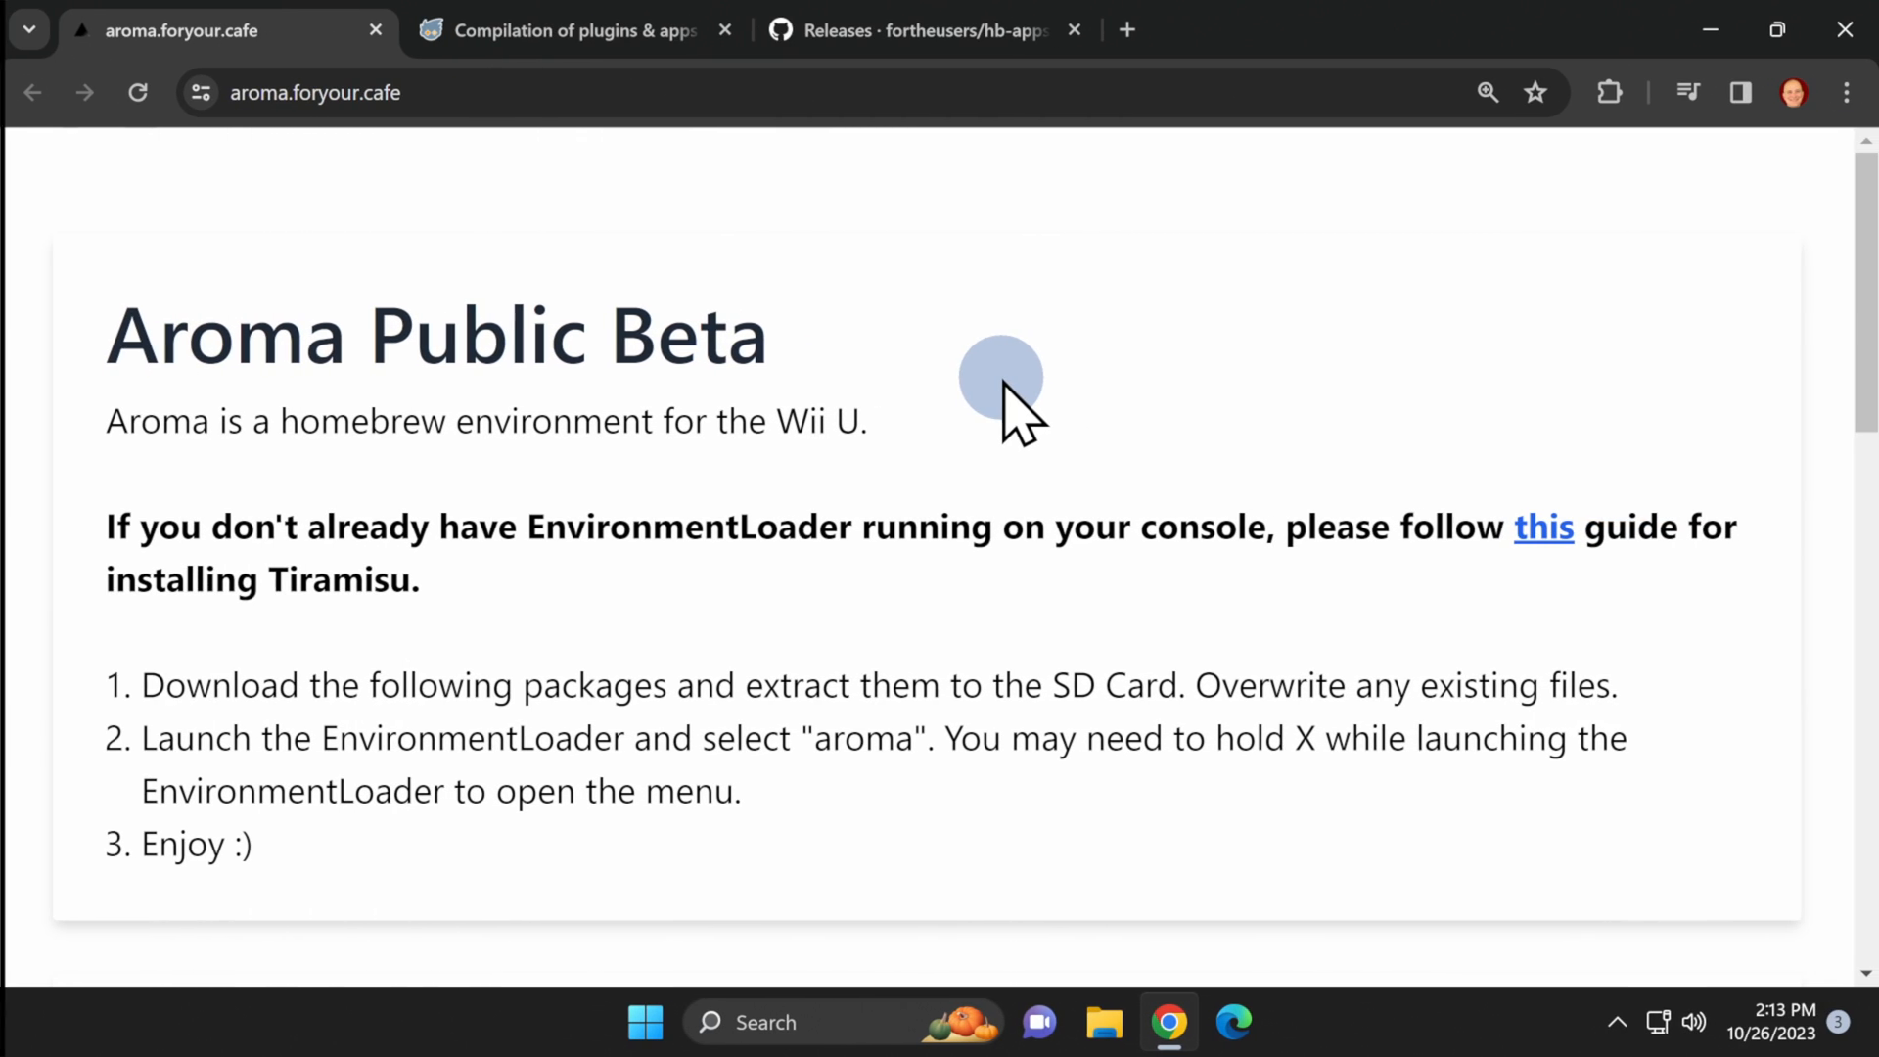
- Tick the blogpost, write-protection, EnvironmentLoader and frequent-updates acknowledgements in the Download section
scroll(down, 3)
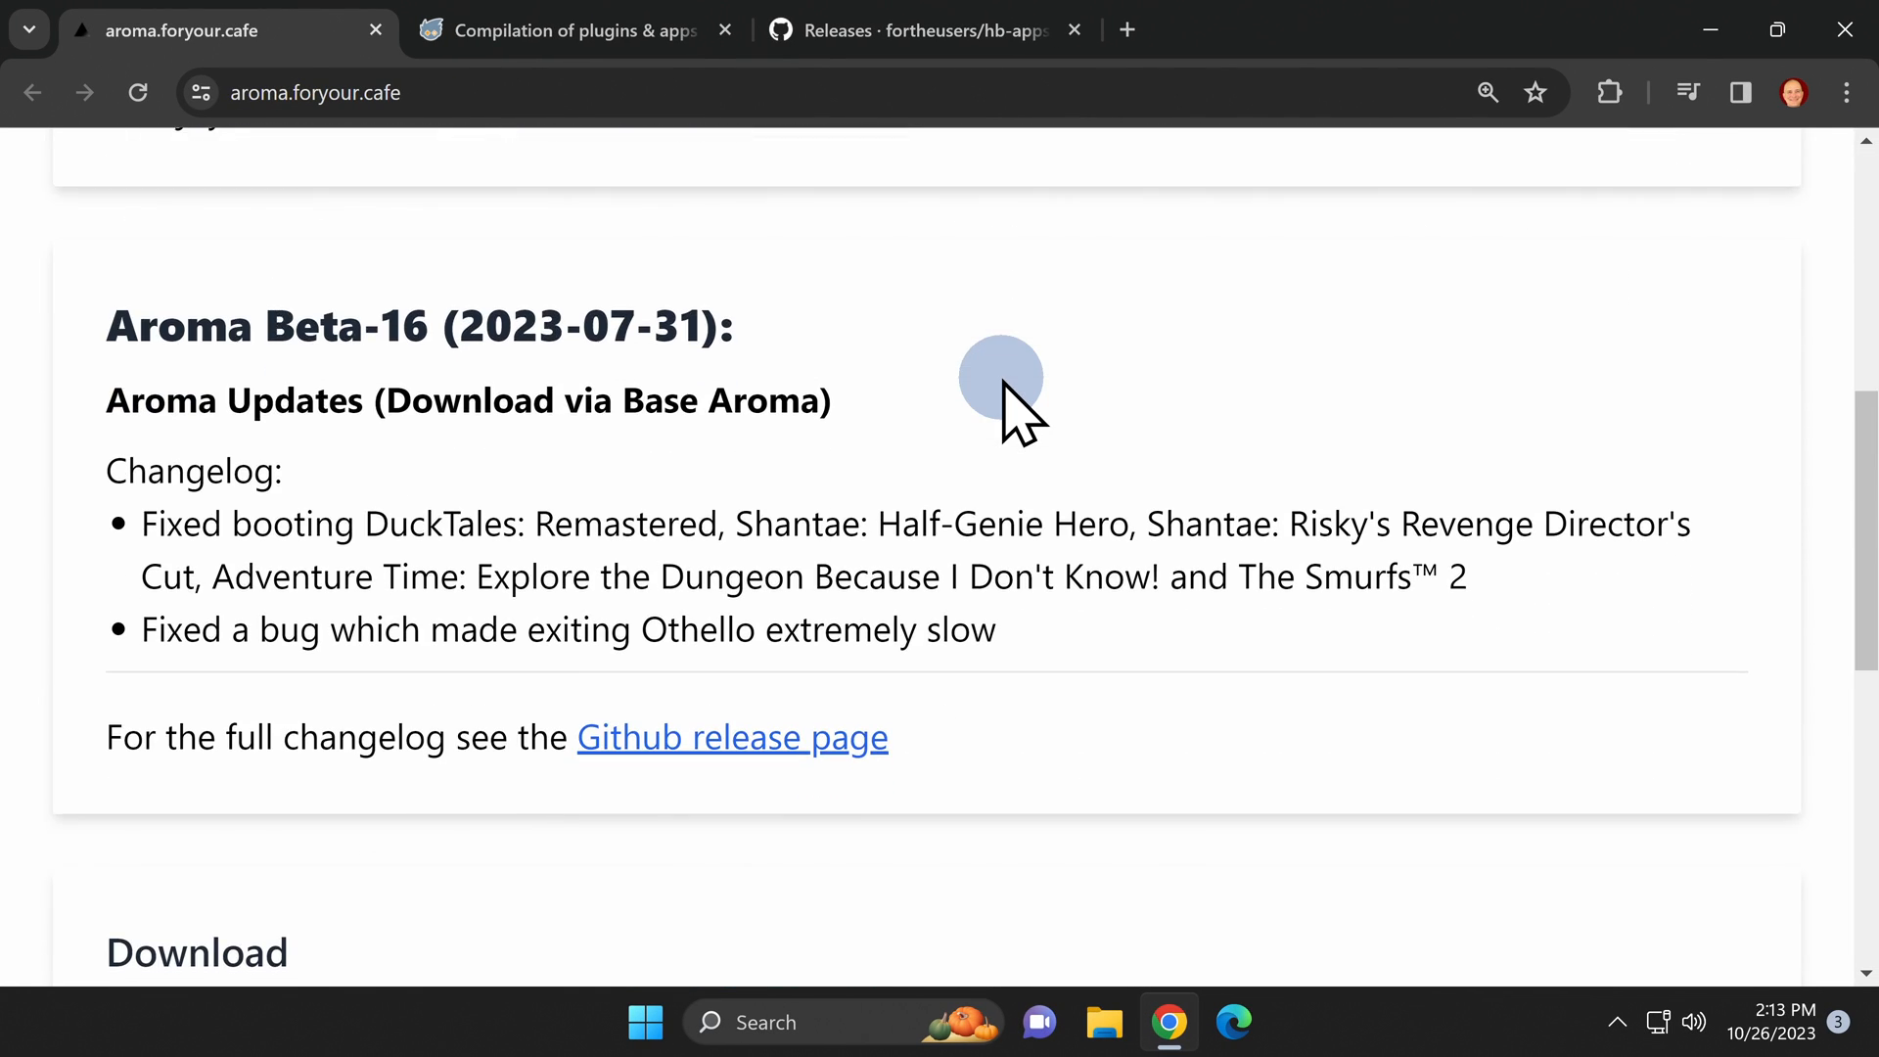
scroll(down, 3)
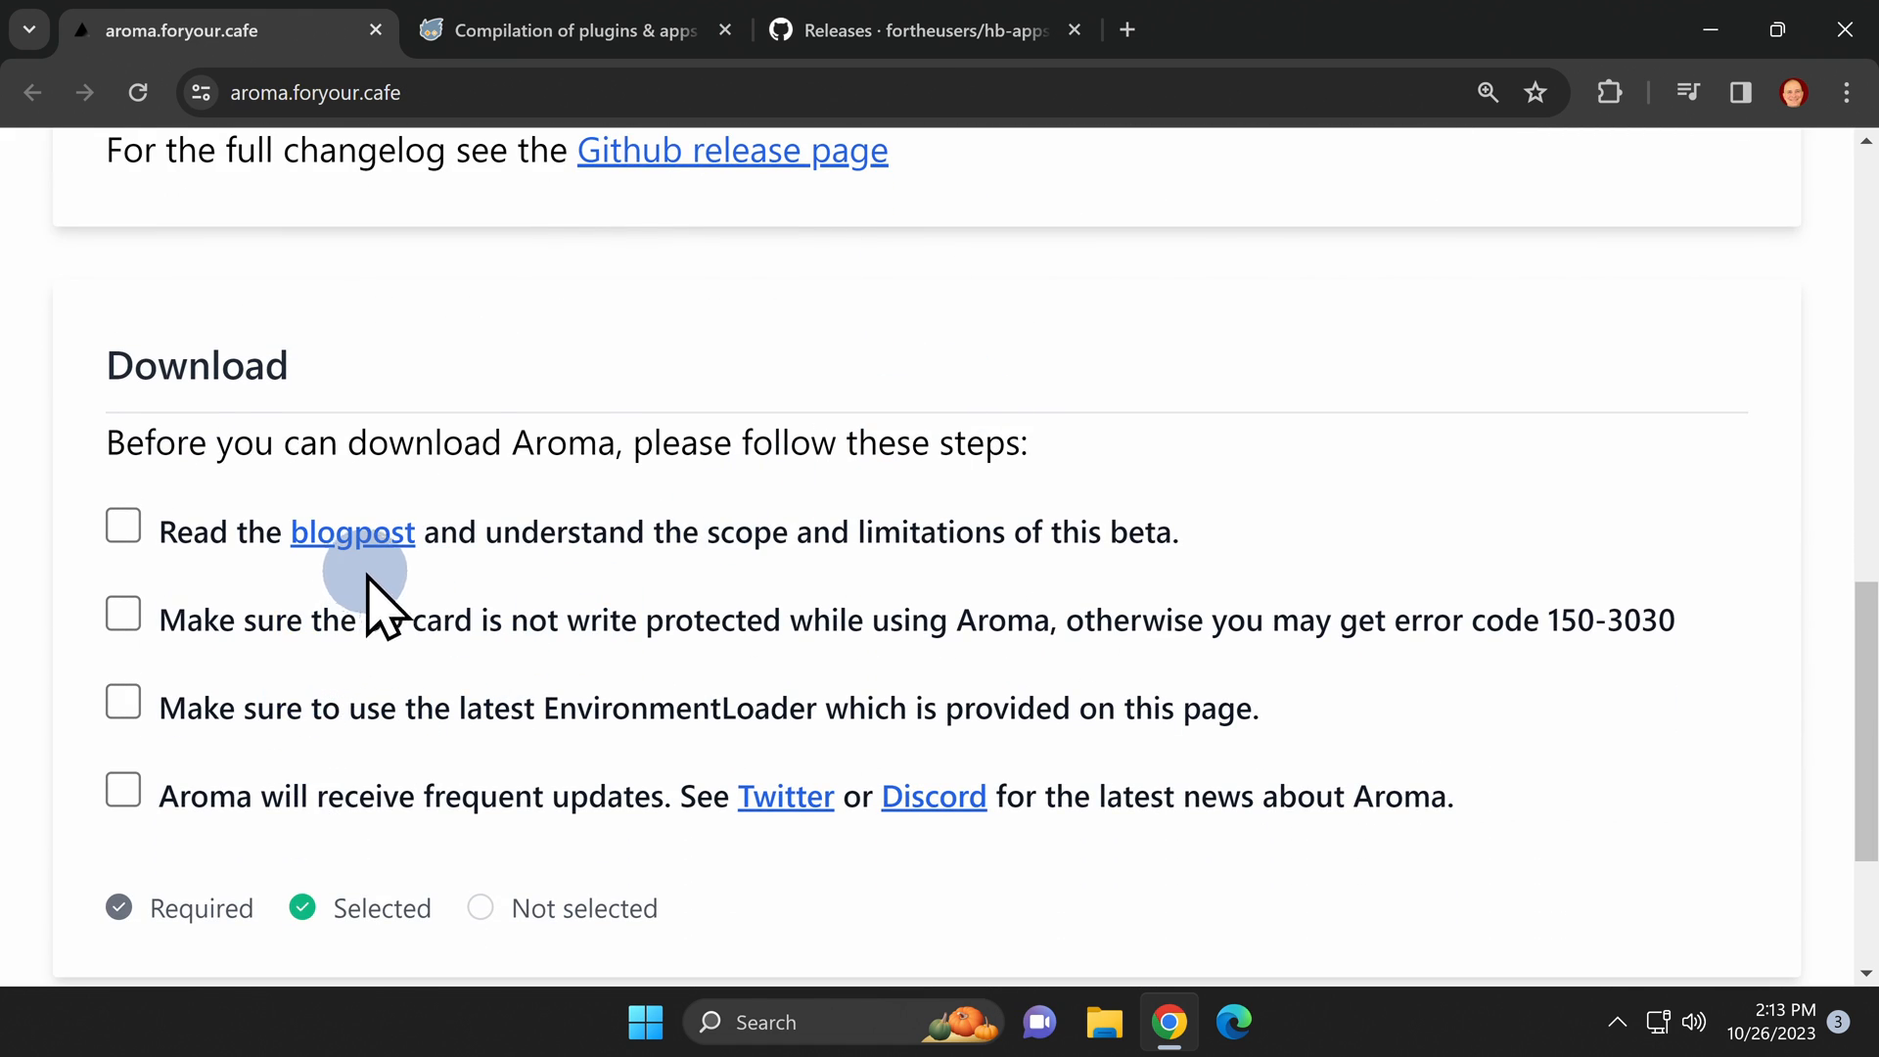
click(123, 527)
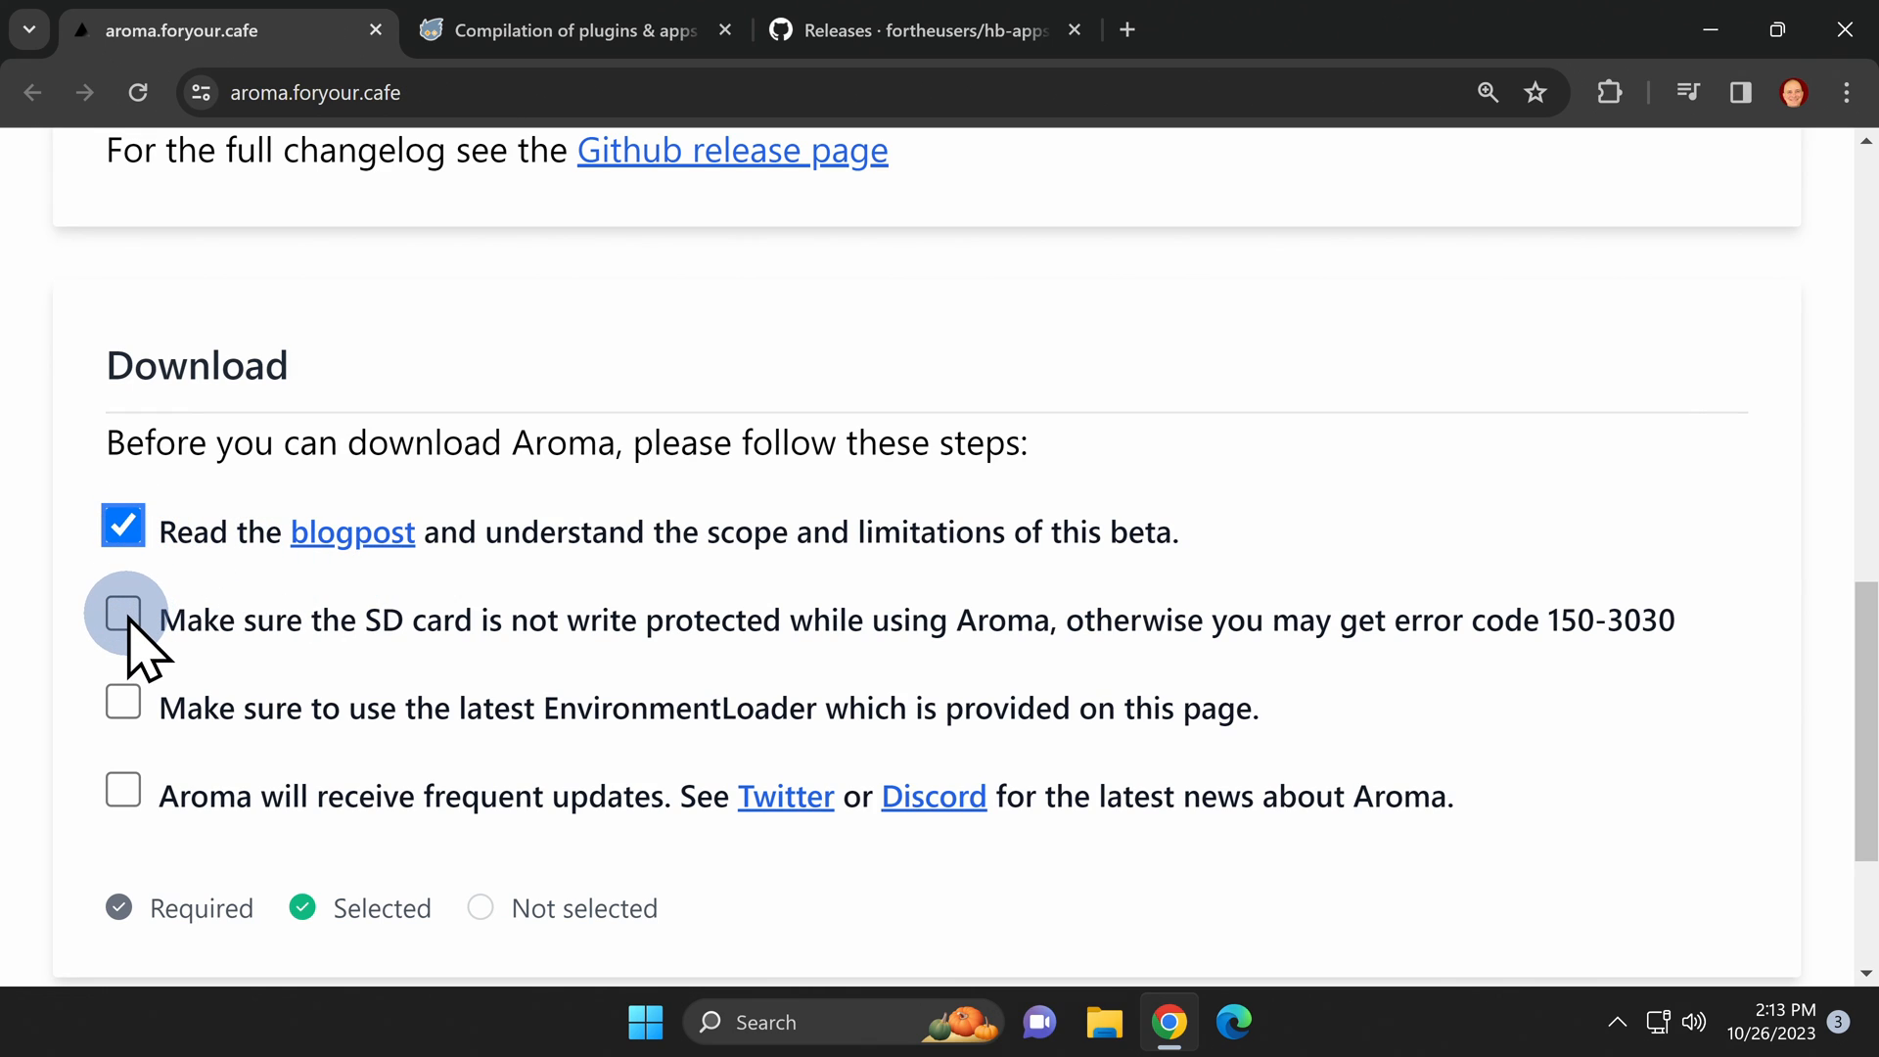
click(123, 614)
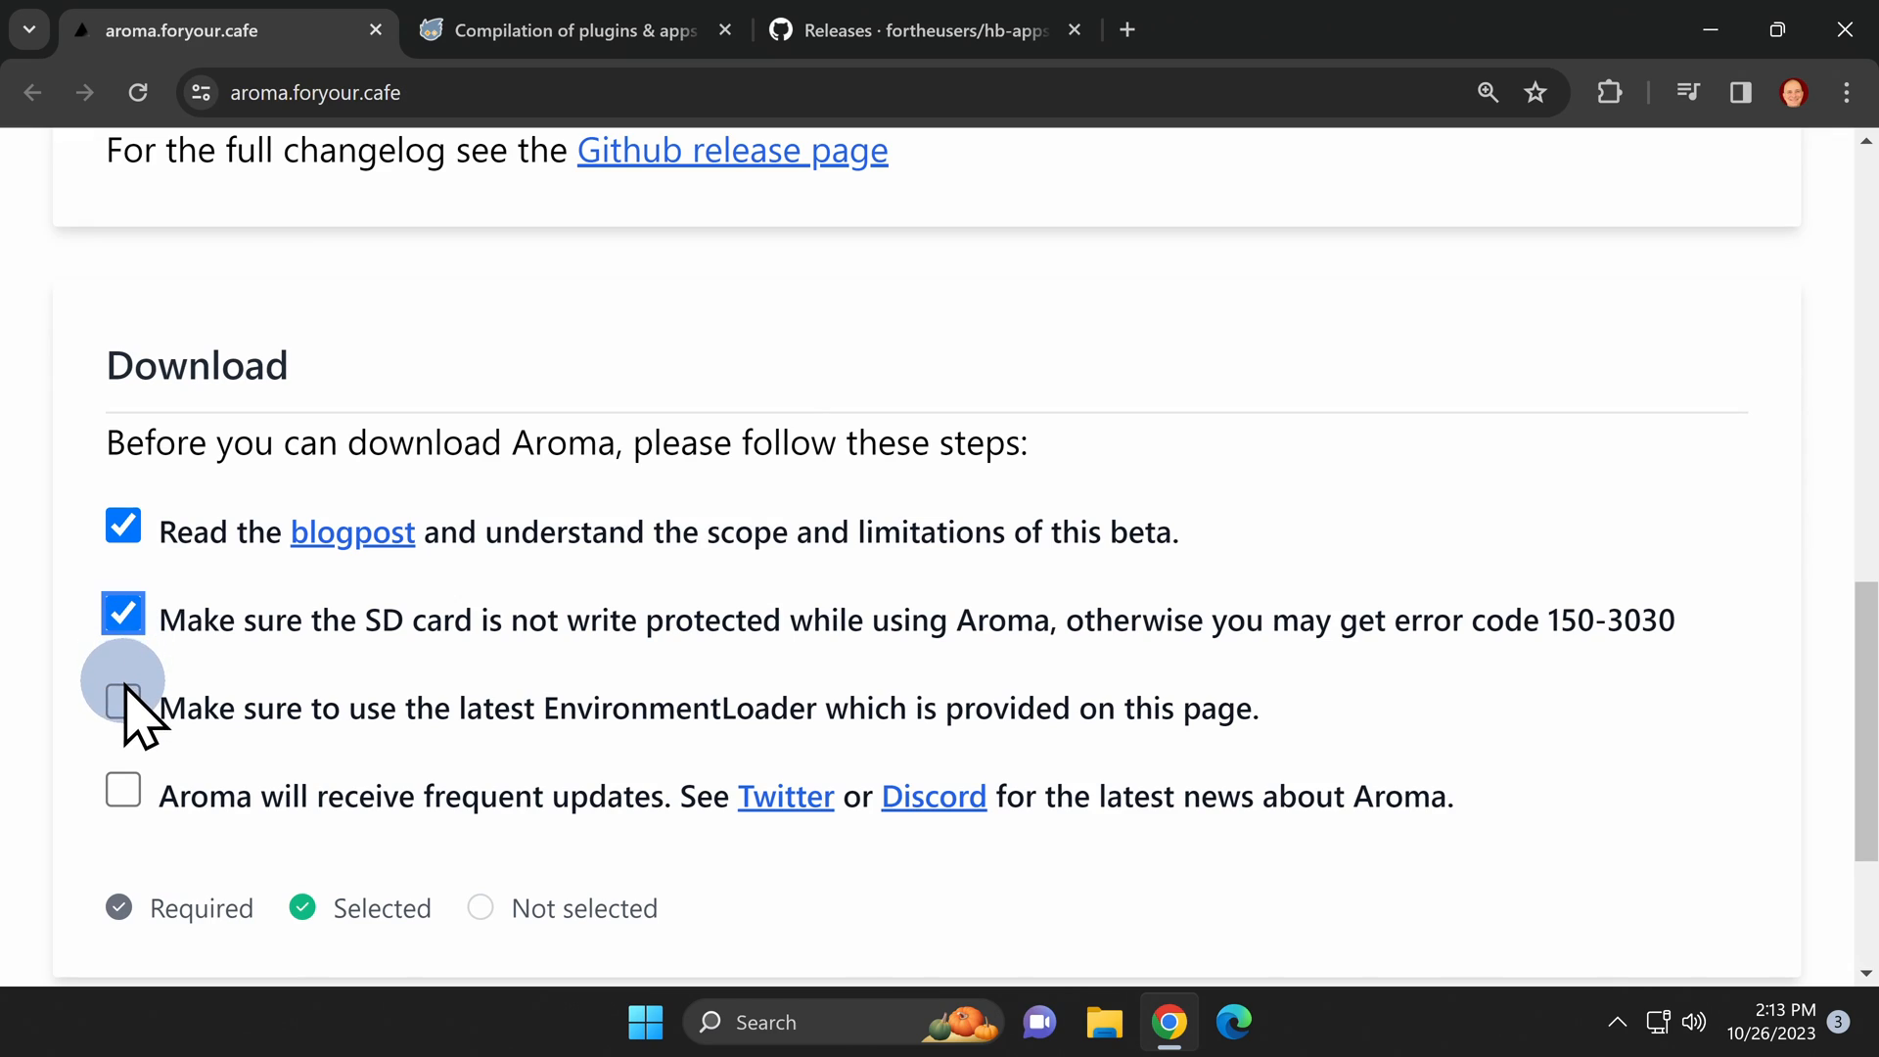
click(121, 700)
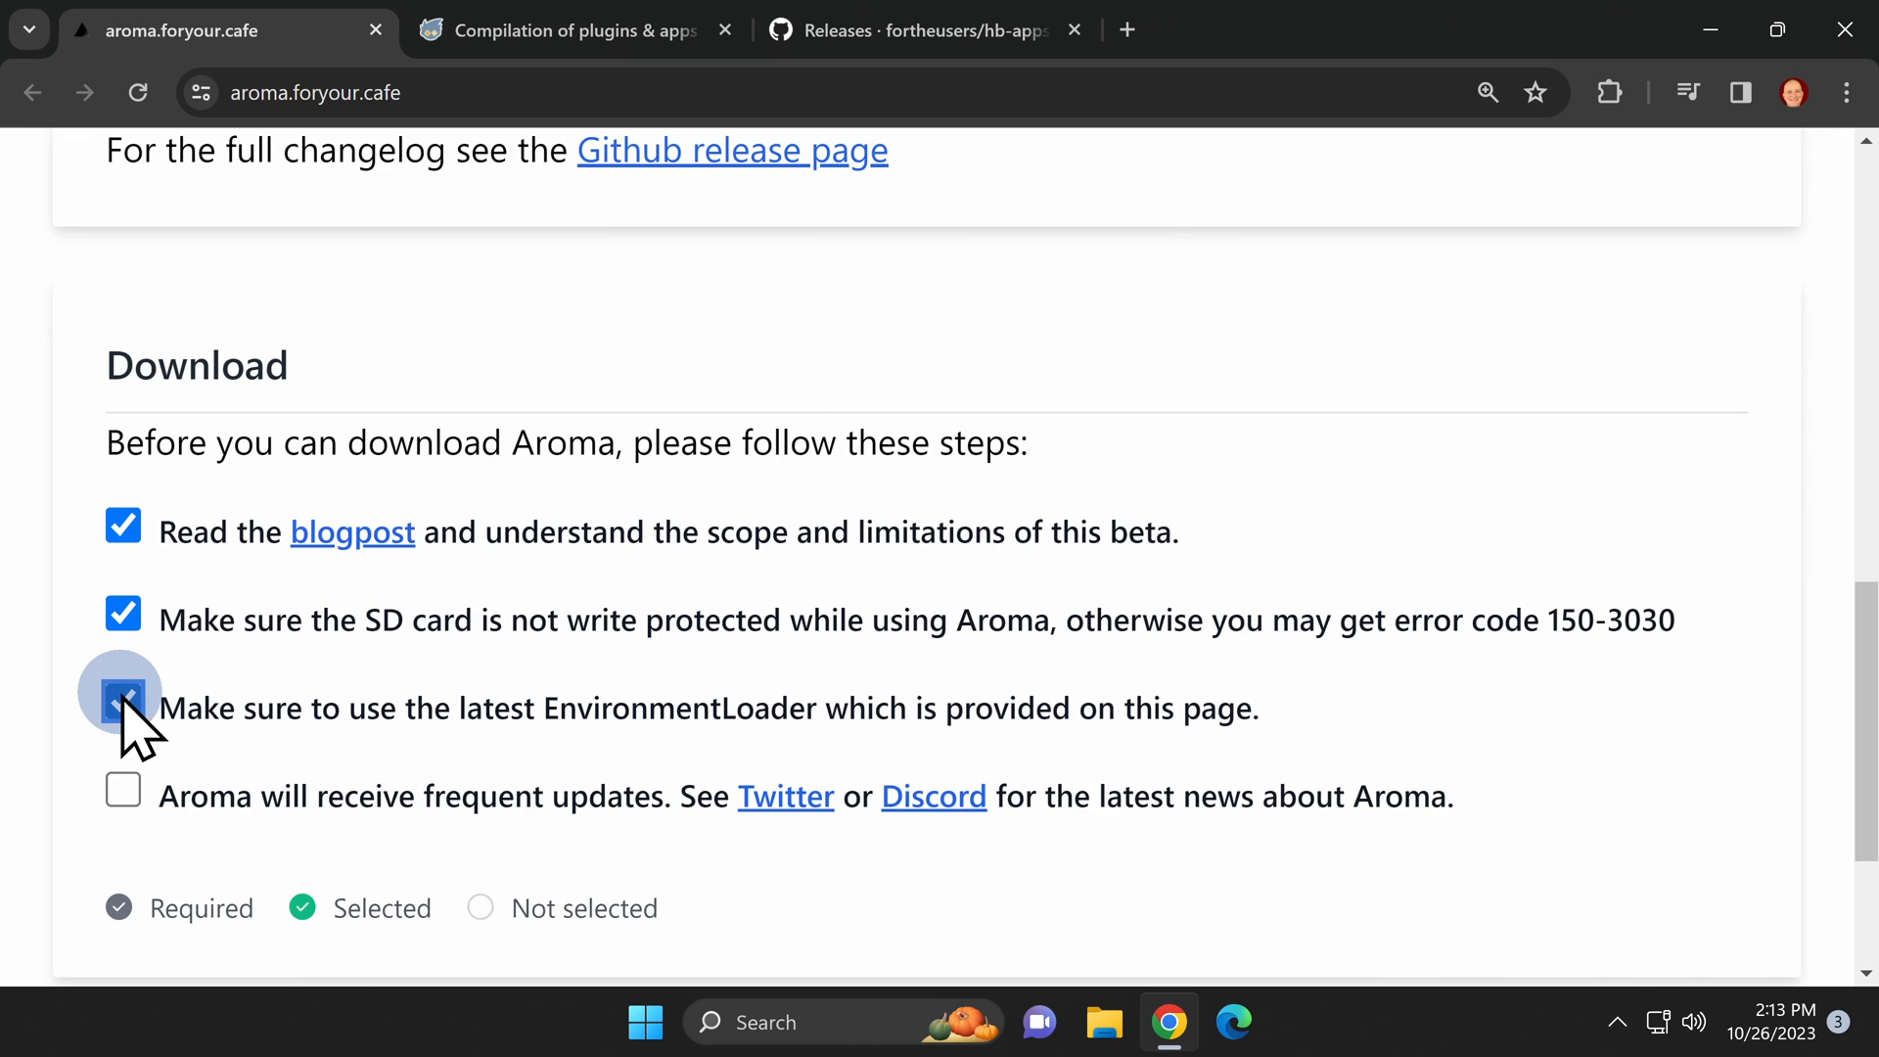
click(122, 700)
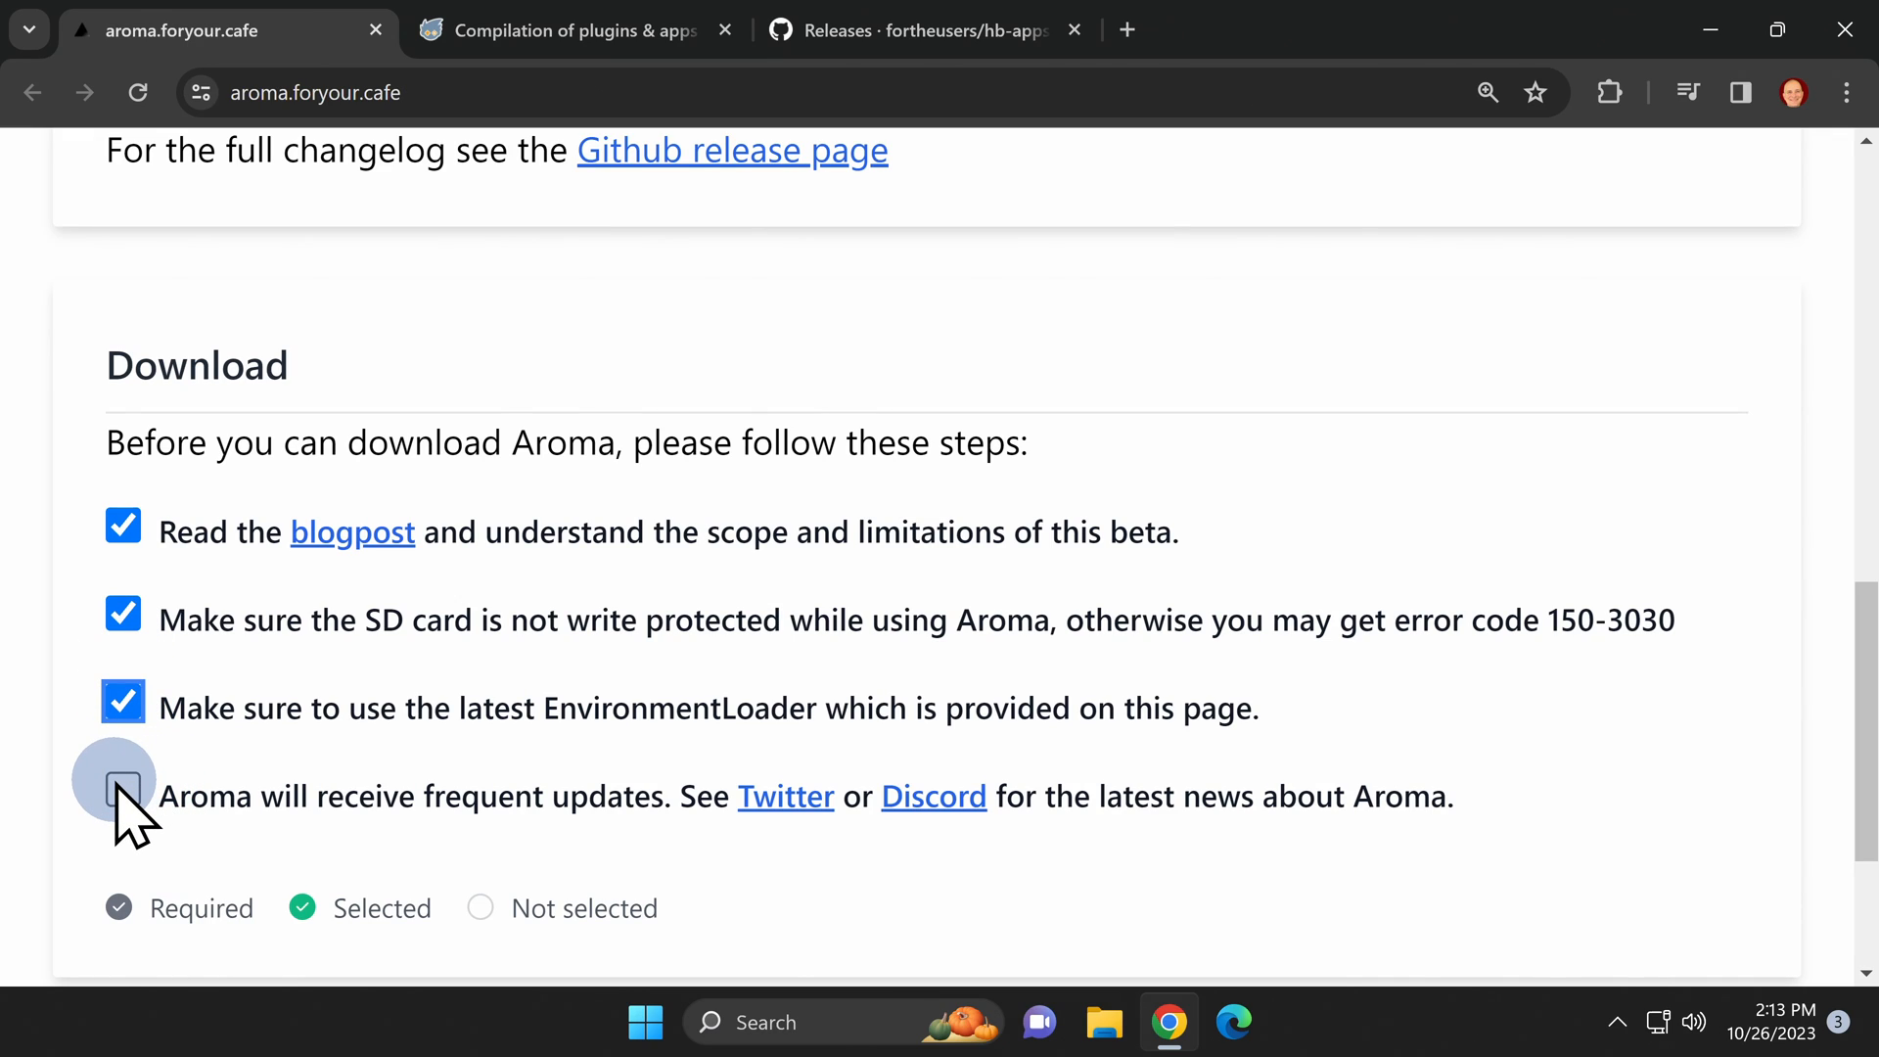
click(121, 776)
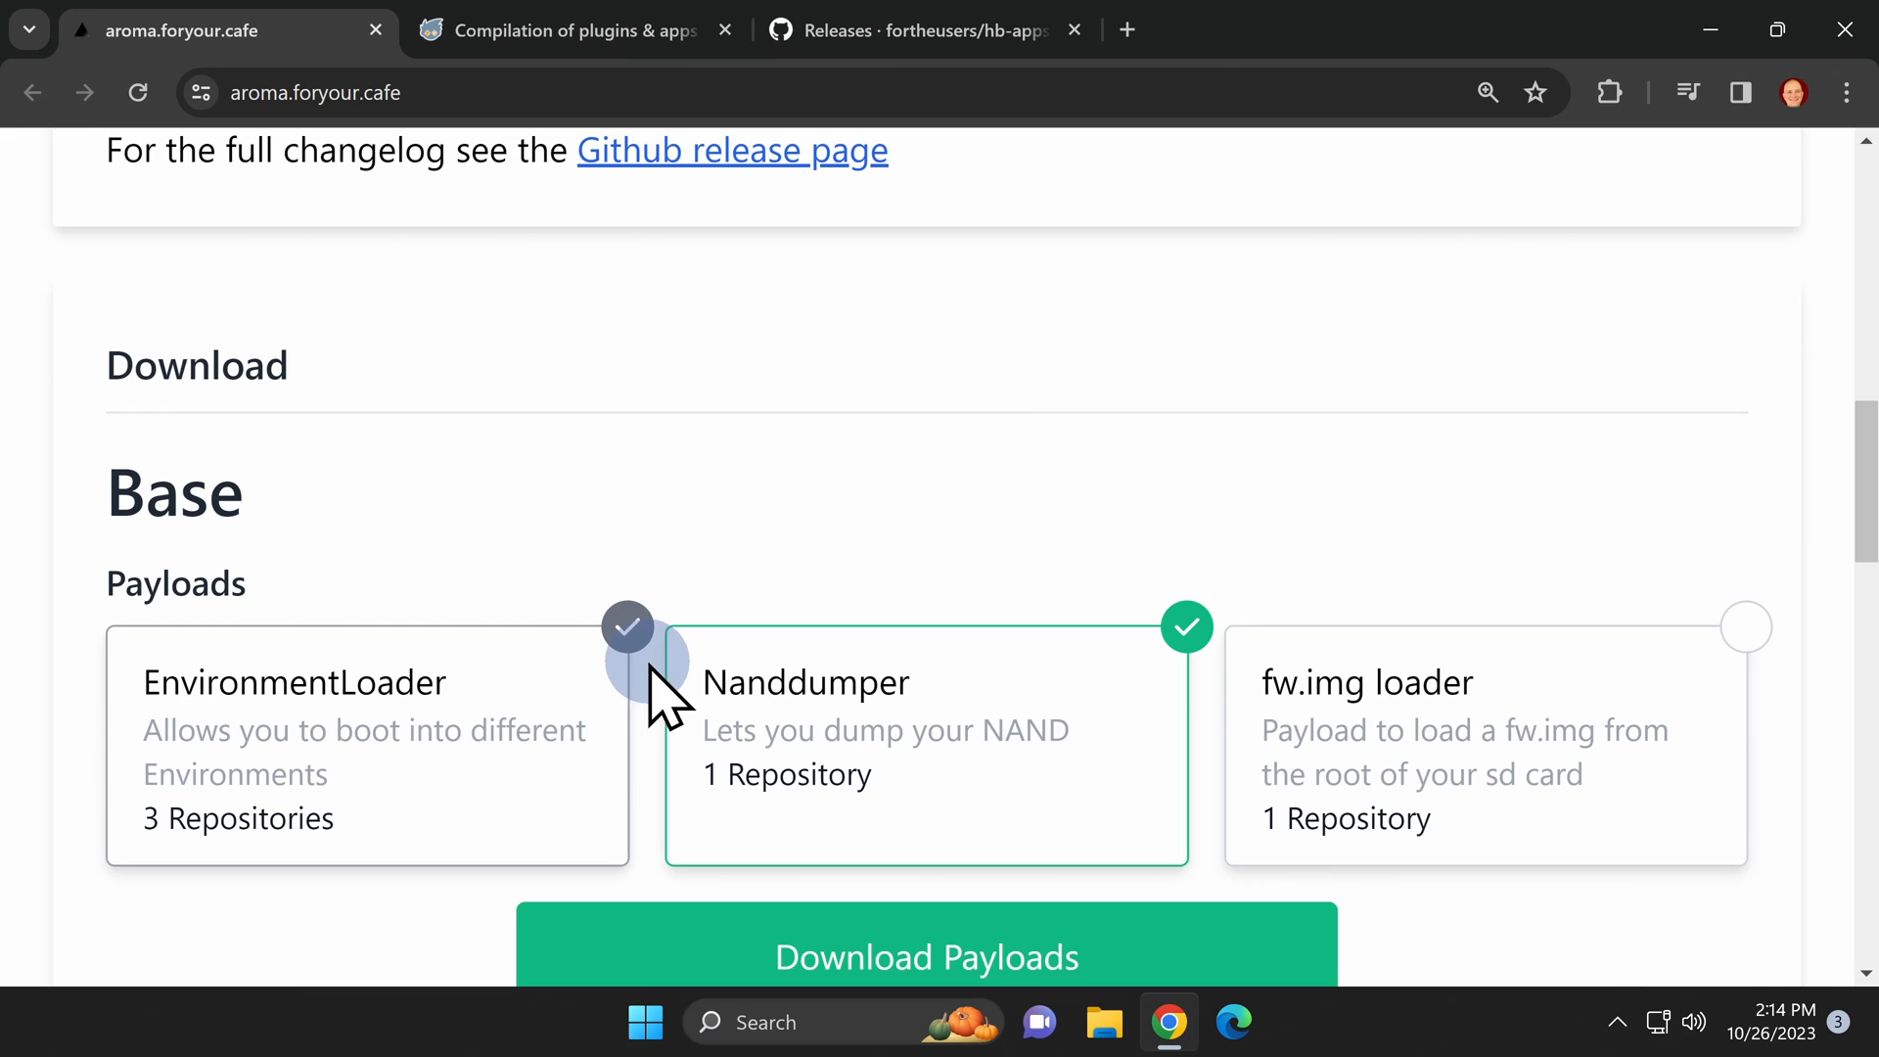
mouse_move(543, 755)
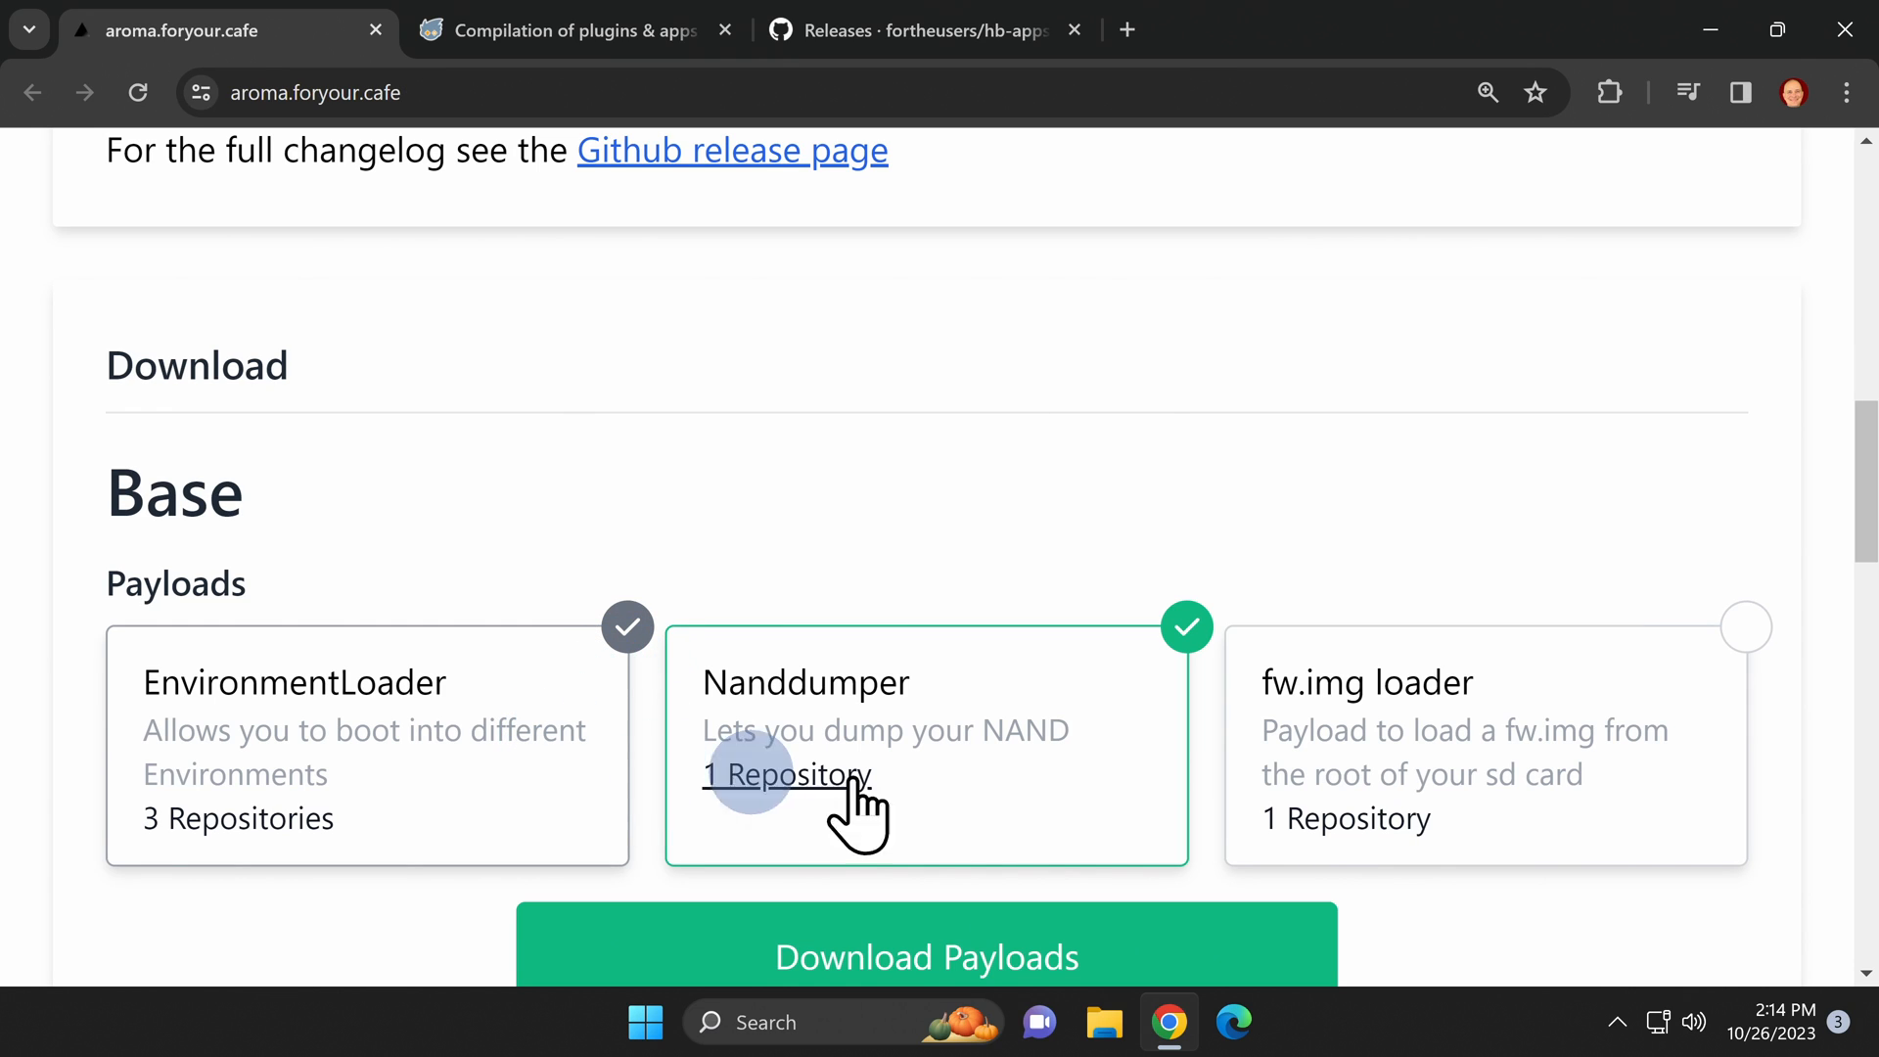
mouse_move(1160, 701)
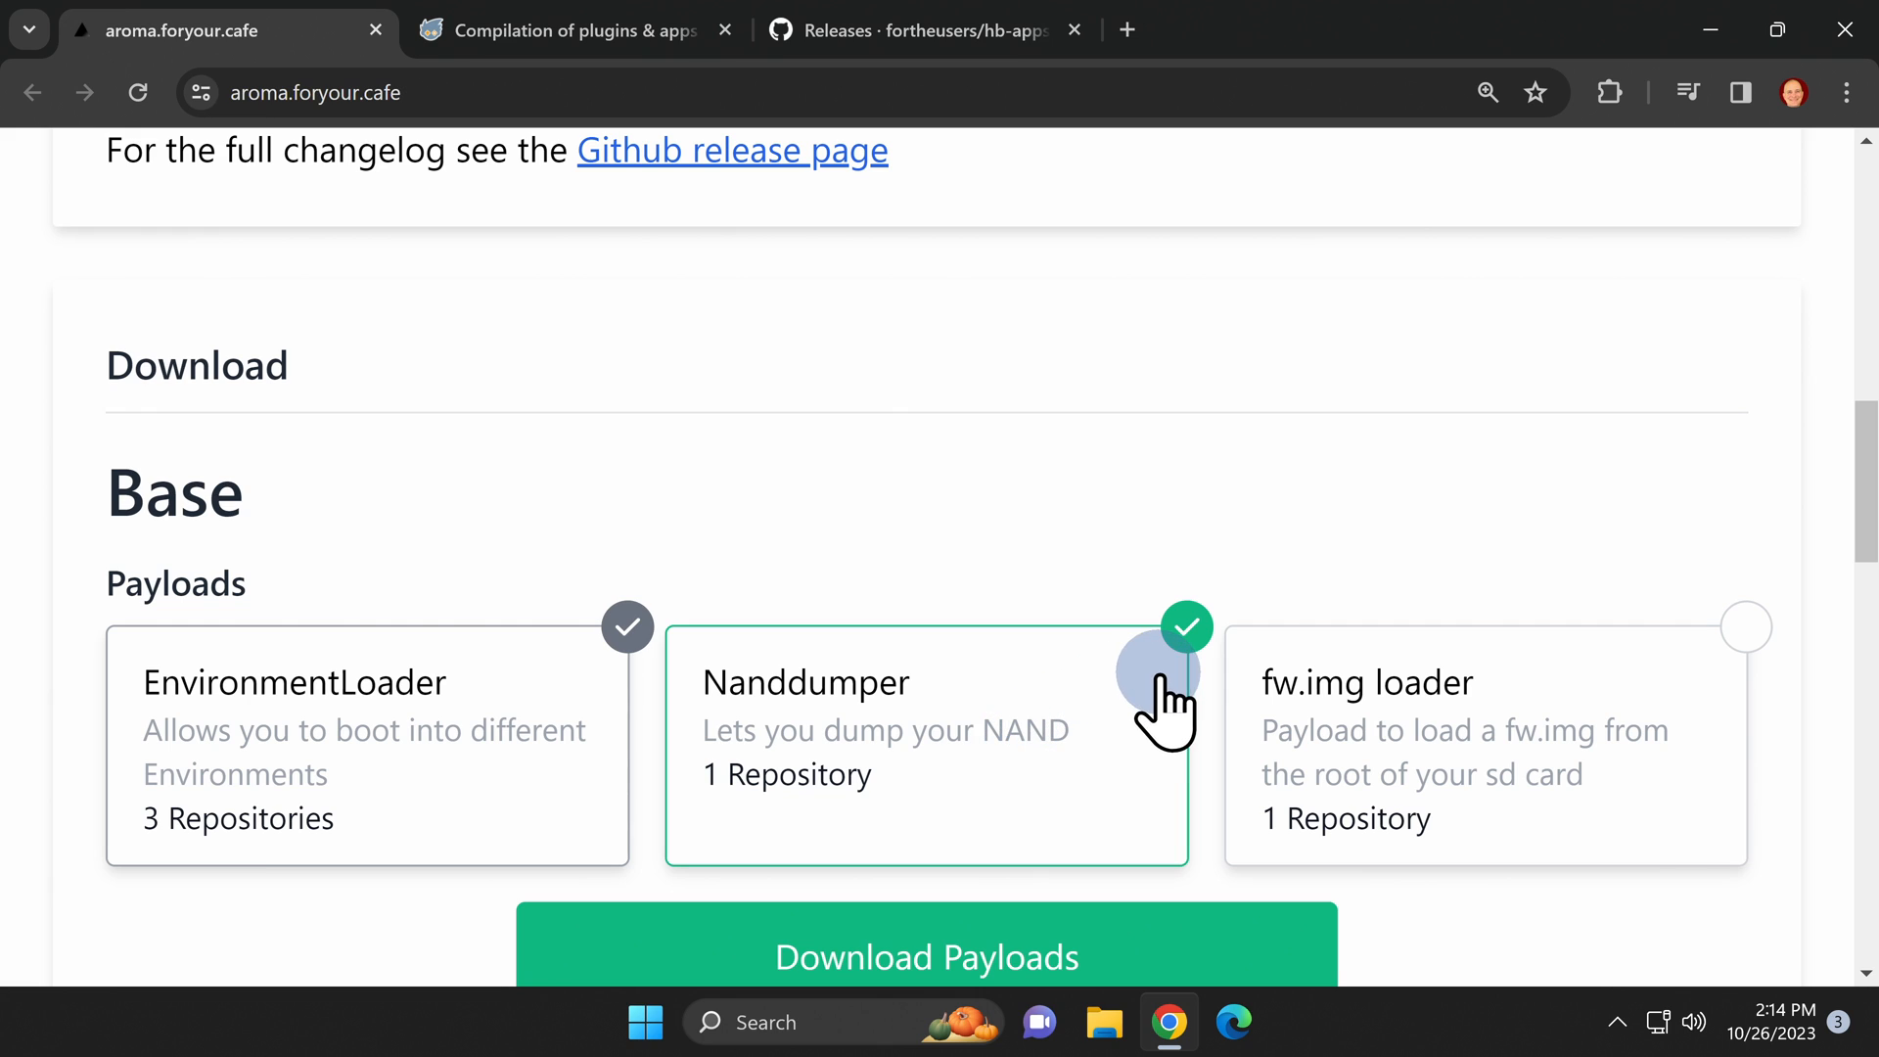
mouse_move(1330, 749)
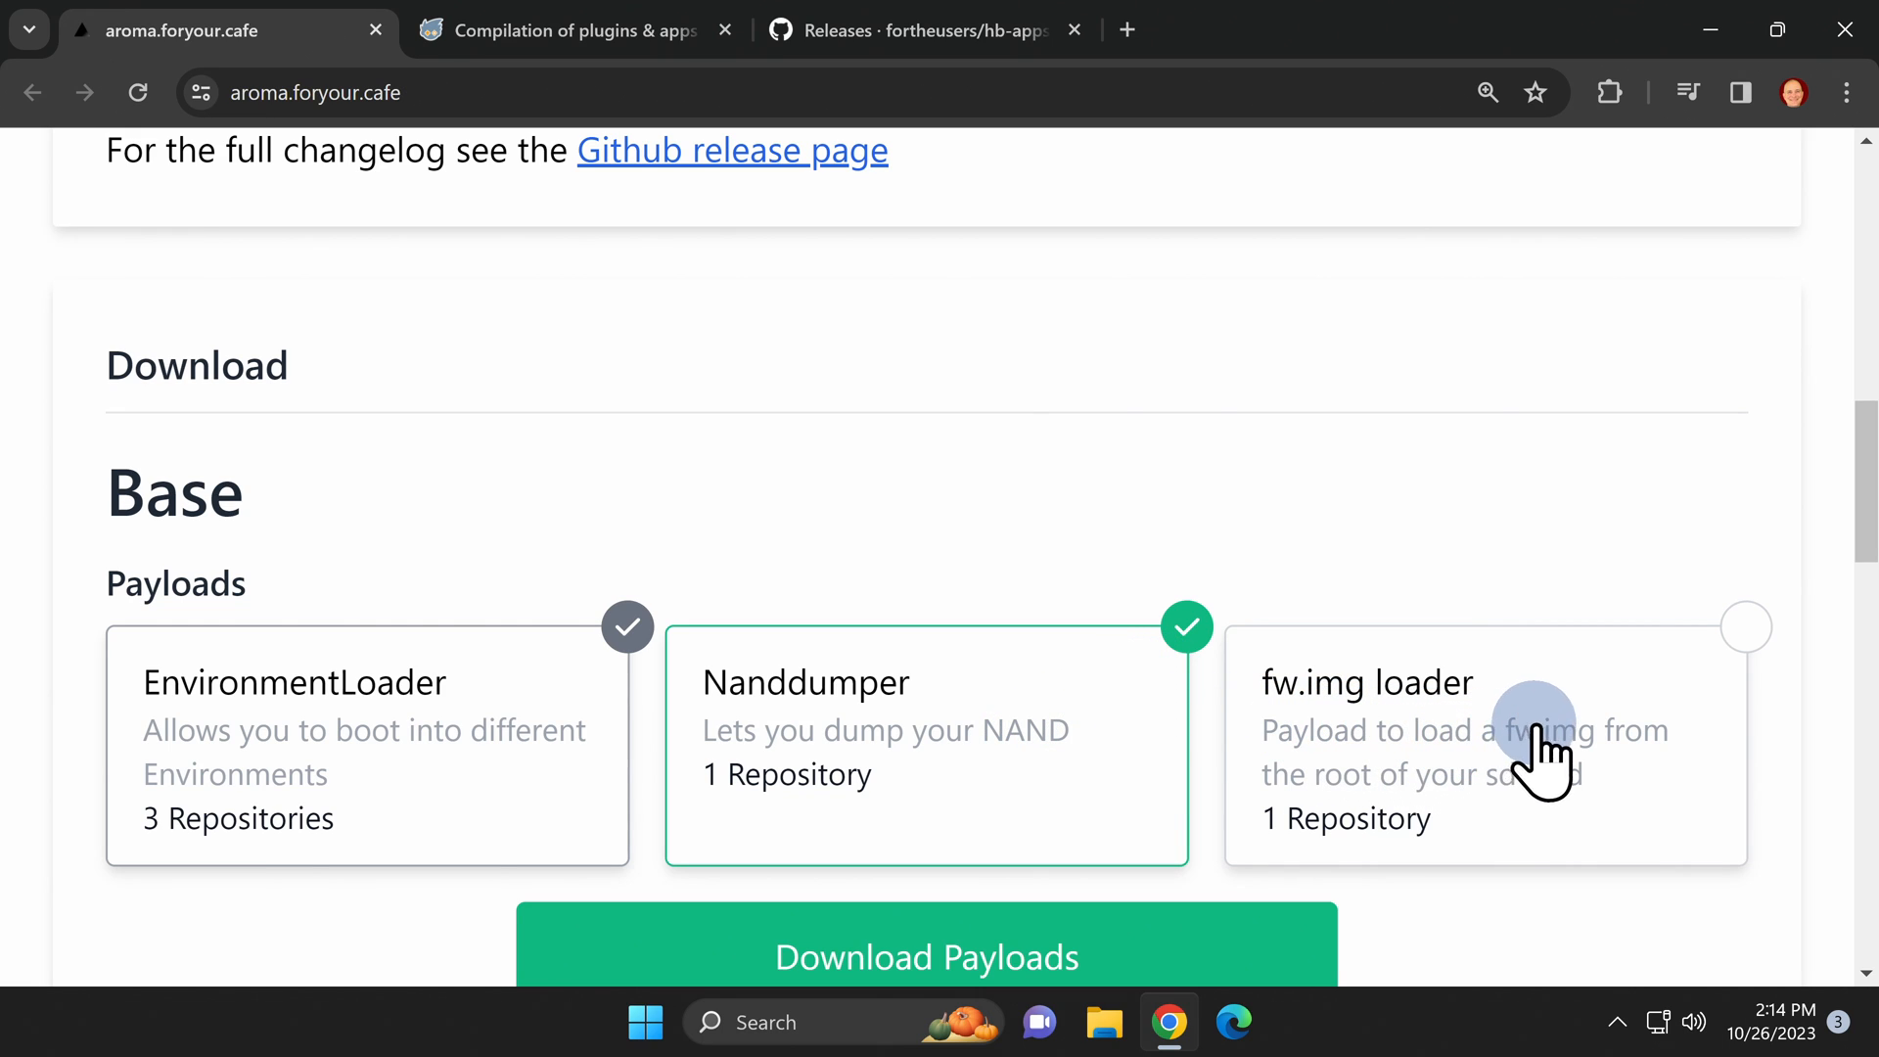
mouse_move(1420, 713)
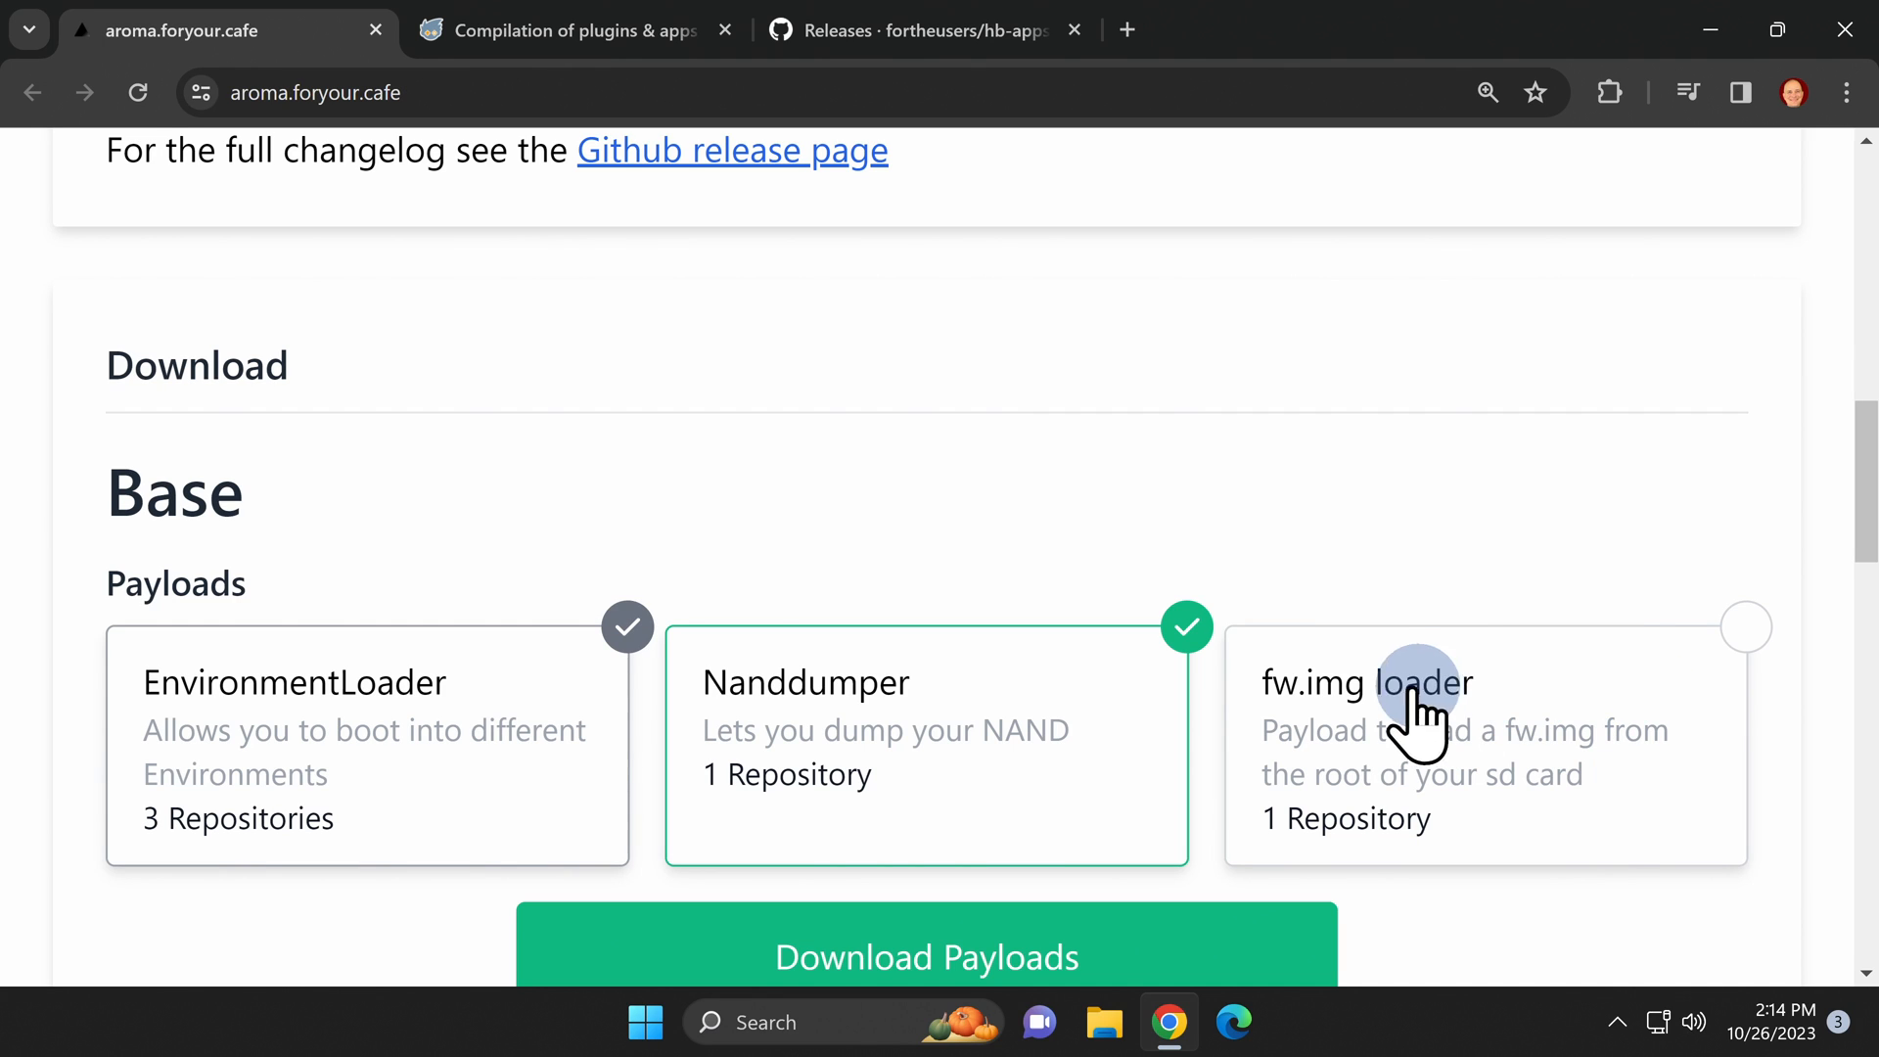
- Download the base payloads zip with EnvironmentLoader and Nanddumper selected
scroll(down, 3)
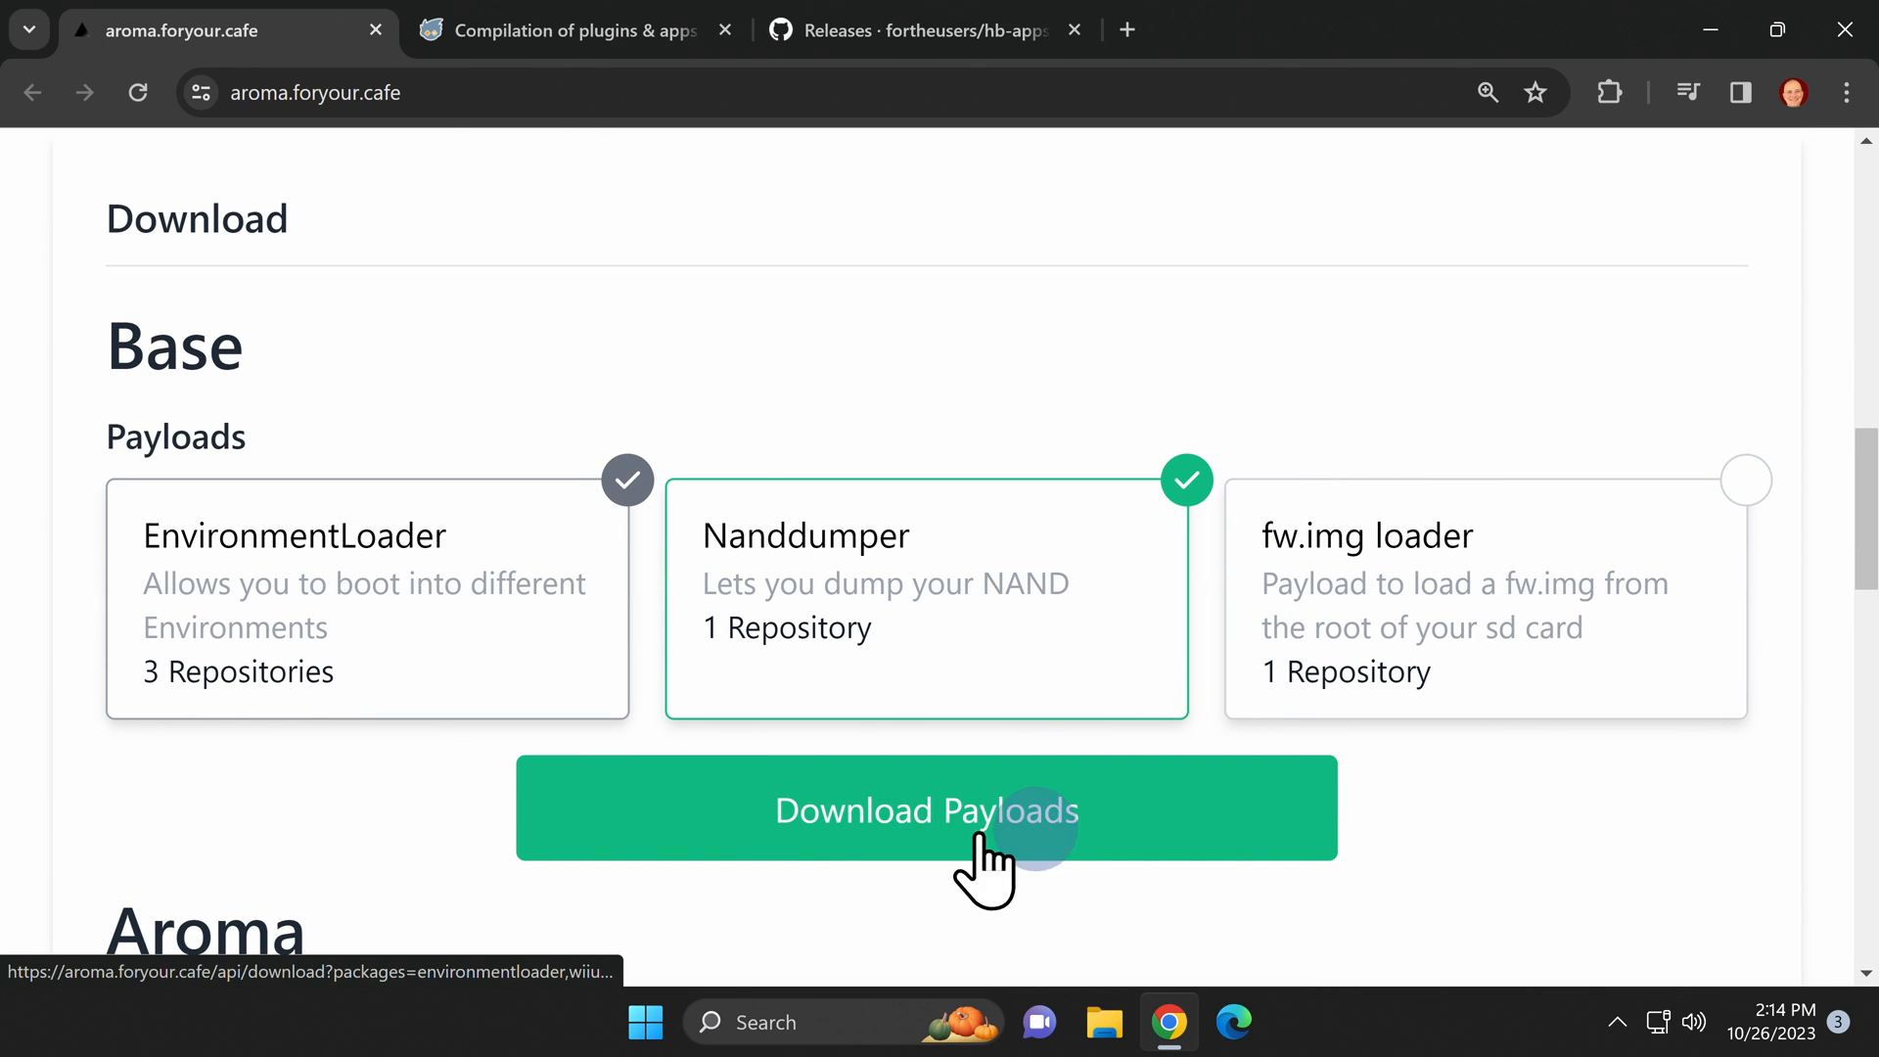
click(927, 810)
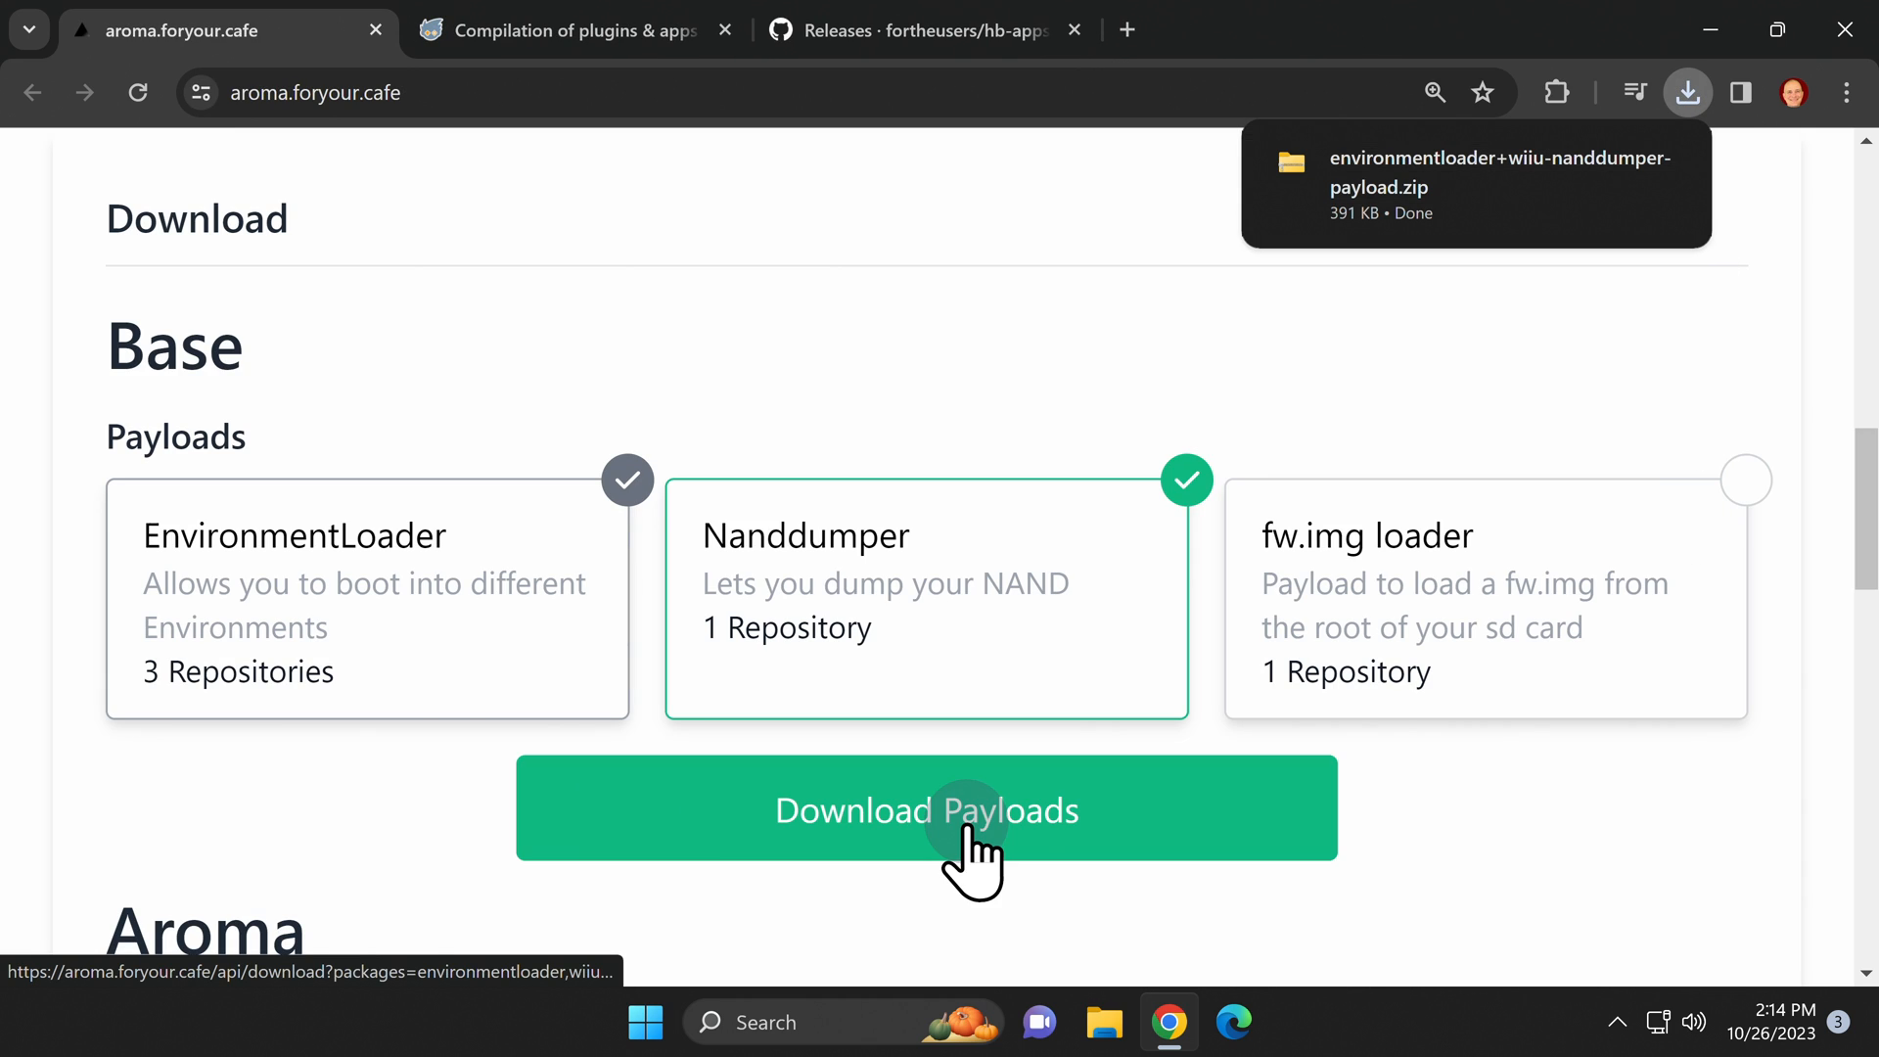
- Start the Base Aroma package download from the Aroma section
scroll(down, 3)
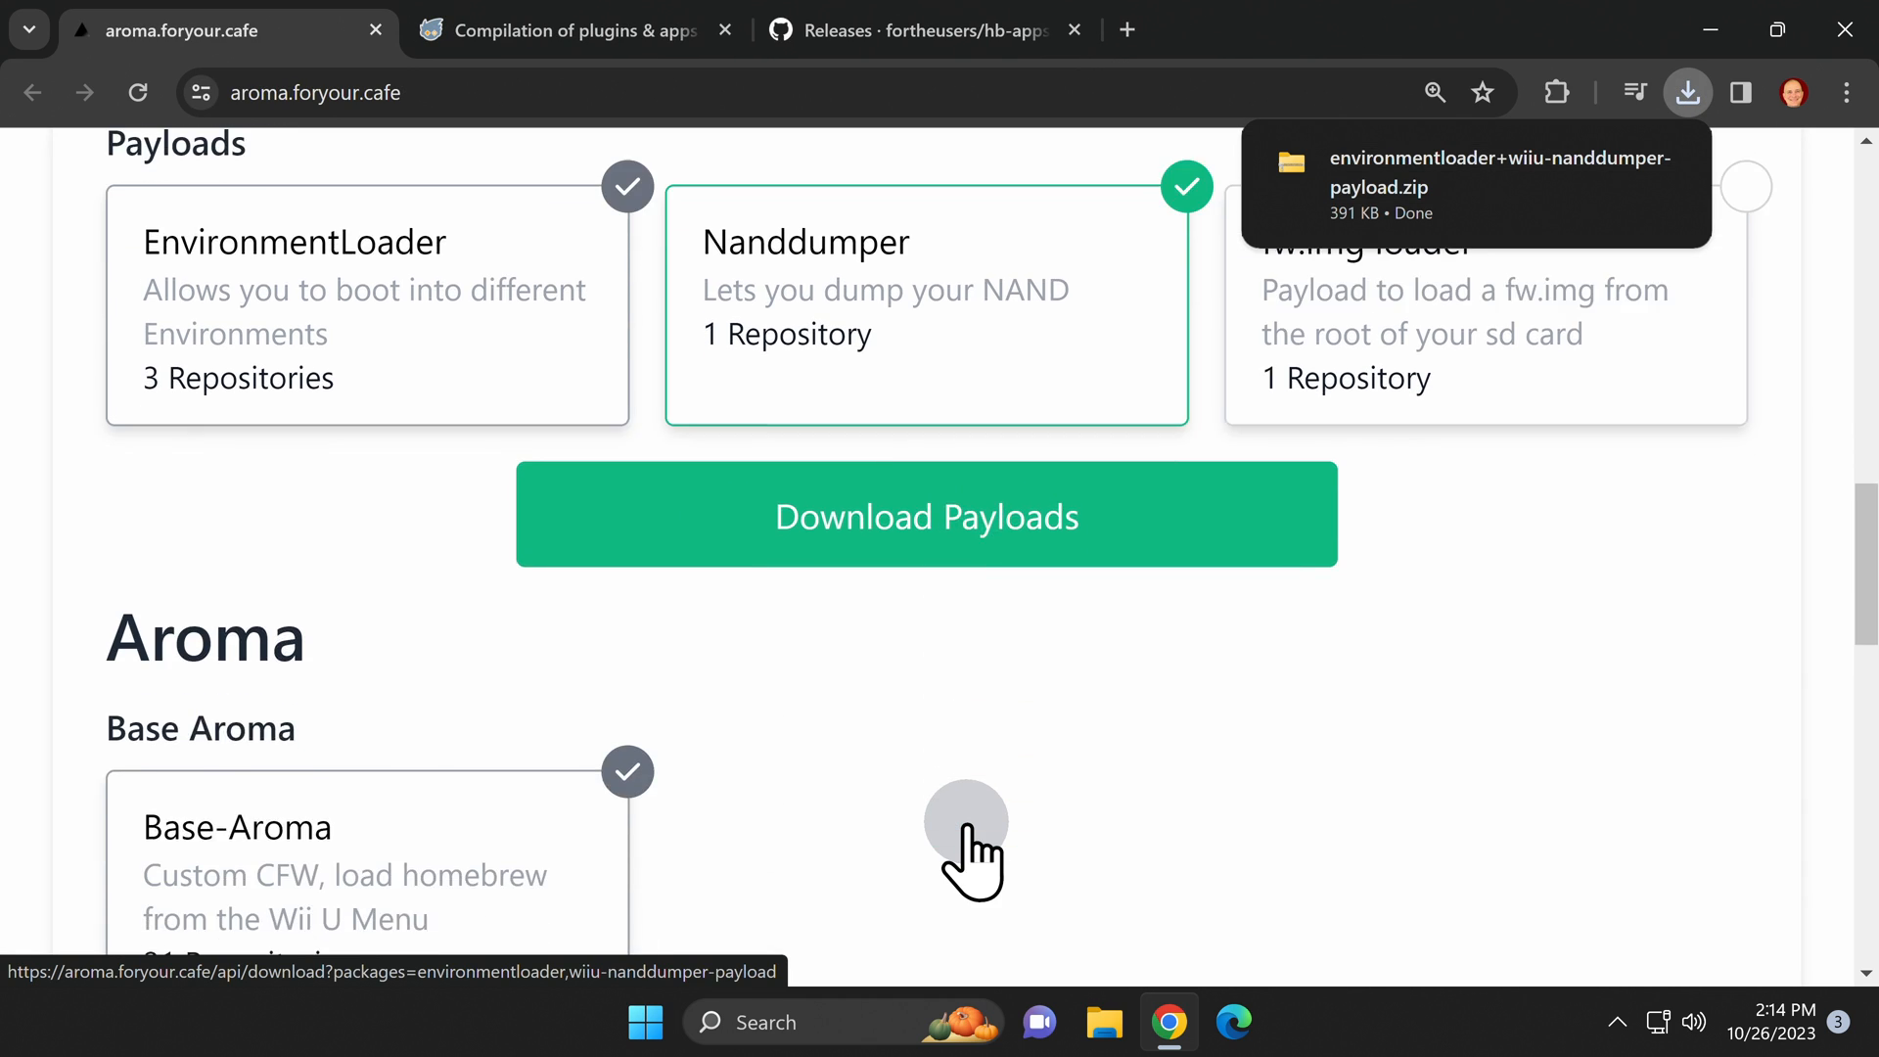
scroll(down, 3)
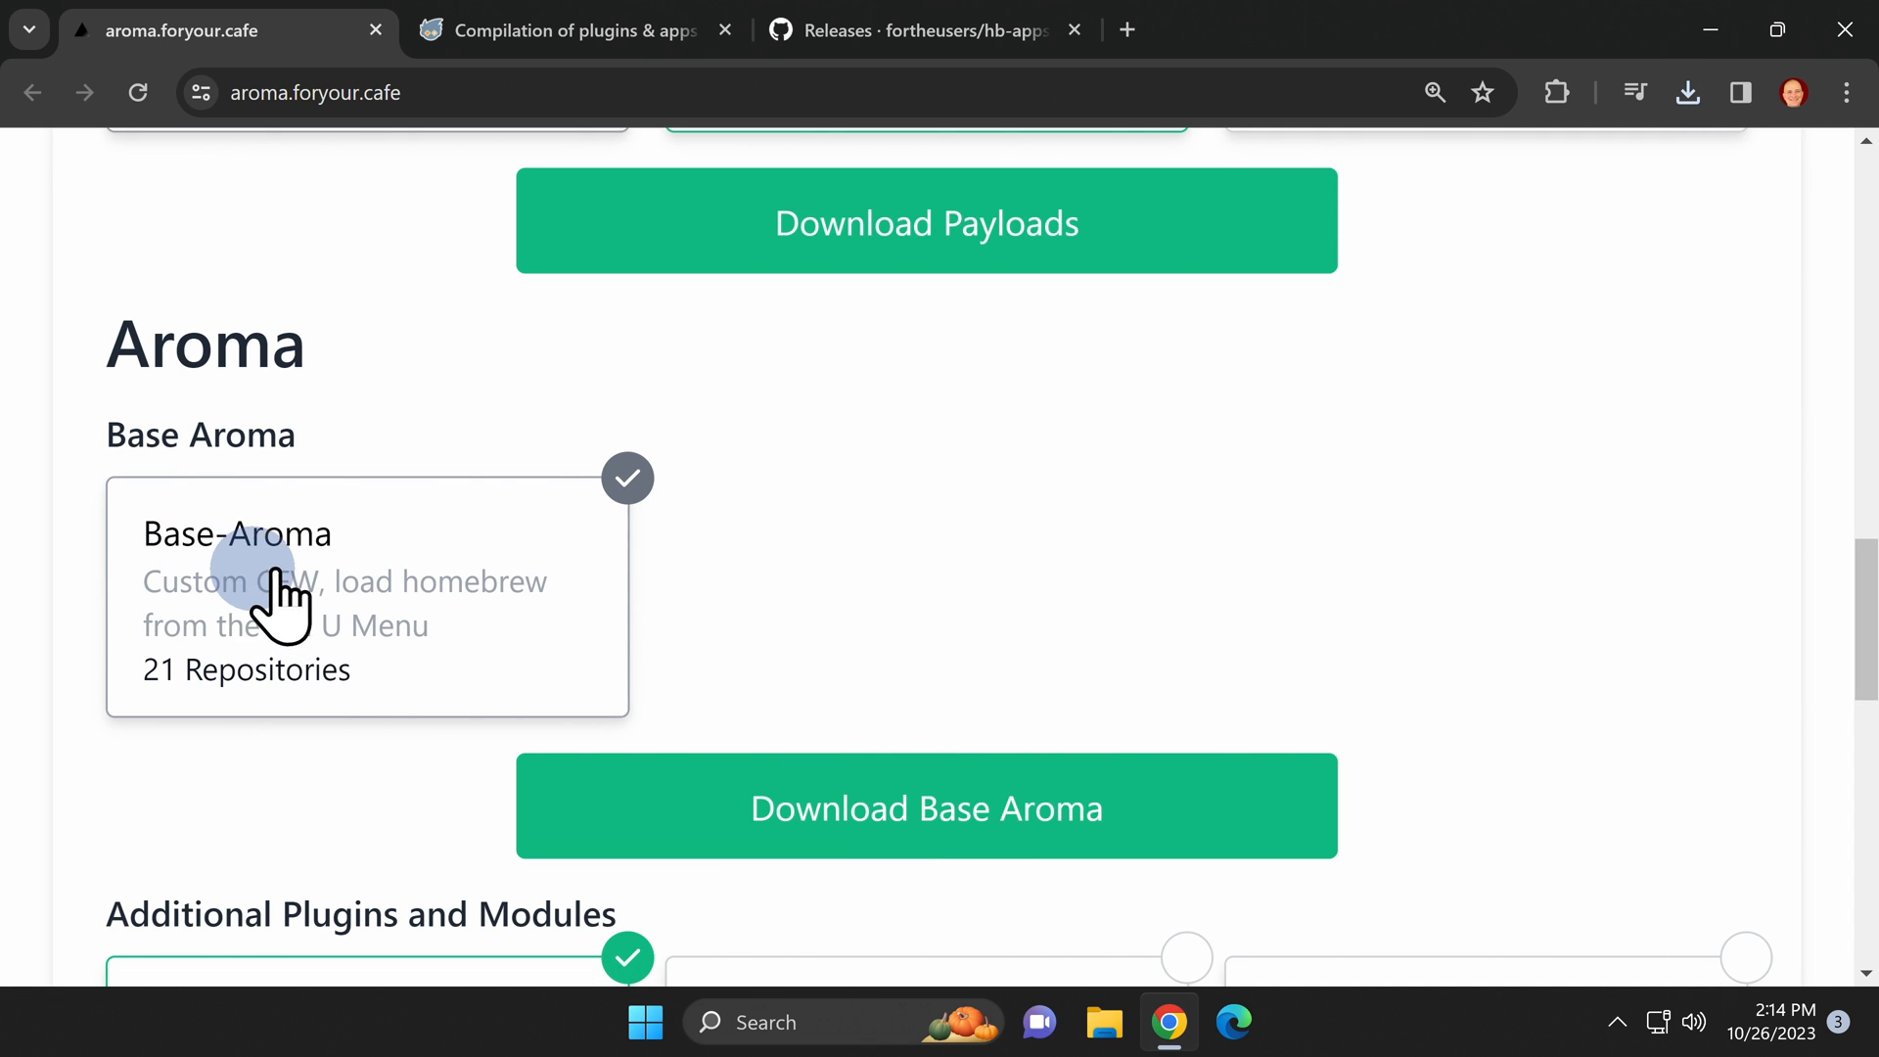
mouse_move(645, 529)
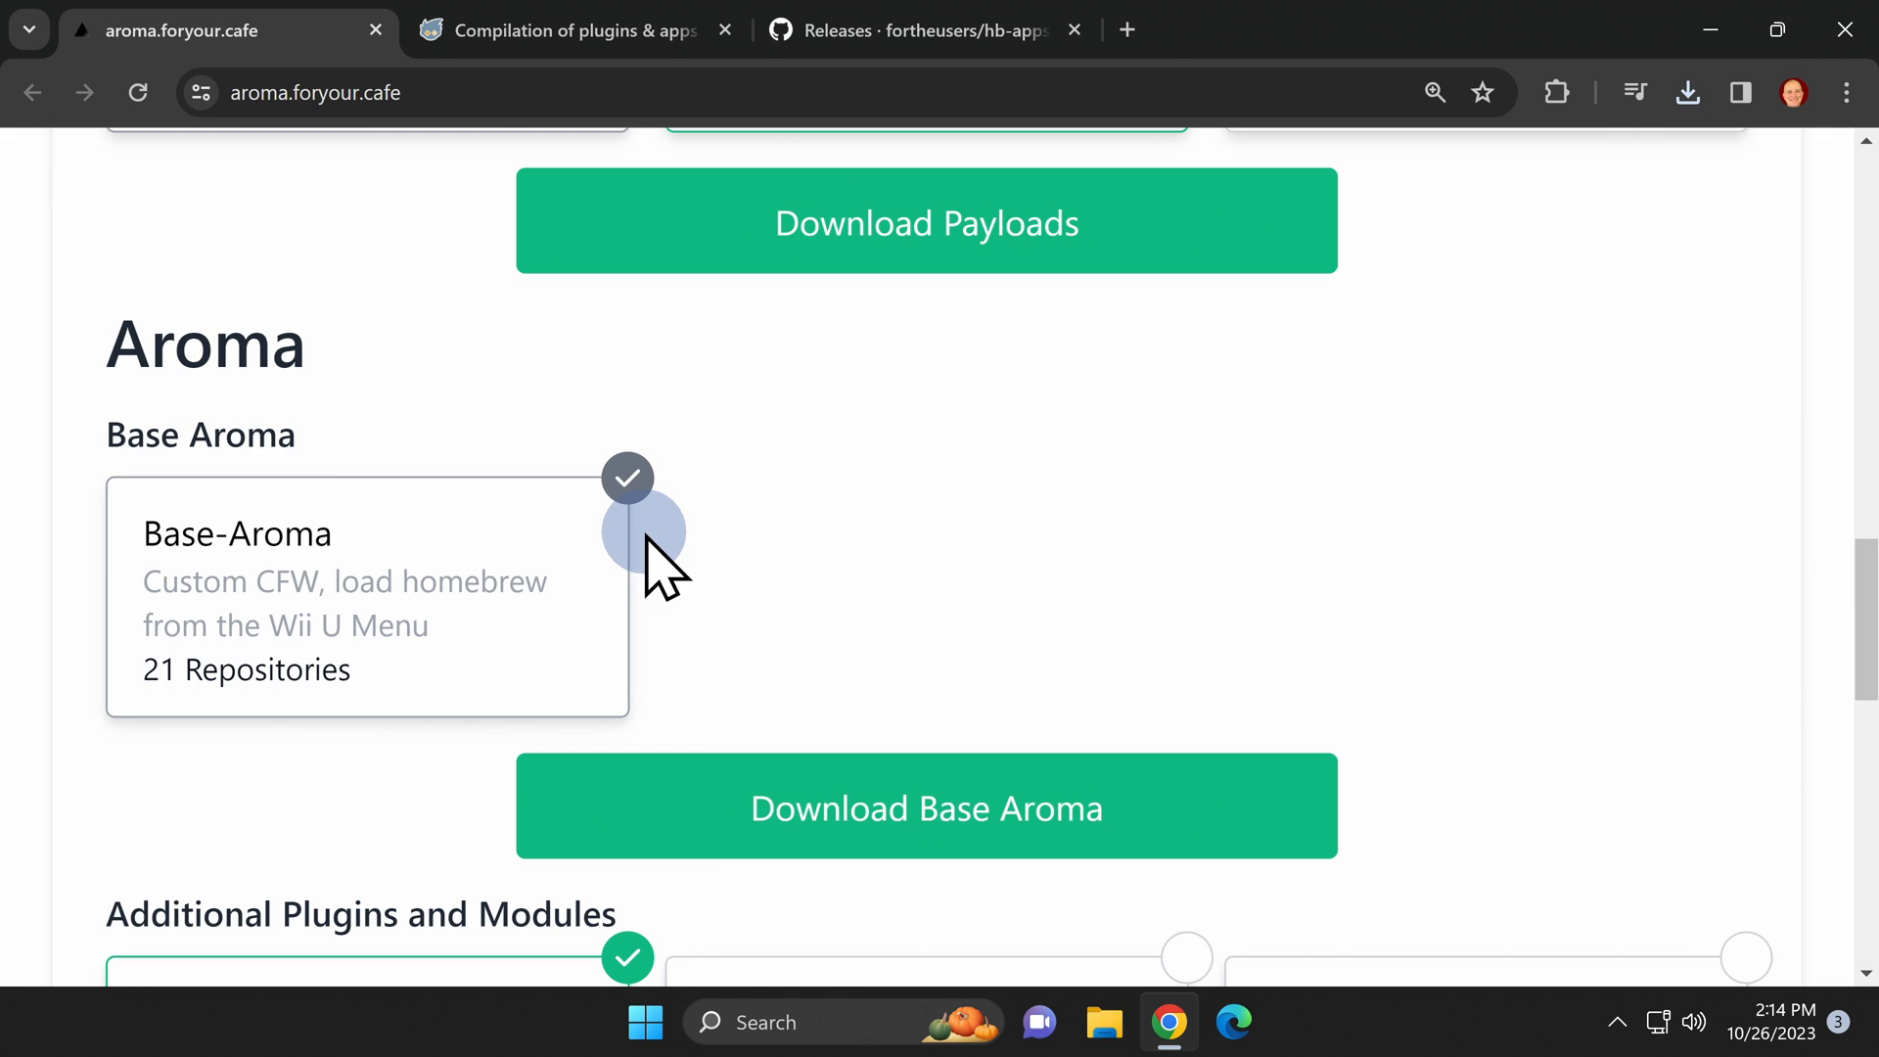
mouse_move(528, 557)
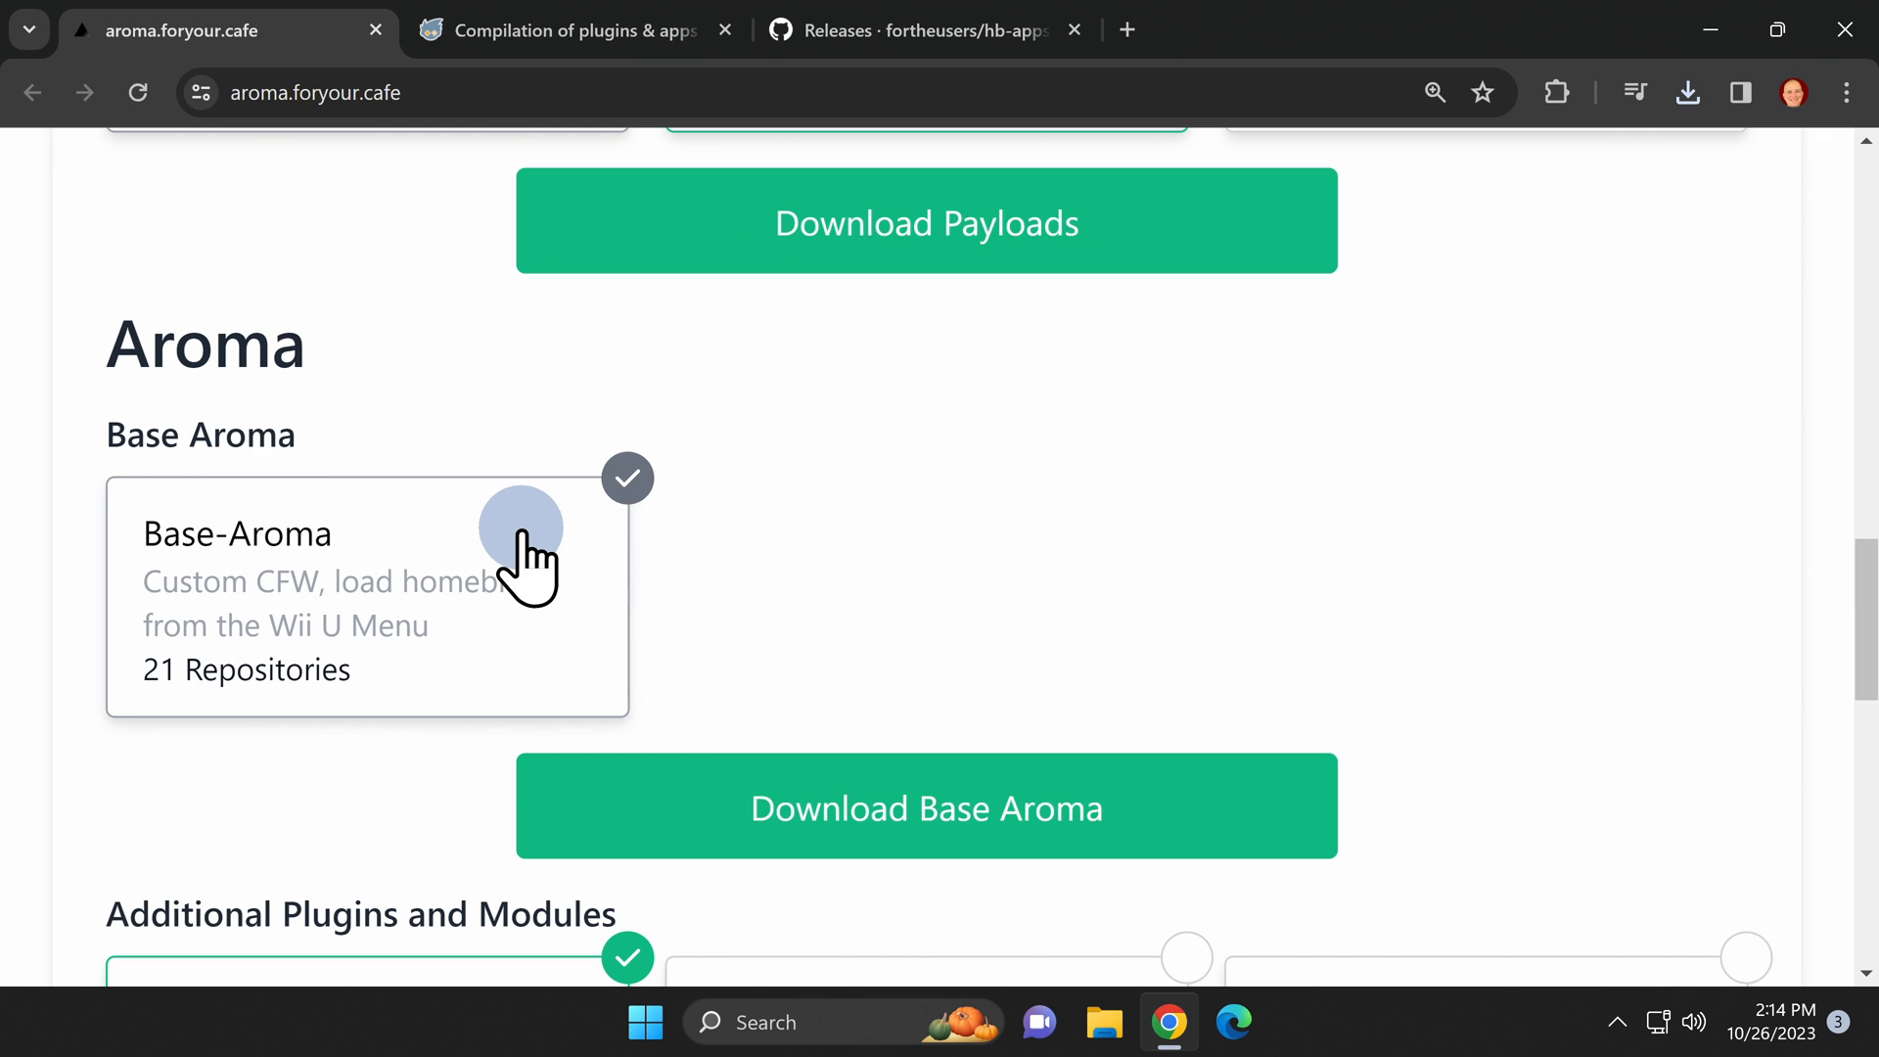
click(924, 806)
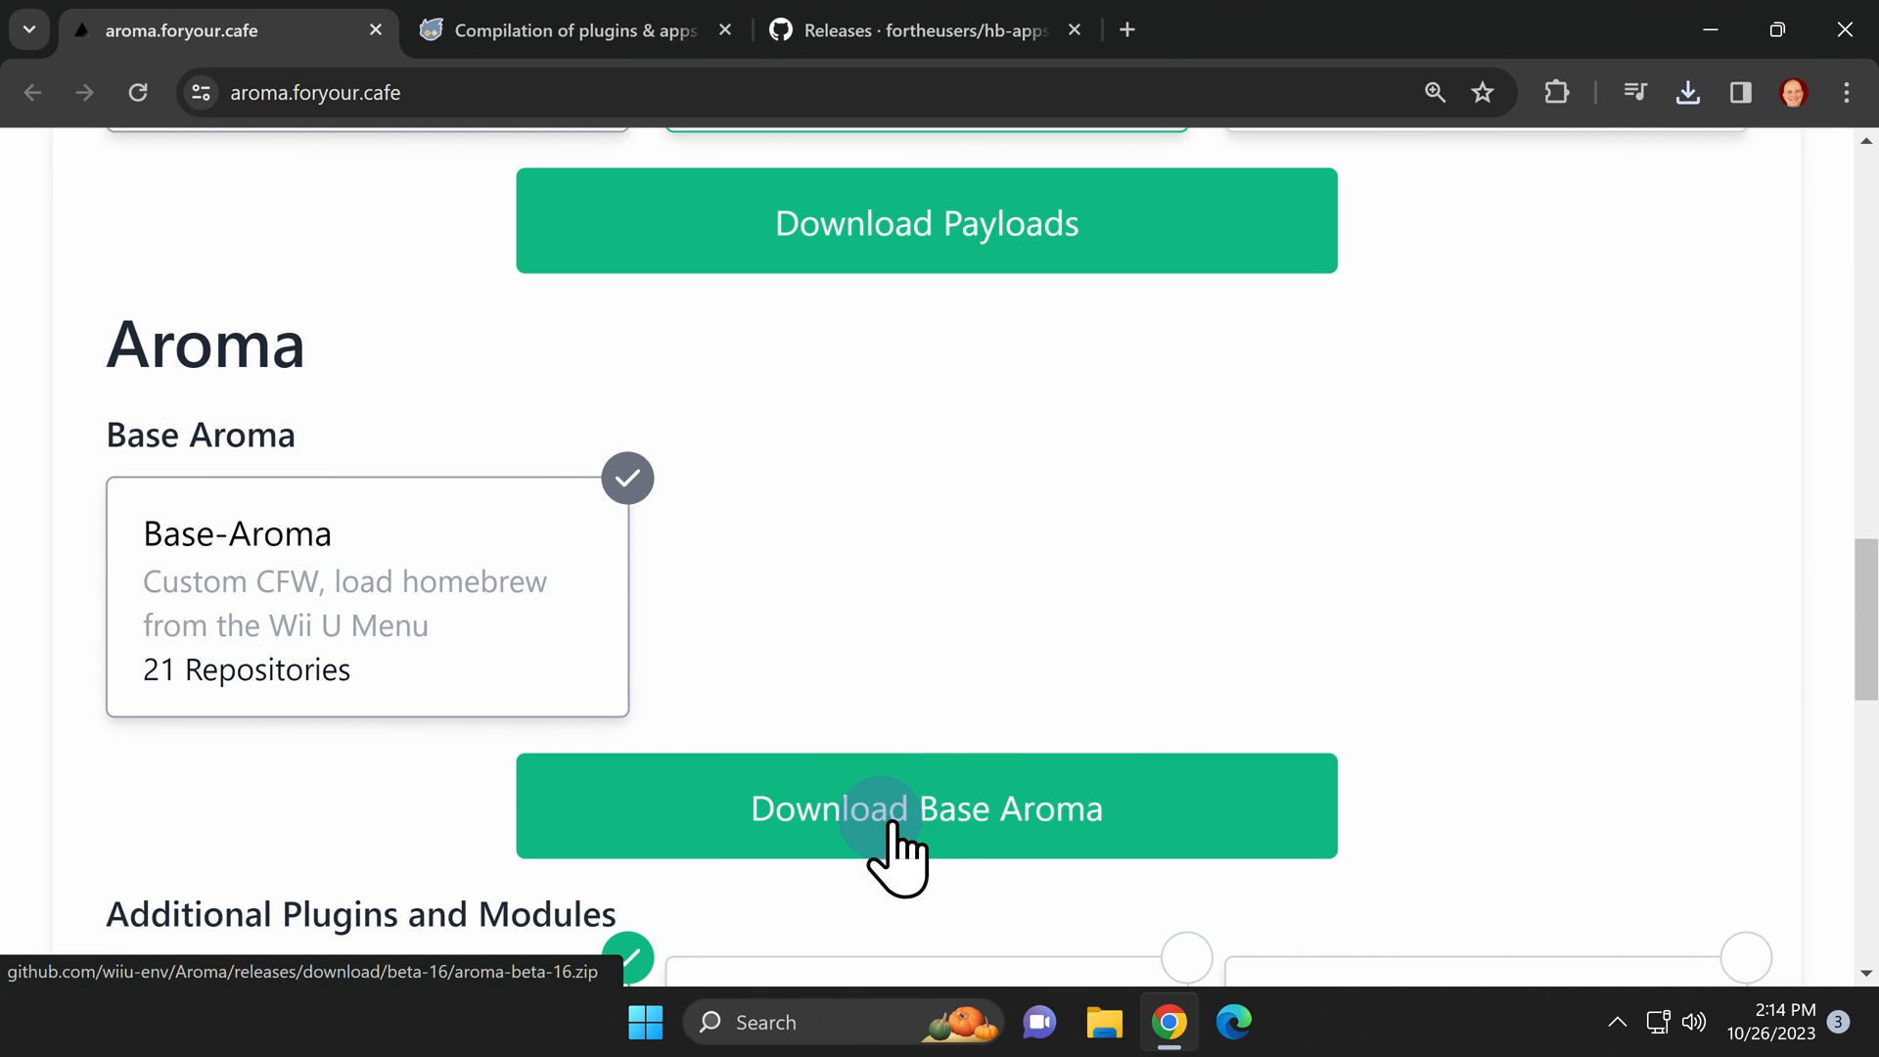
click(924, 807)
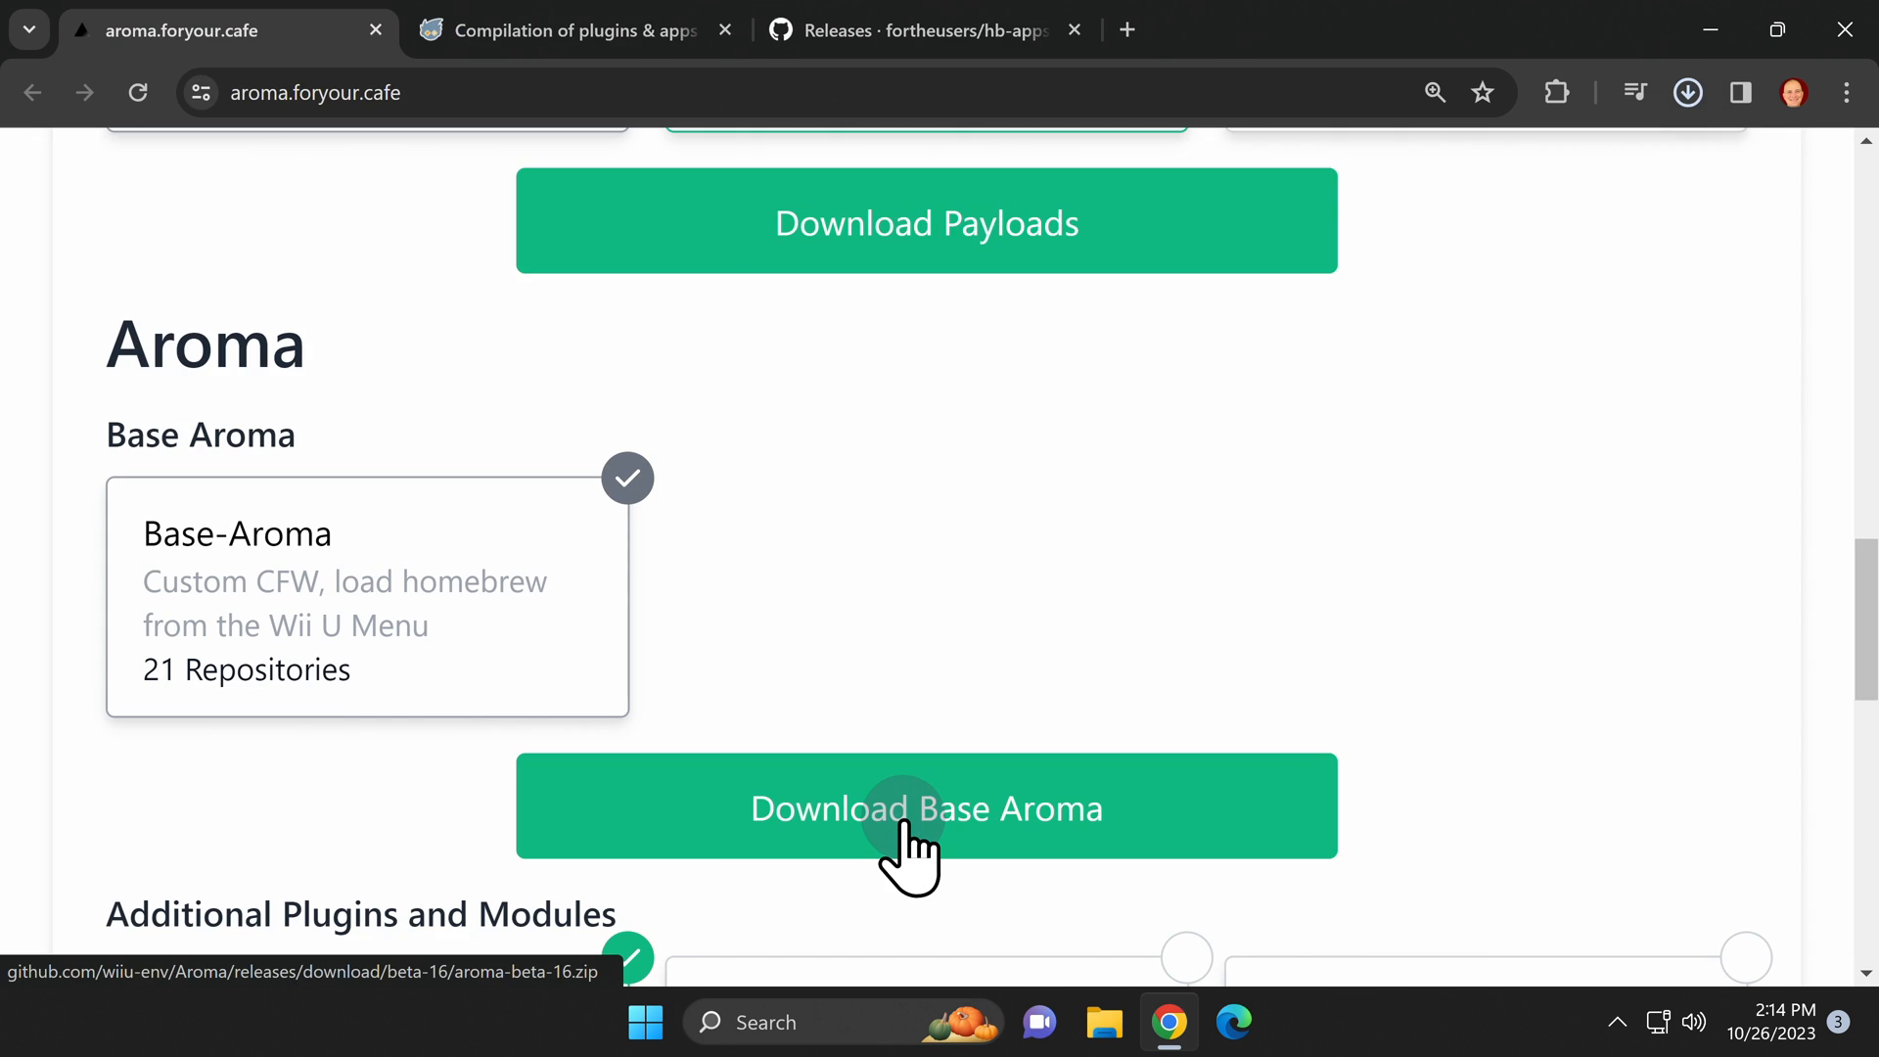
click(925, 807)
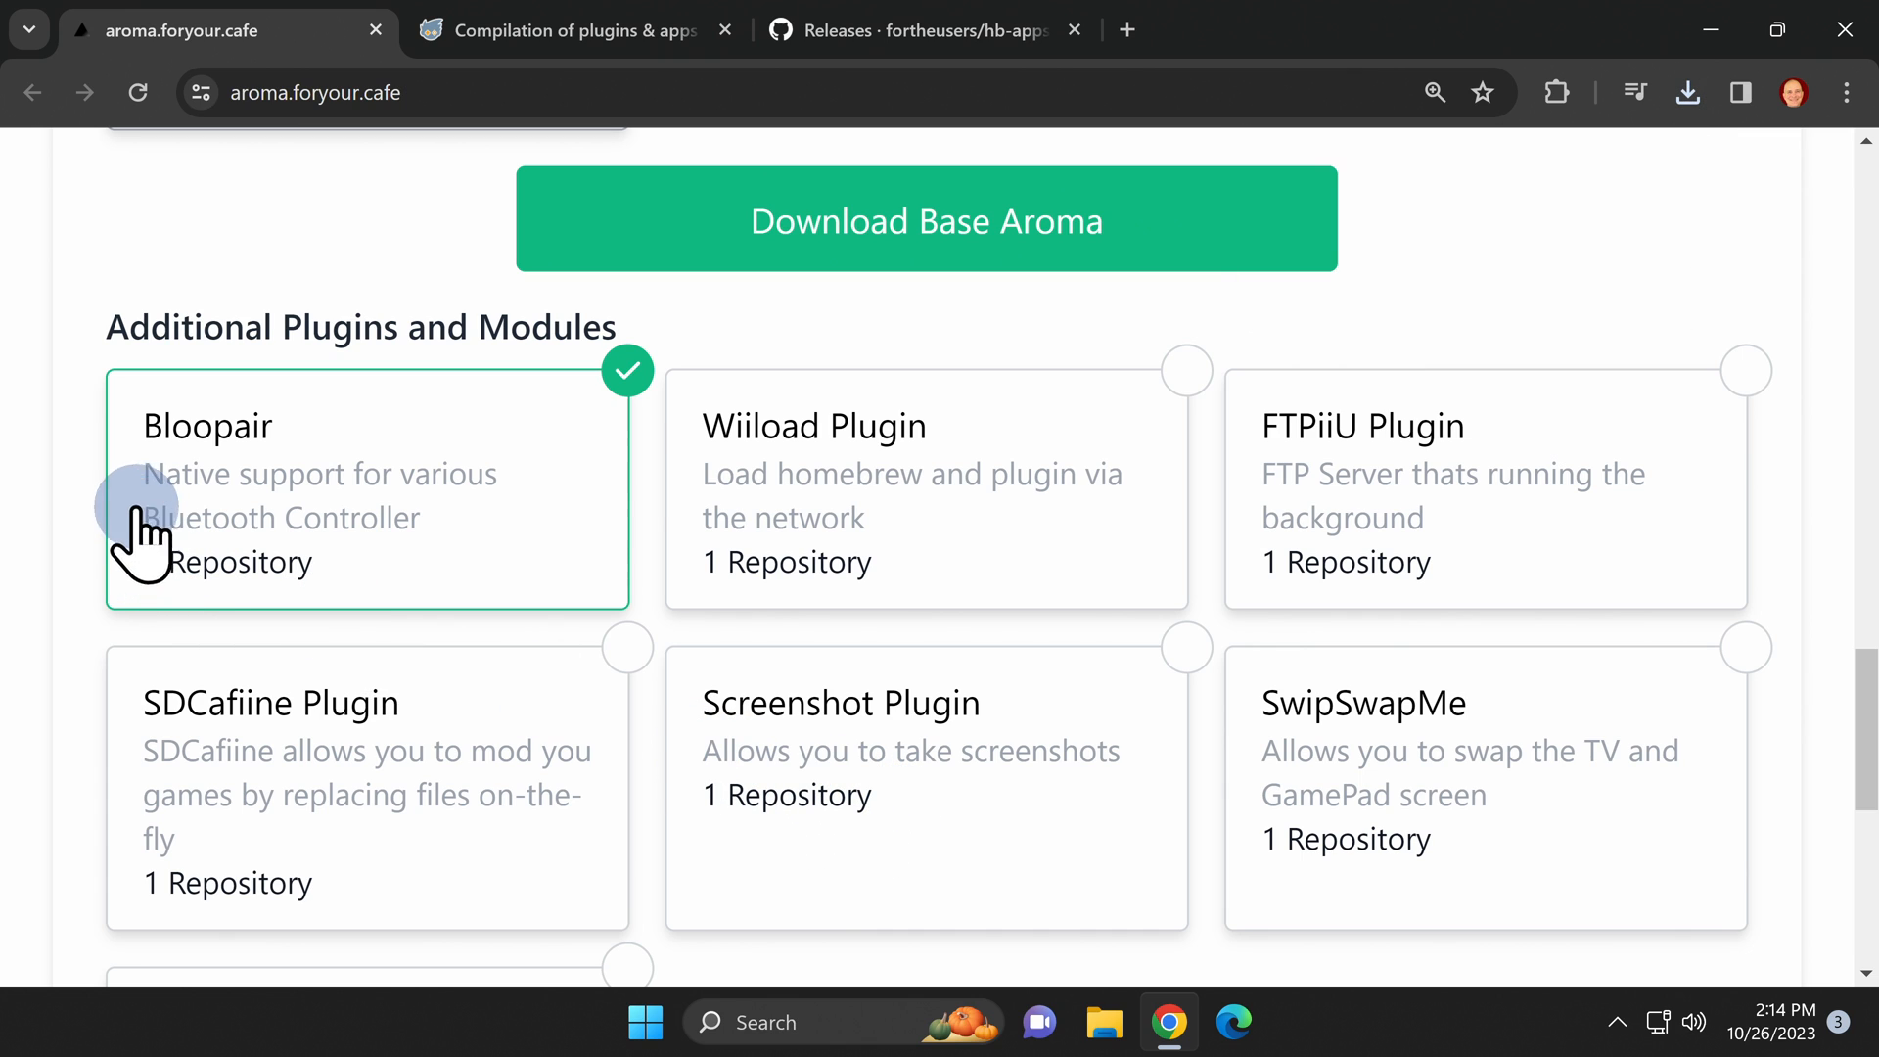
mouse_move(1048, 581)
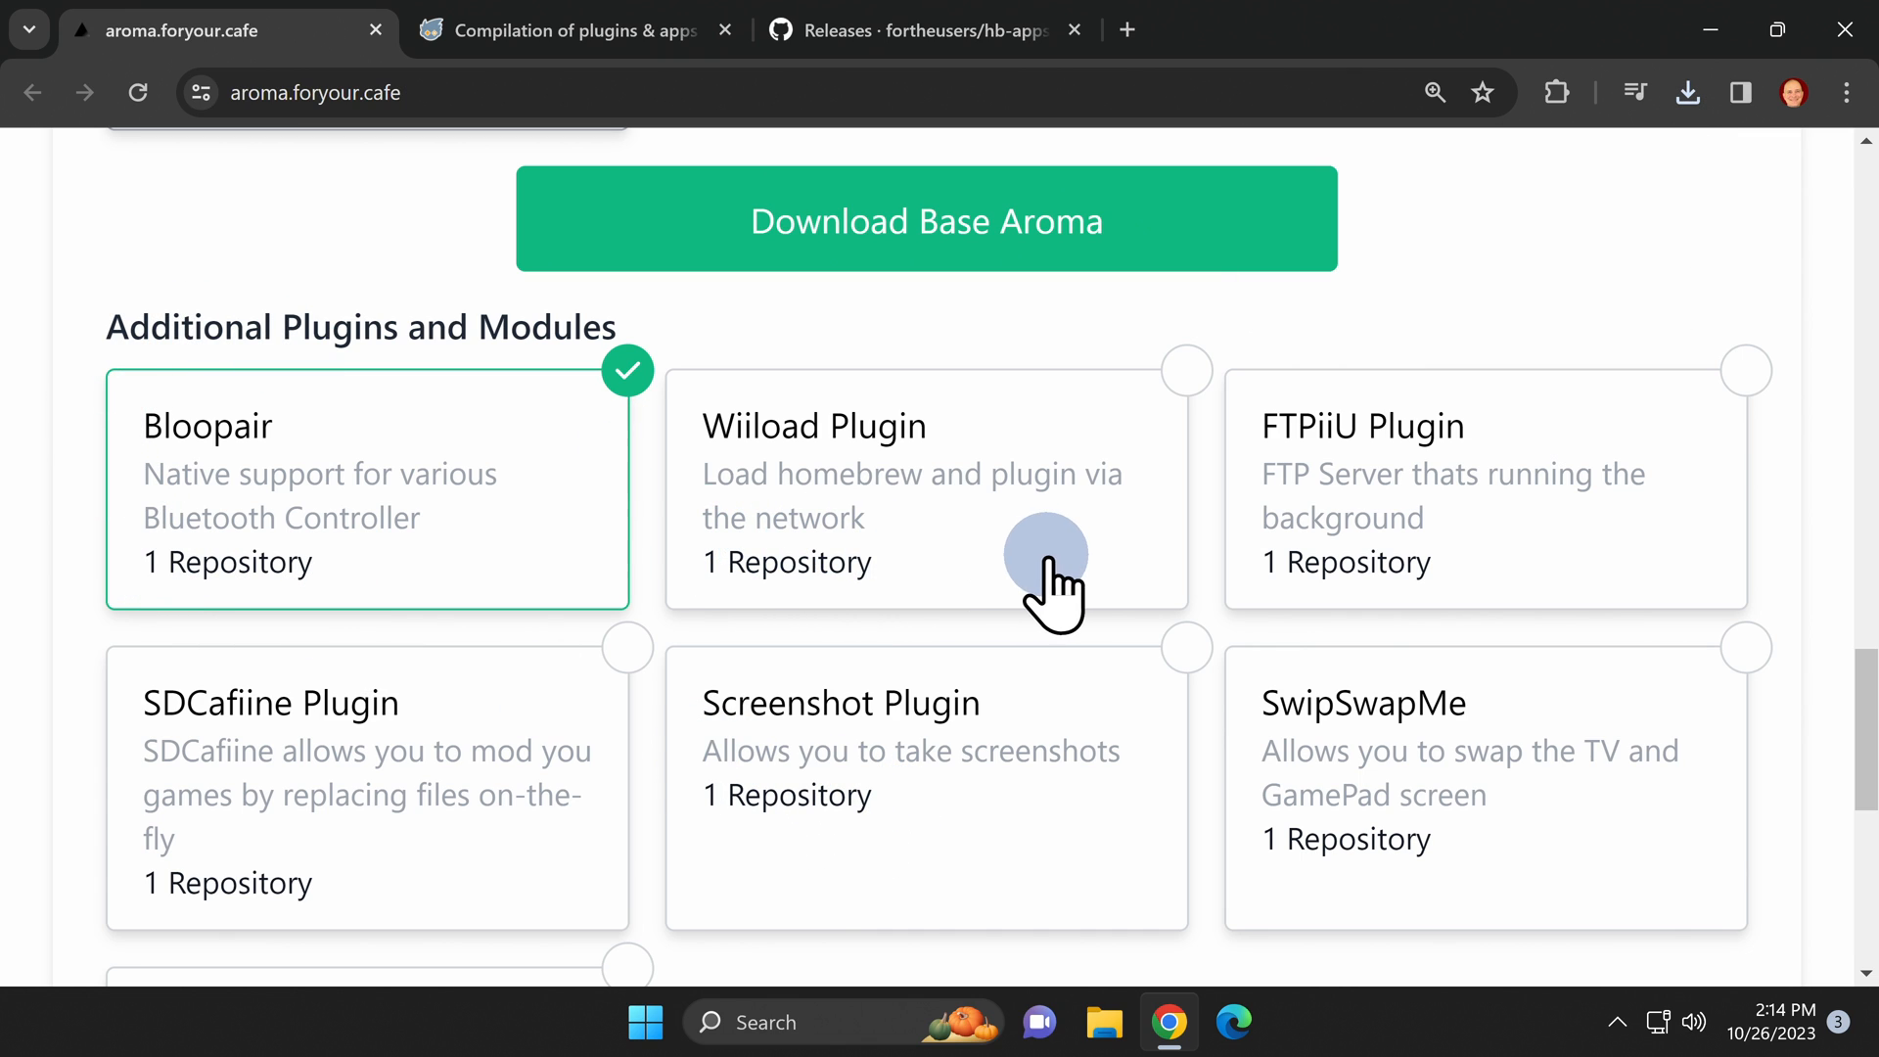
mouse_move(659, 857)
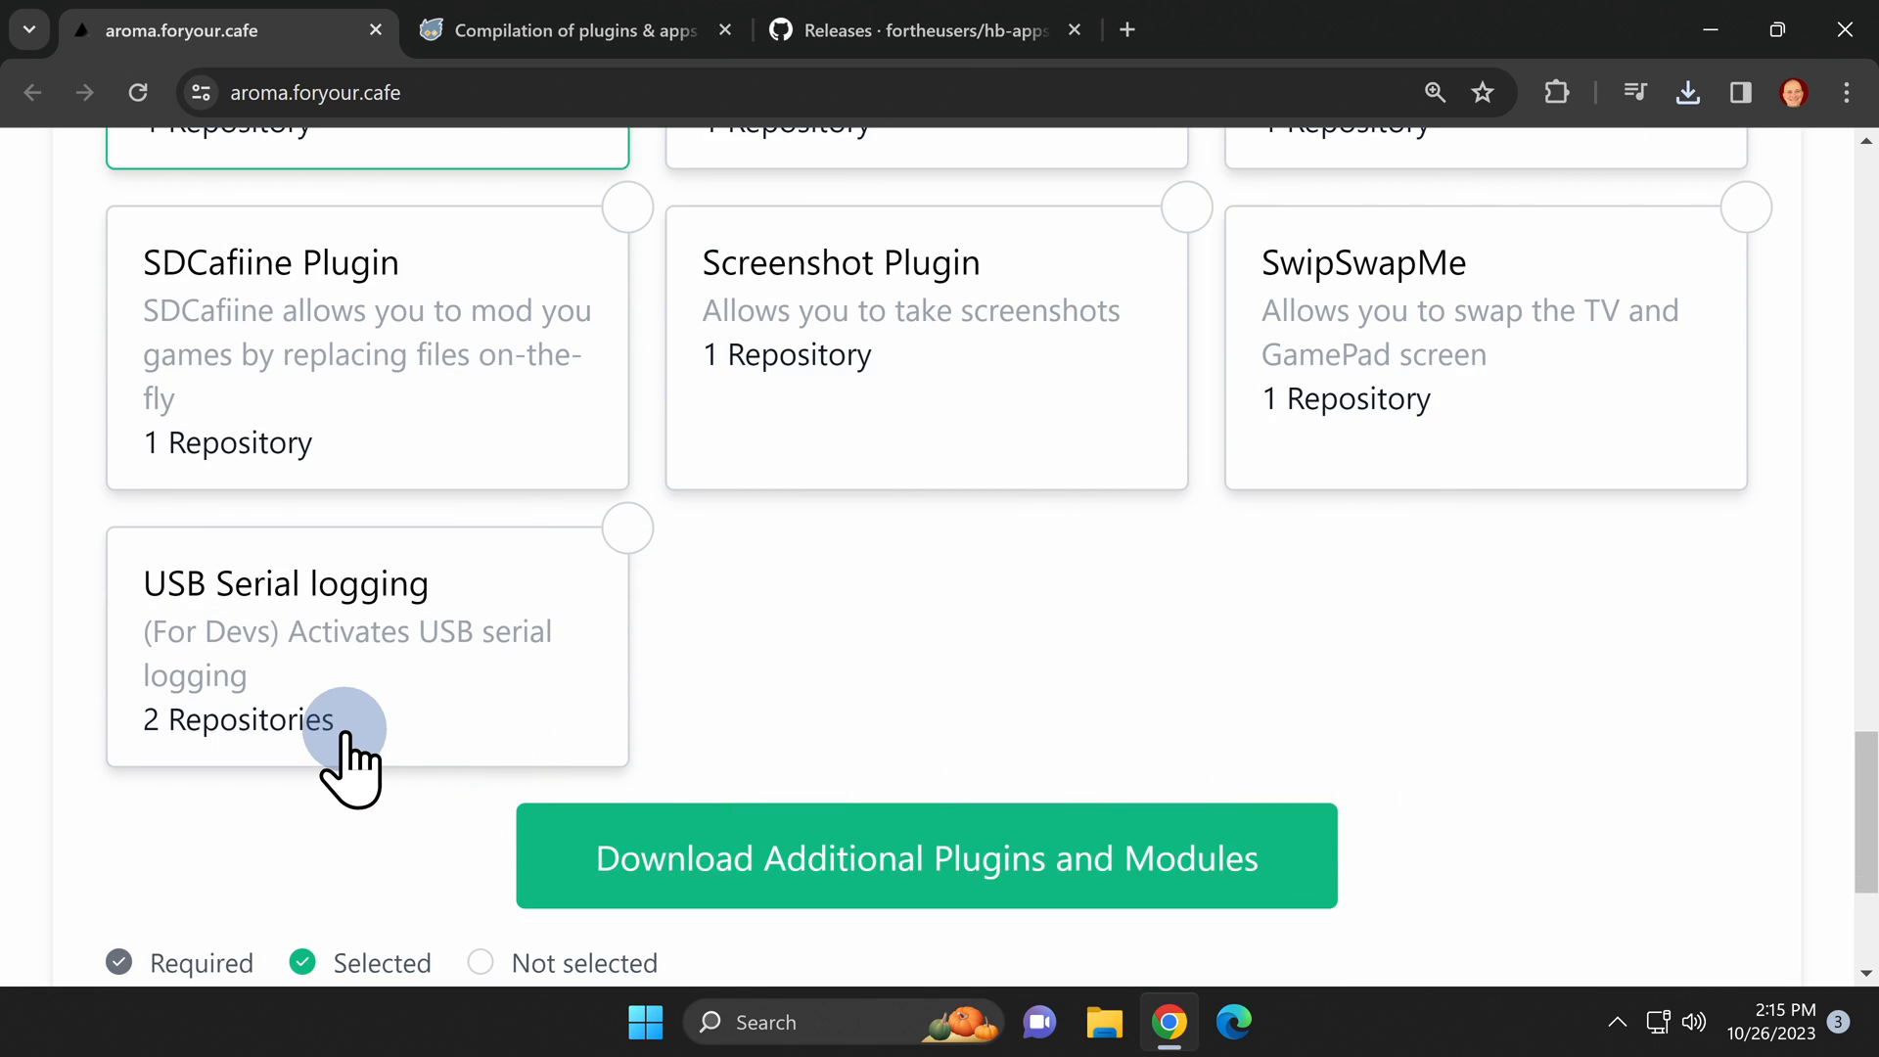
mouse_move(935, 728)
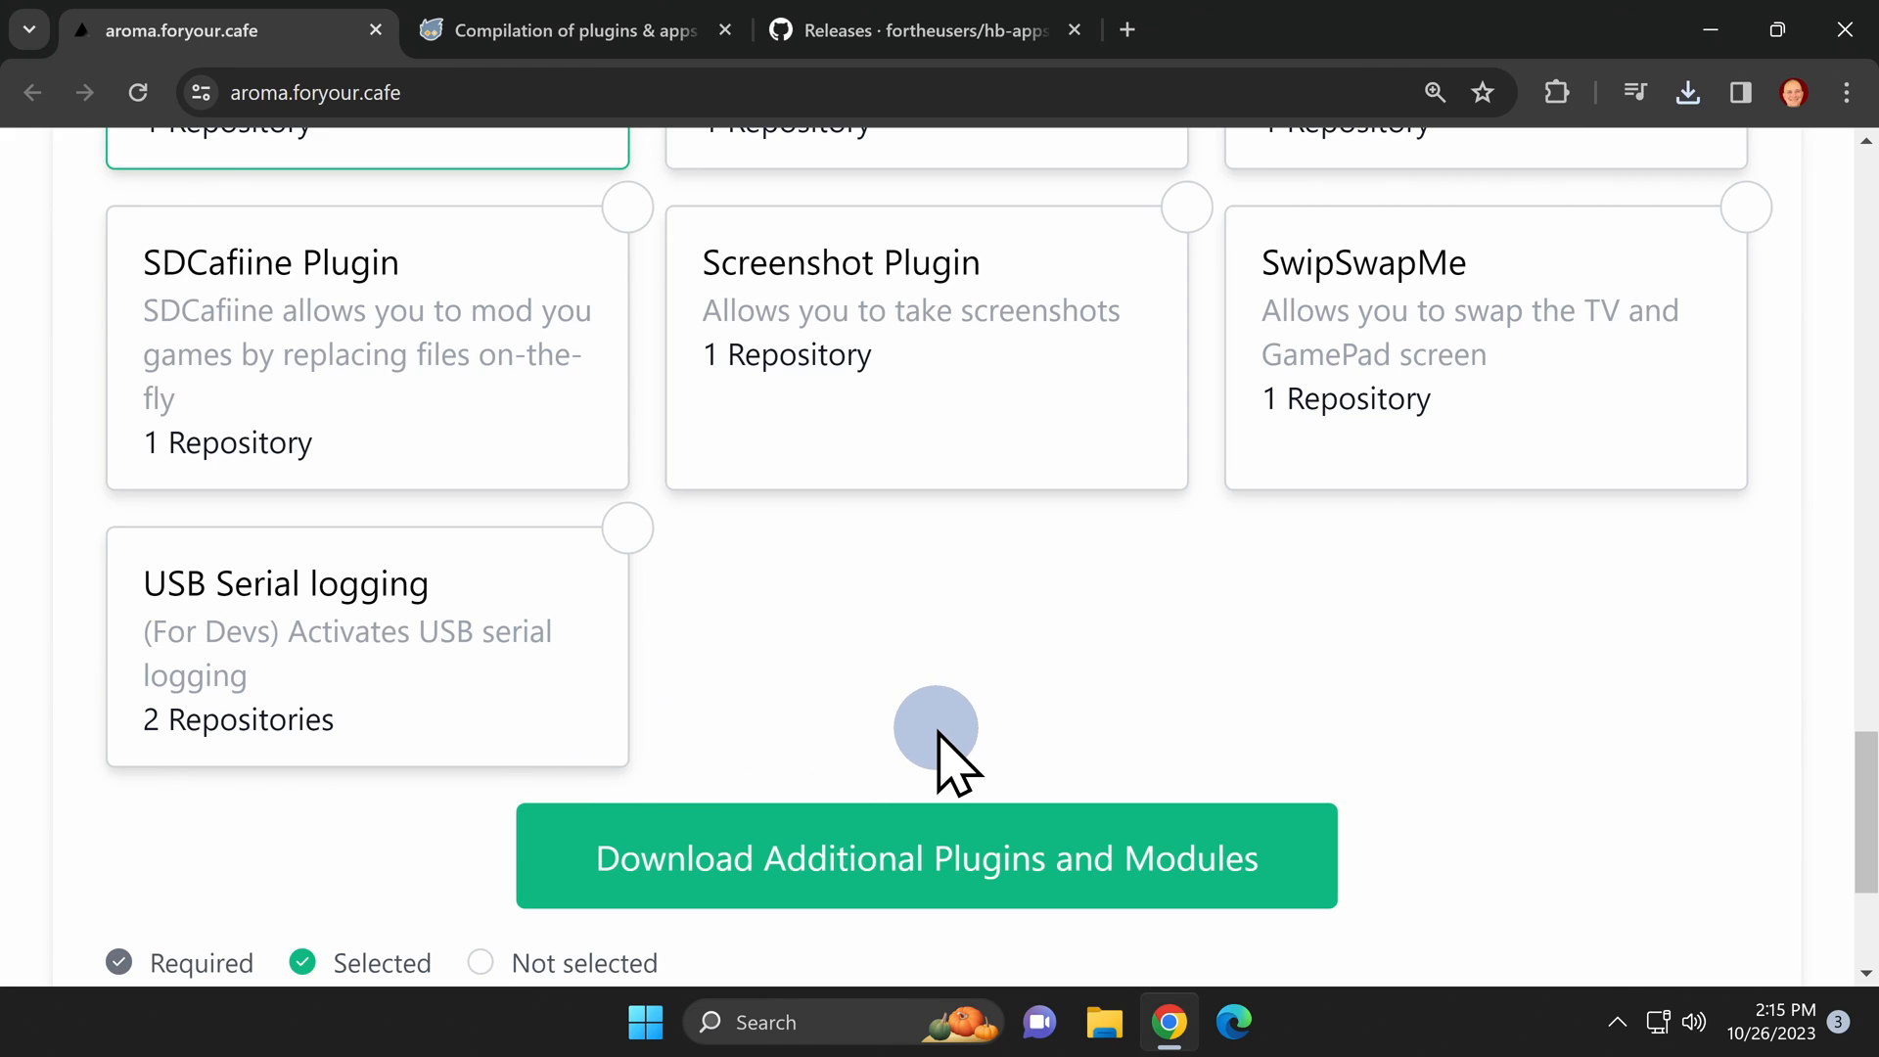
mouse_move(953, 911)
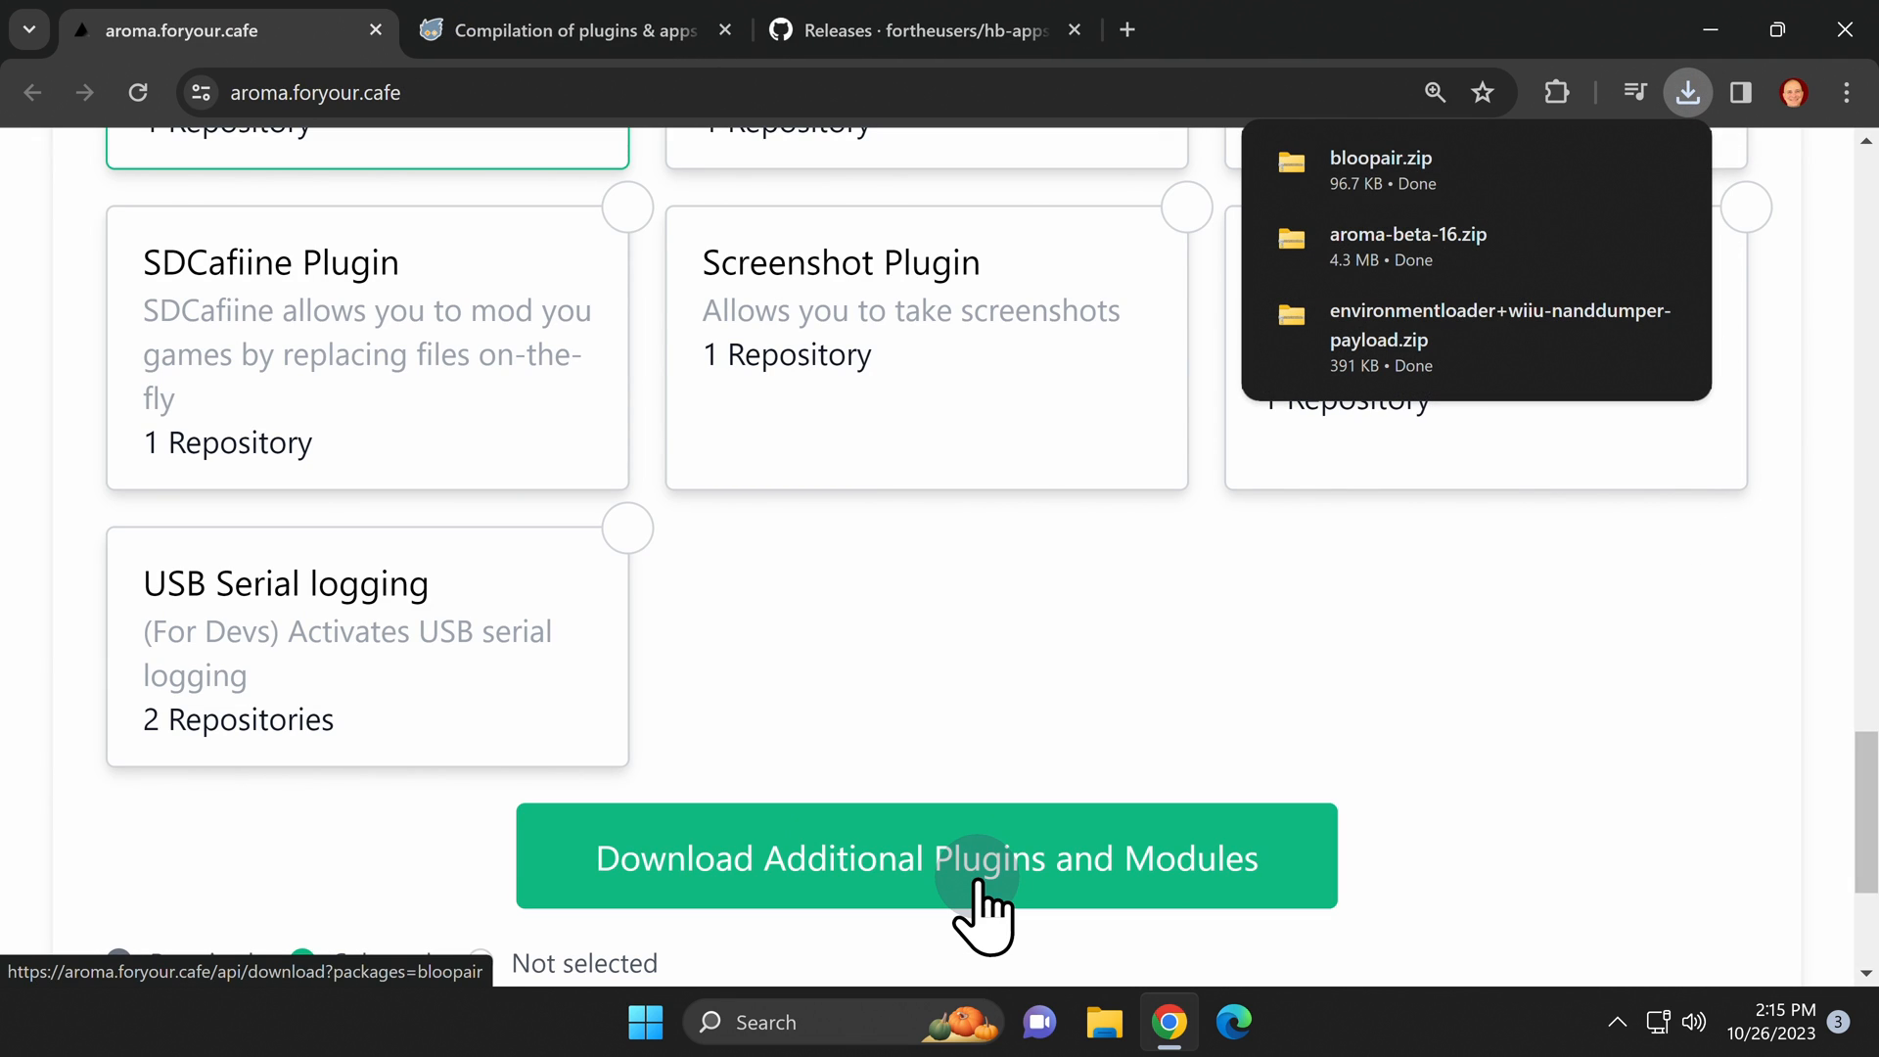
- Browse the GBAtemp Aroma plugins thread, then move to the HB App Store releases page
click(573, 31)
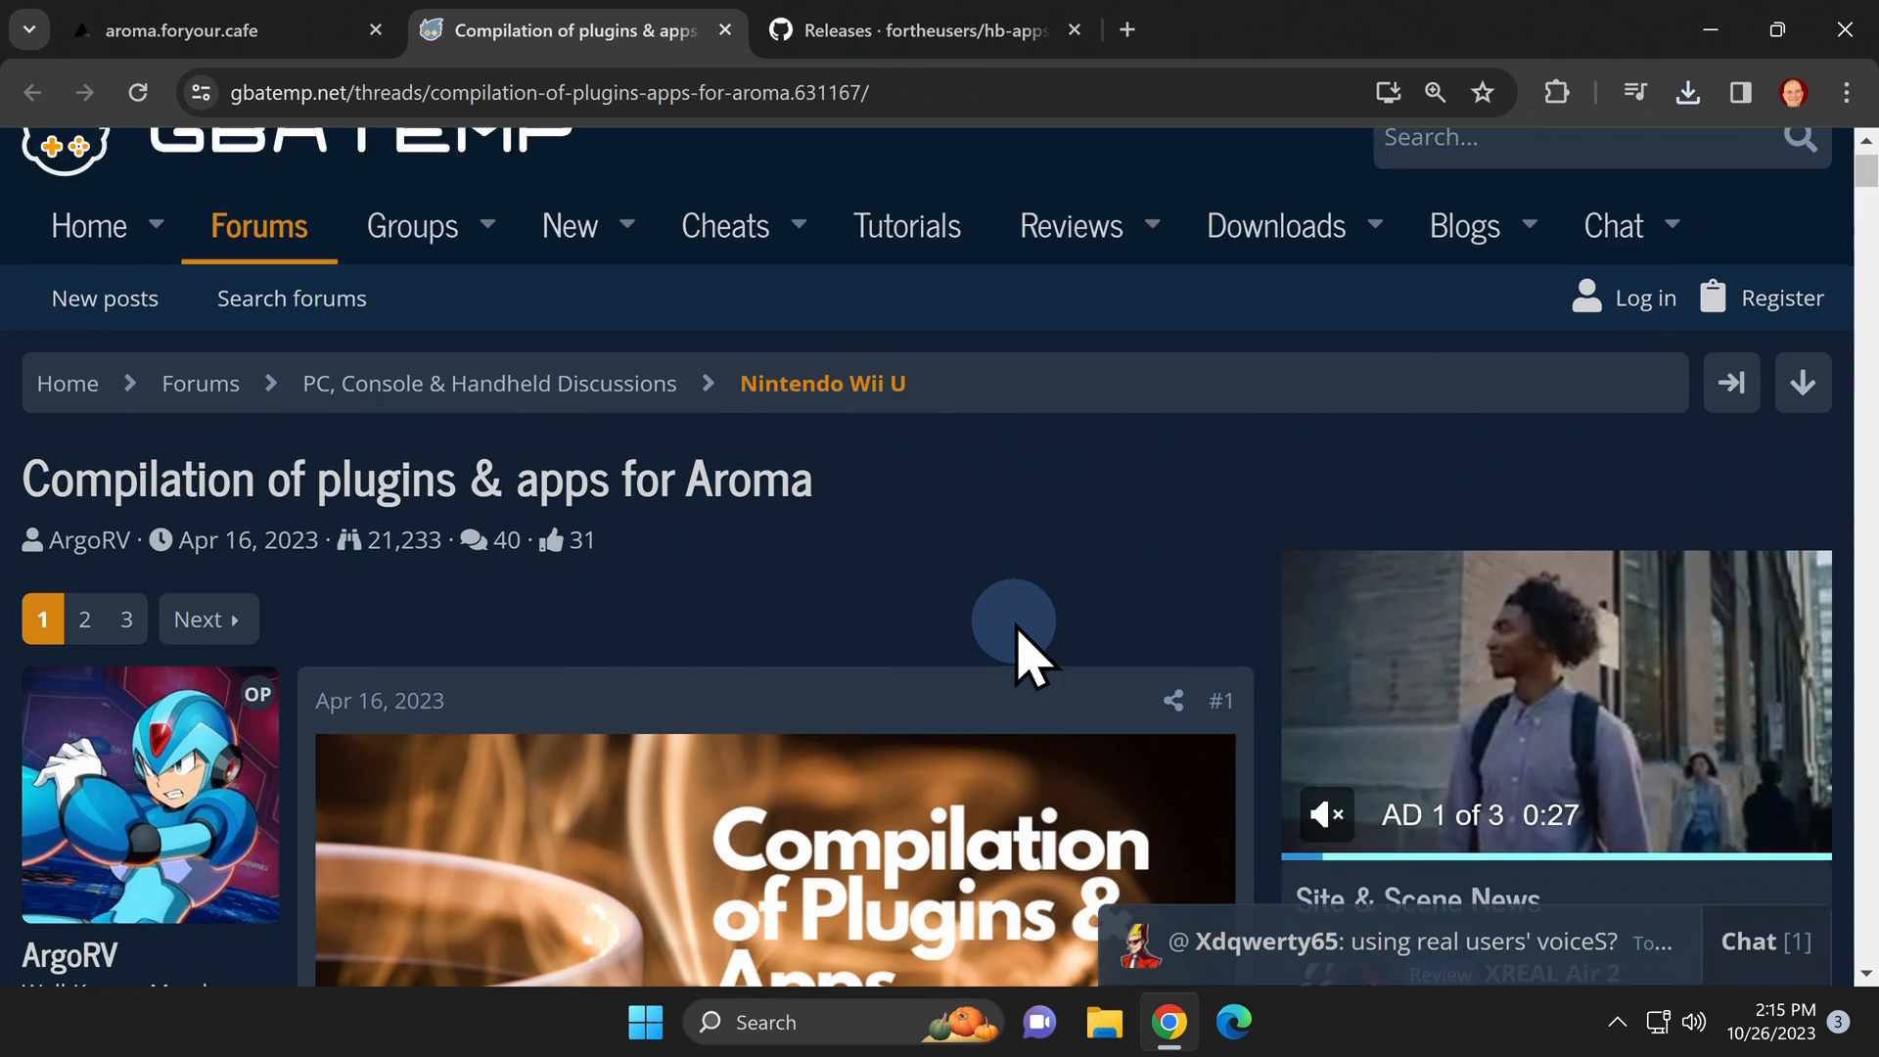
scroll(down, 3)
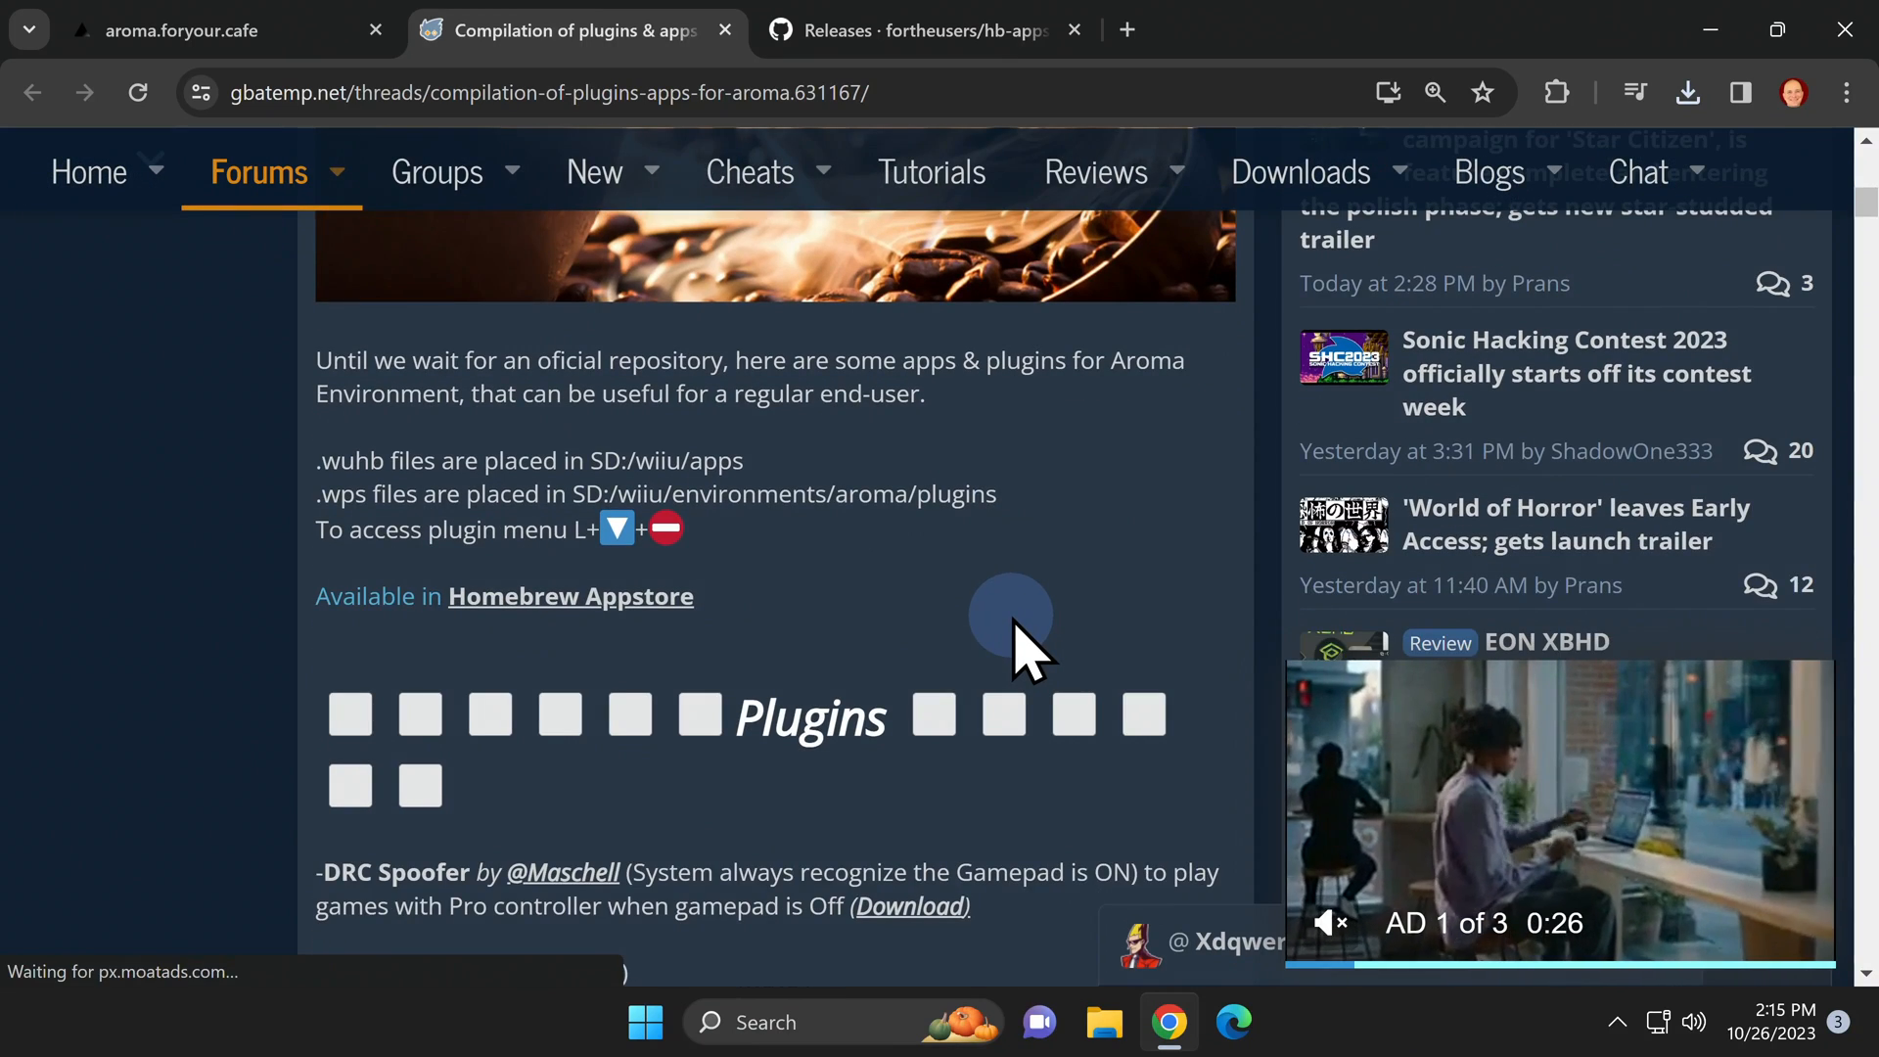
scroll(down, 3)
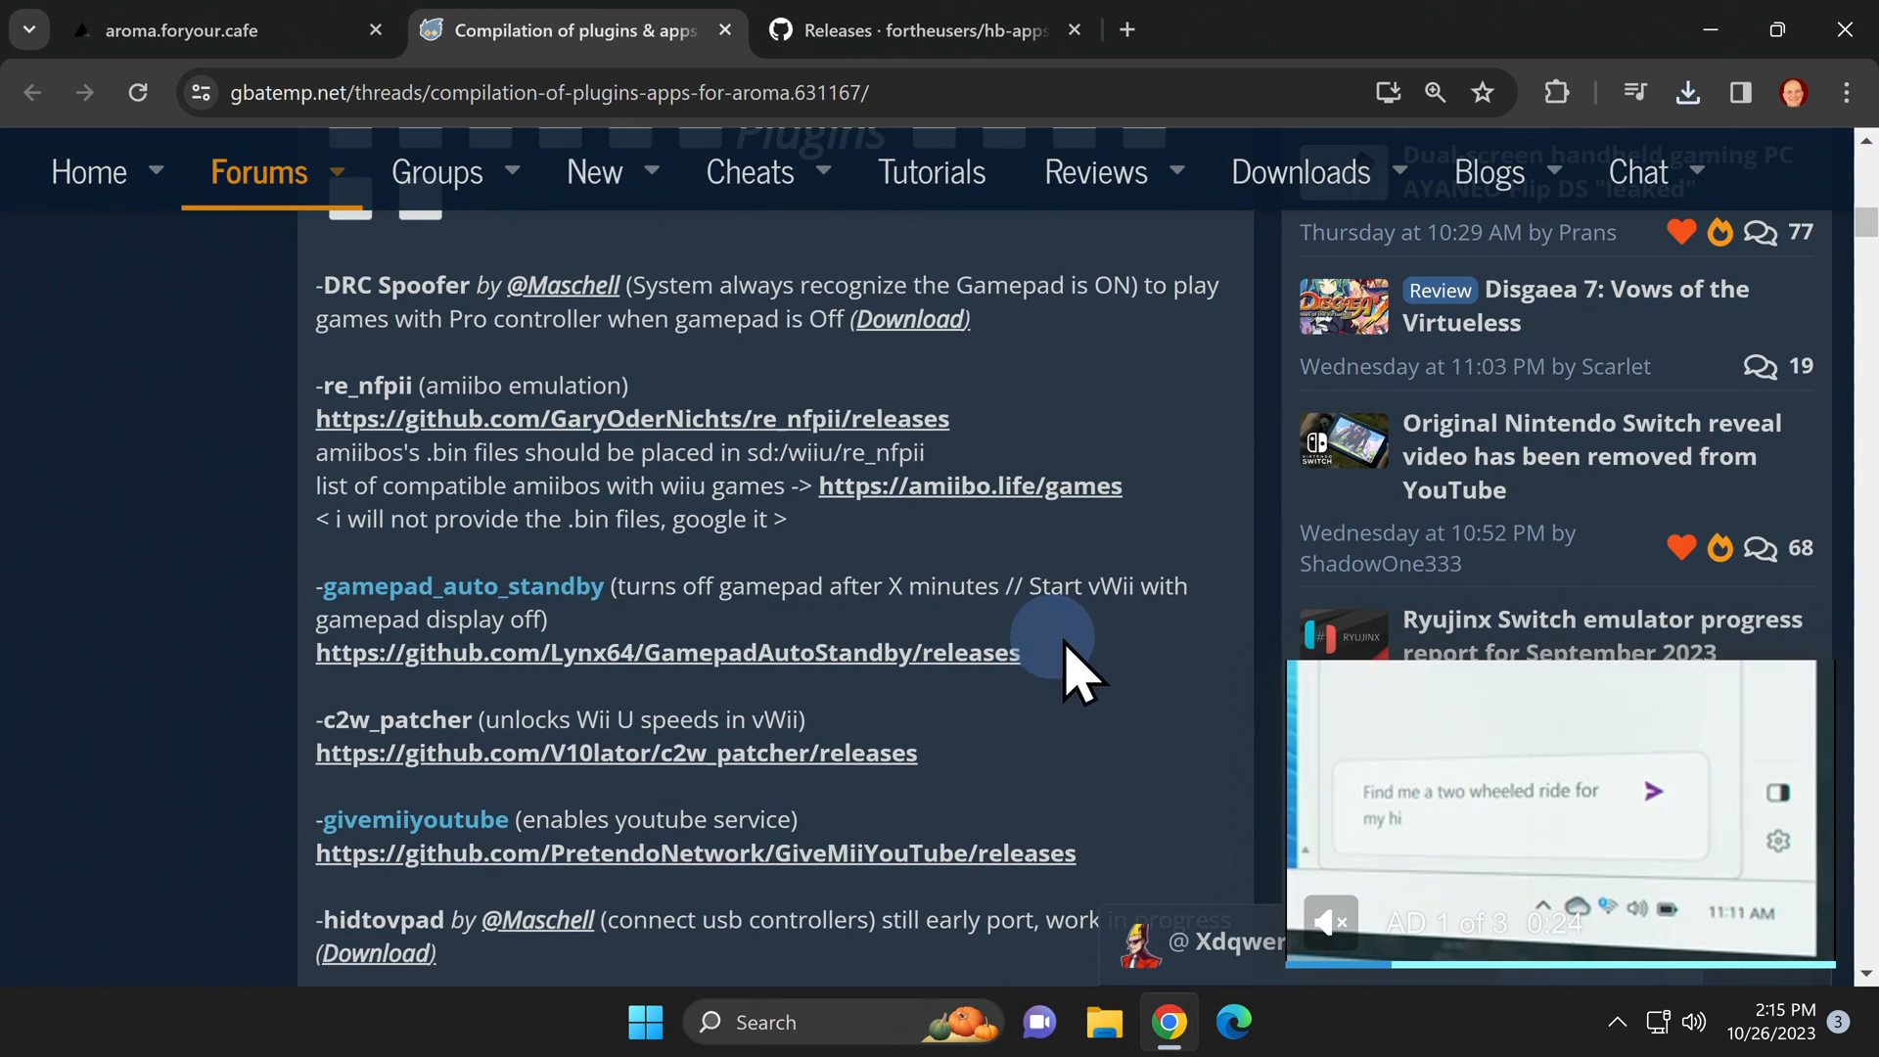
mouse_move(1246, 503)
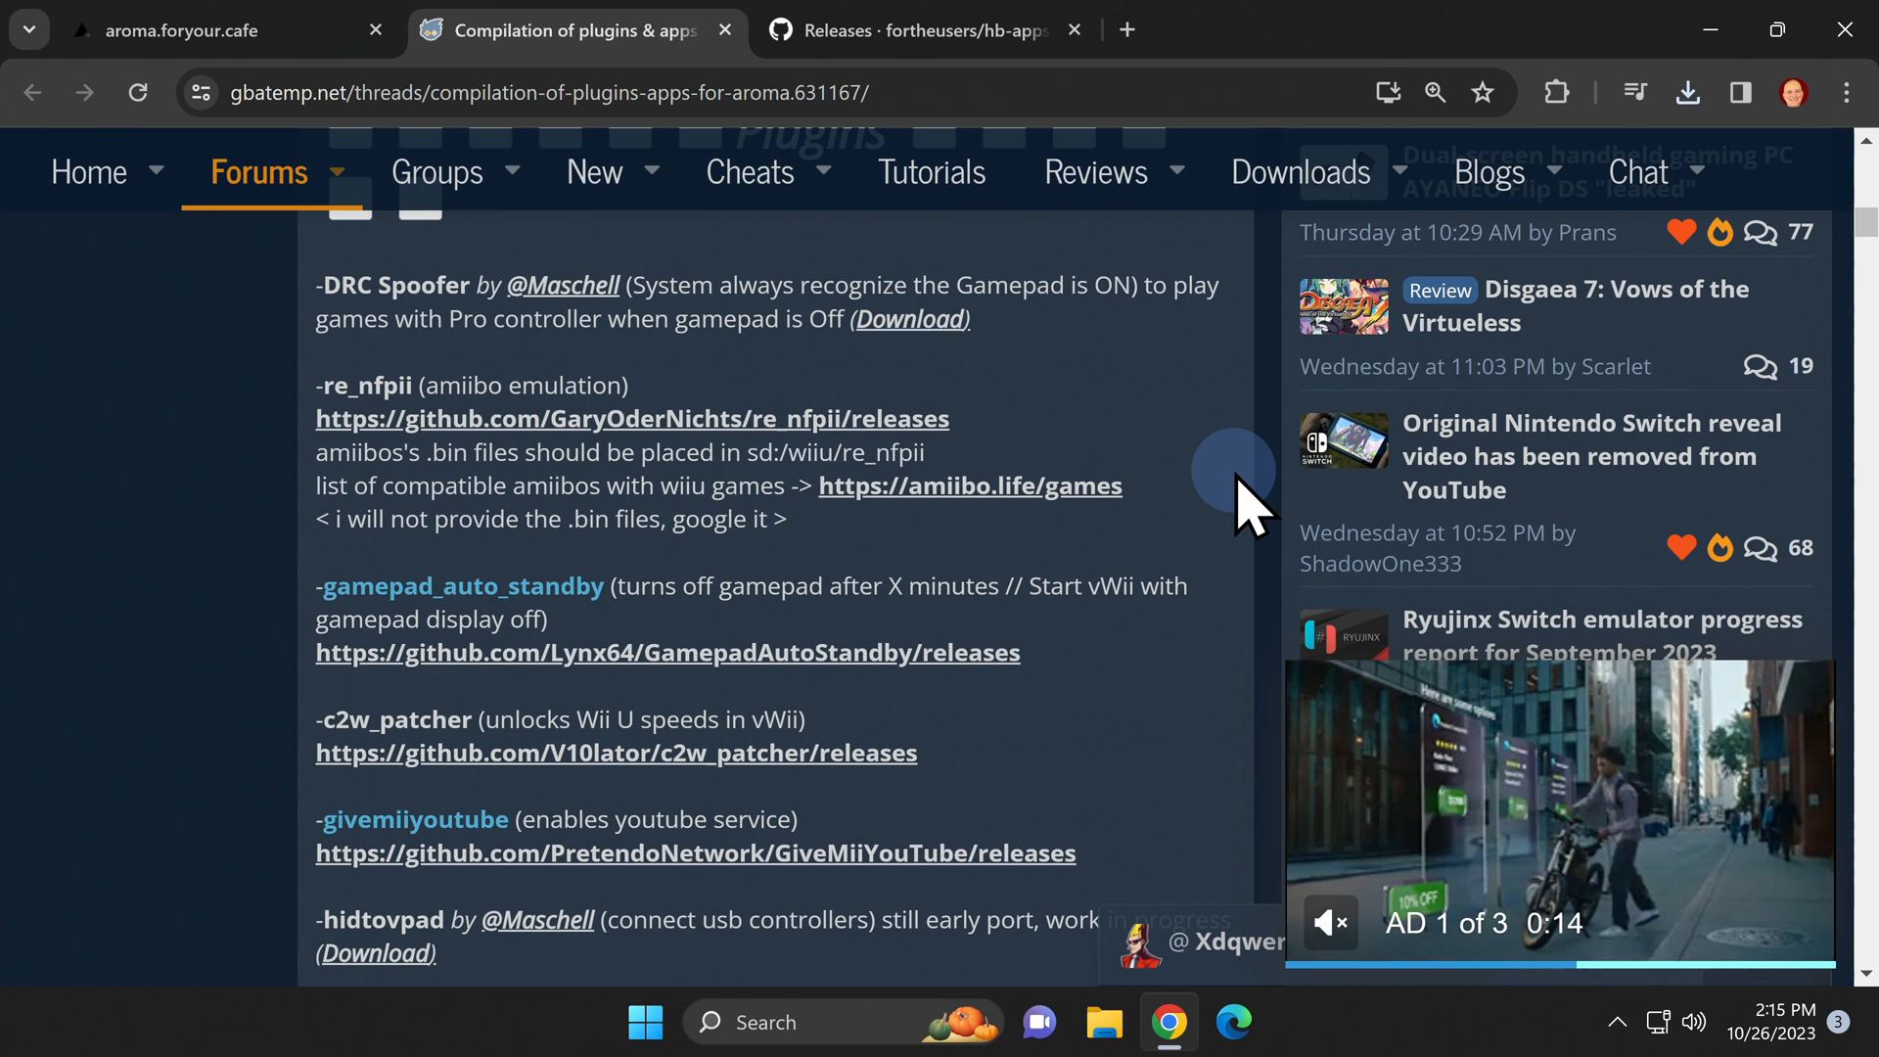
click(923, 30)
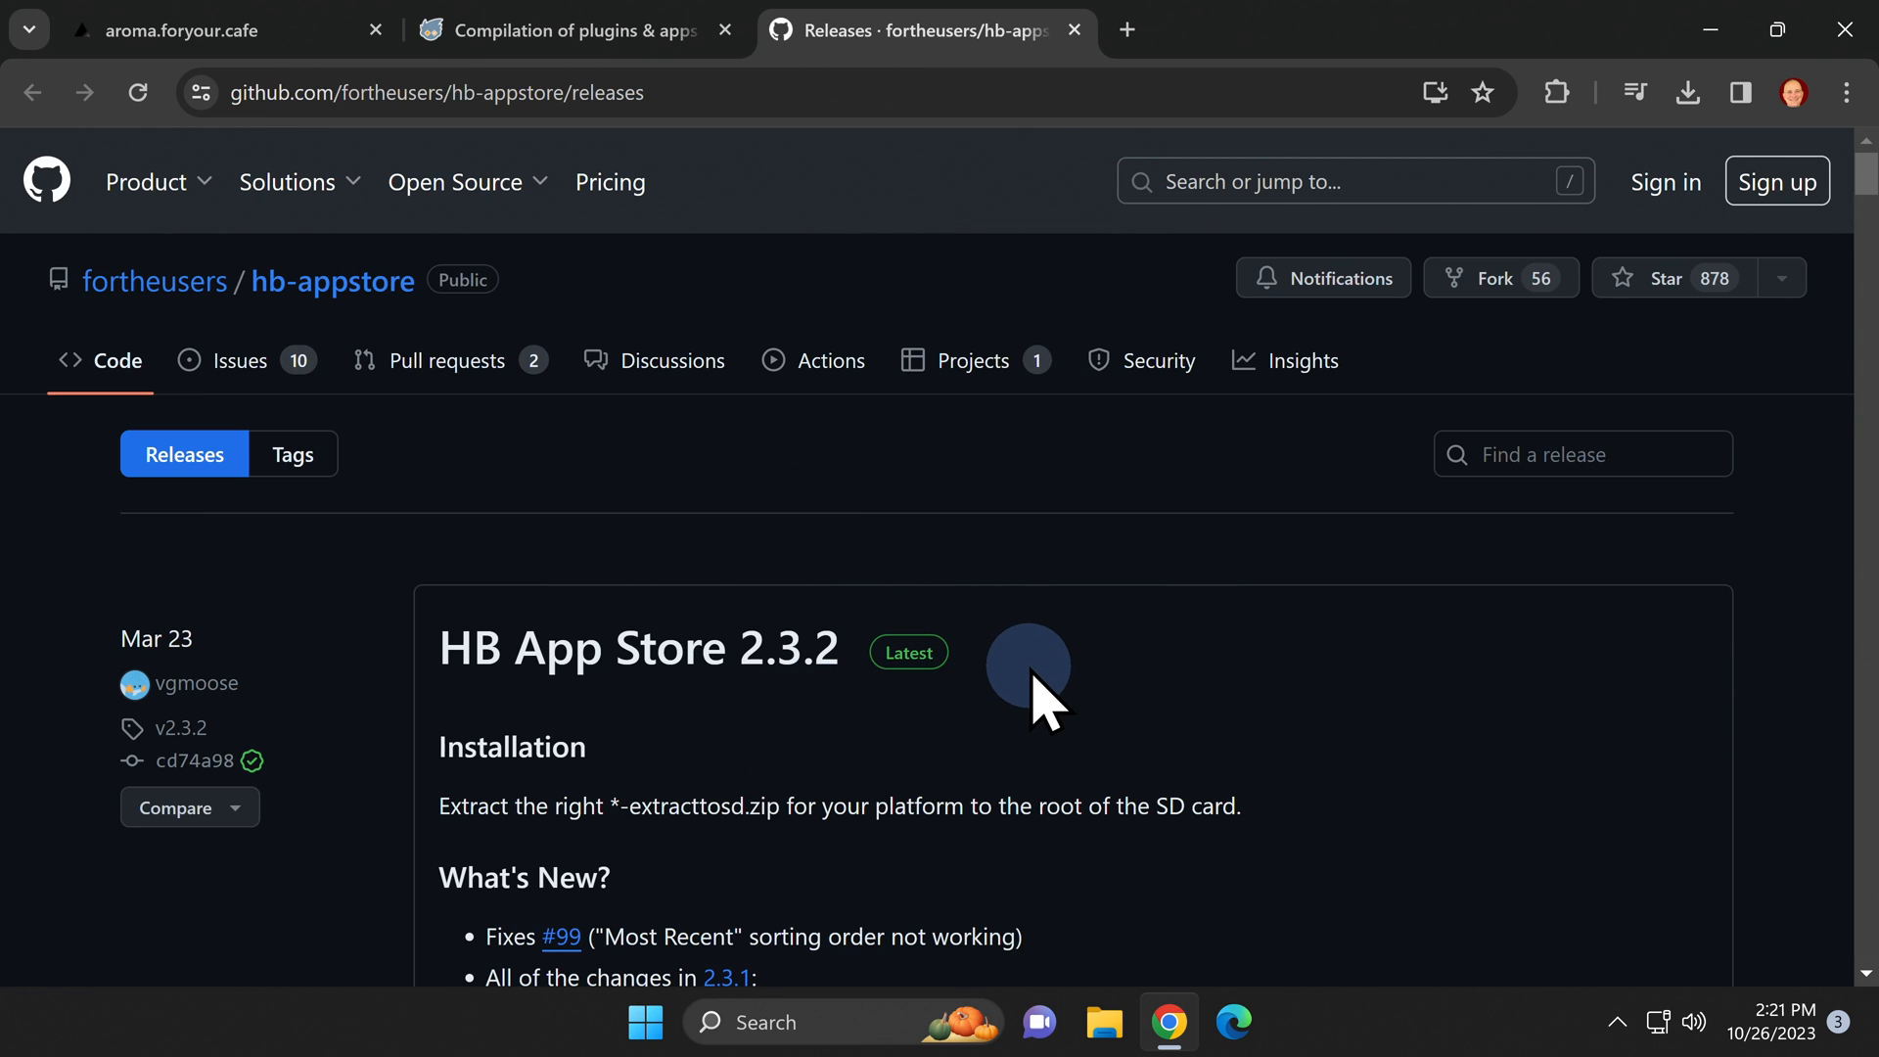
- Download the appstore.wuhb asset from the hb-appstore release and close the browser
scroll(down, 3)
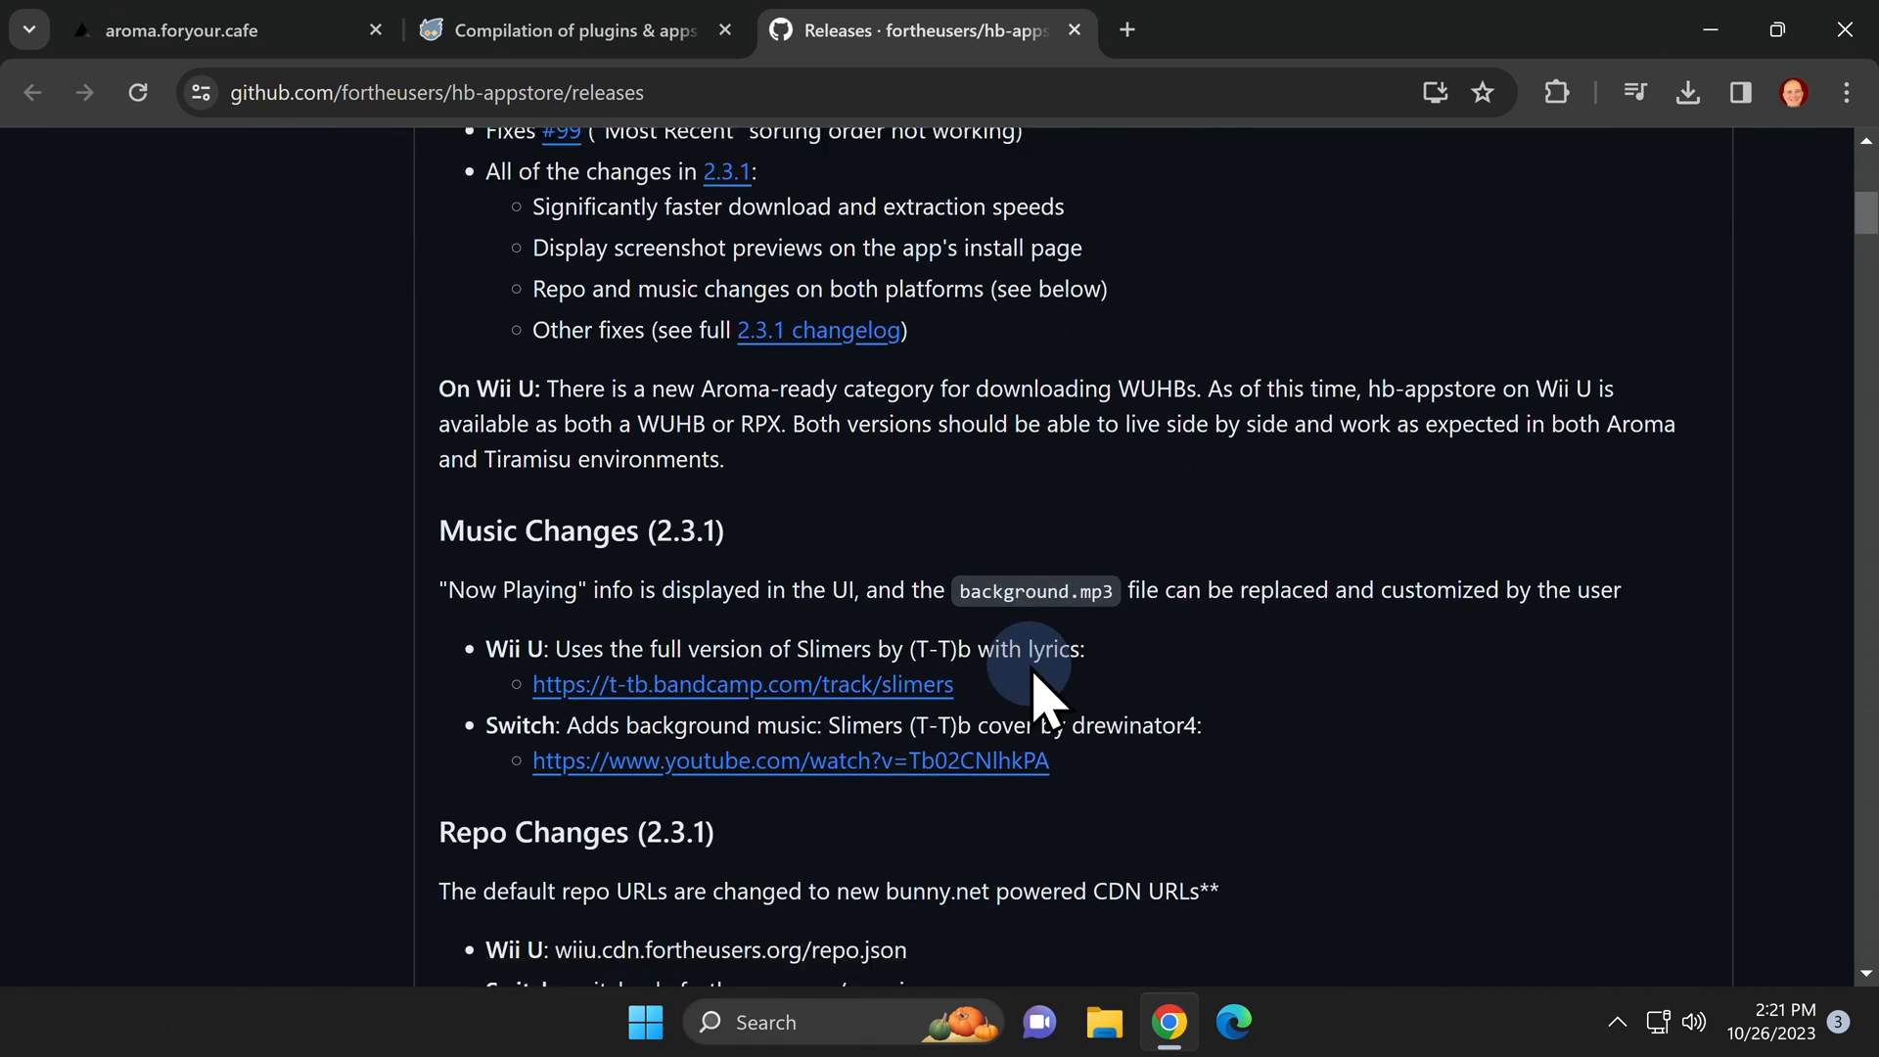
scroll(down, 3)
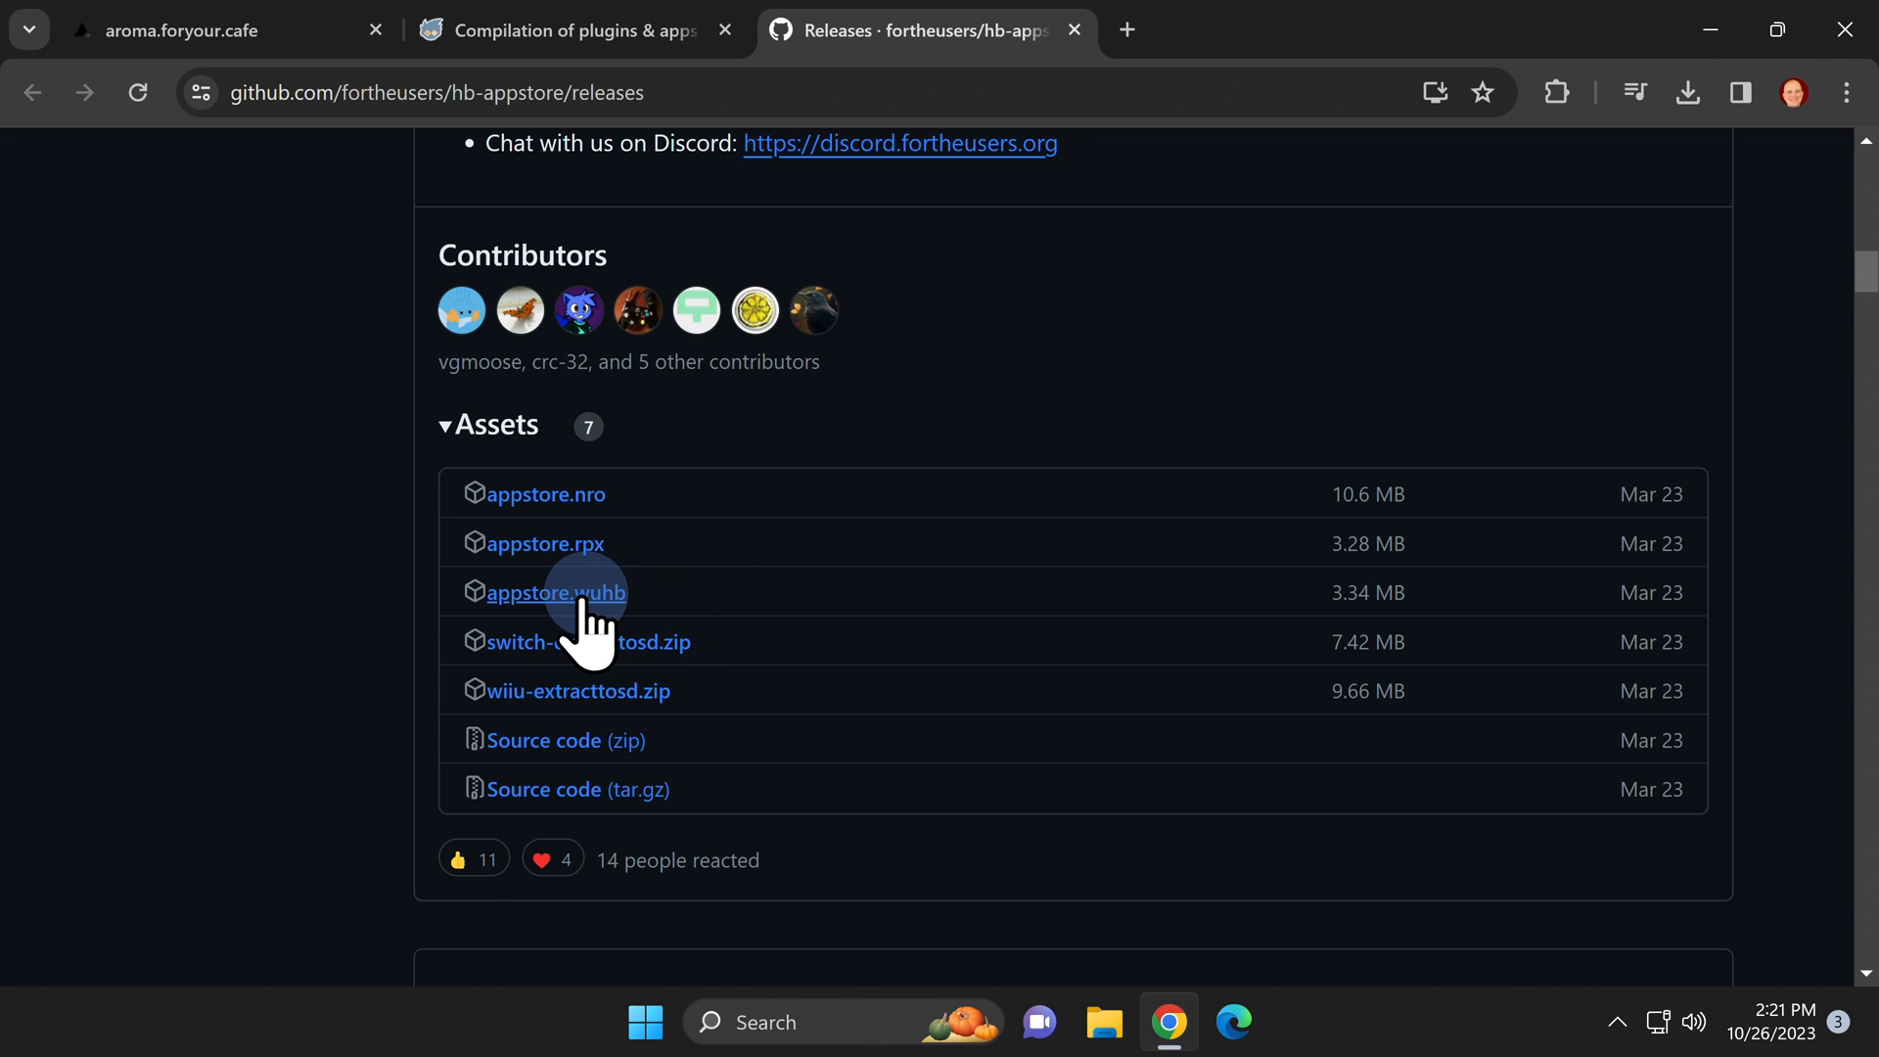
mouse_move(557, 592)
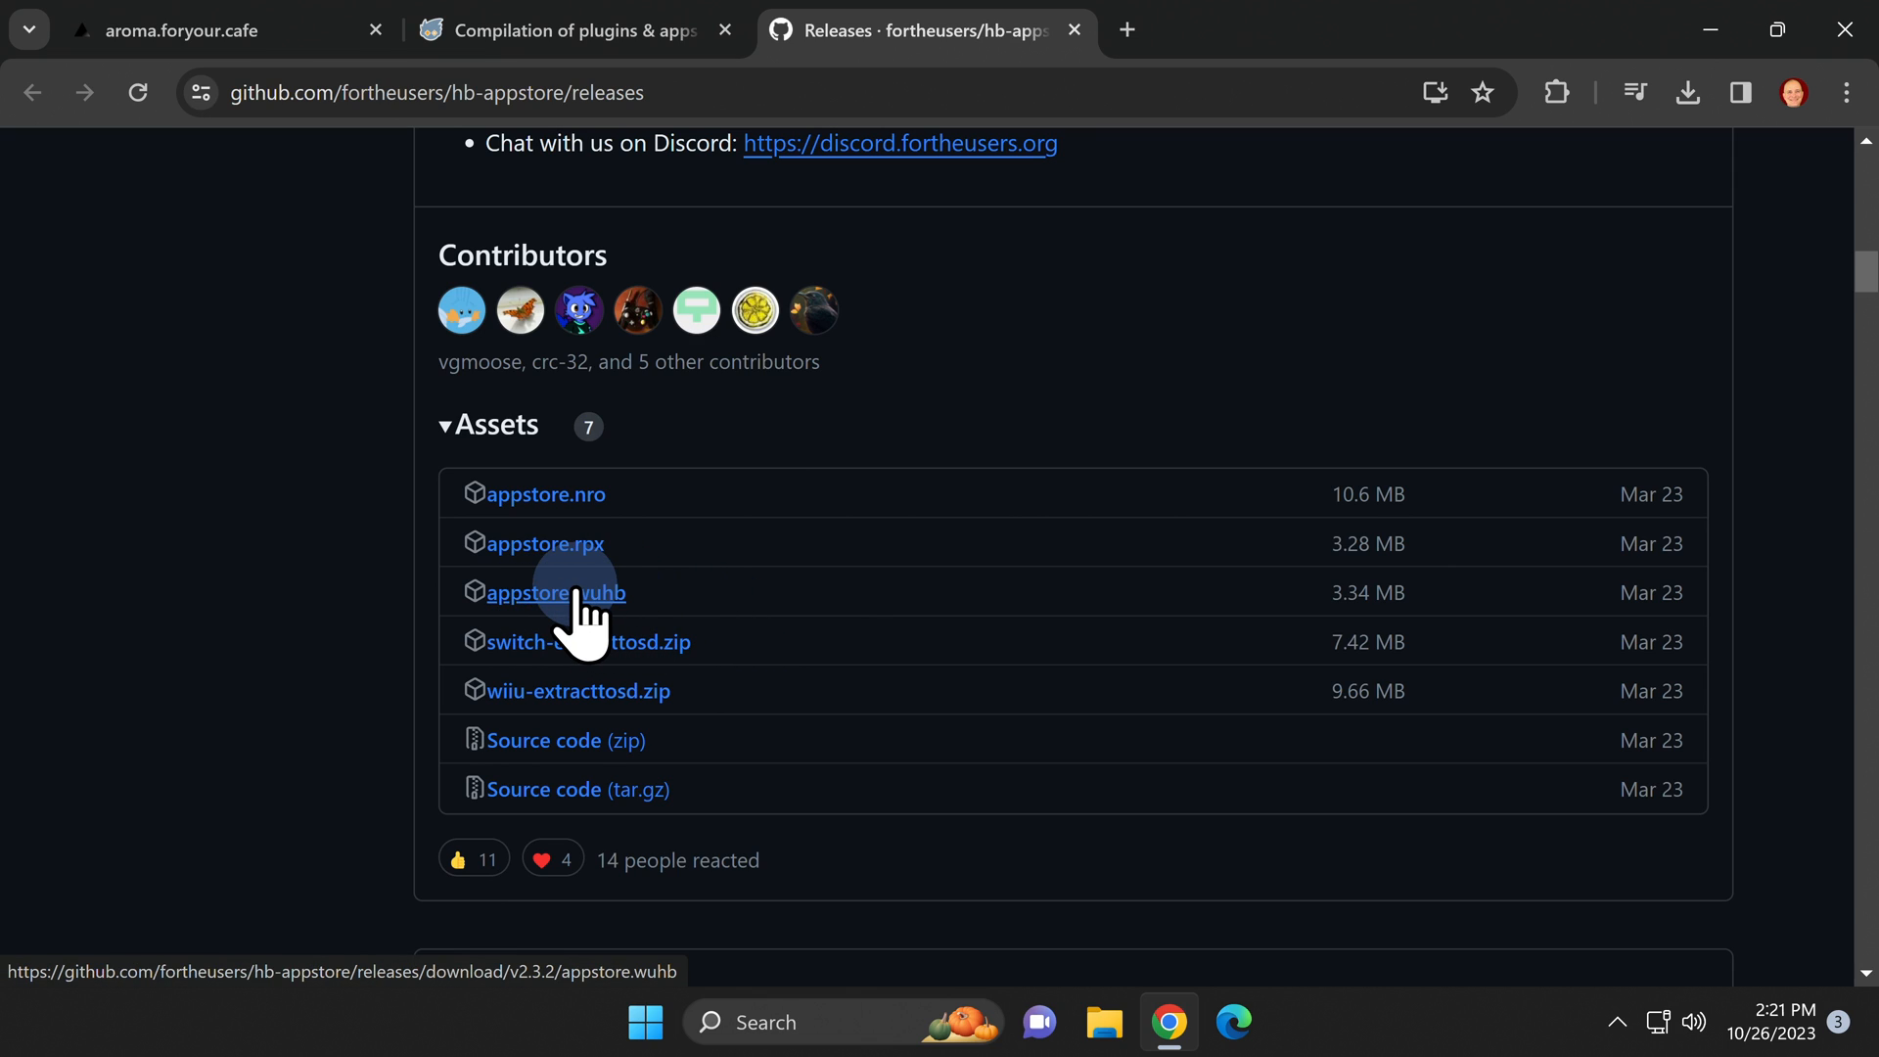
click(555, 593)
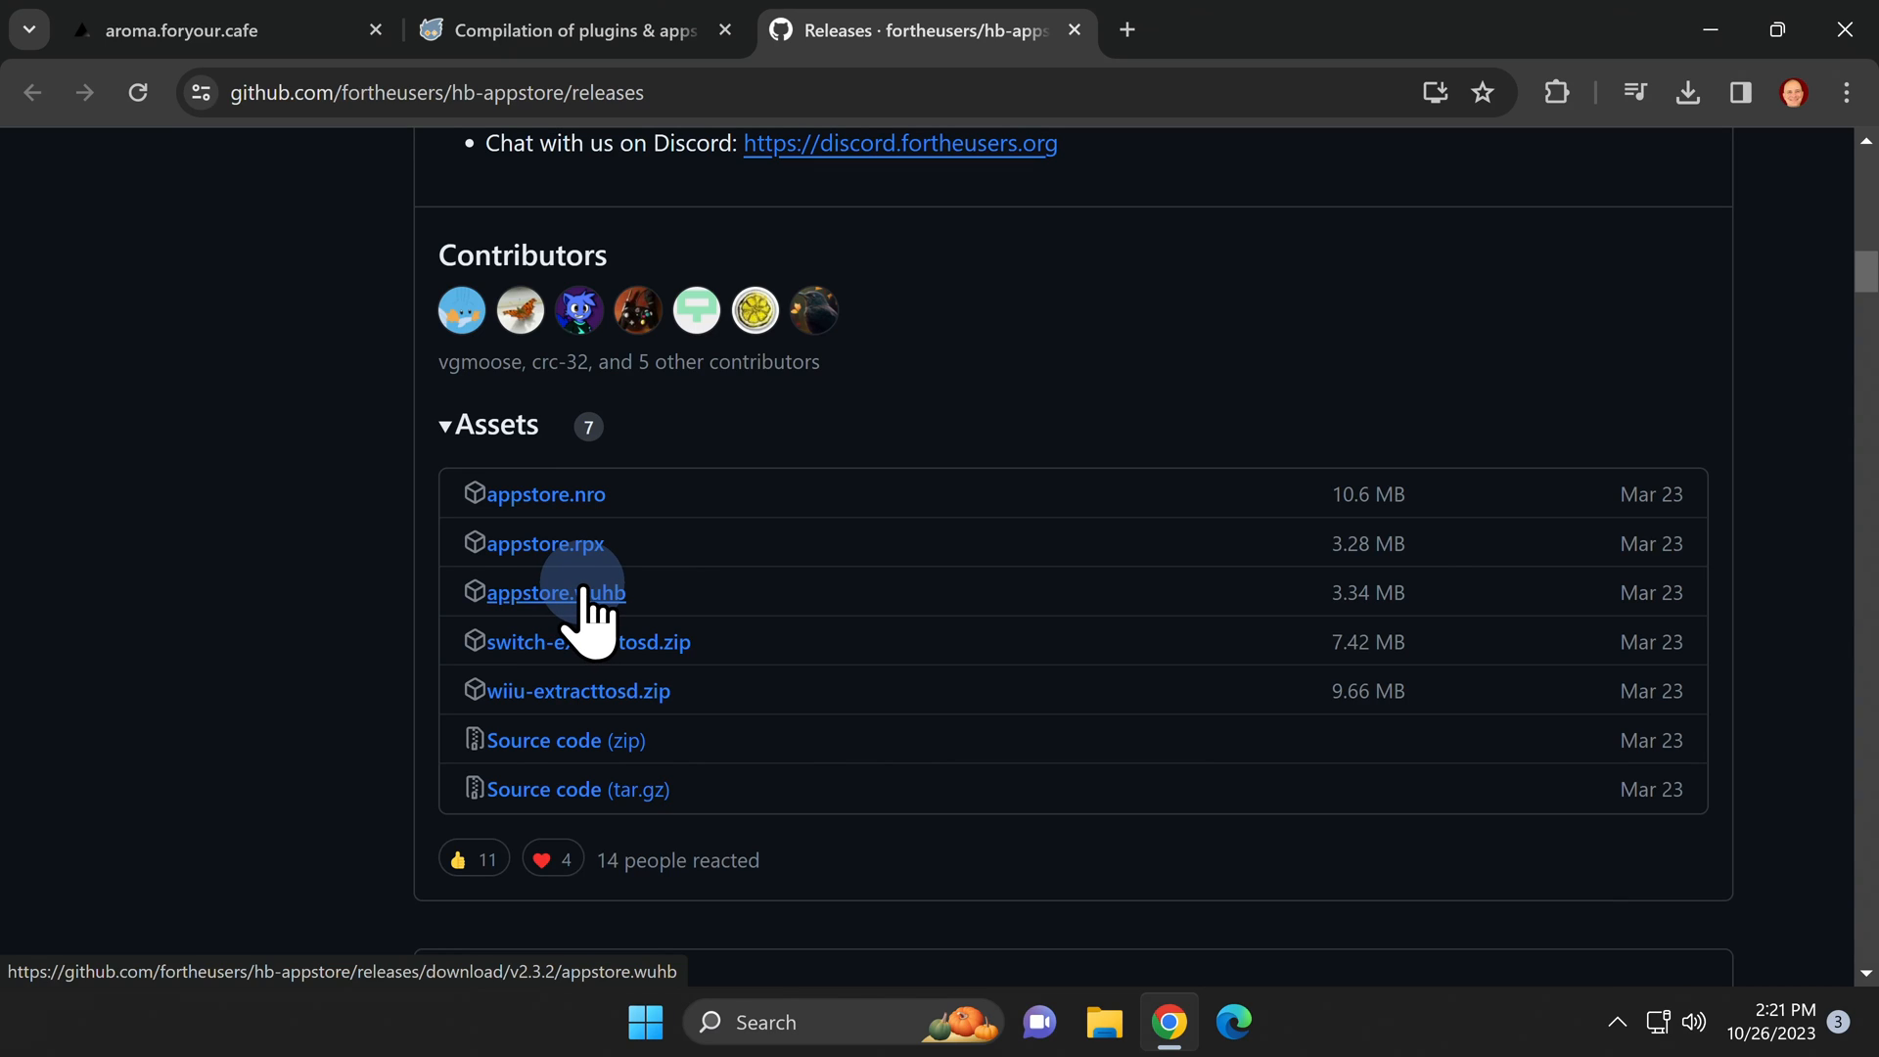
click(545, 592)
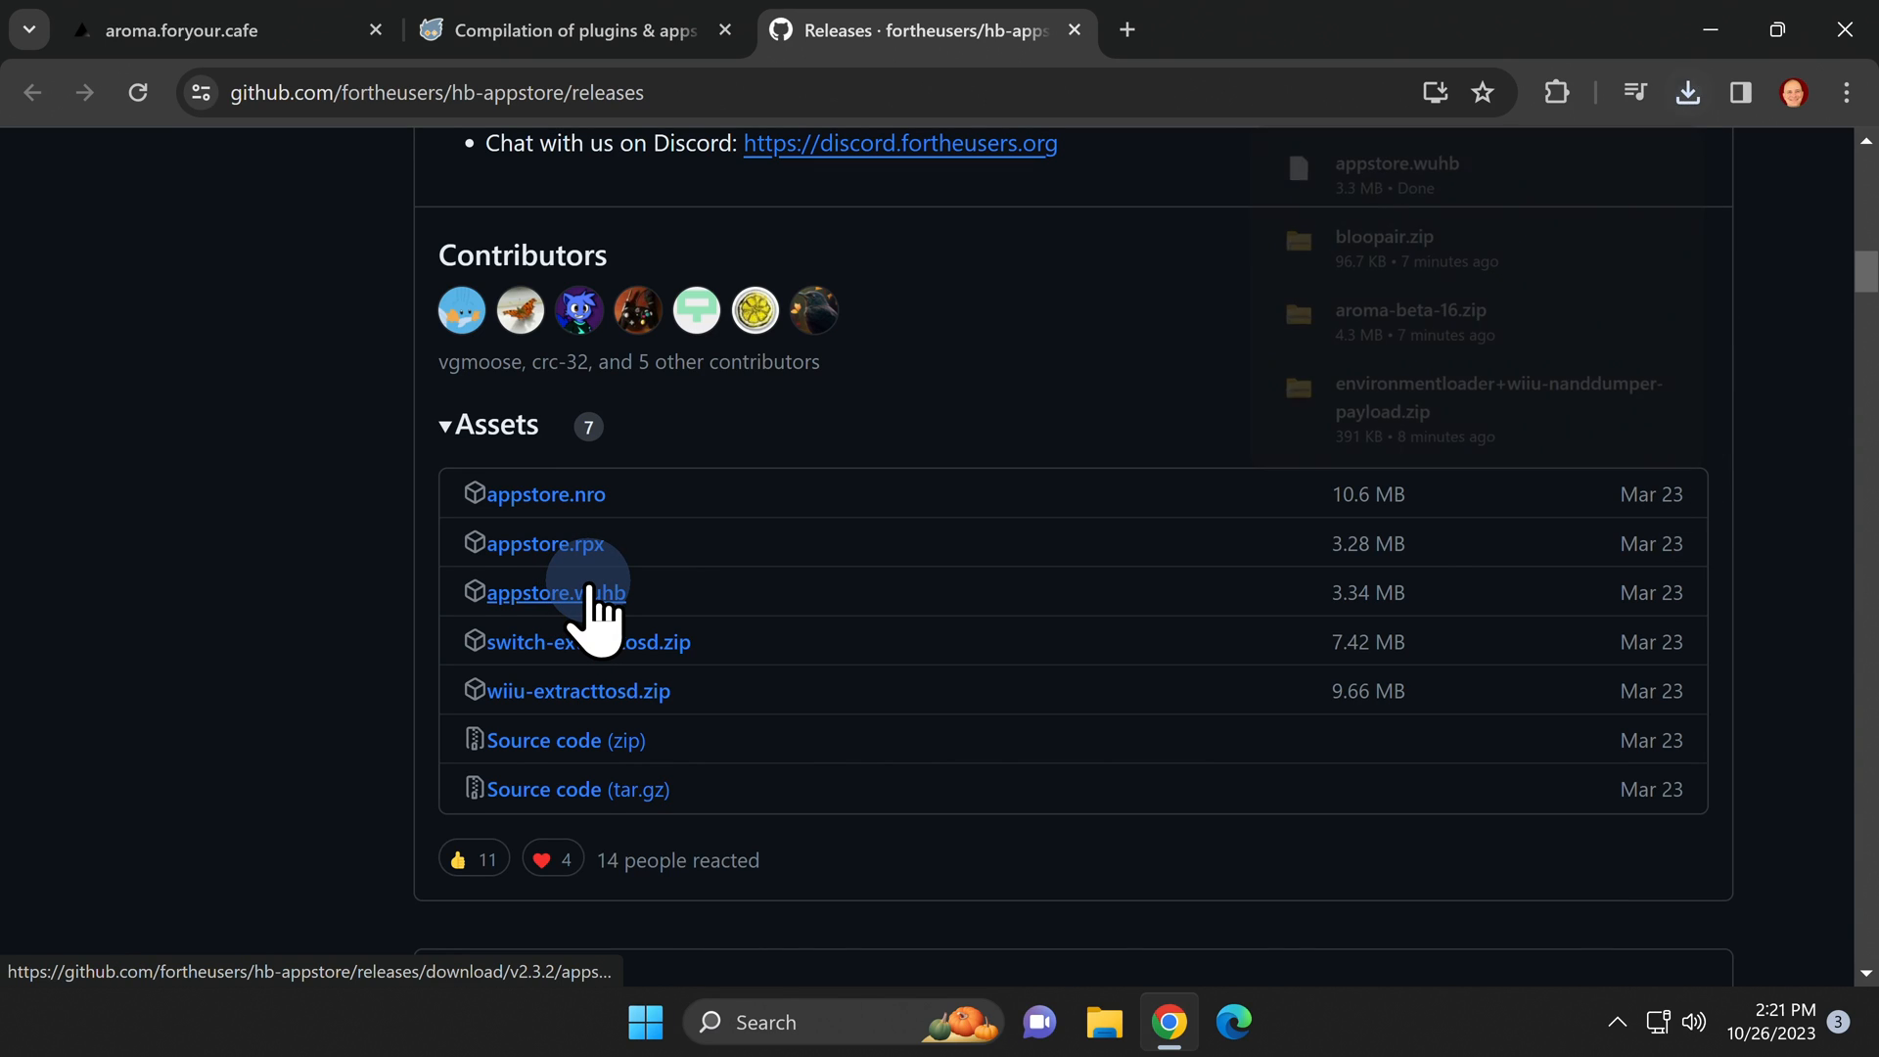
click(1687, 92)
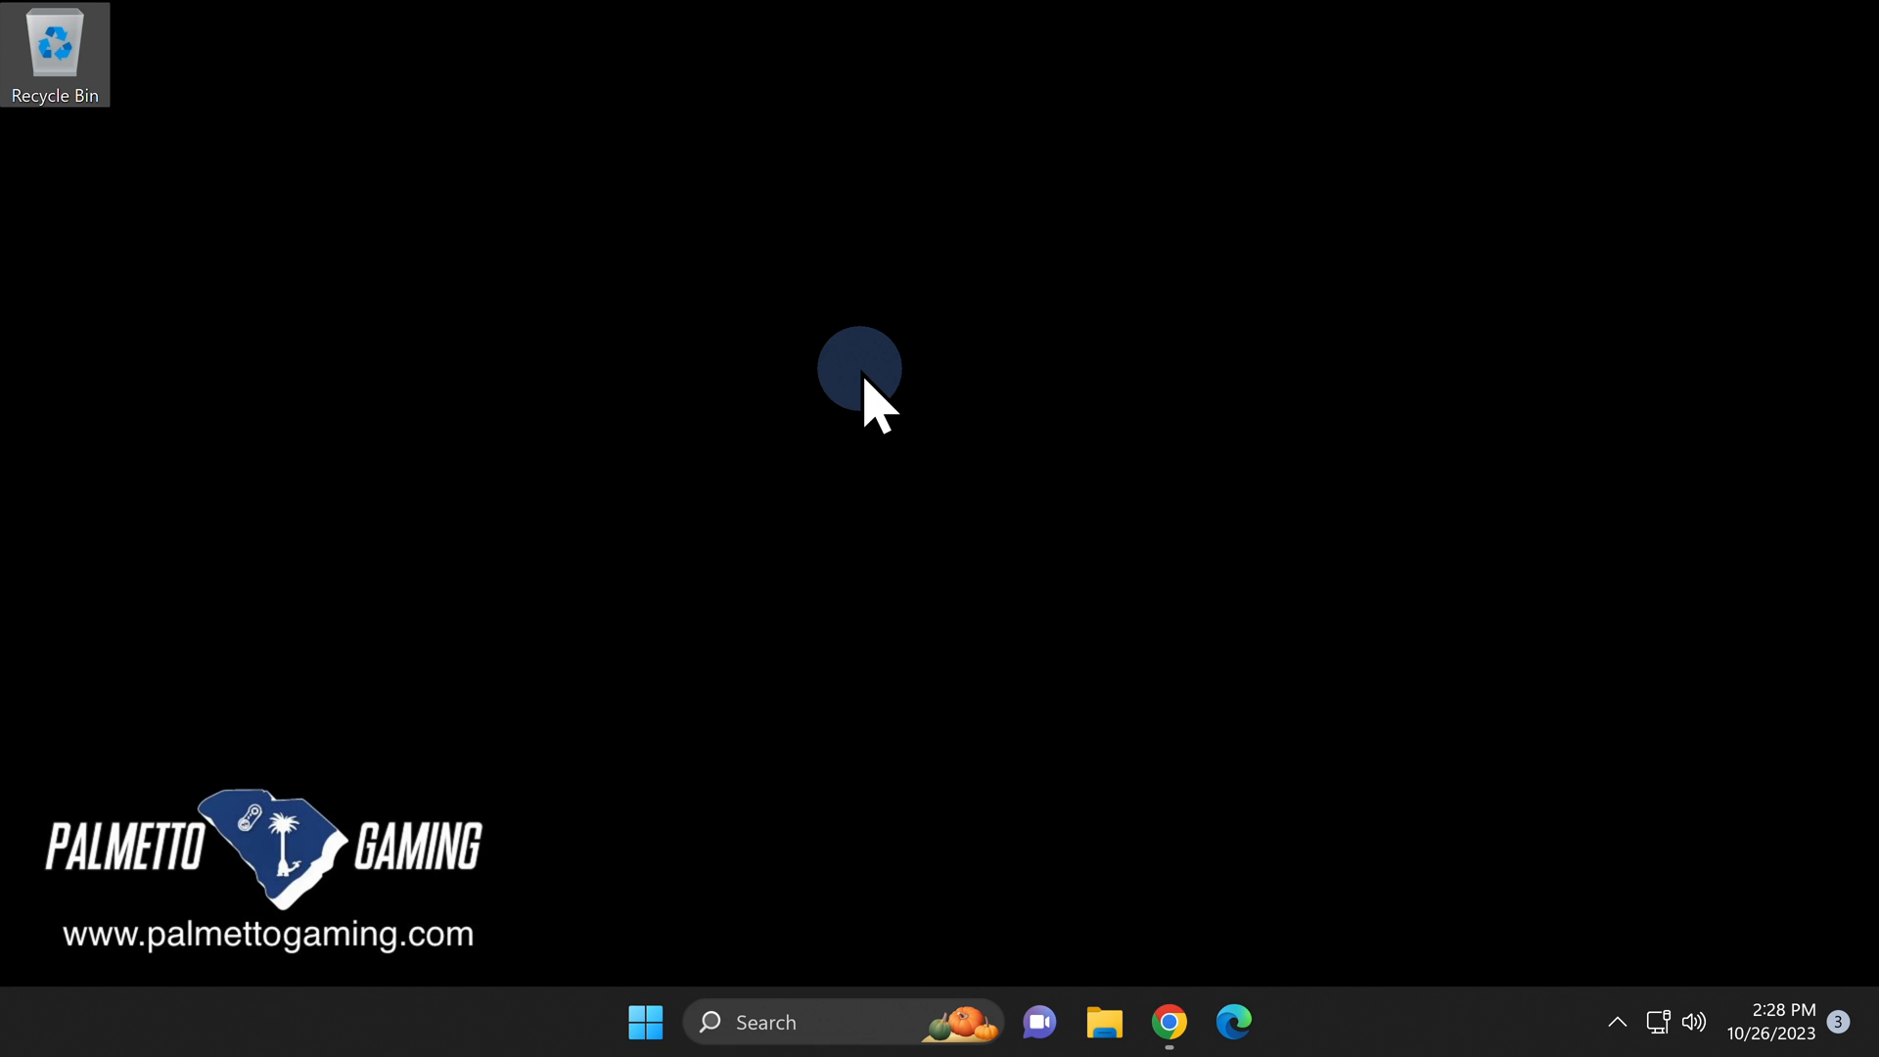
- In Downloads, extract aroma-beta-16.zip into its own folder
right_click(1104, 1022)
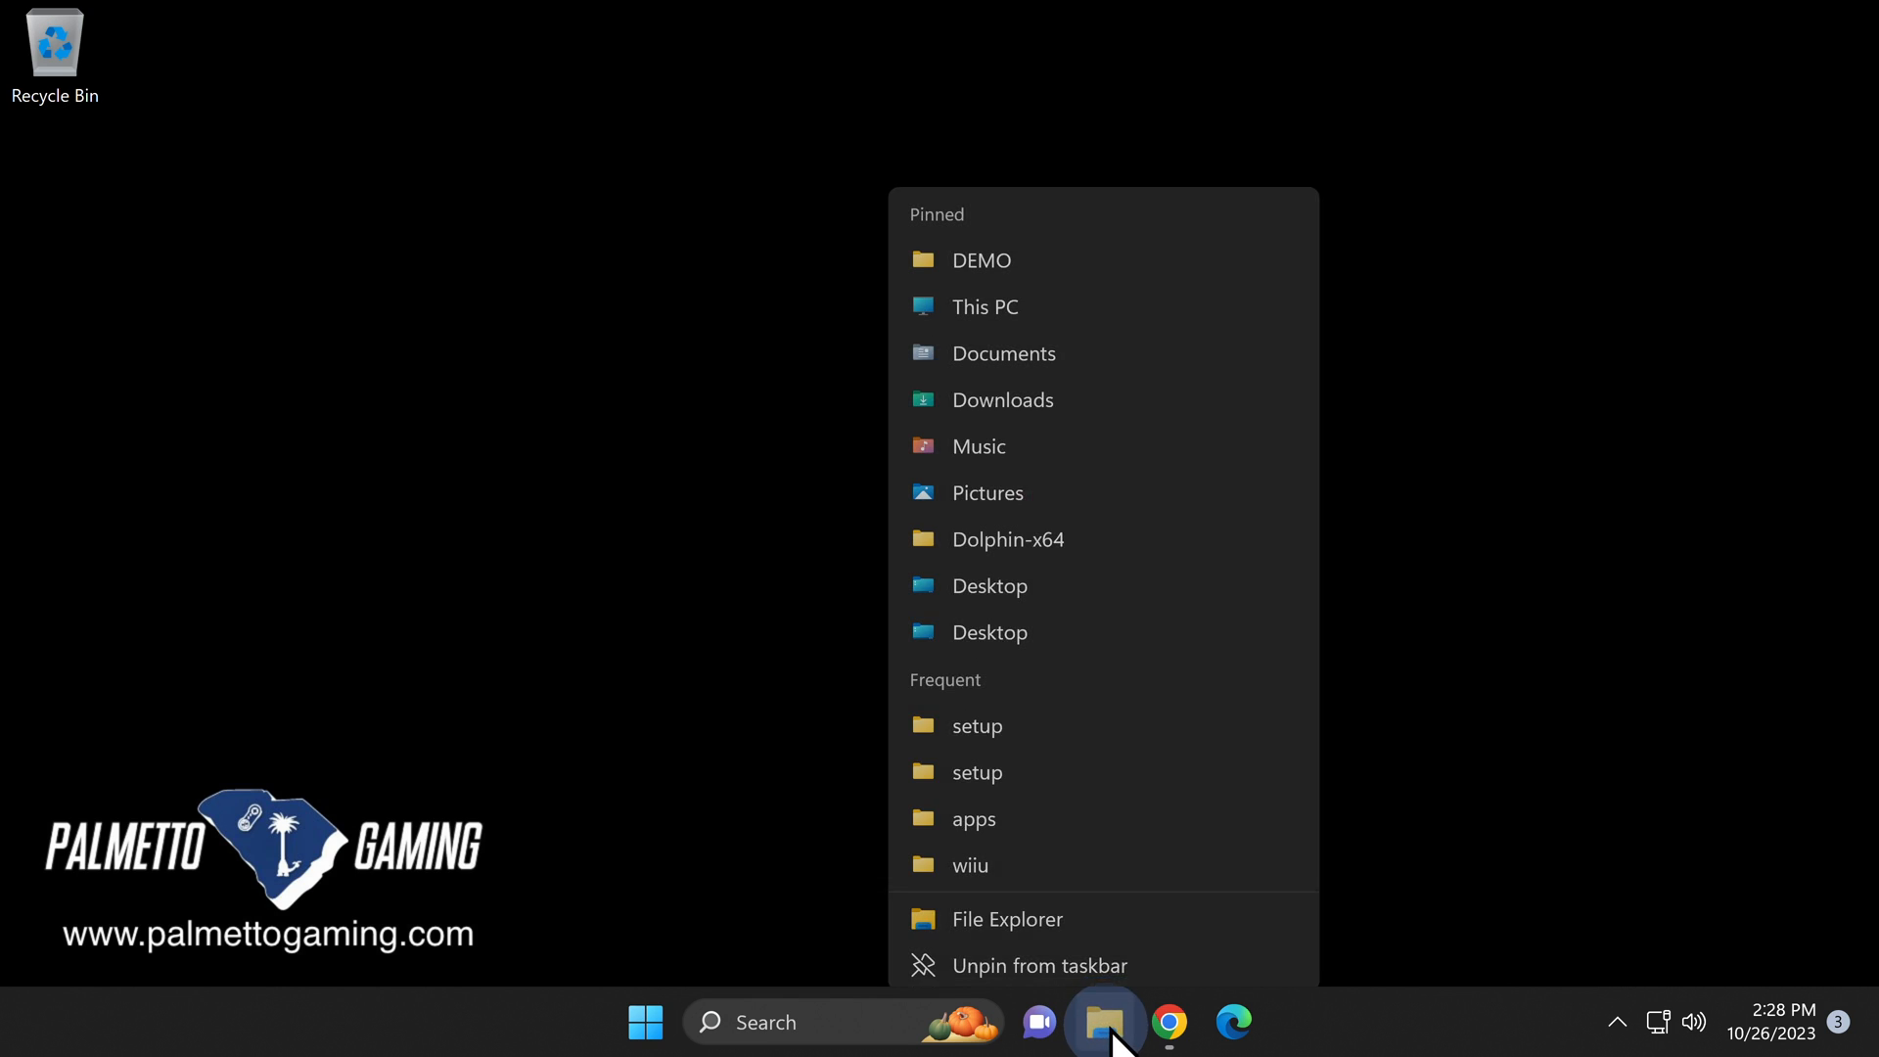
click(1003, 399)
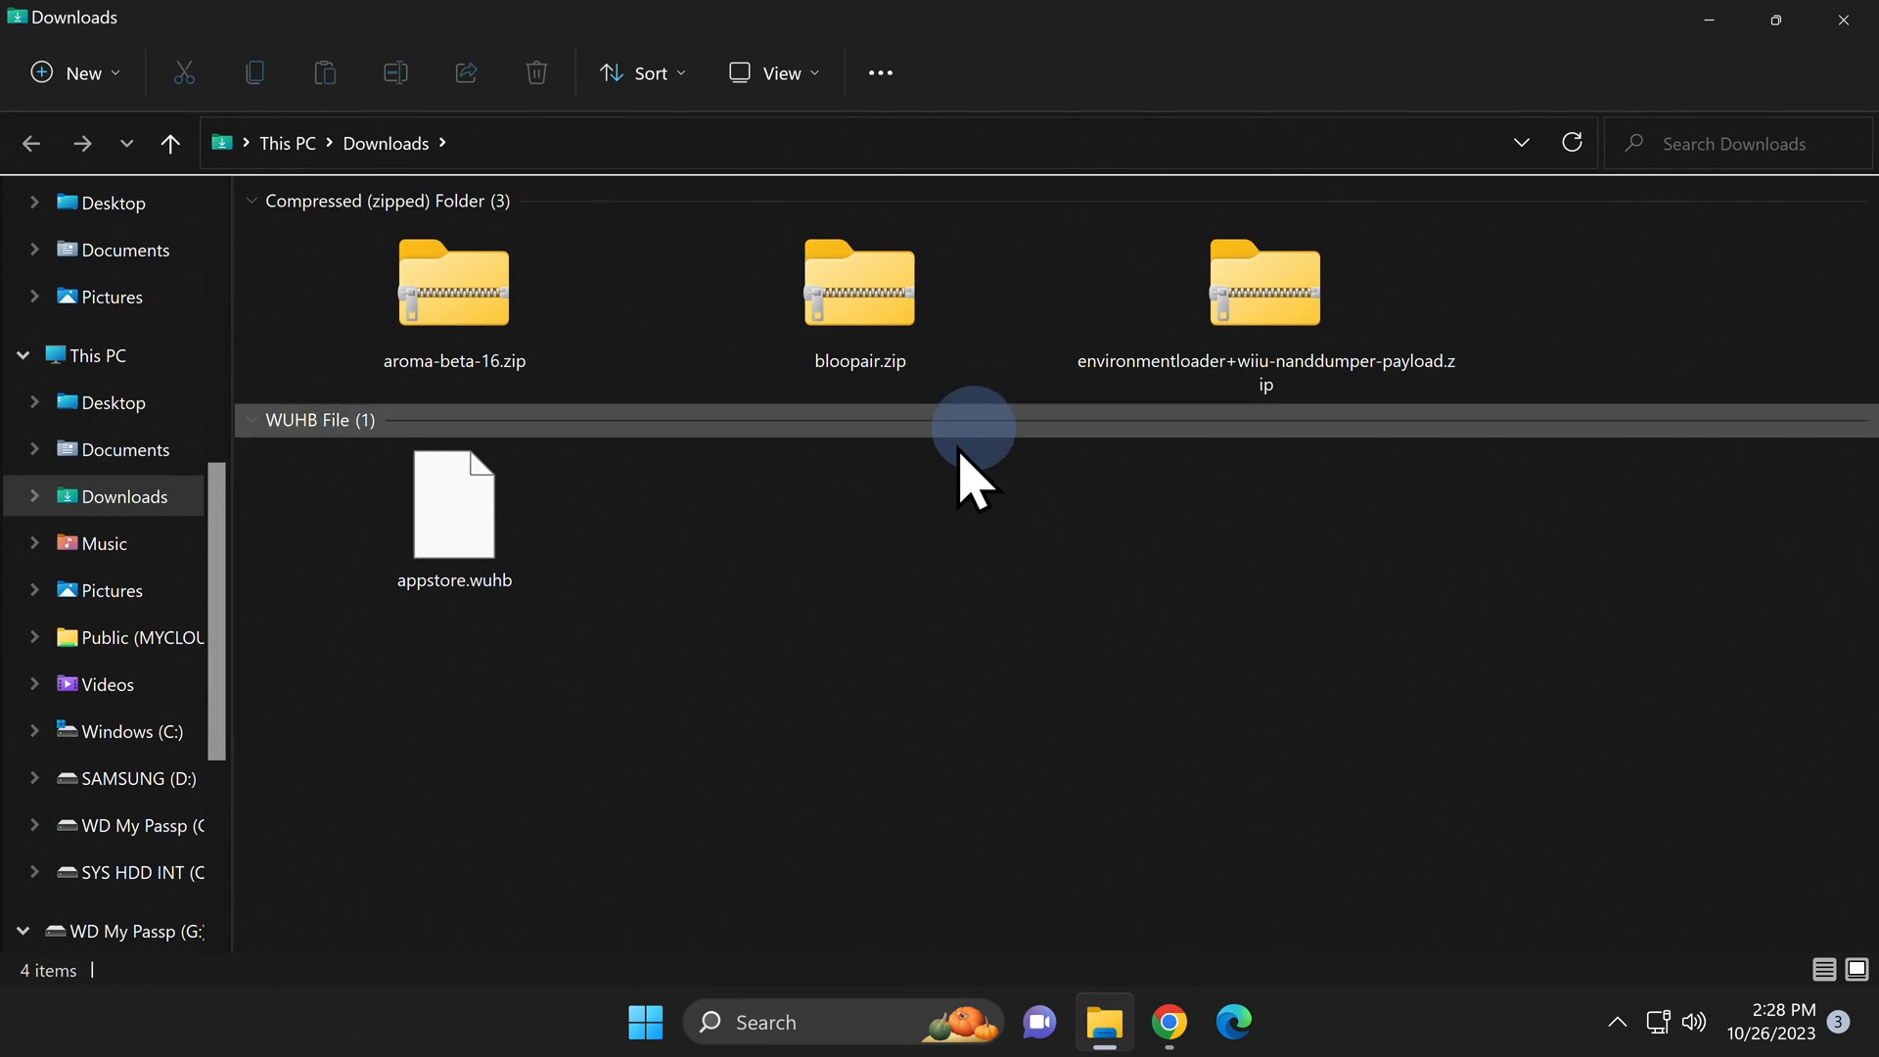
right_click(453, 283)
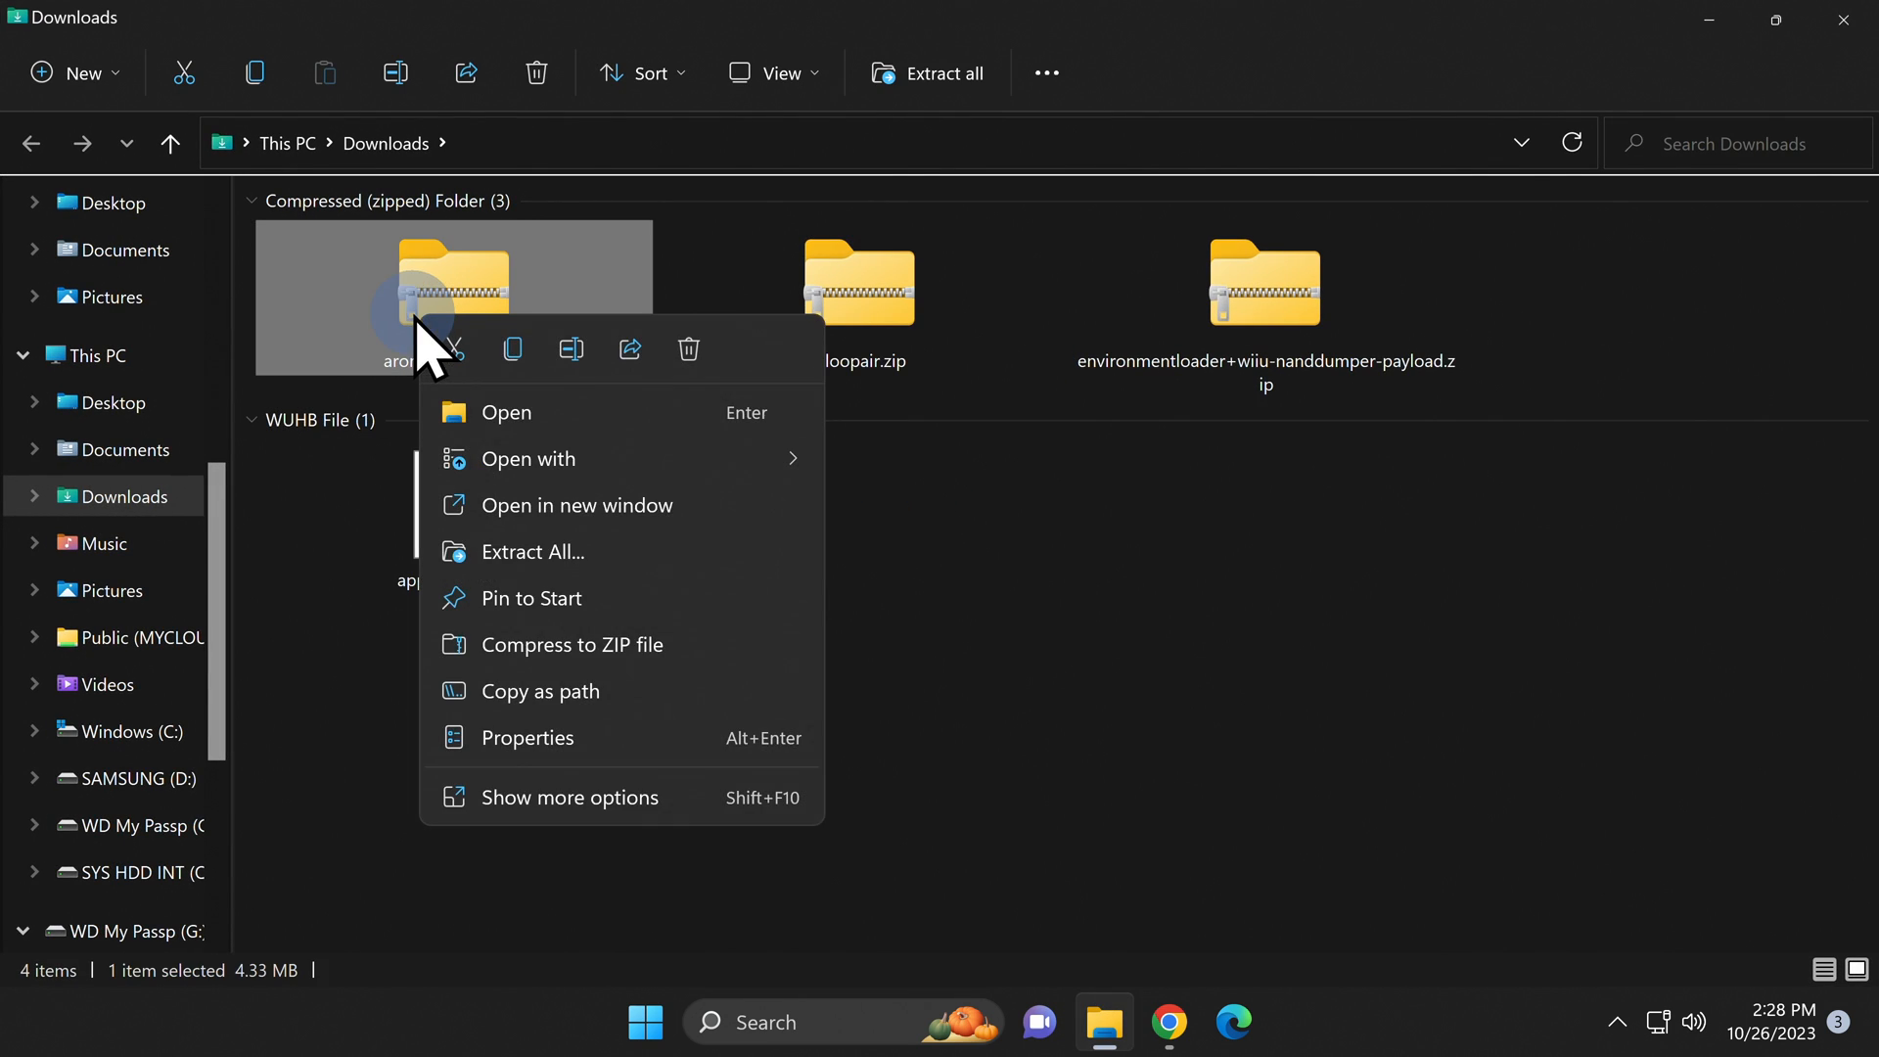
click(533, 551)
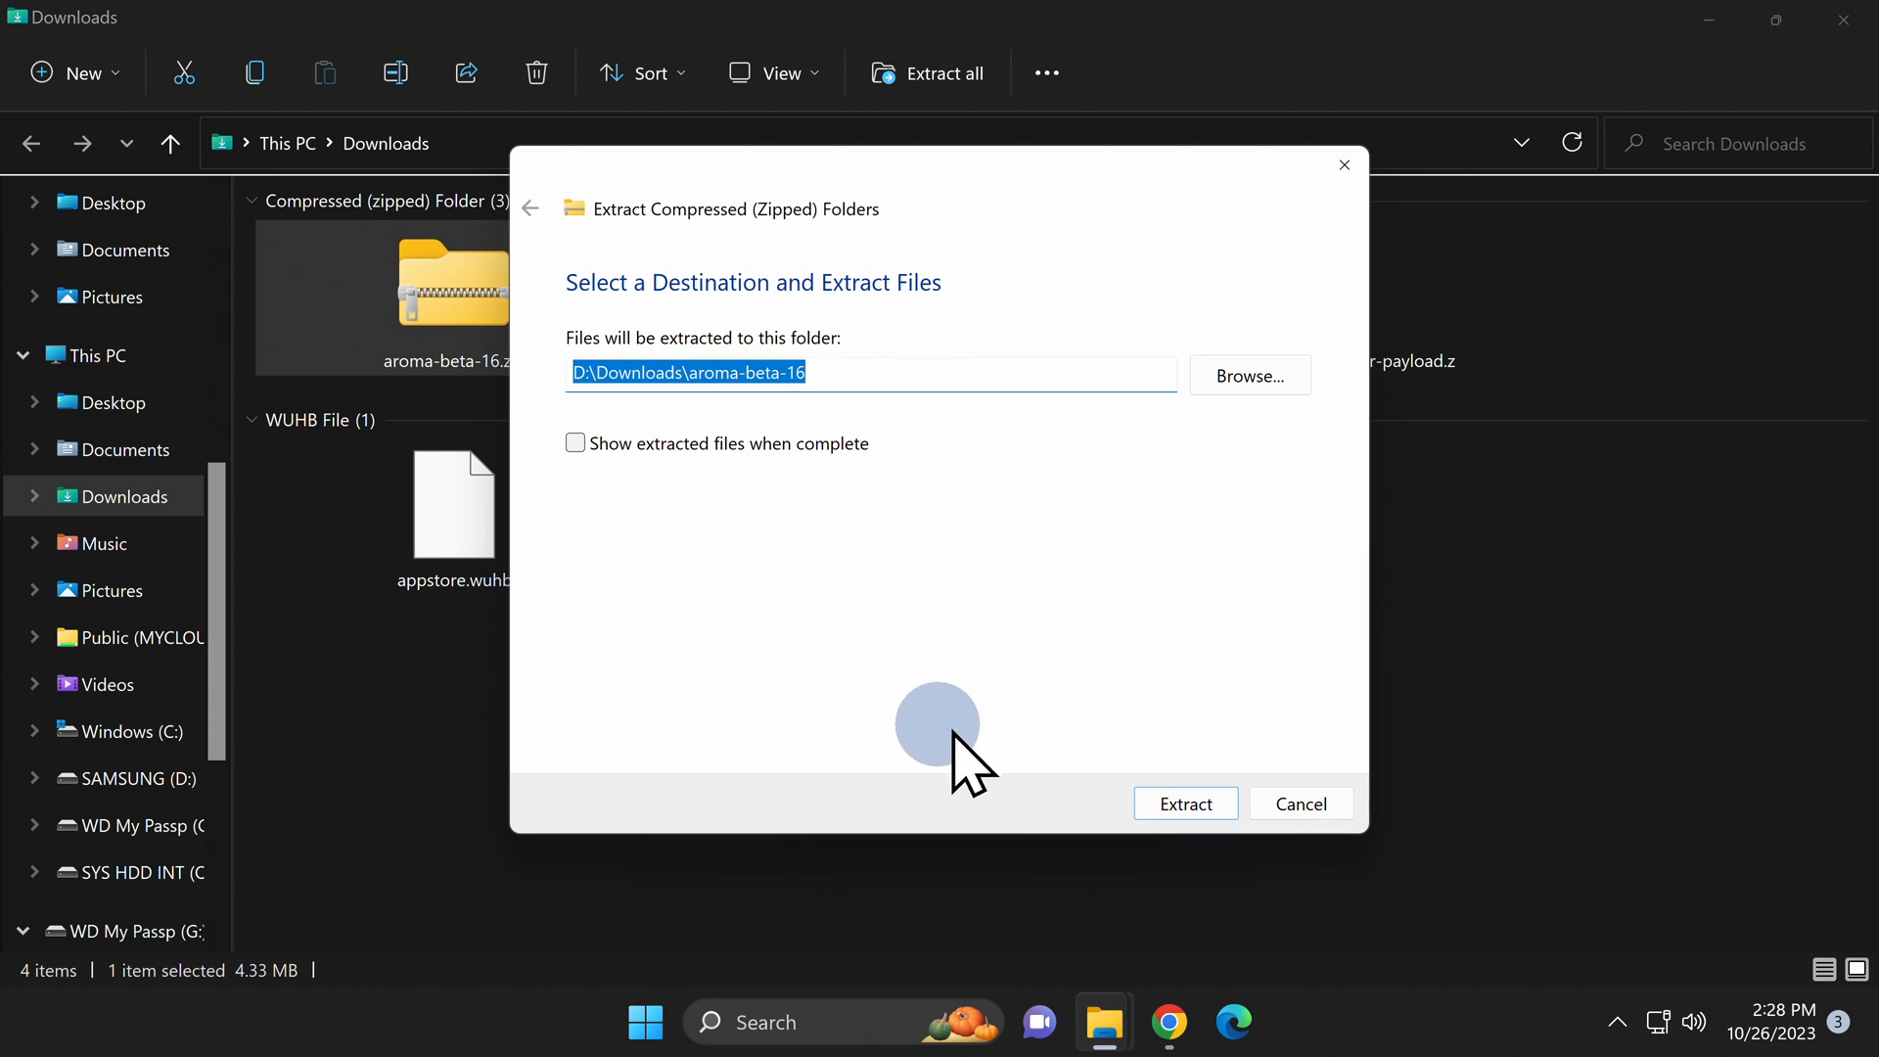
click(1183, 803)
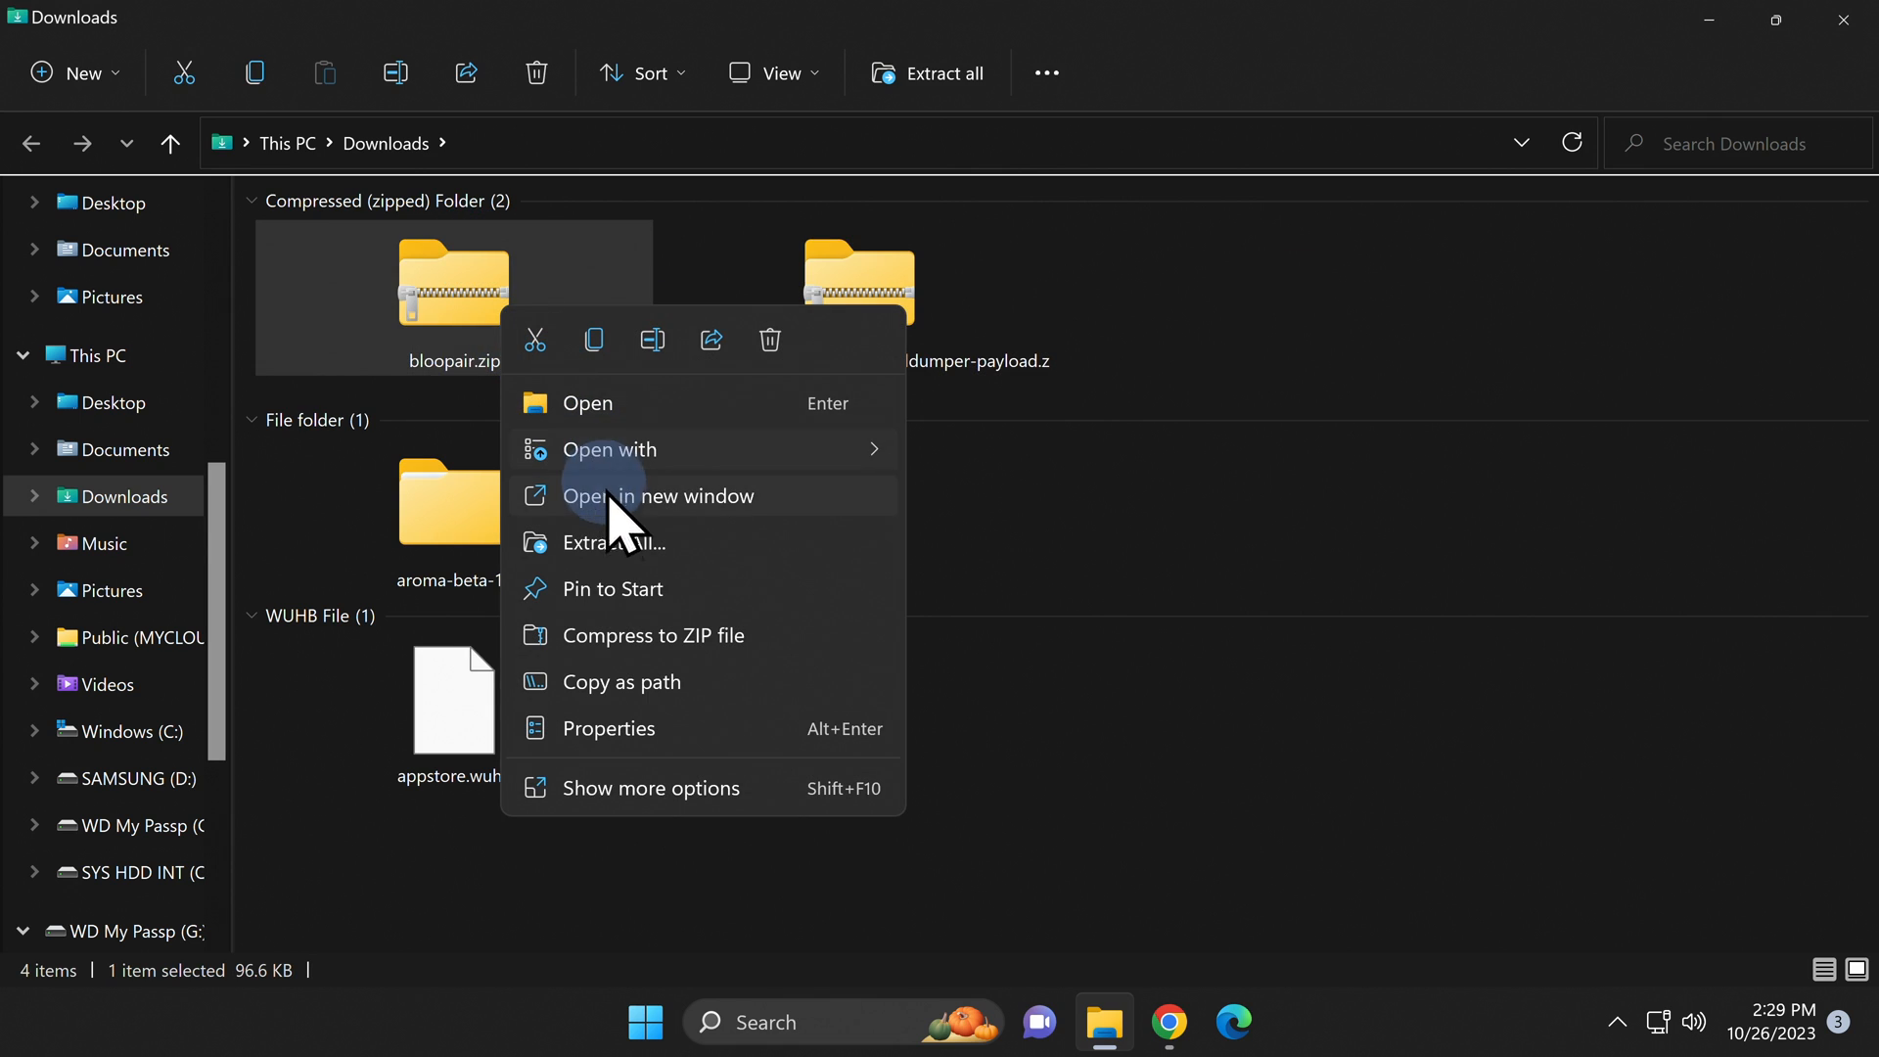
- Extract bloopair.zip and the environmentloader payload zip, removing the extracted payload archive
click(612, 542)
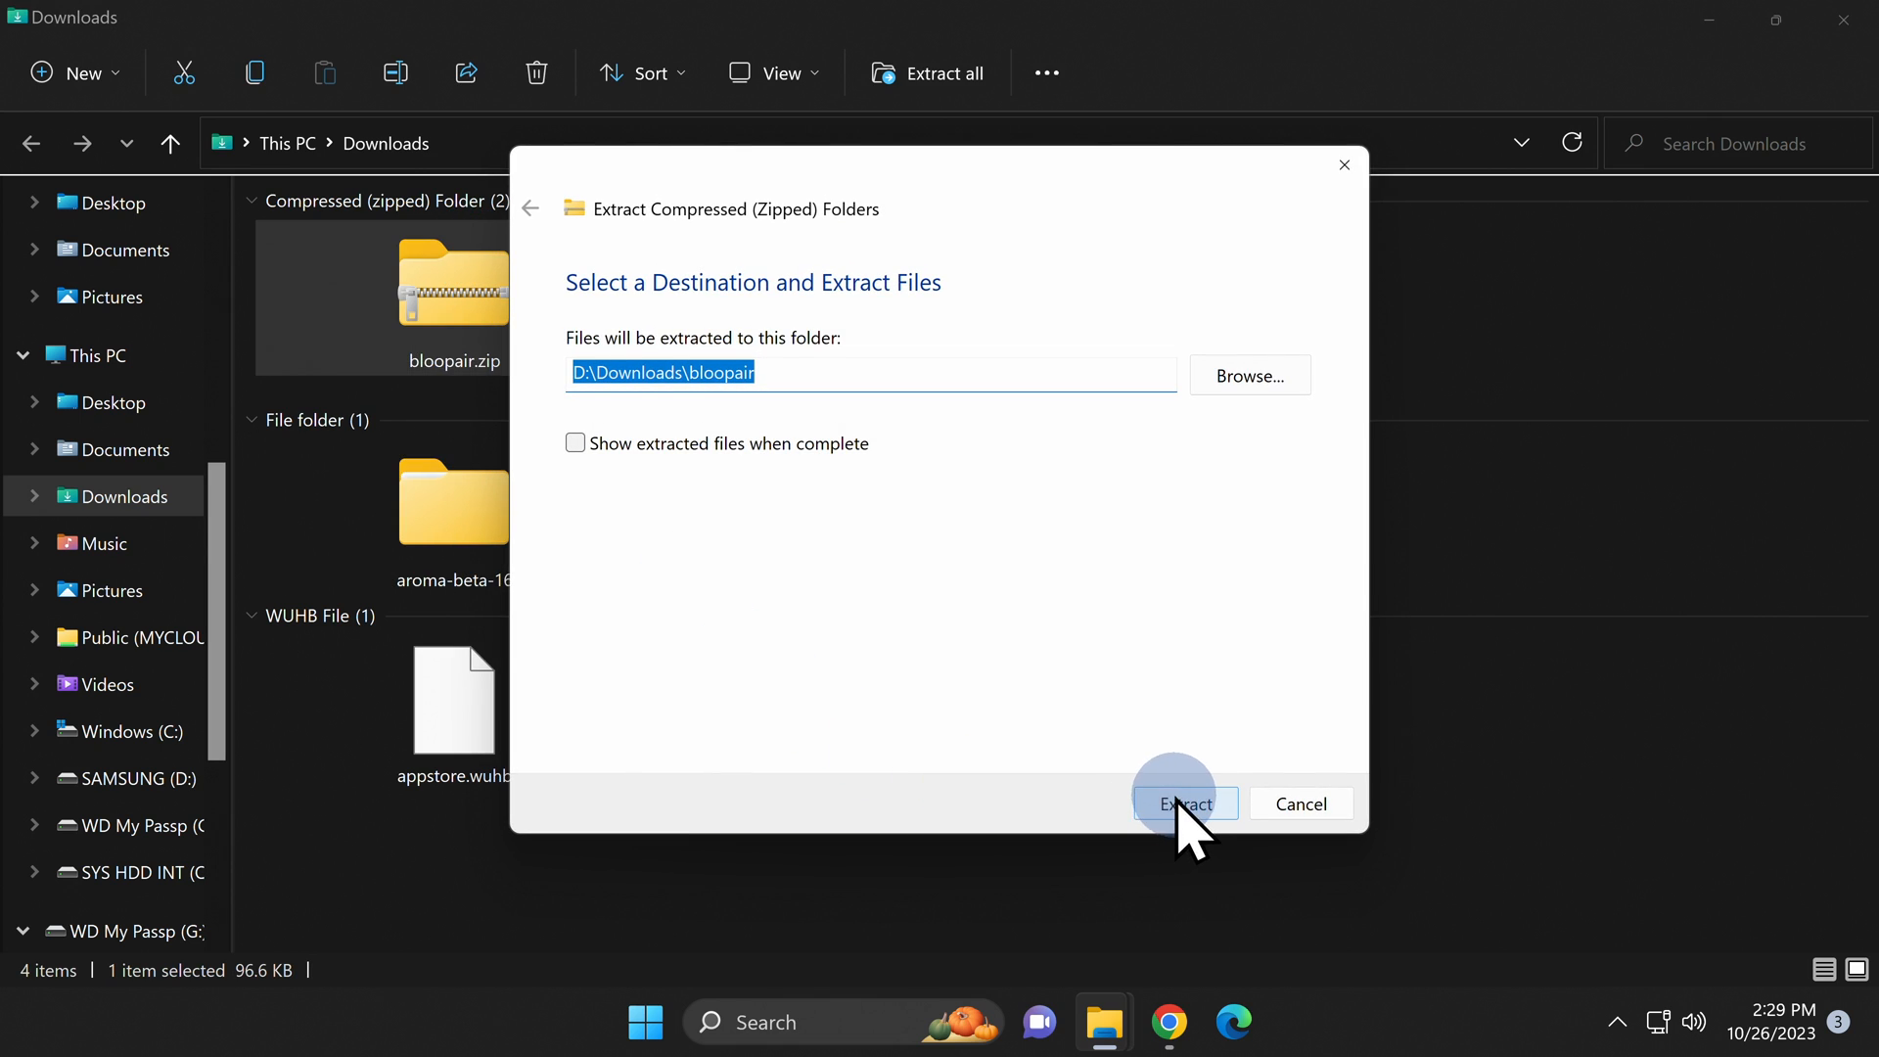
right_click(453, 284)
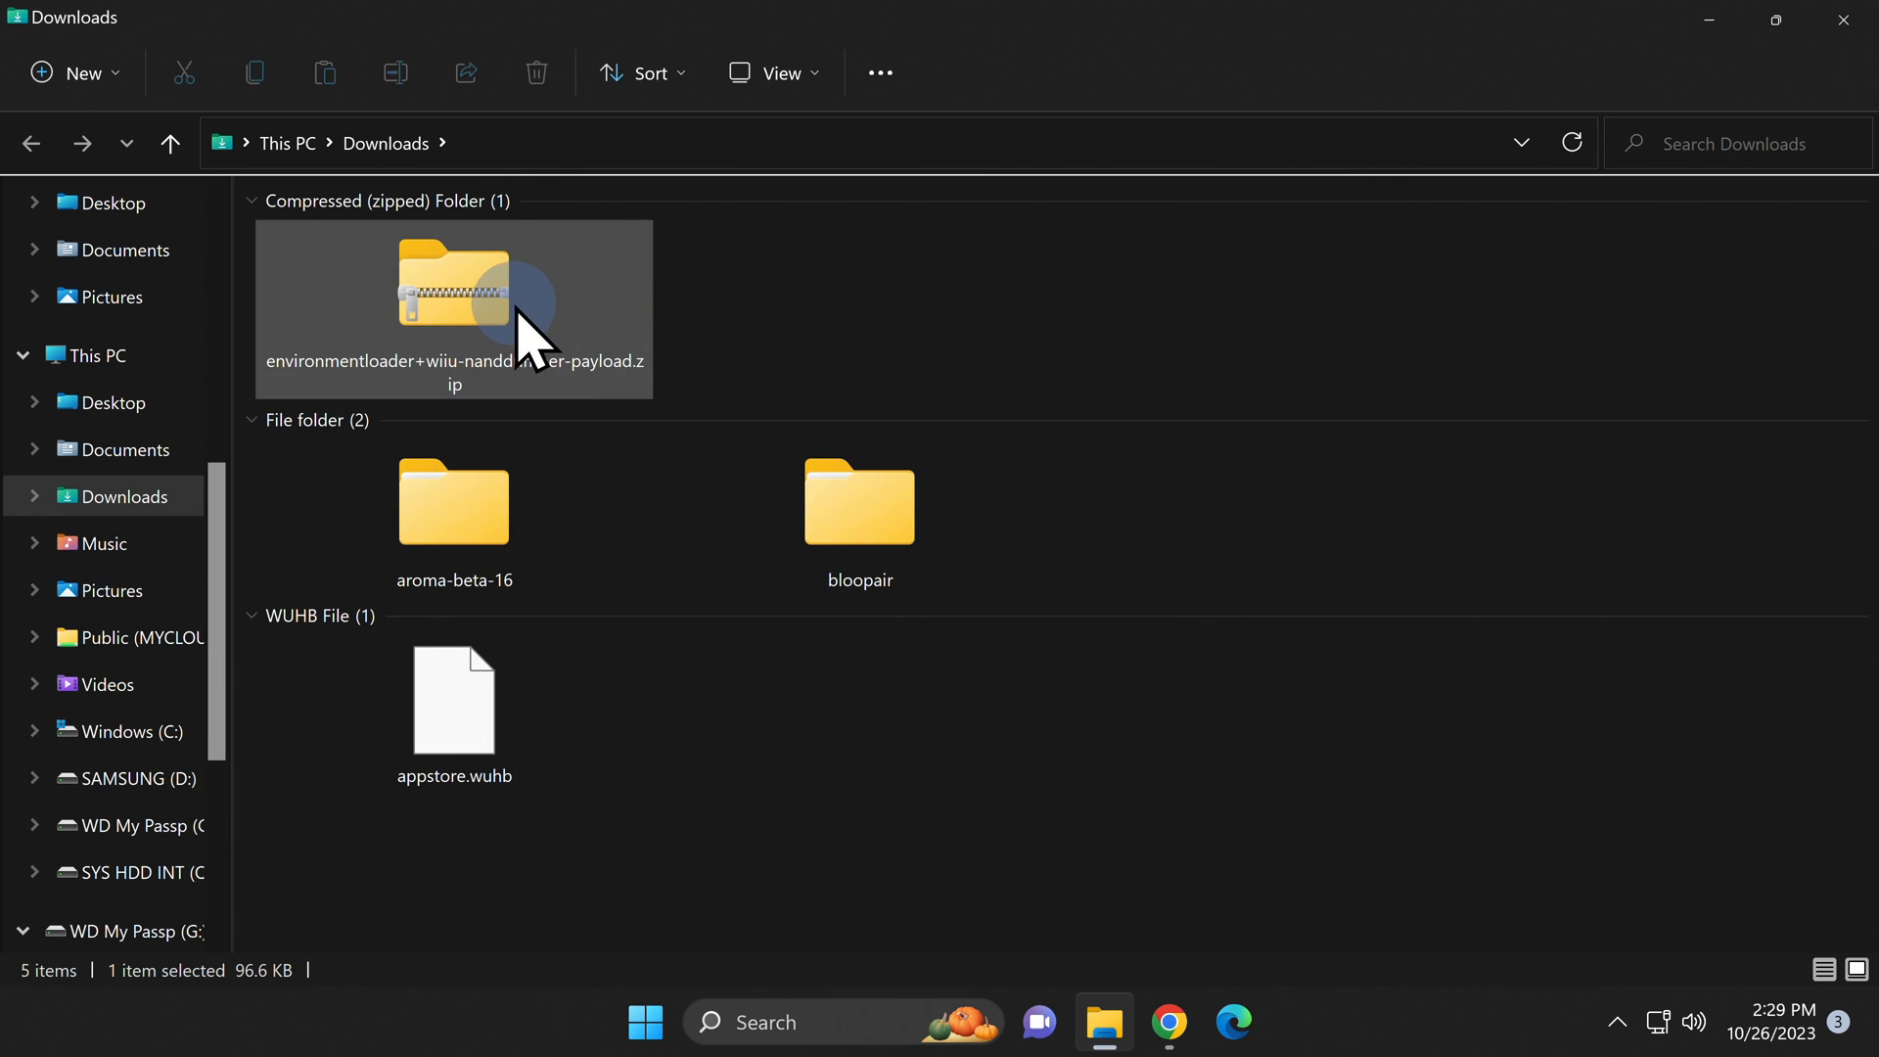
right_click(453, 287)
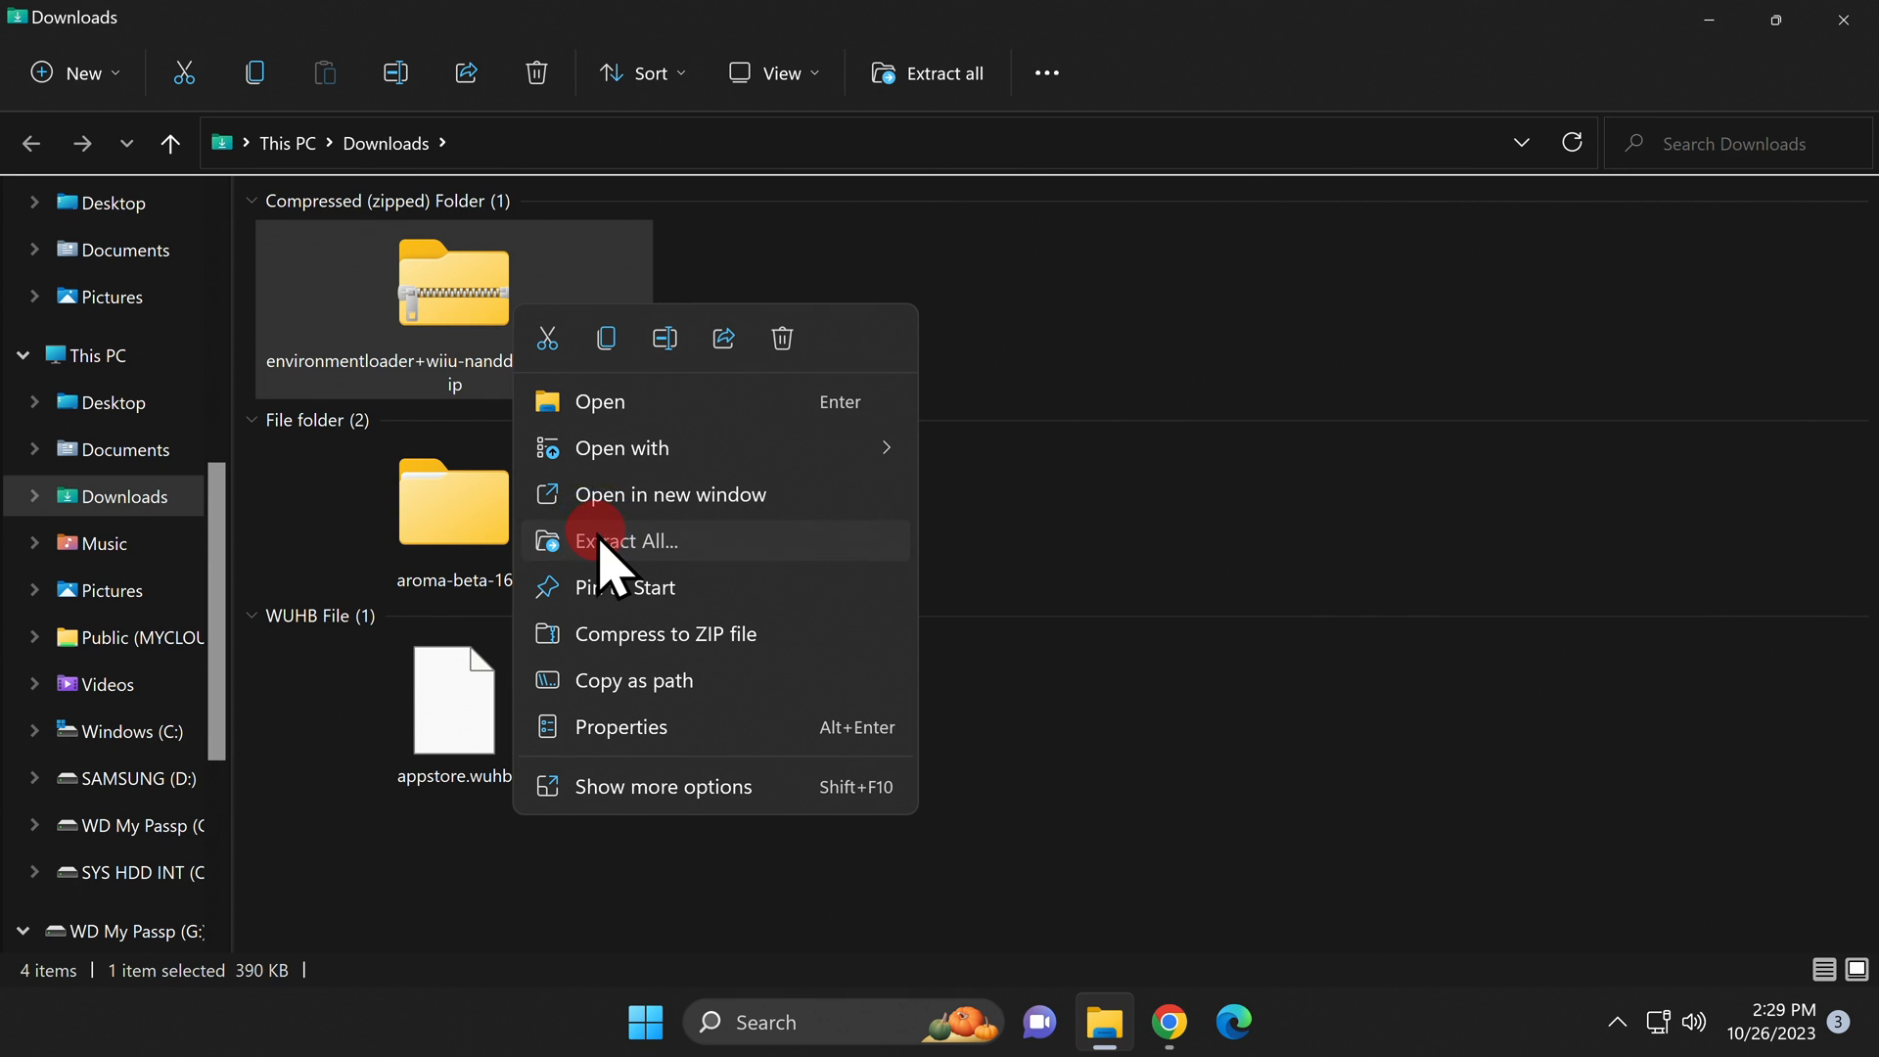
click(626, 541)
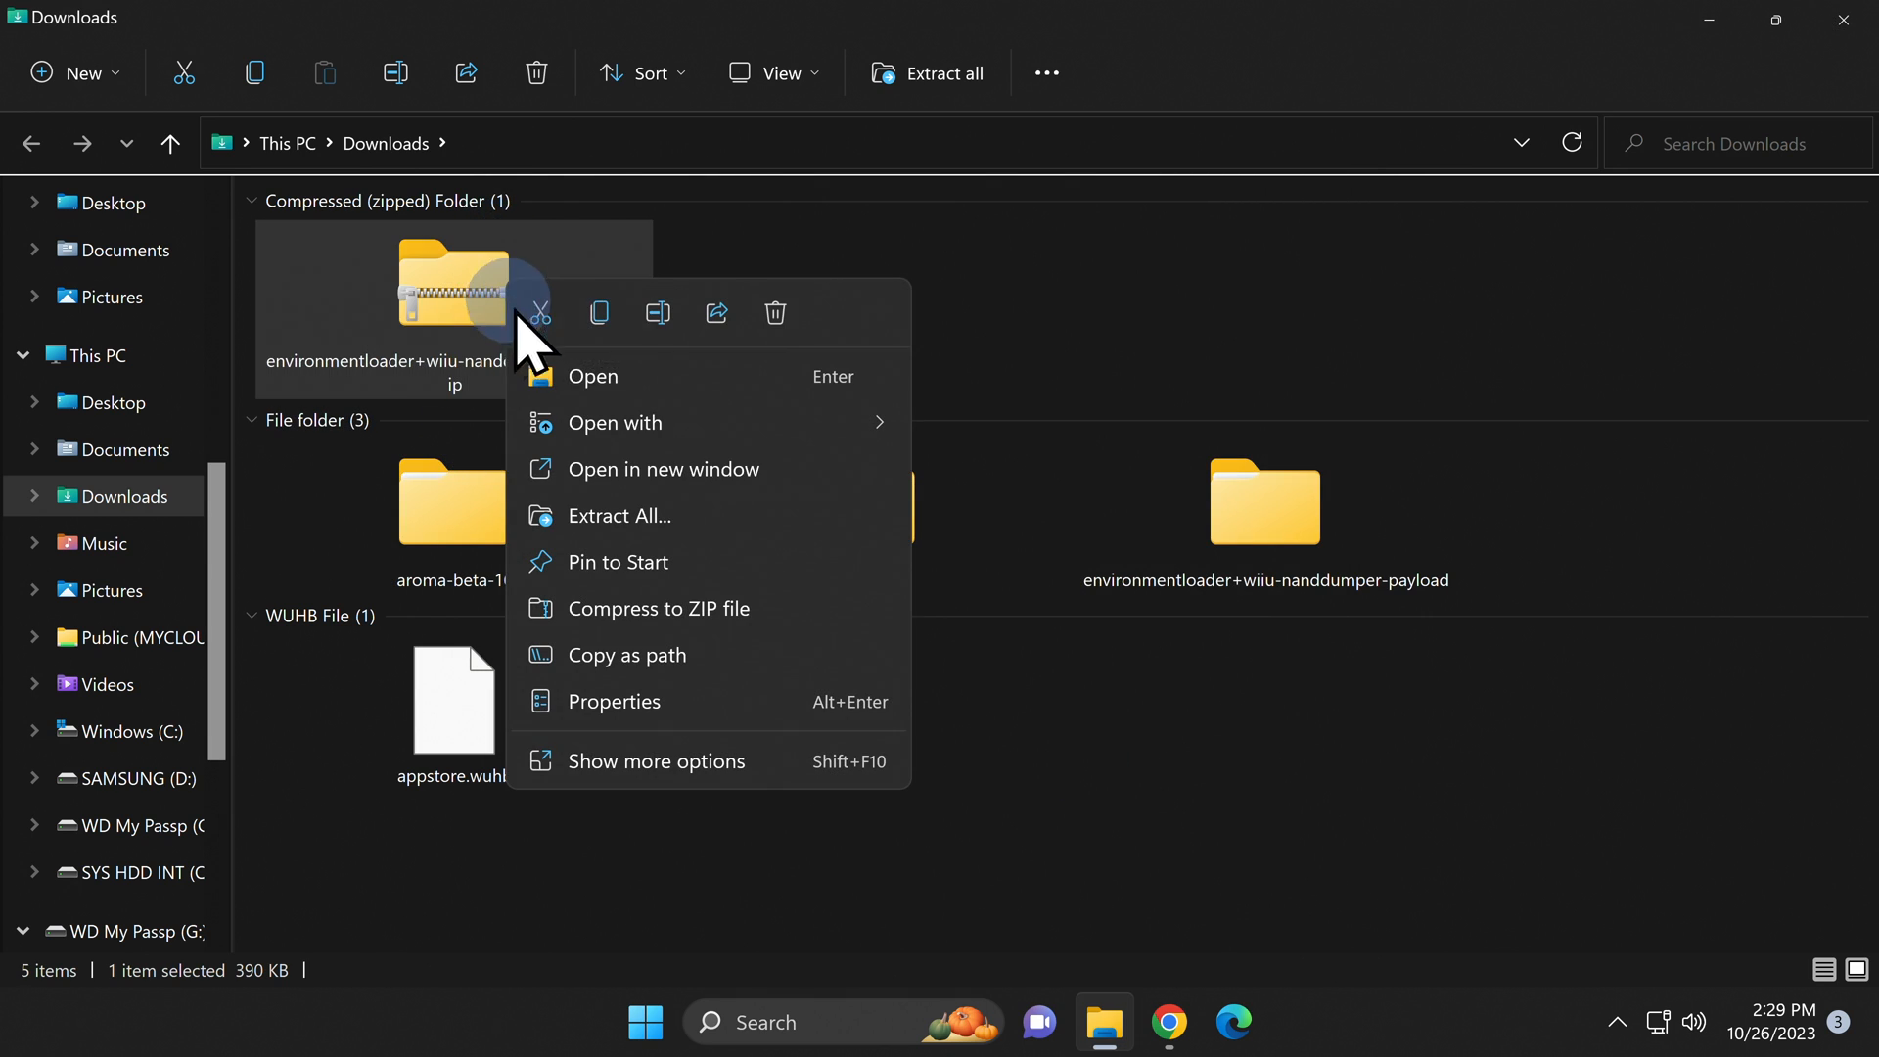
click(613, 516)
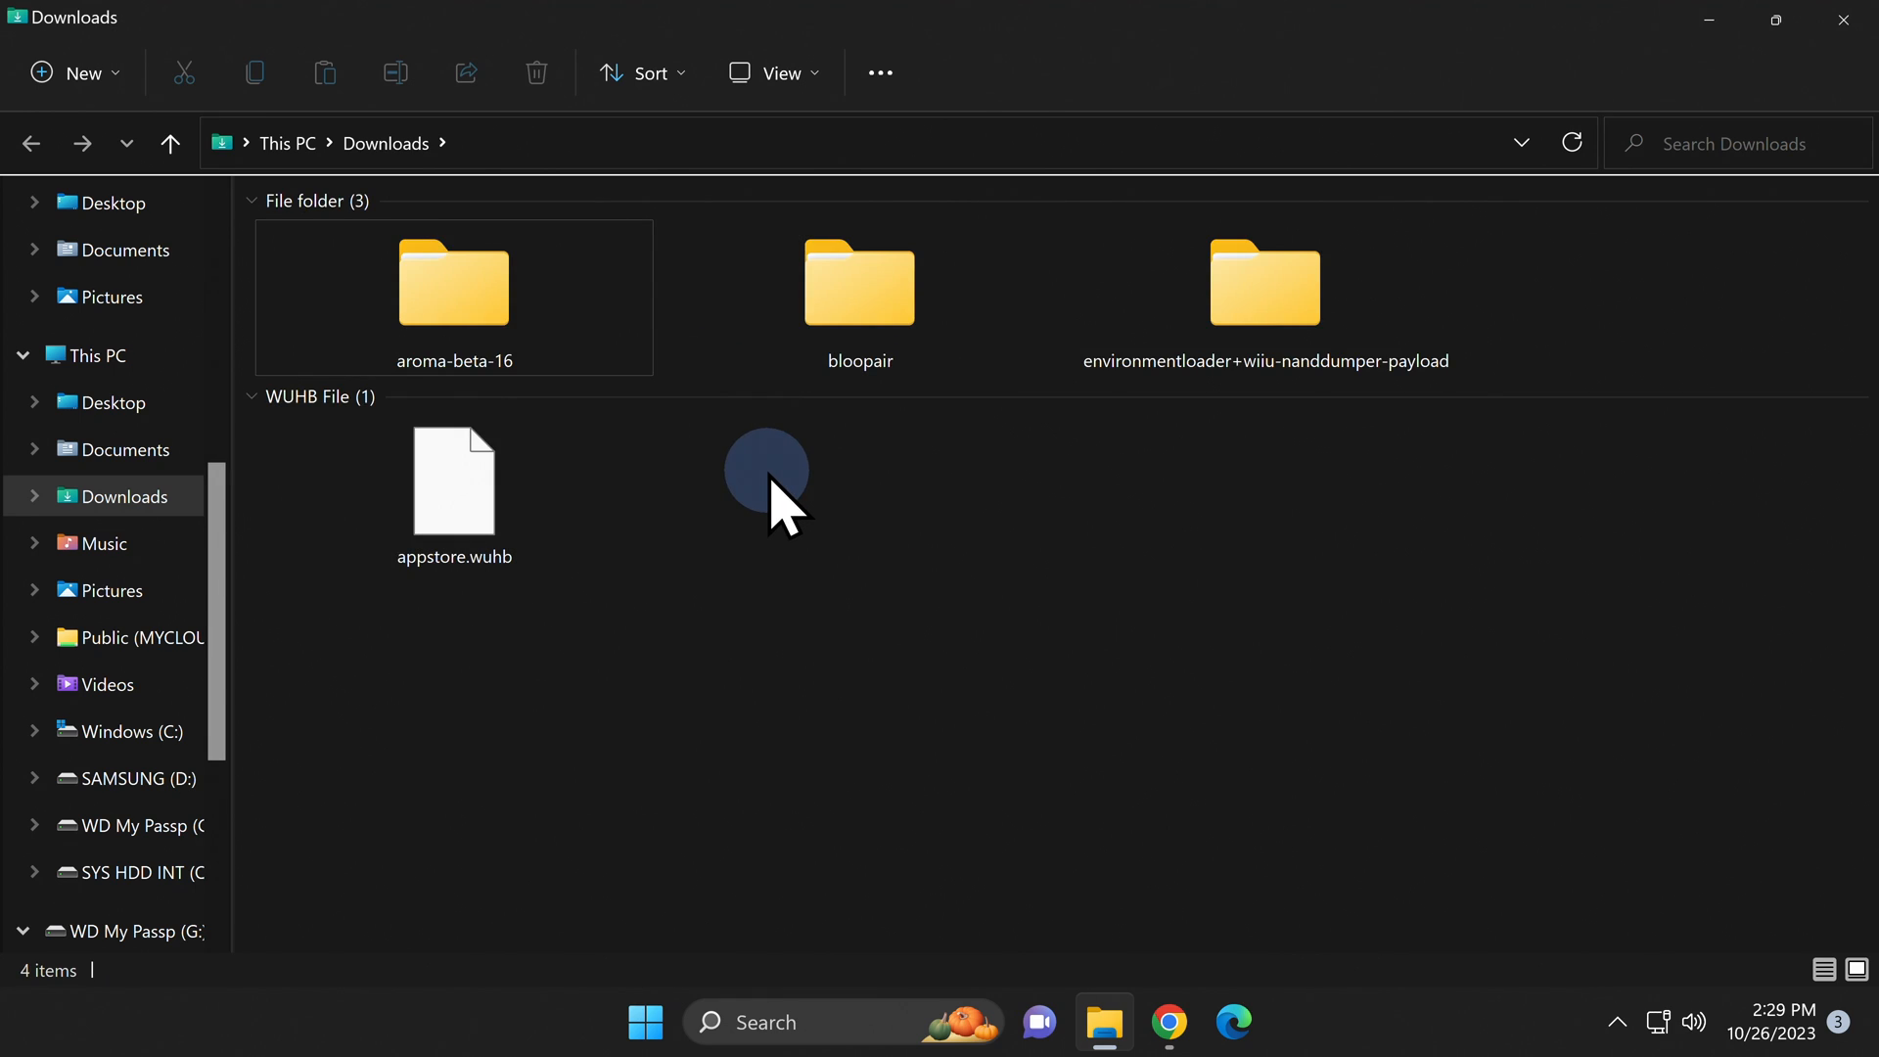
mouse_move(959, 54)
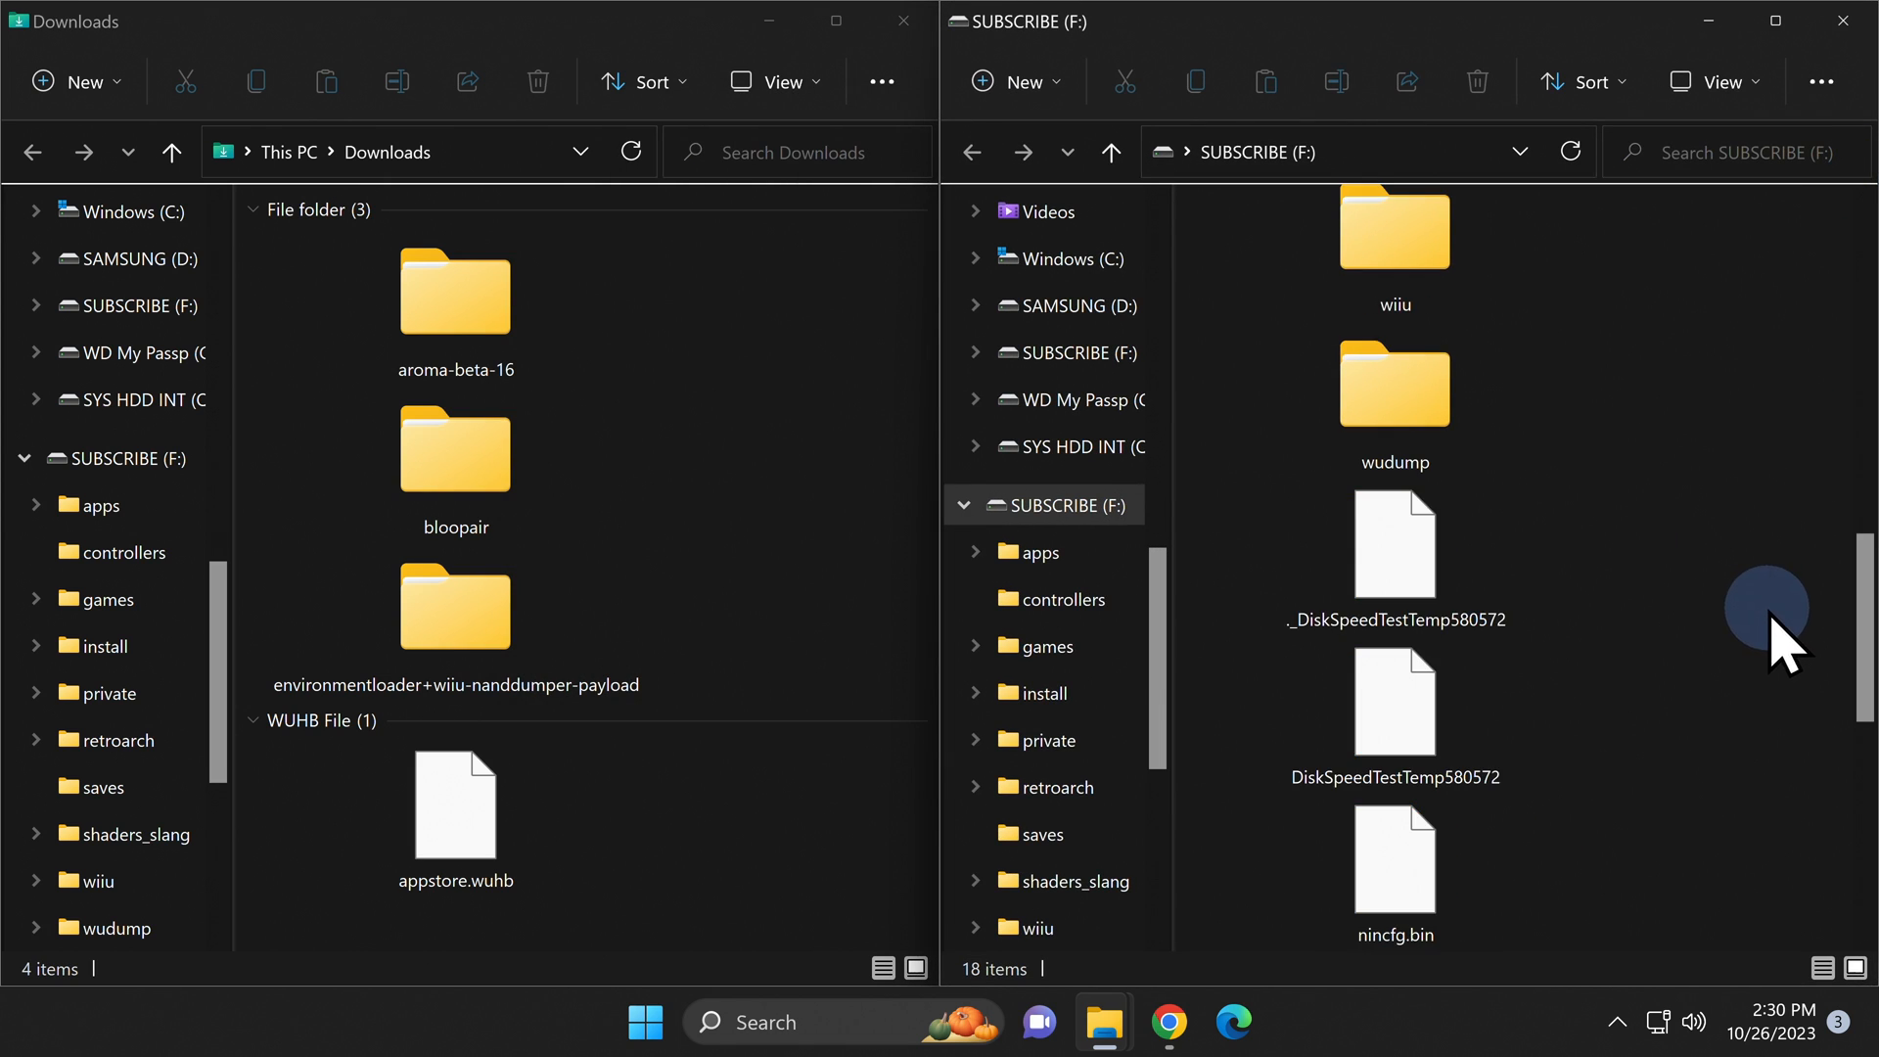
mouse_move(1756, 461)
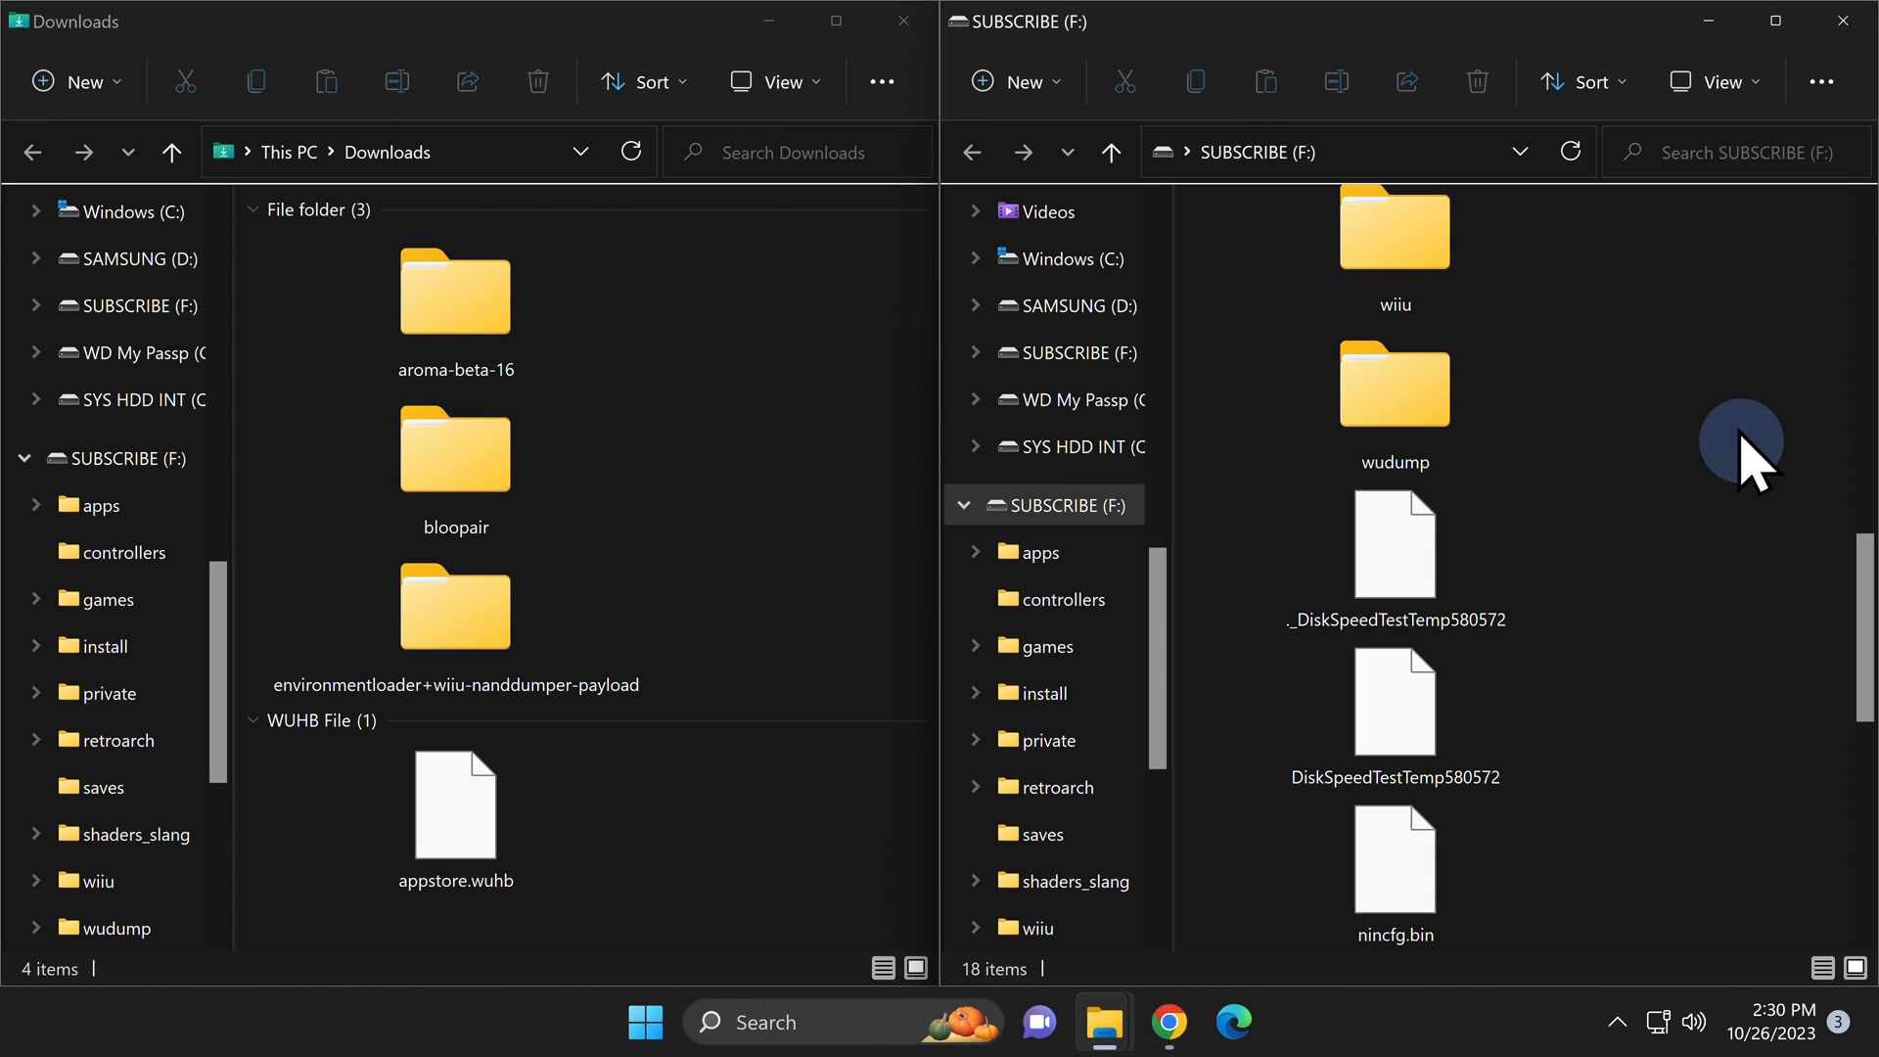
mouse_move(1415, 270)
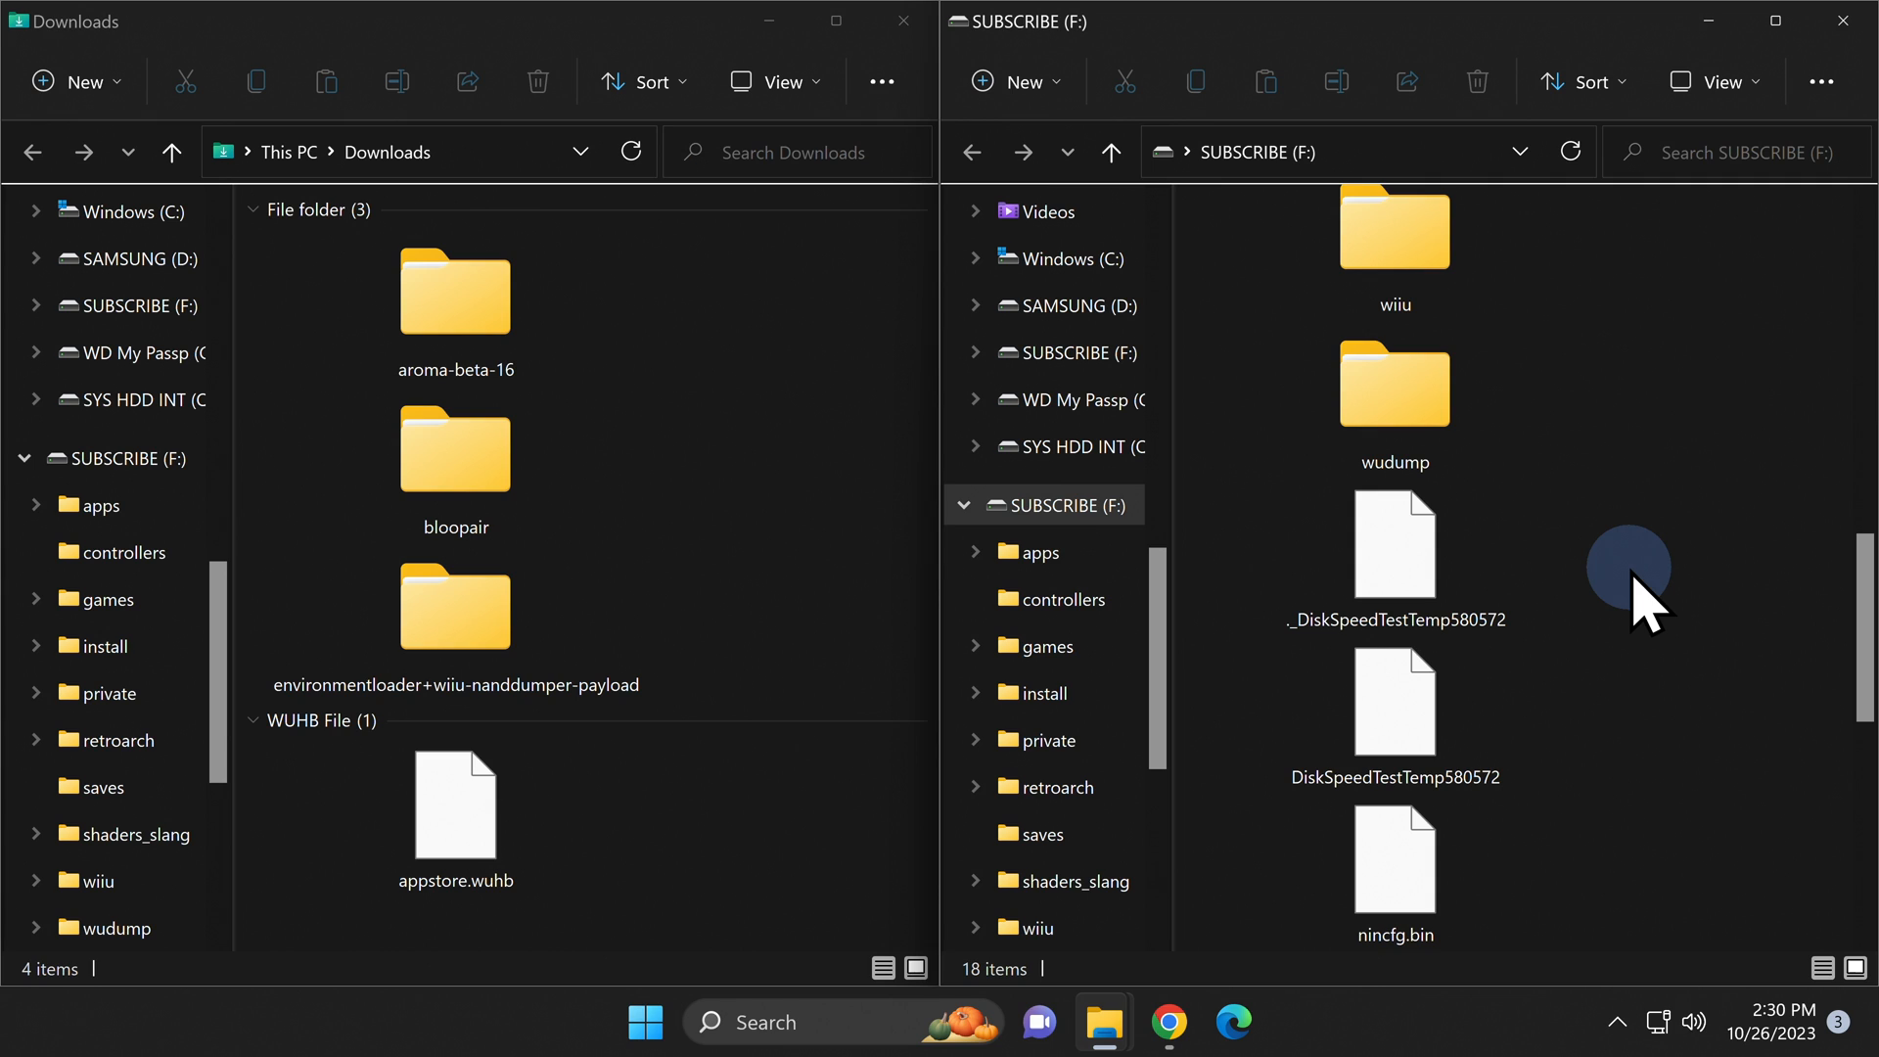
mouse_move(1628, 605)
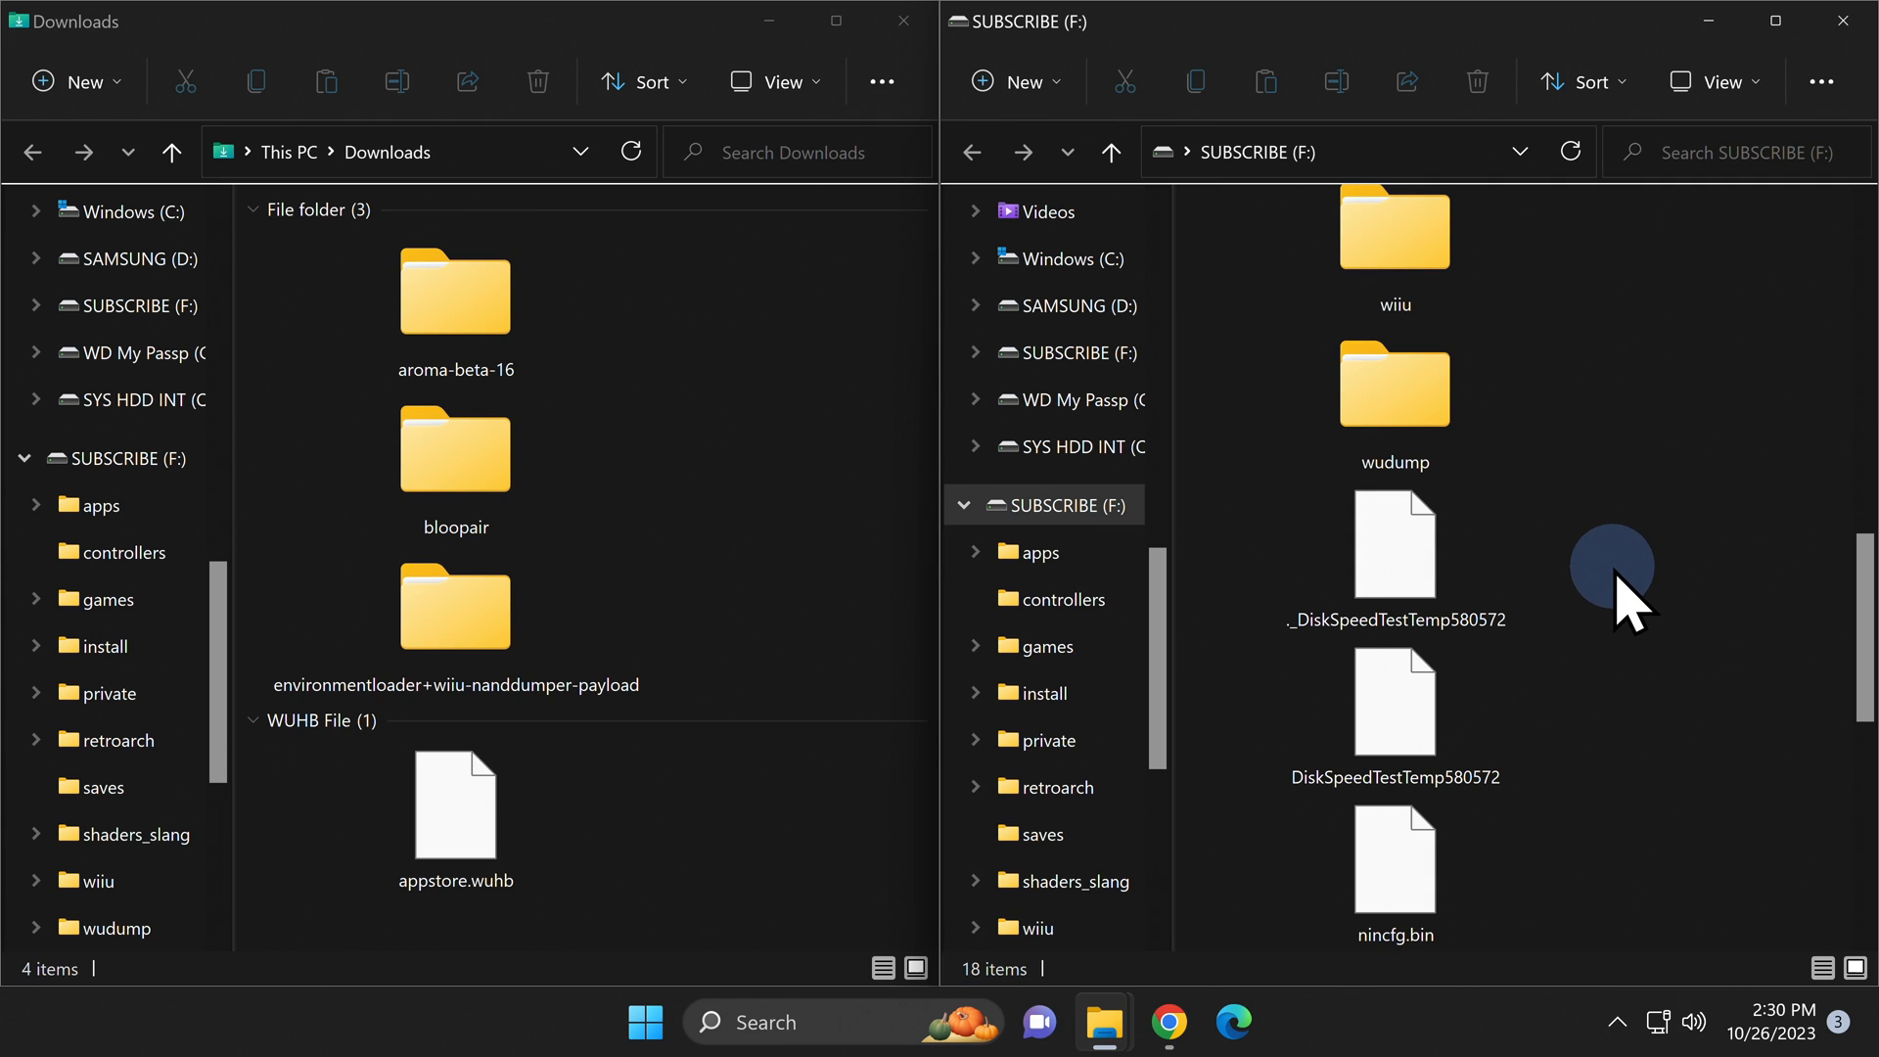
- Pick the aroma-beta-16 folder in Downloads beside the SUBSCRIBE (F:) window
click(455, 299)
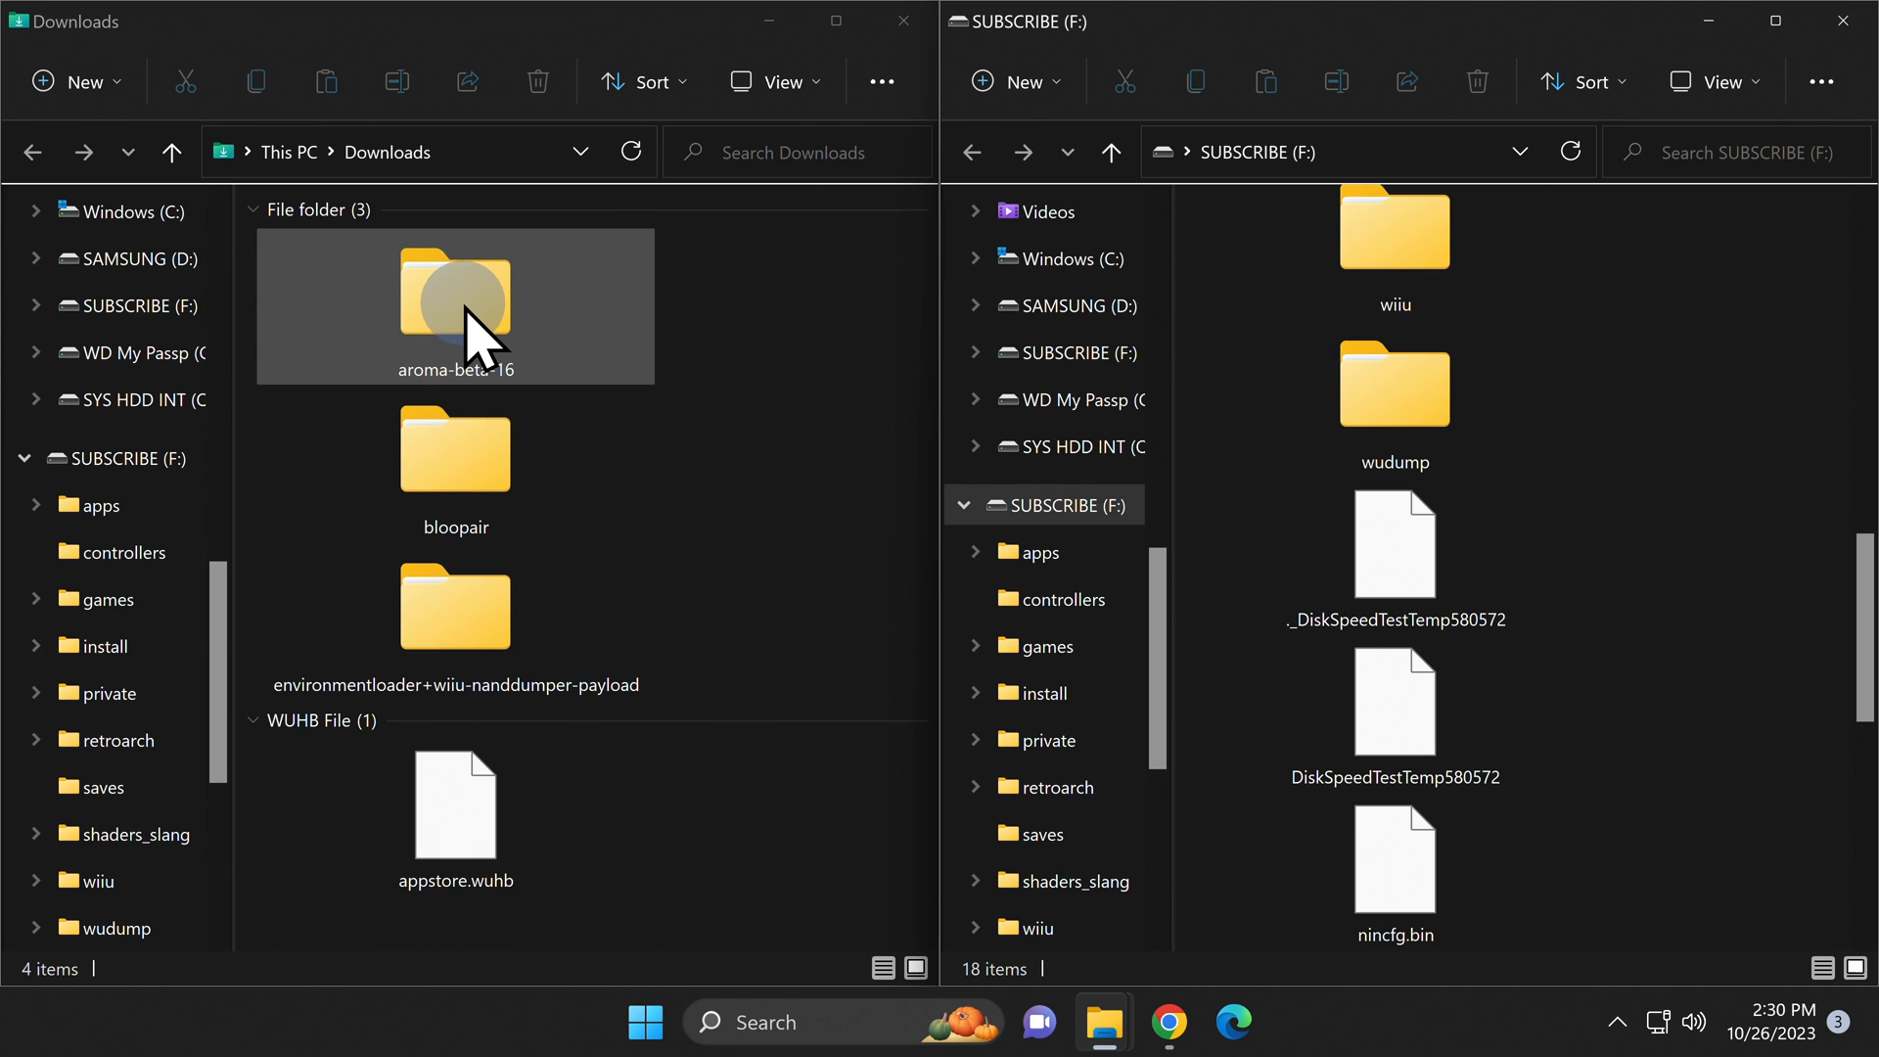
- Copy aroma-beta-16's wiiu folder to the SUBSCRIBE (F:) root, replacing same-named files
double_click(454, 288)
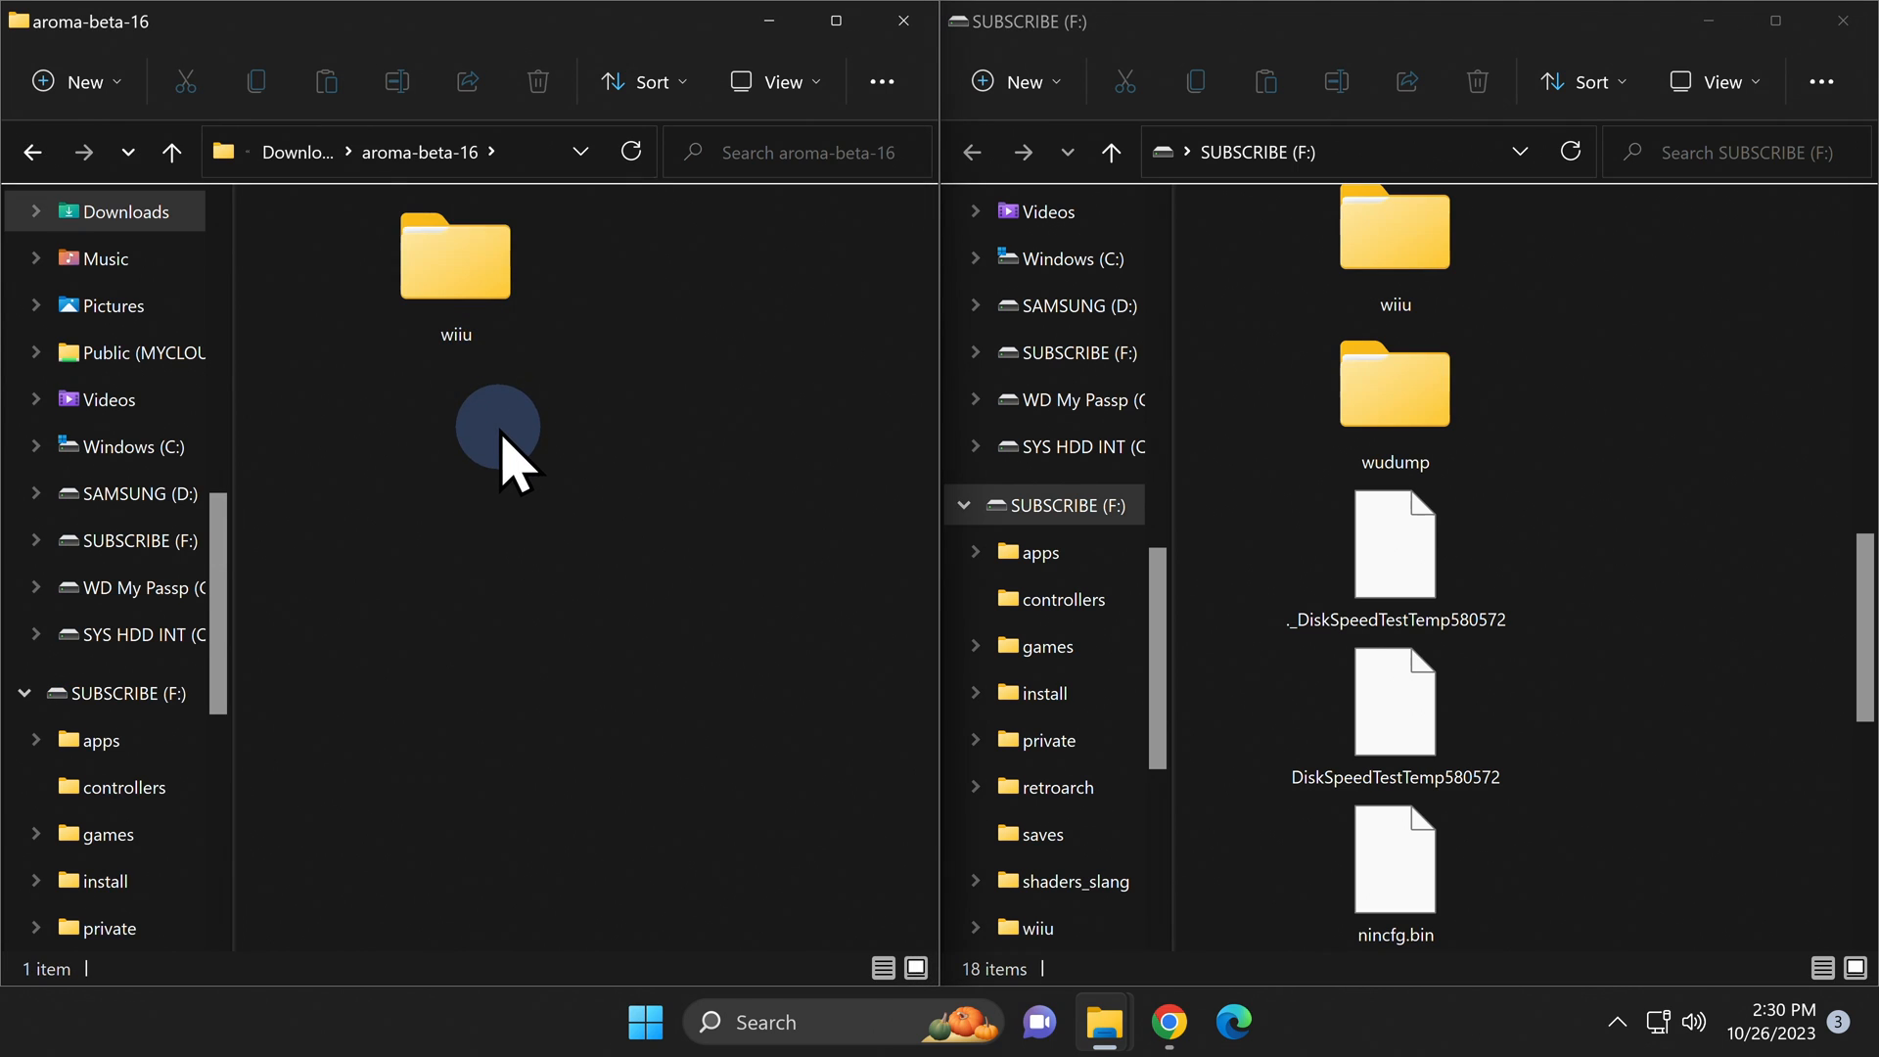
click(455, 255)
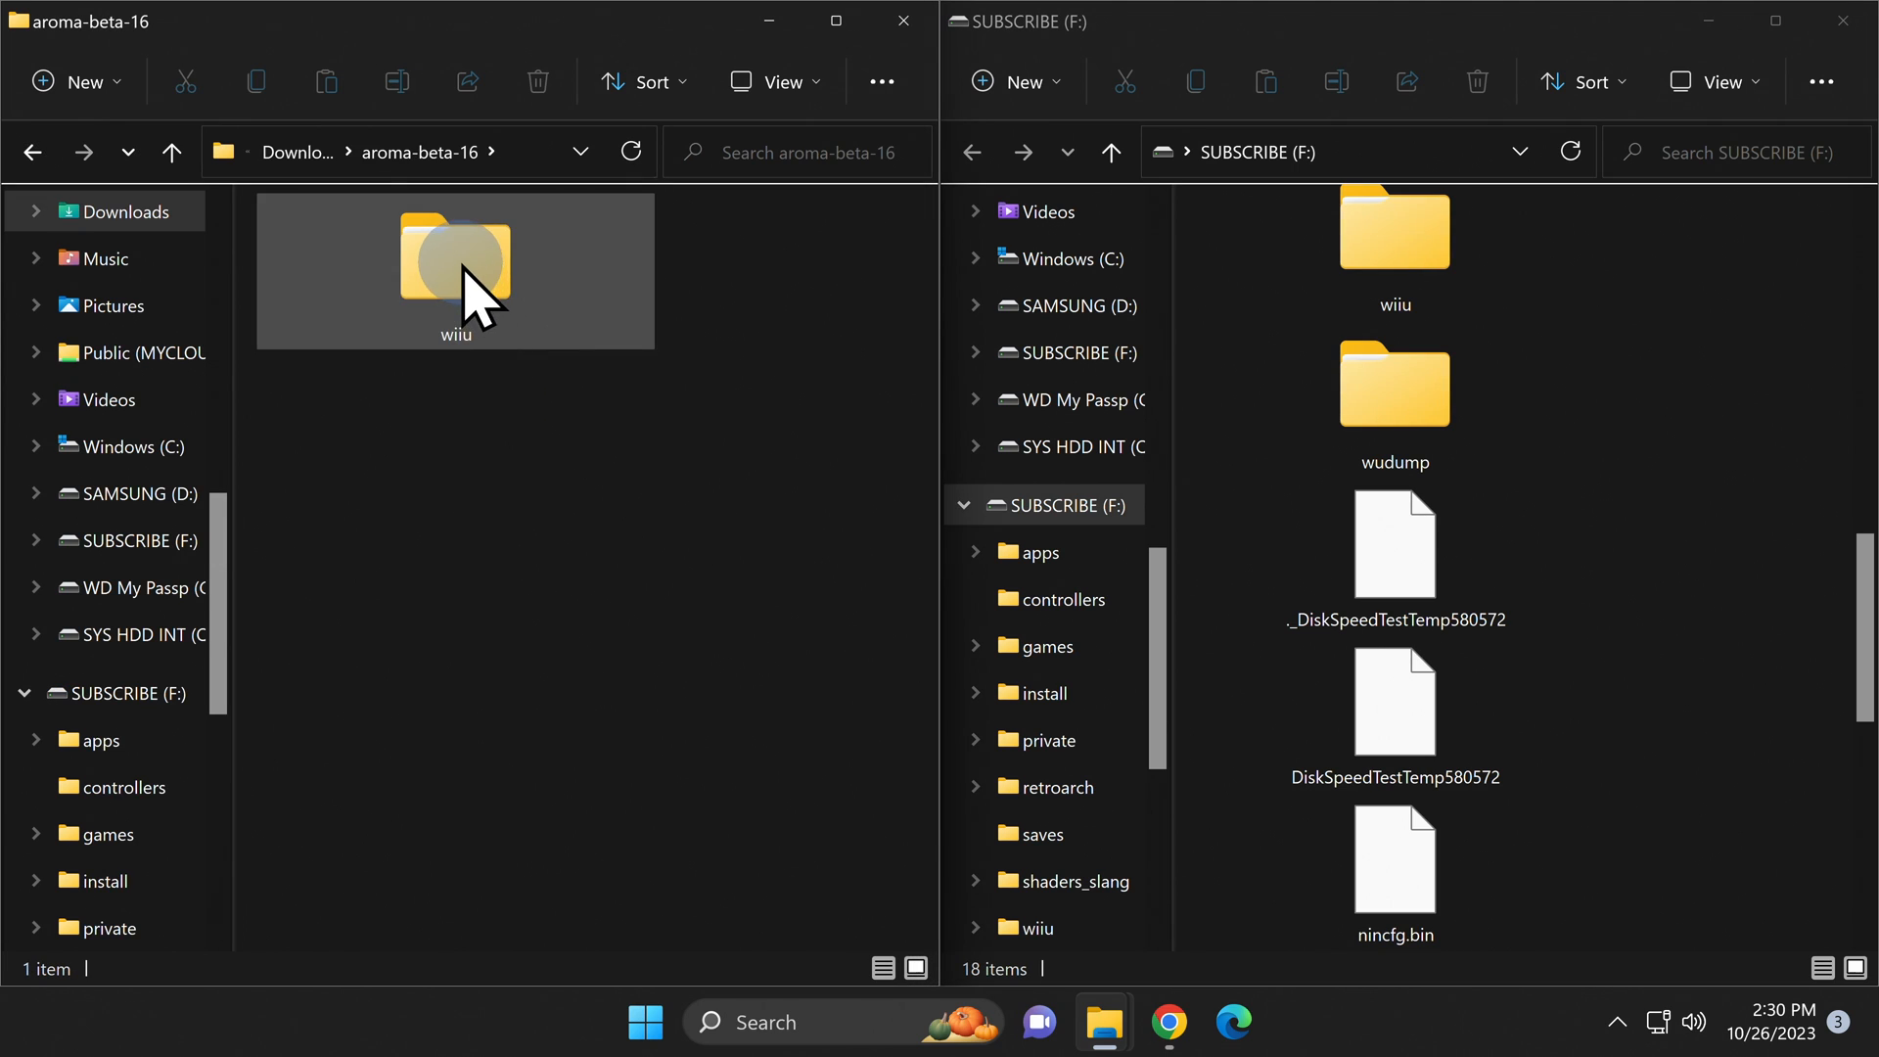
click(455, 257)
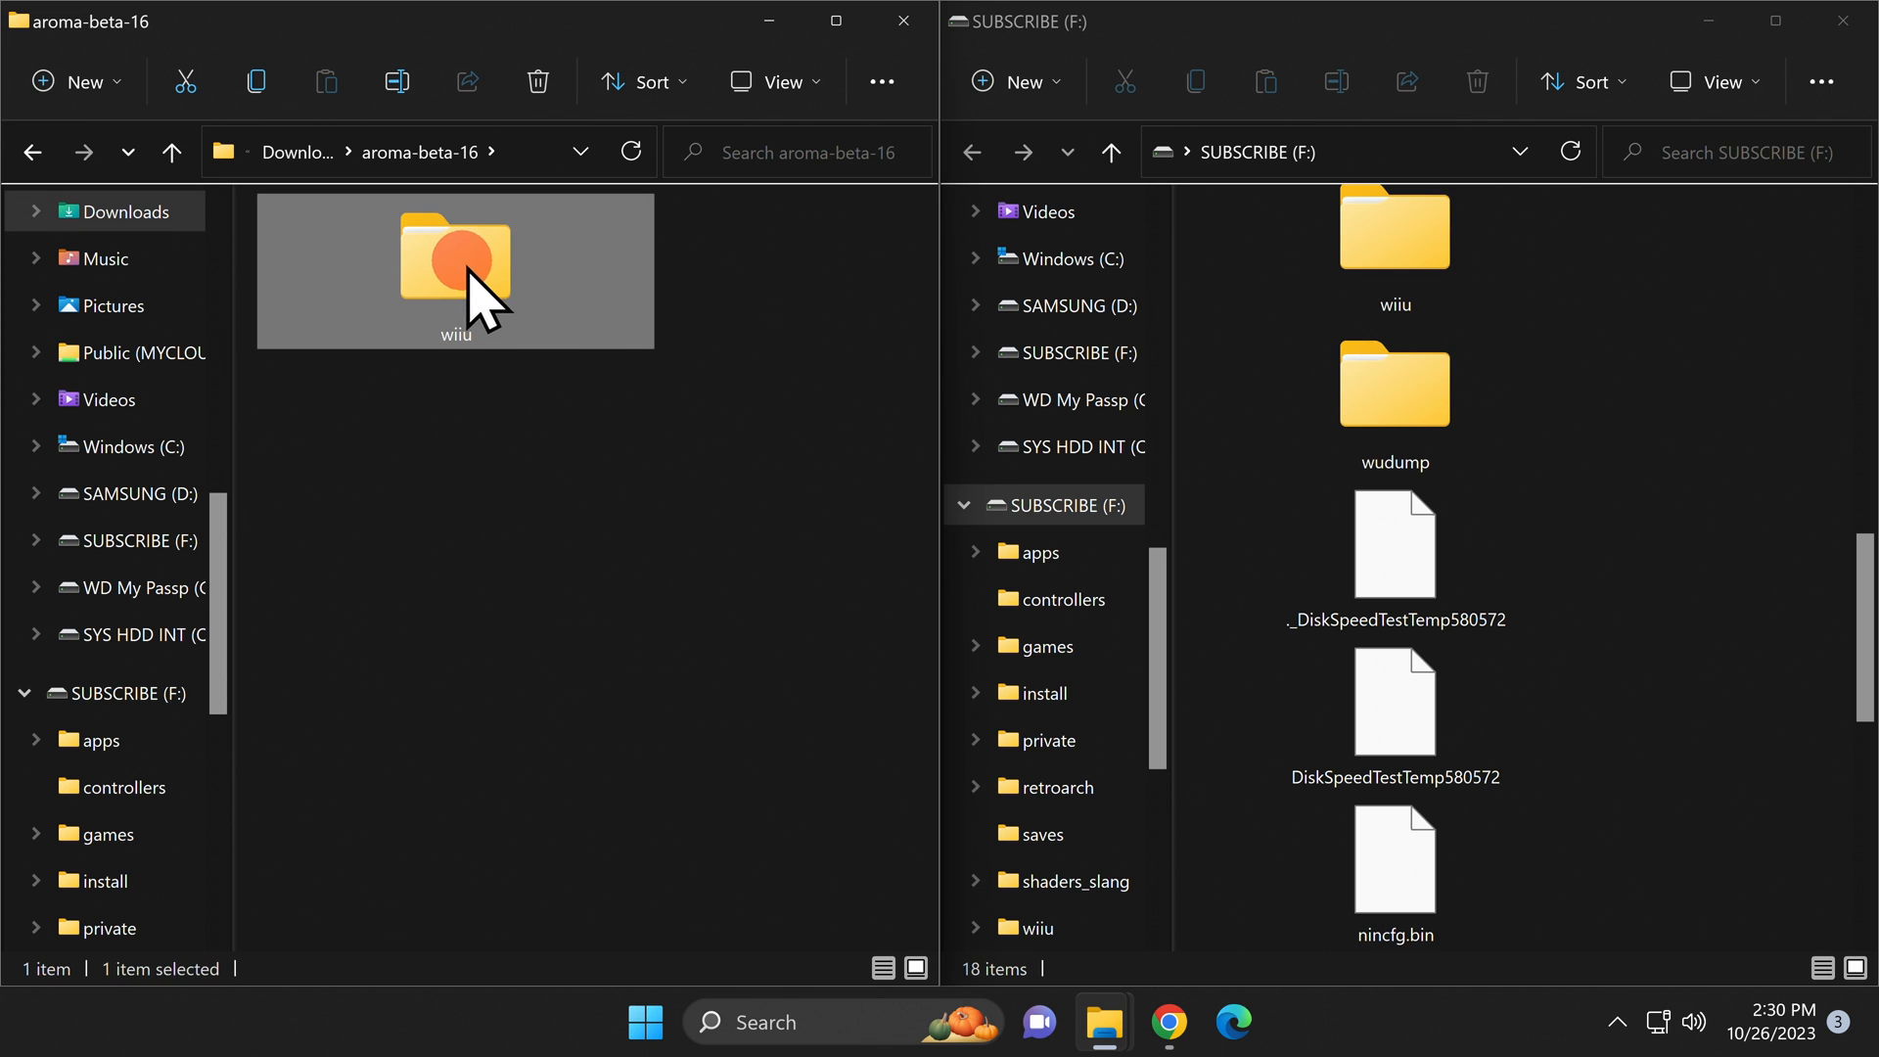
drag(456, 260, 1688, 260)
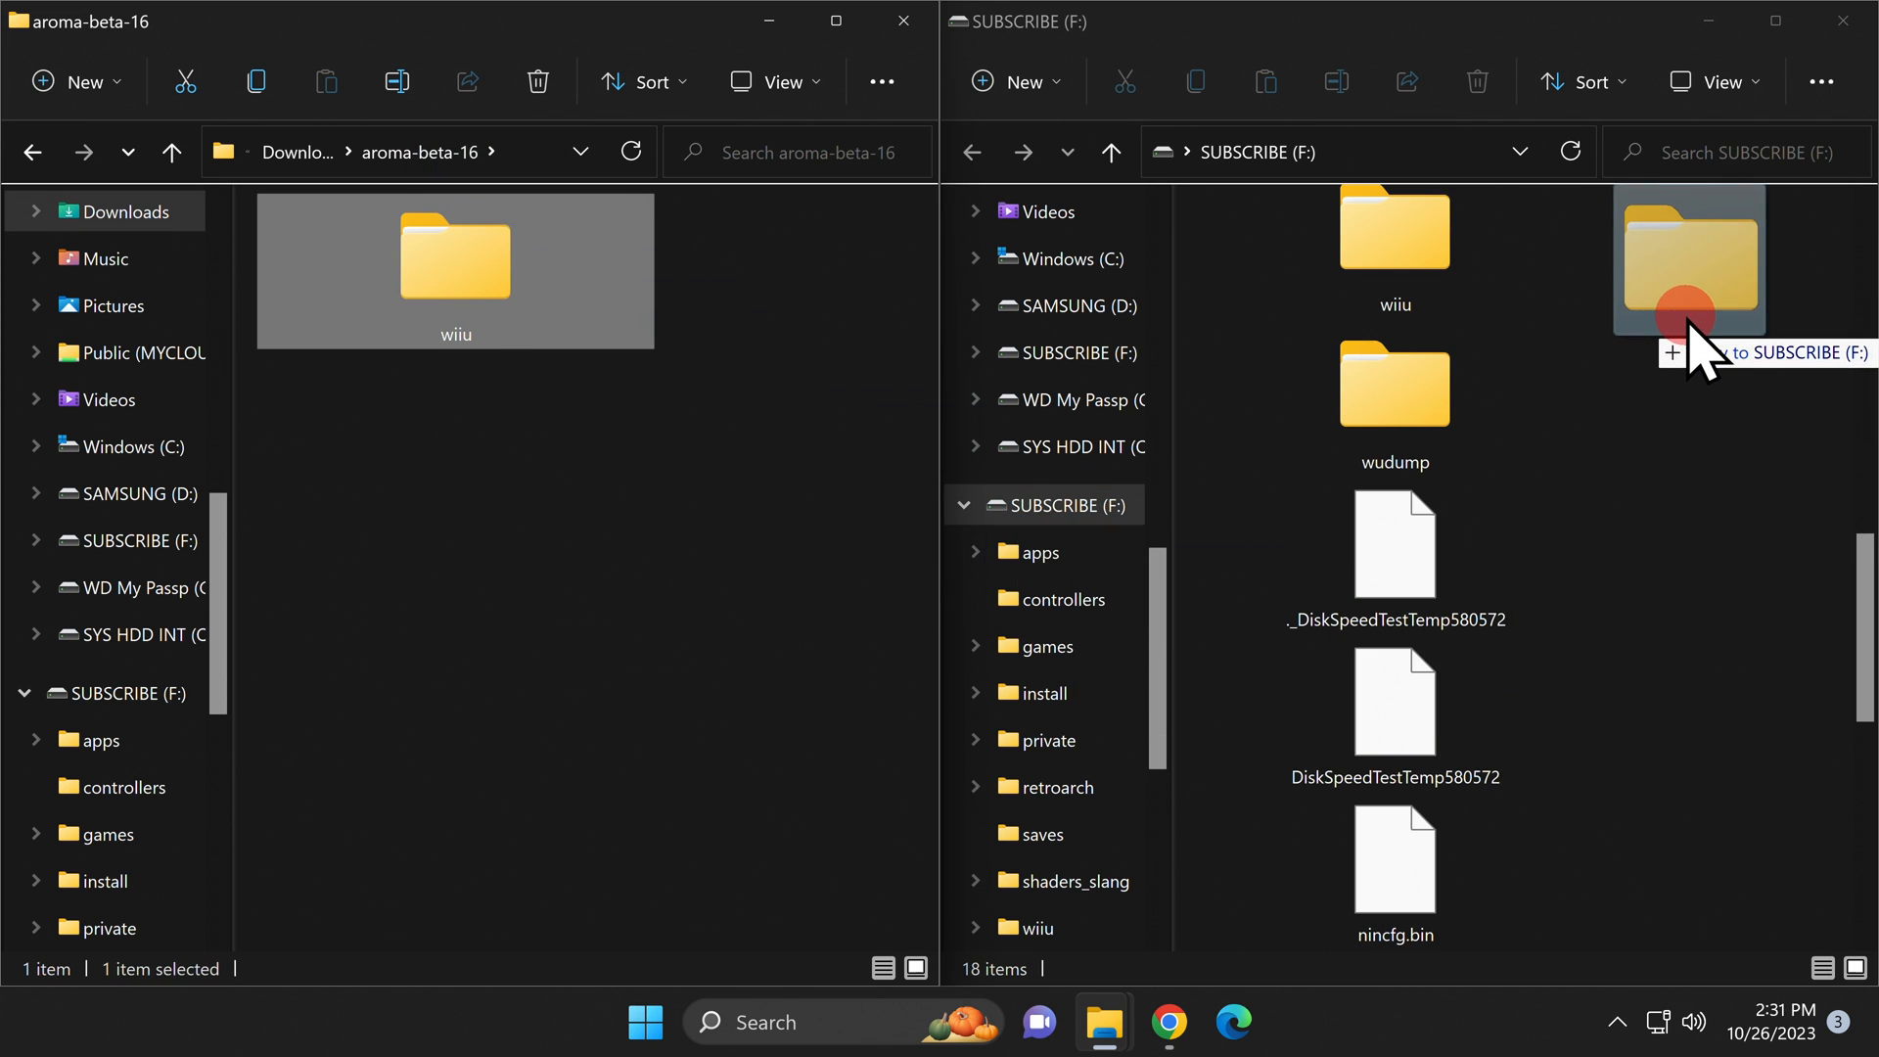
drag(1690, 276, 1601, 396)
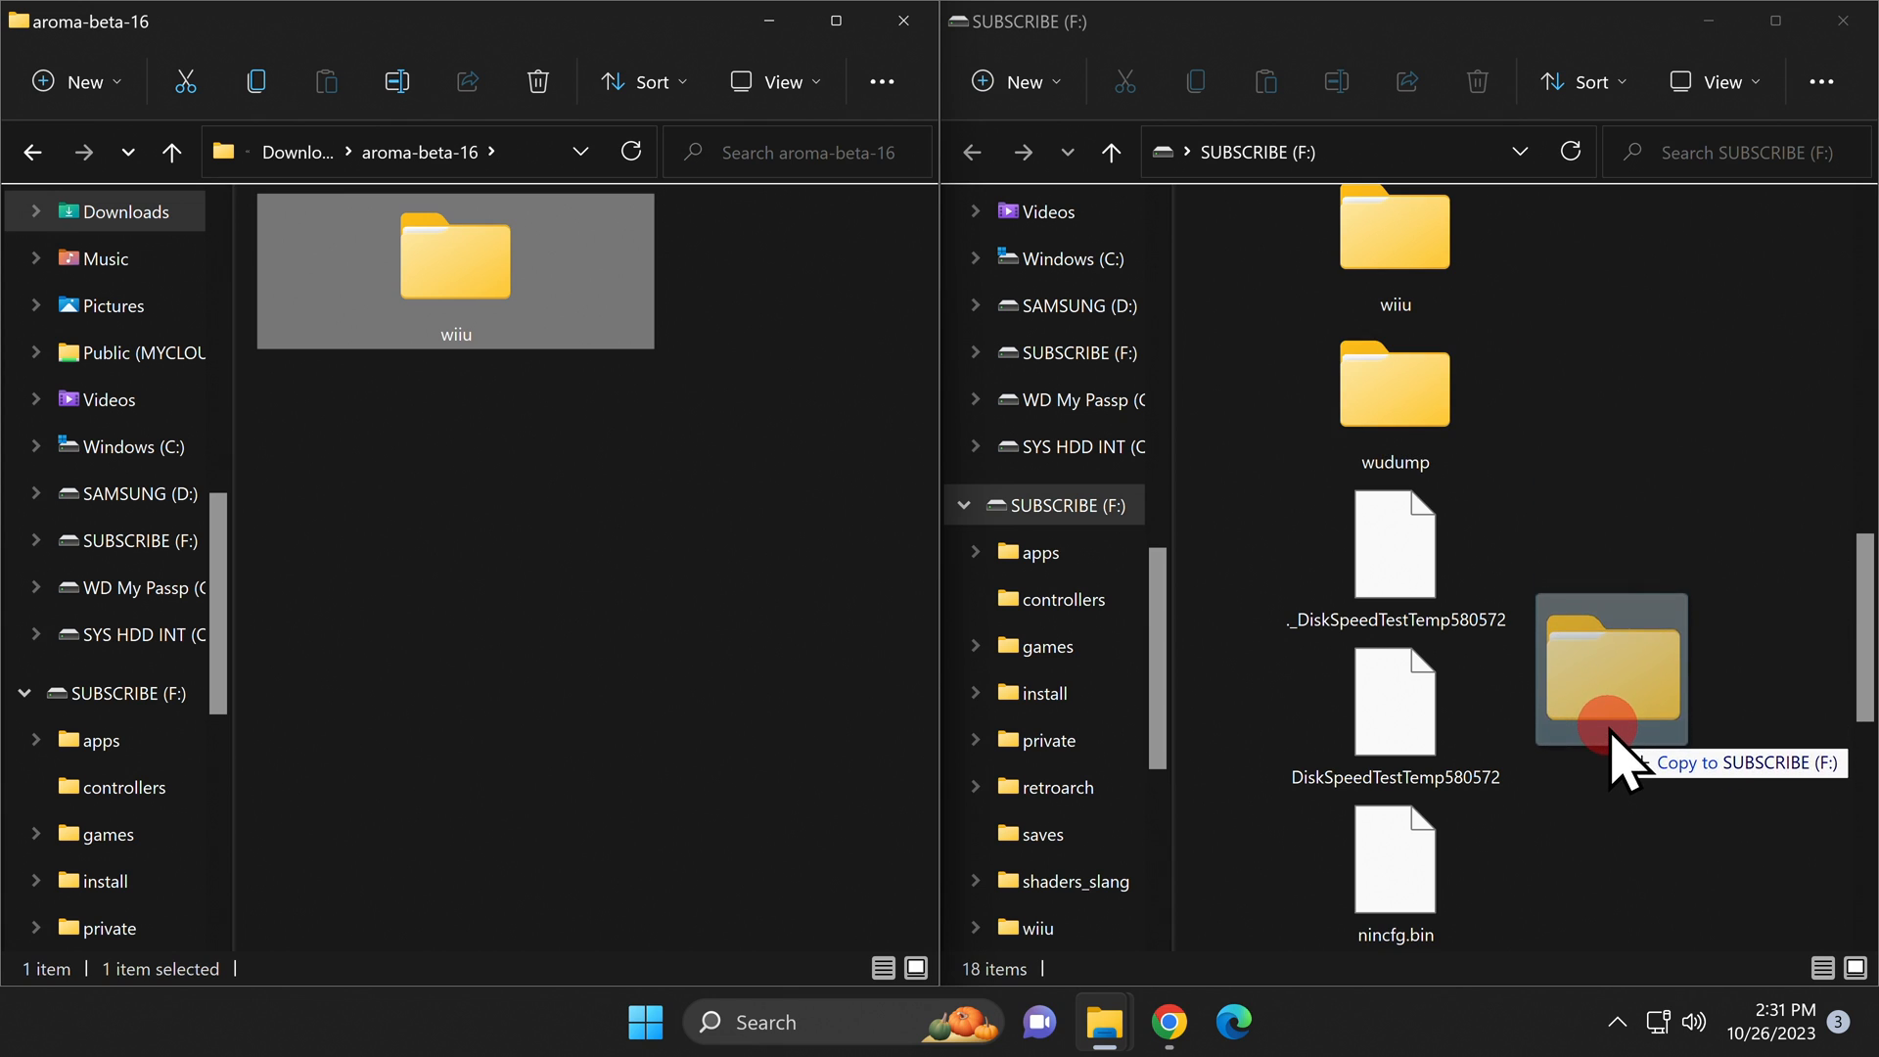
drag(455, 256, 1611, 669)
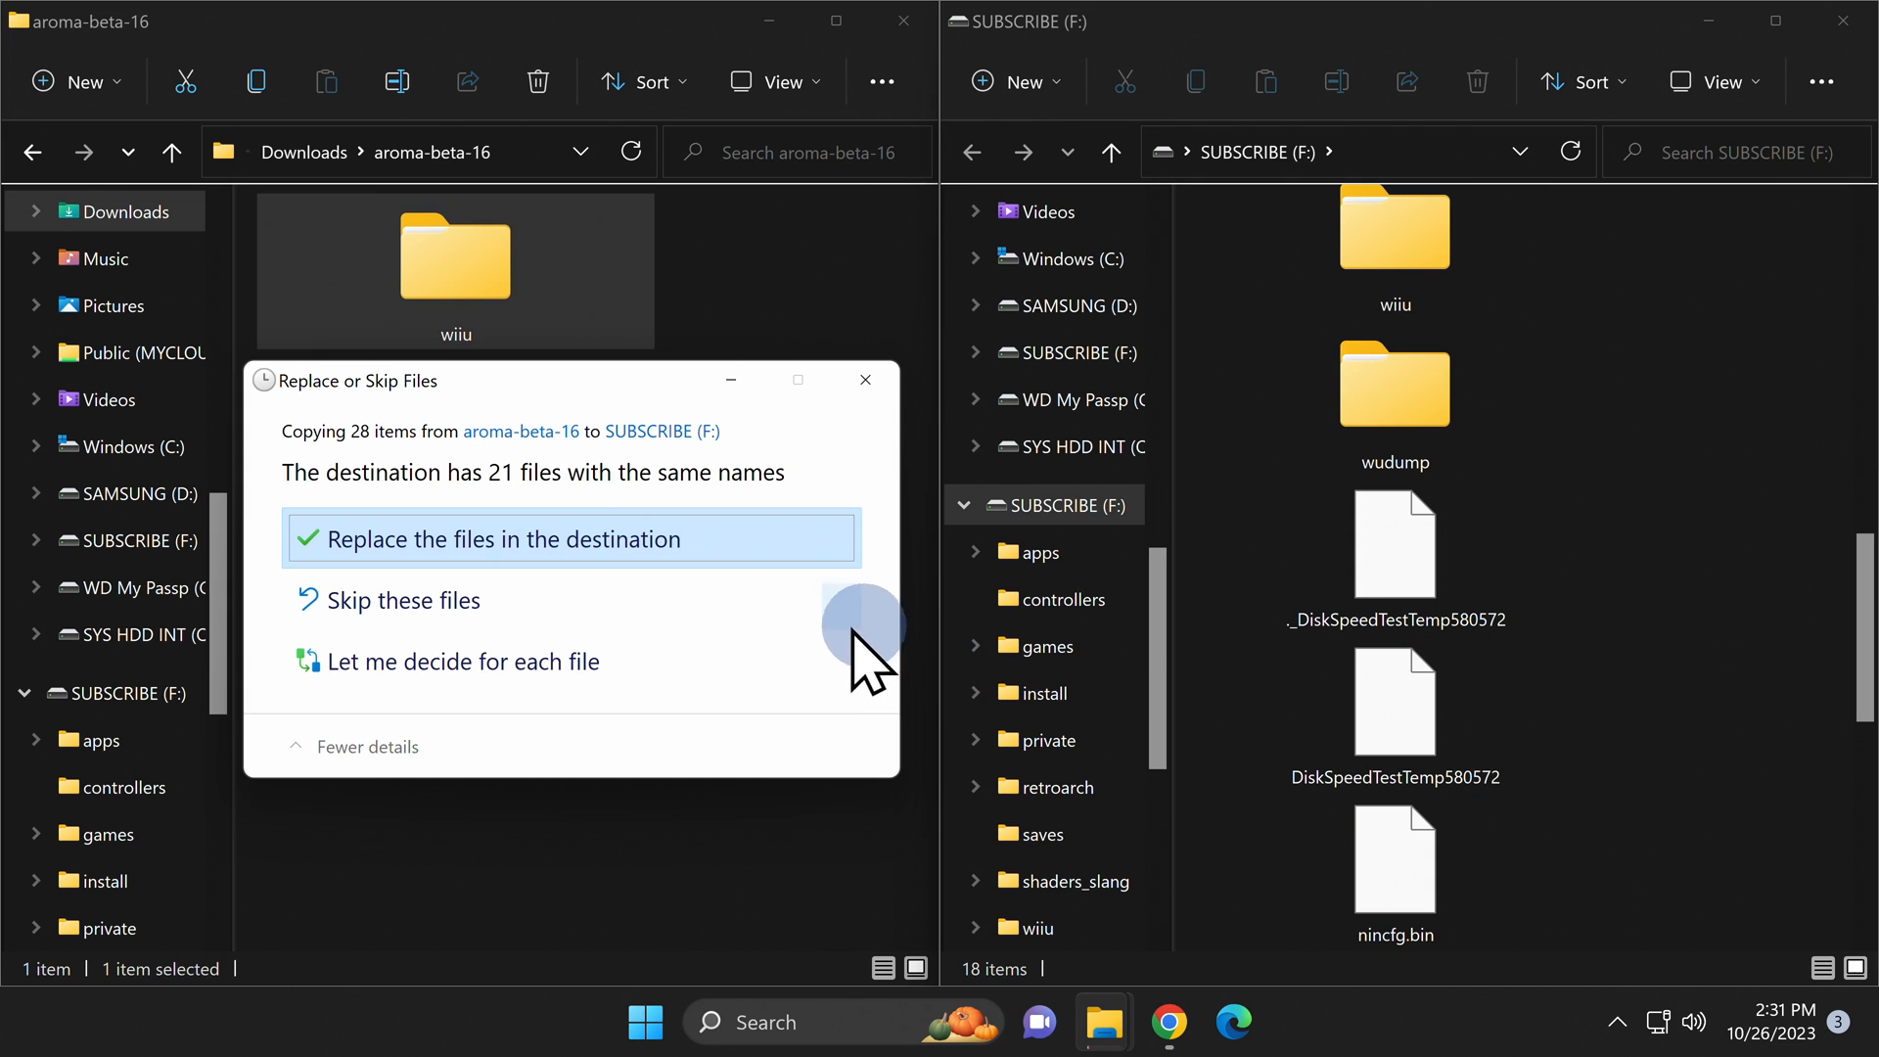
mouse_move(545, 564)
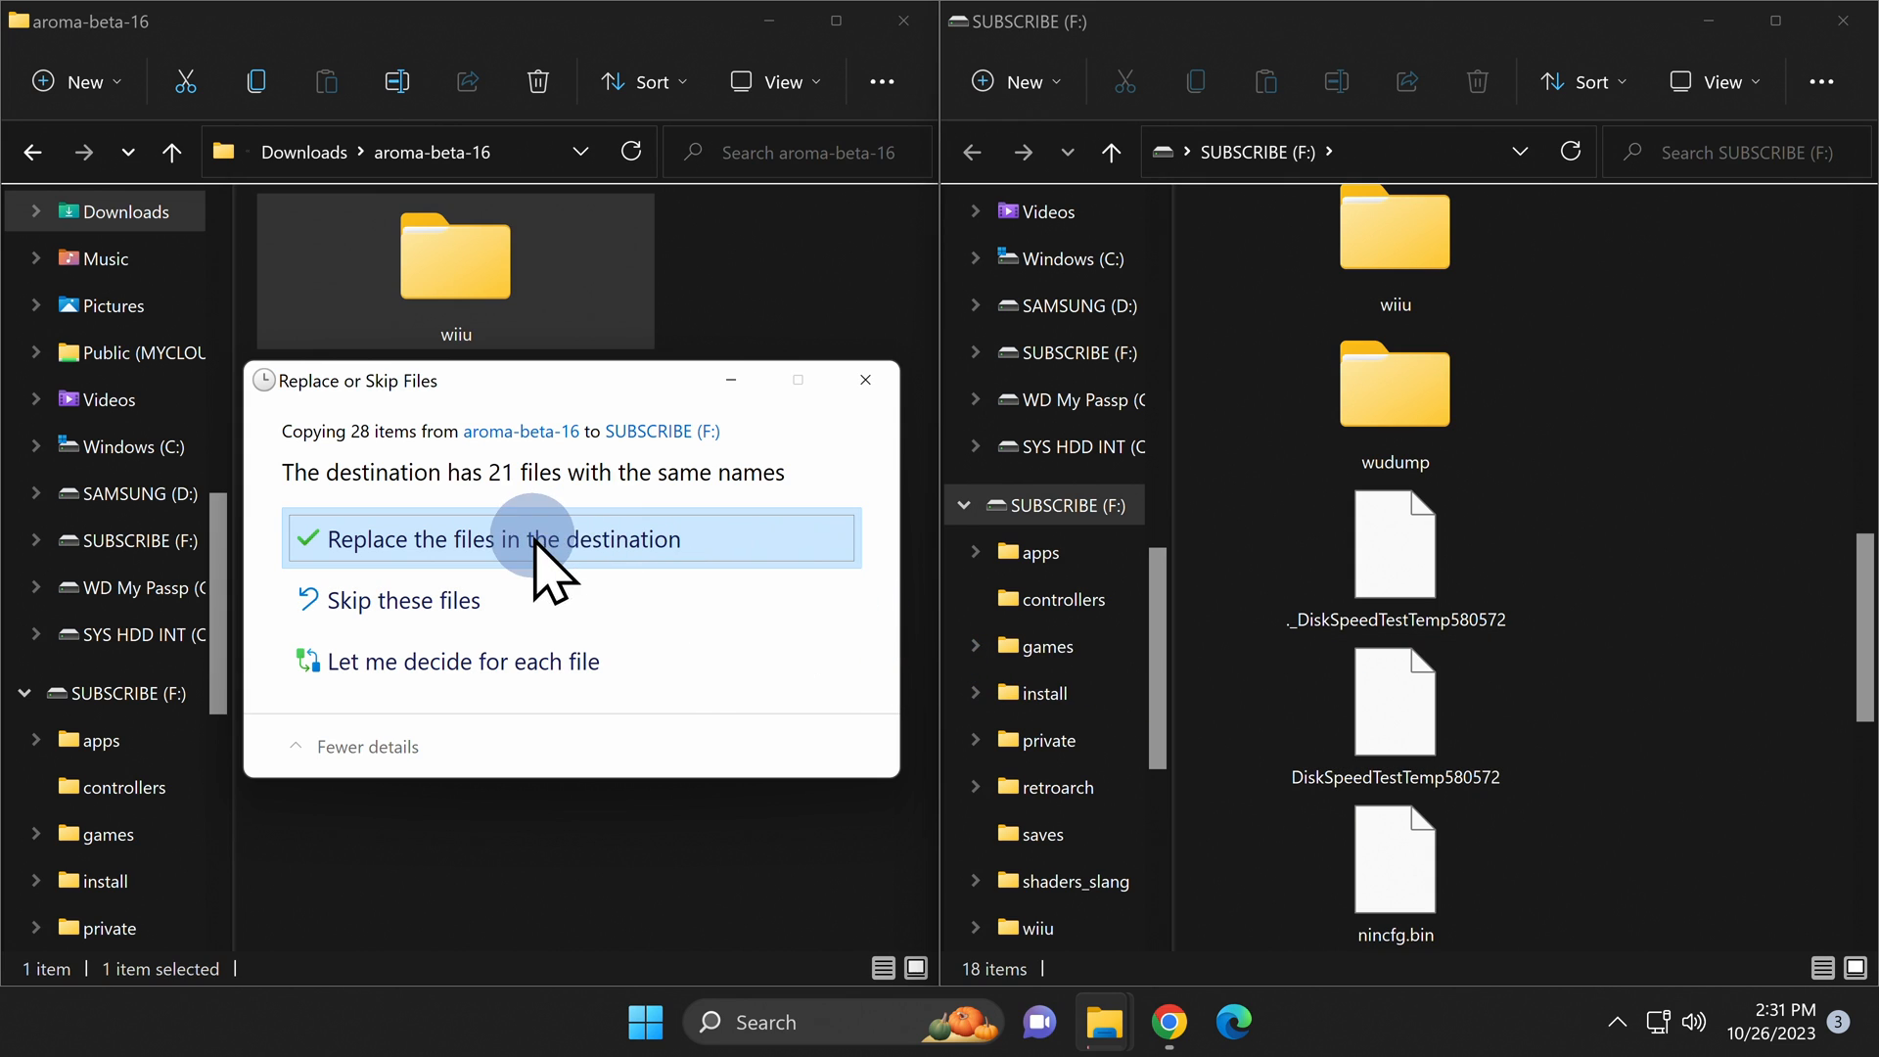
click(570, 539)
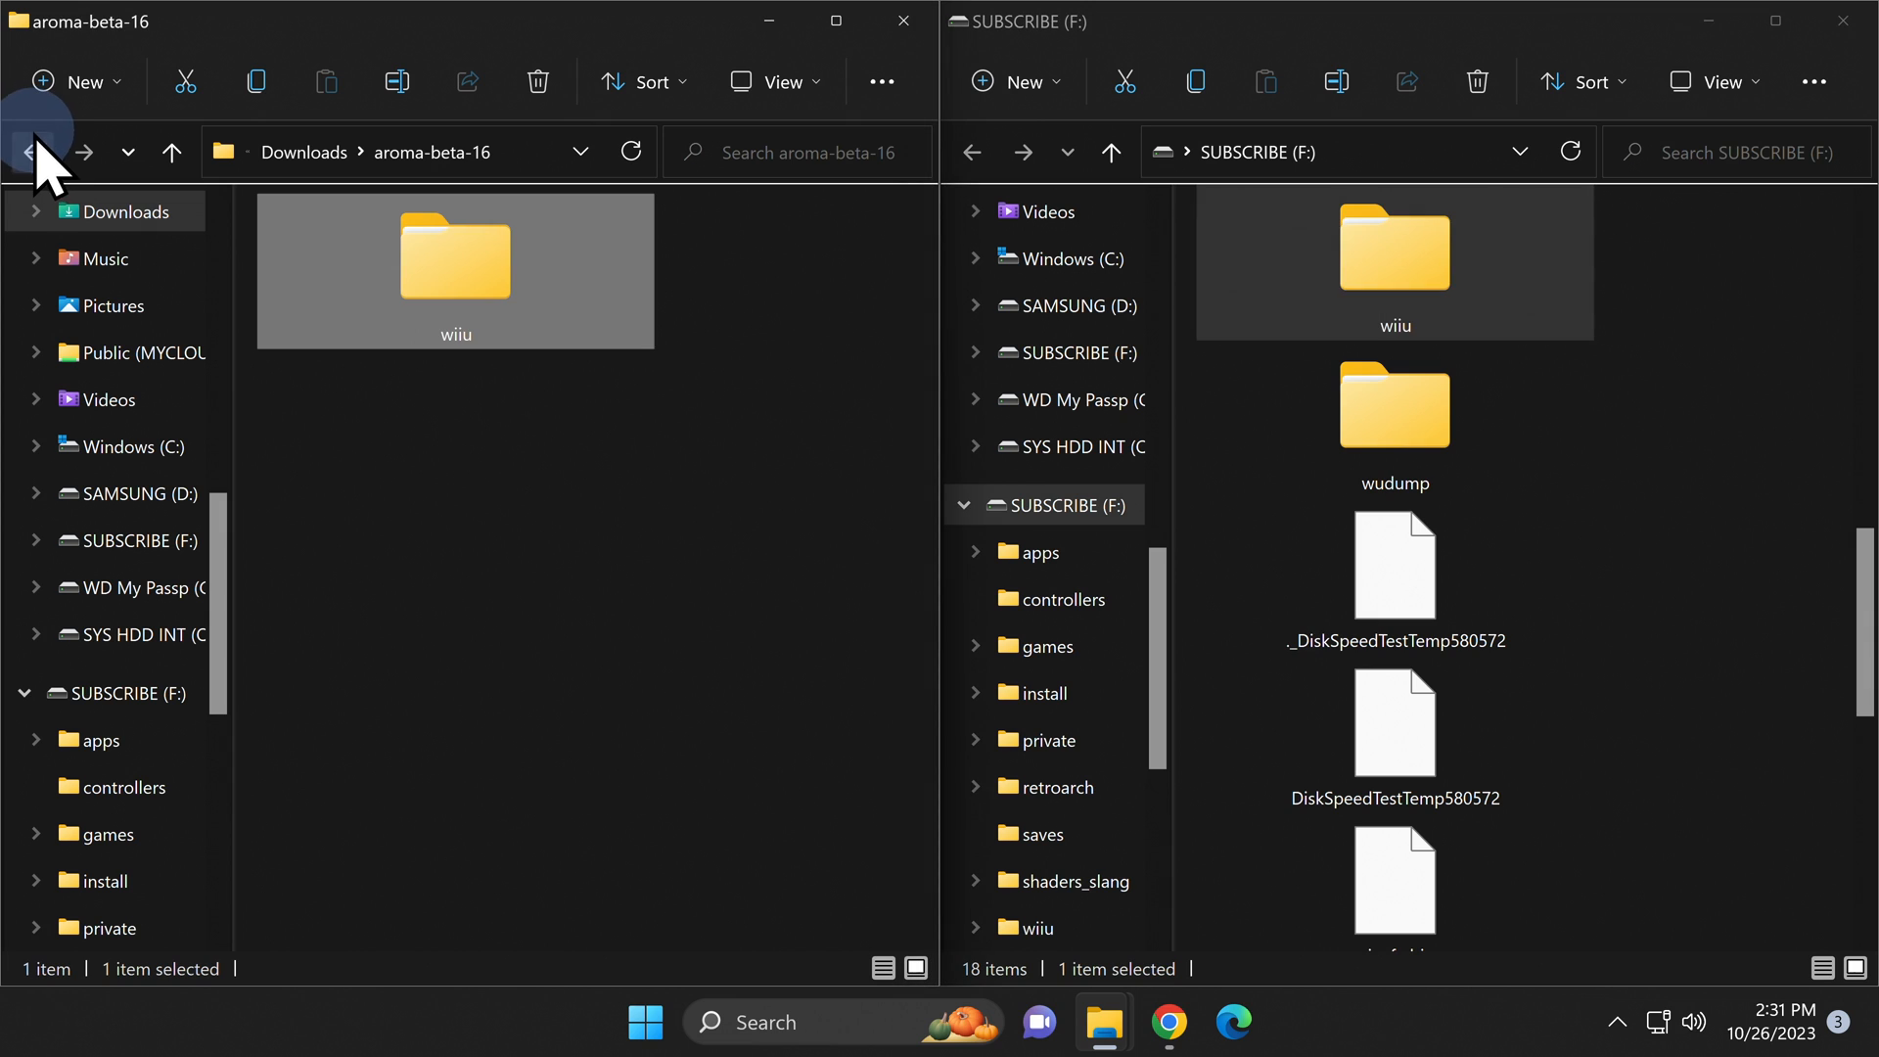
- Delete the aroma-beta-16 folder from Downloads
click(28, 152)
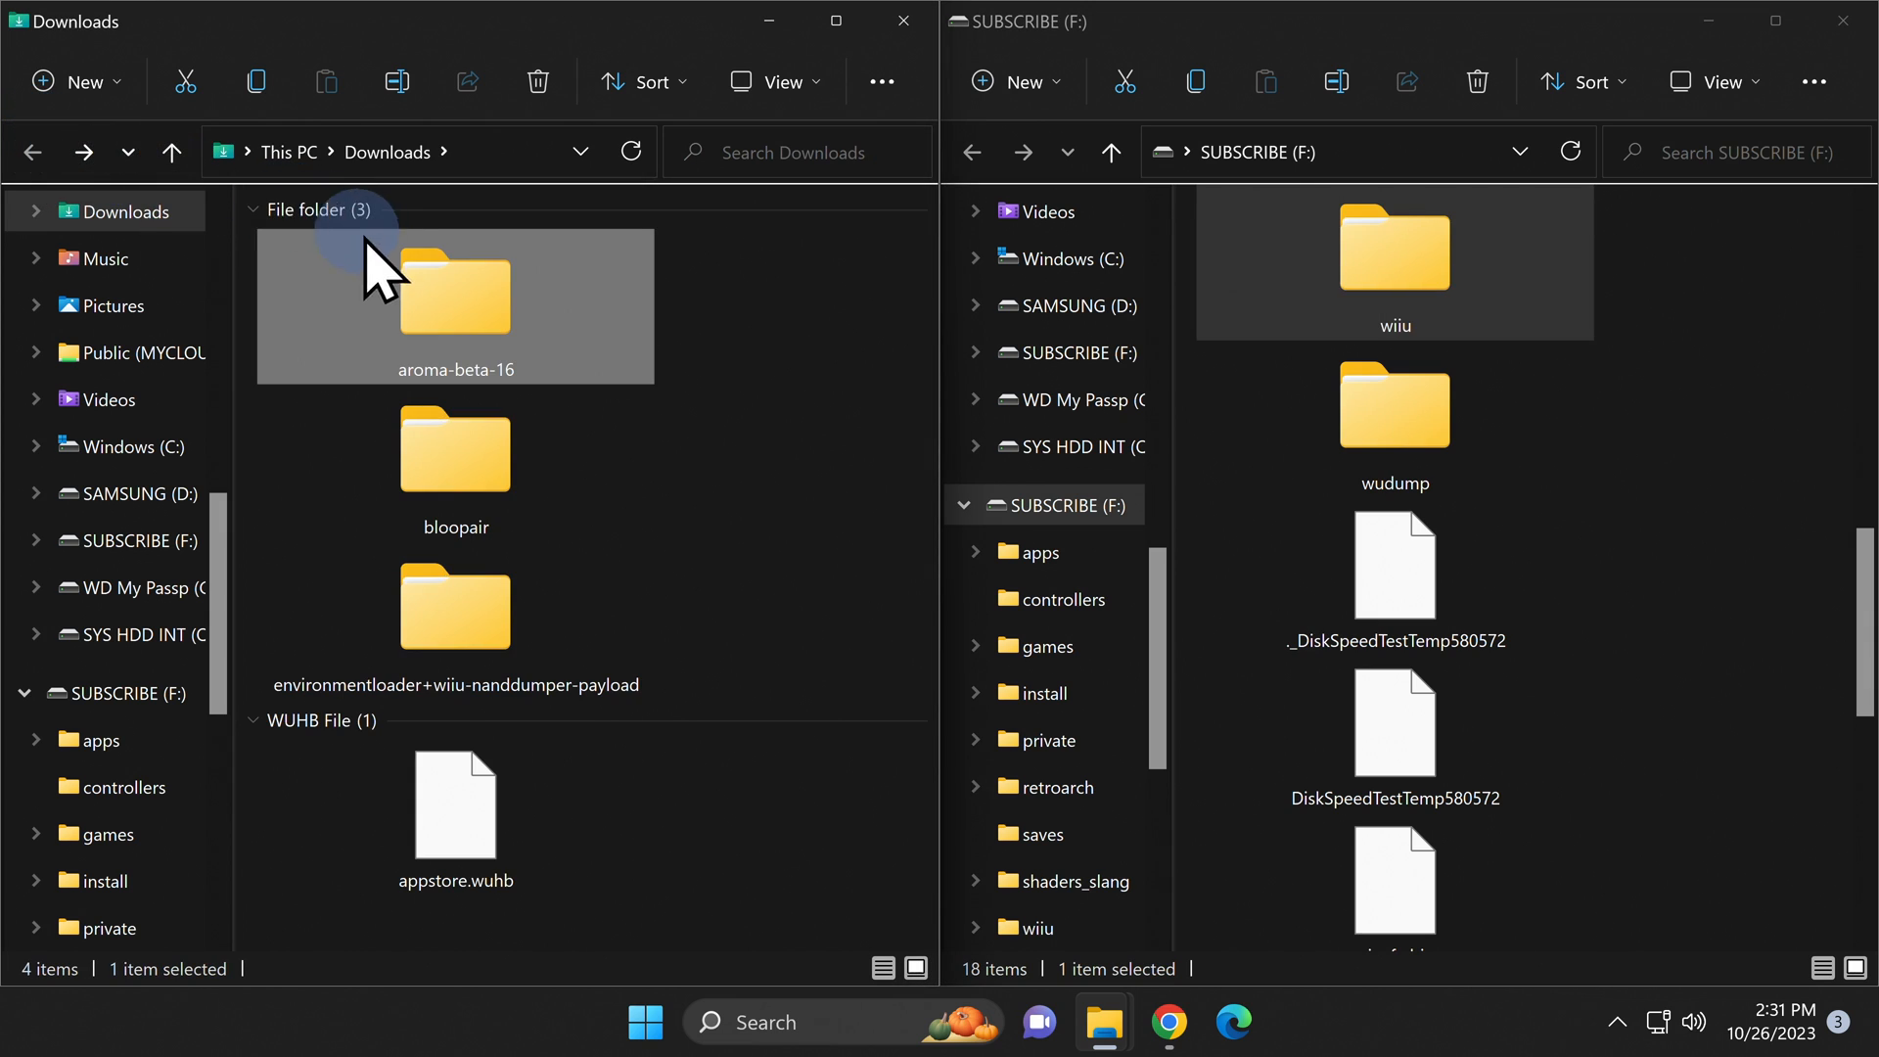
right_click(454, 288)
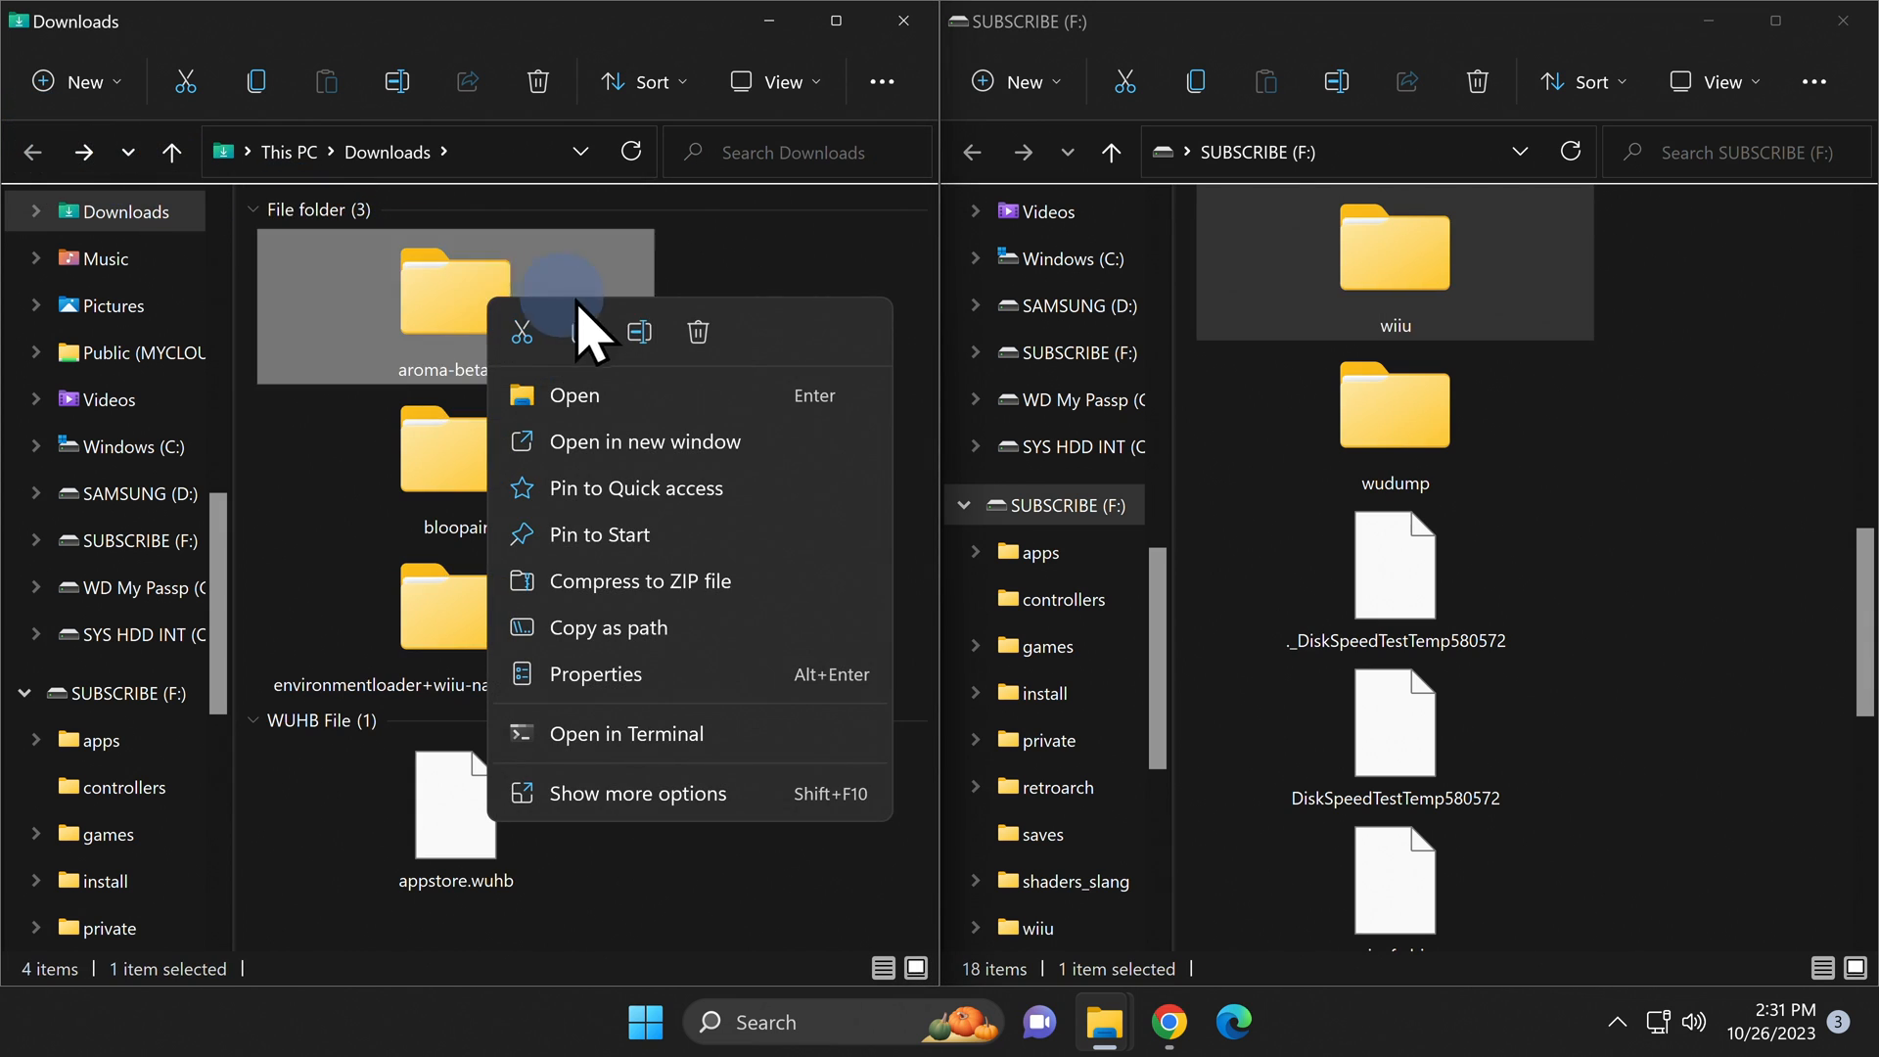
mouse_move(699, 332)
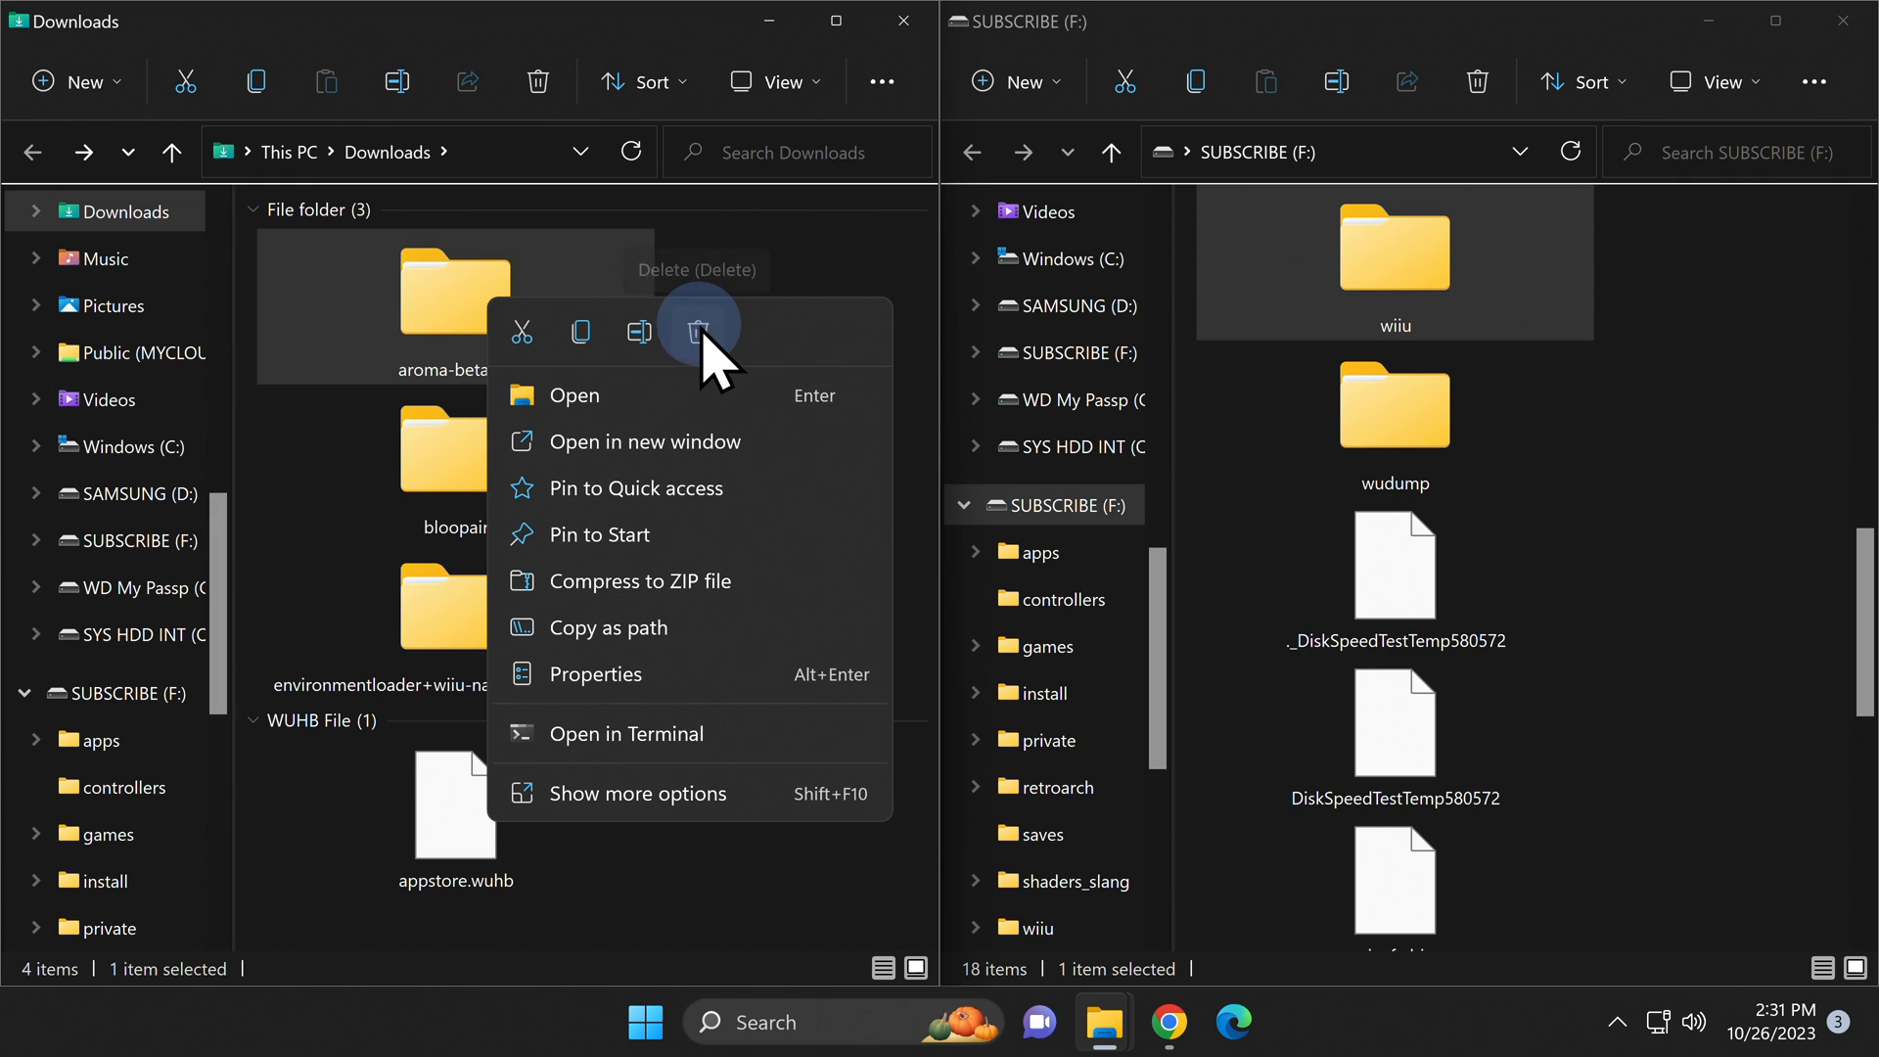
click(699, 331)
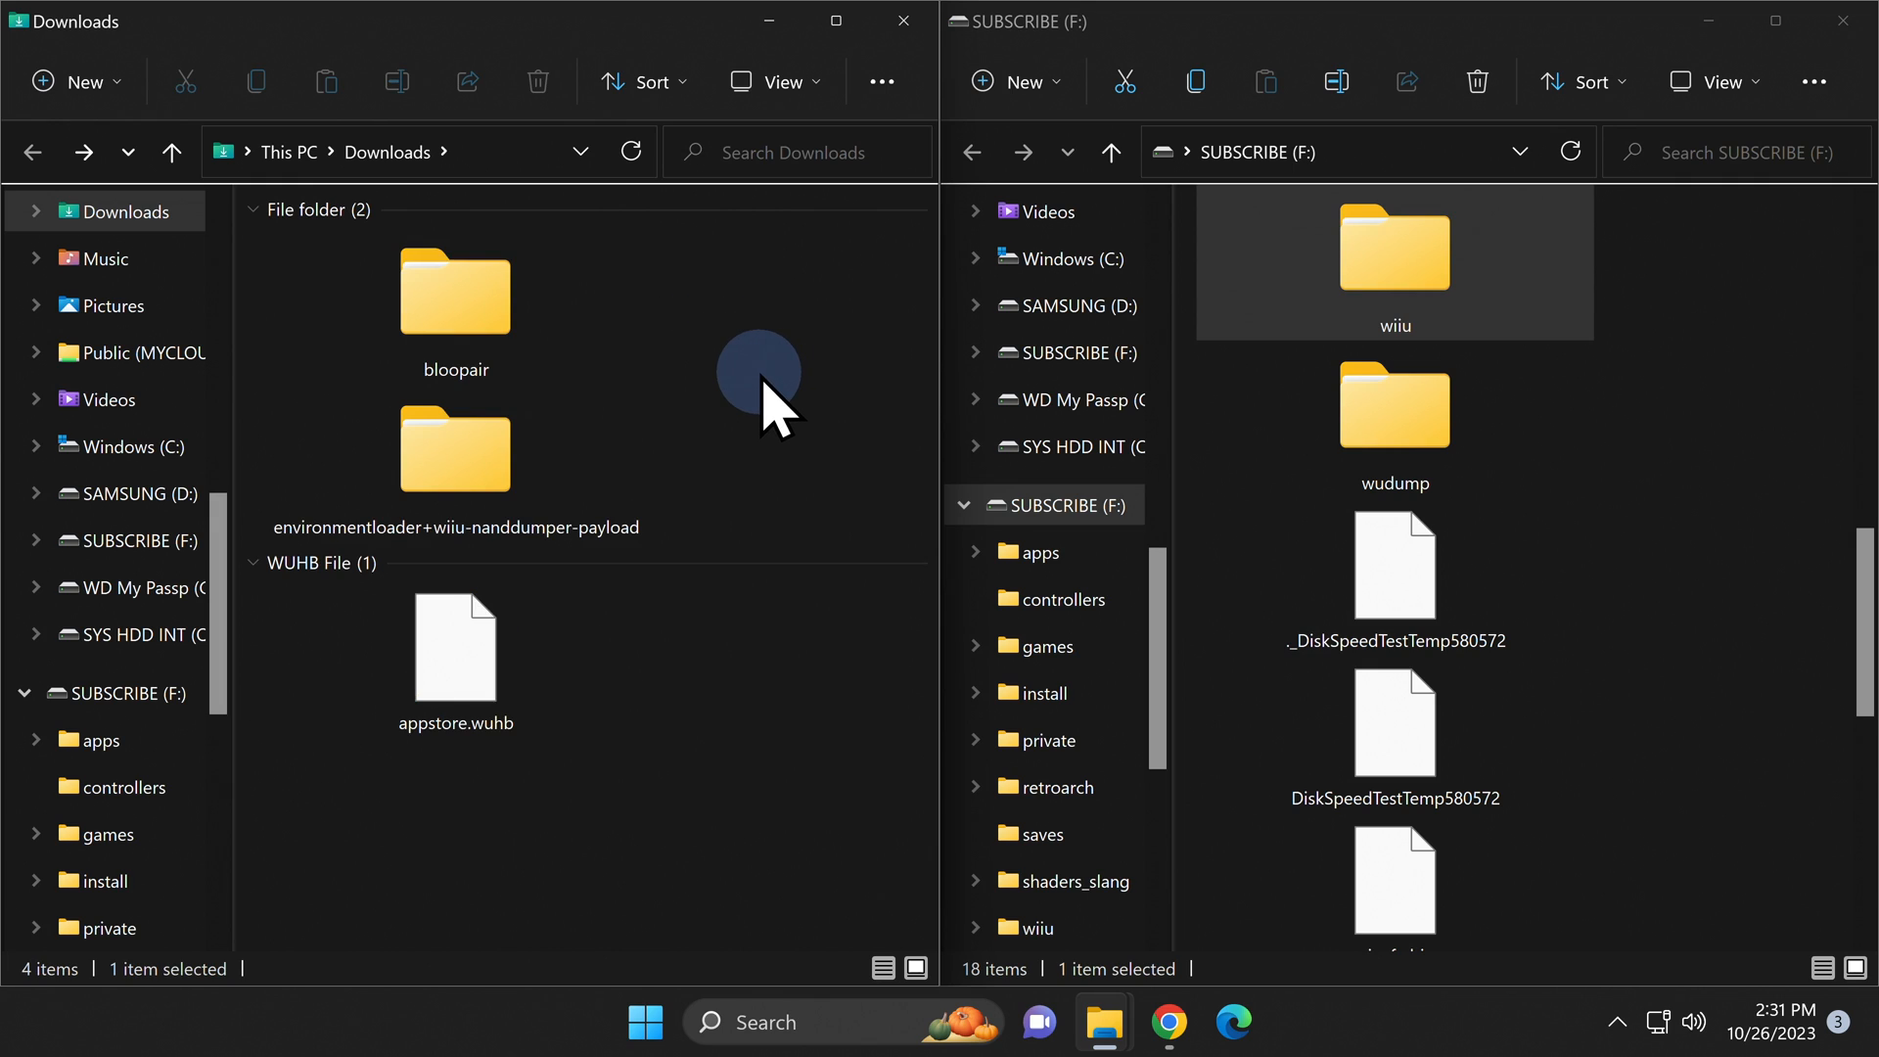
- Copy bloopair's wiiu folder onto SUBSCRIBE (F:) and delete the bloopair folder from Downloads
click(455, 288)
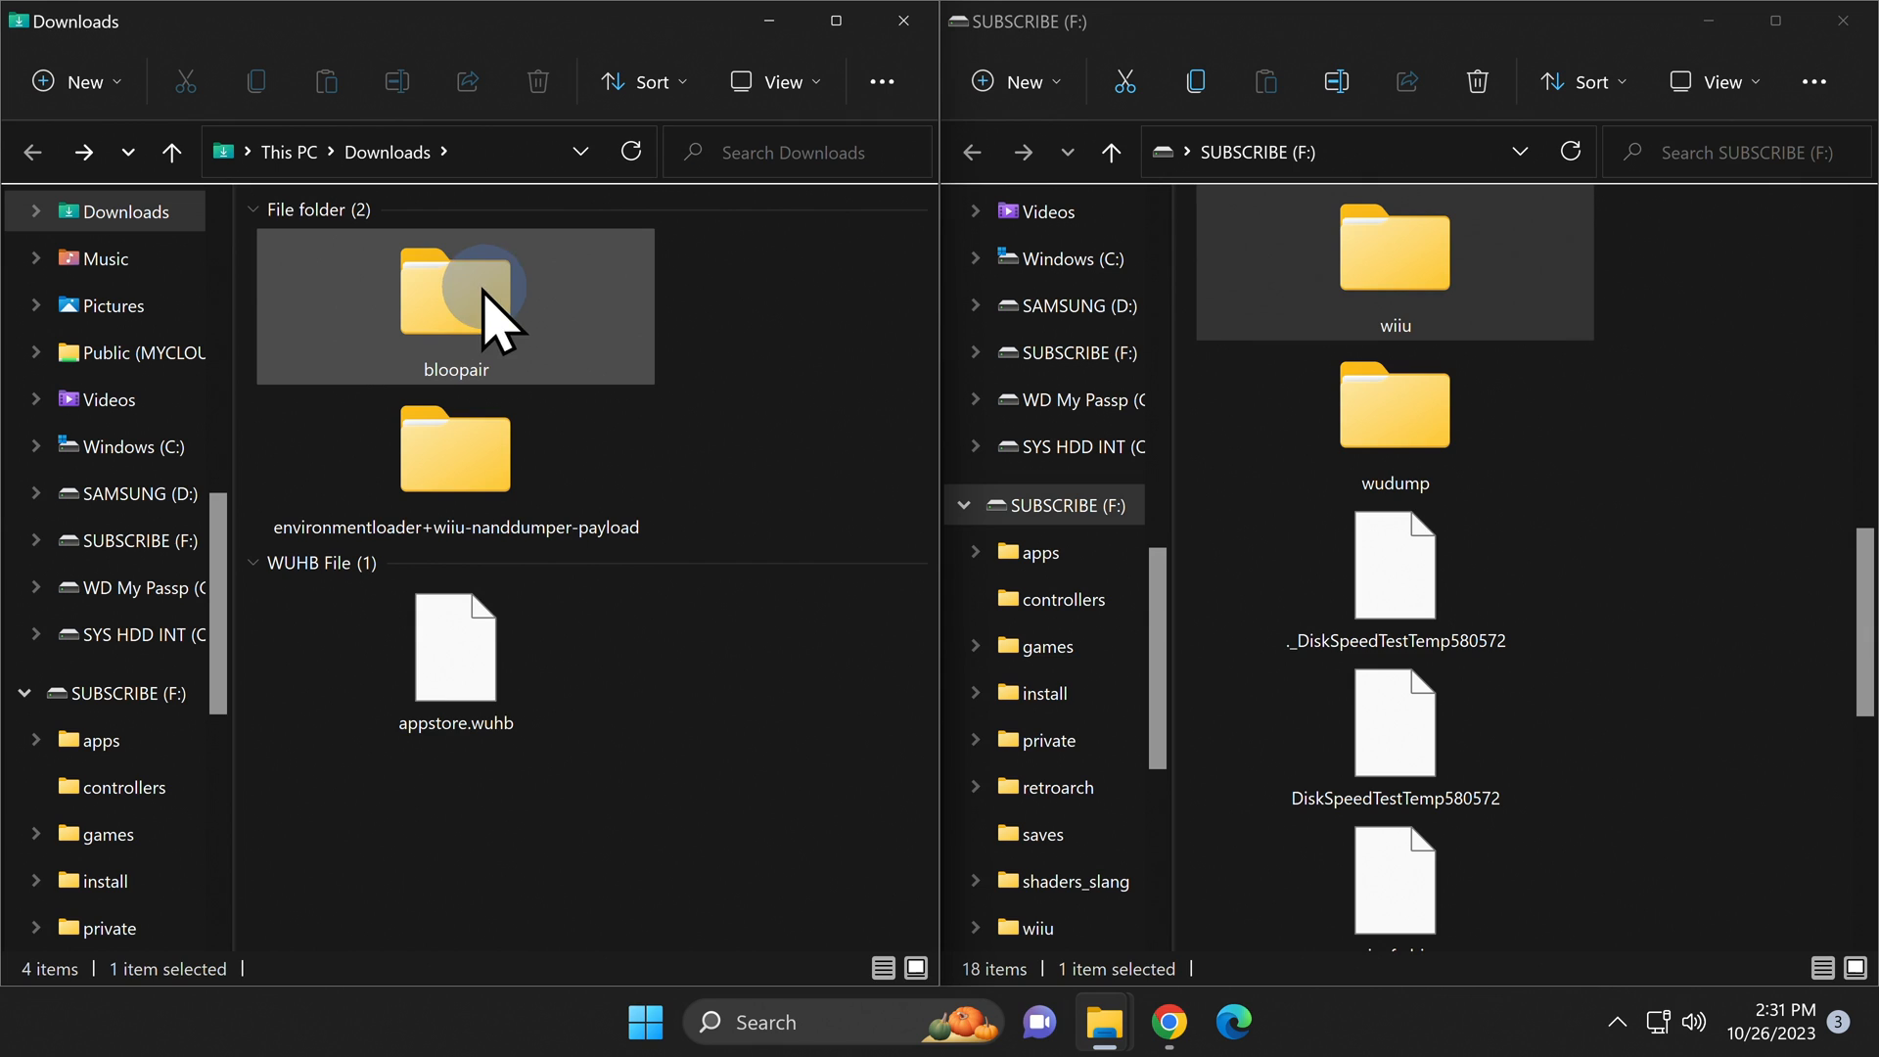
double_click(454, 276)
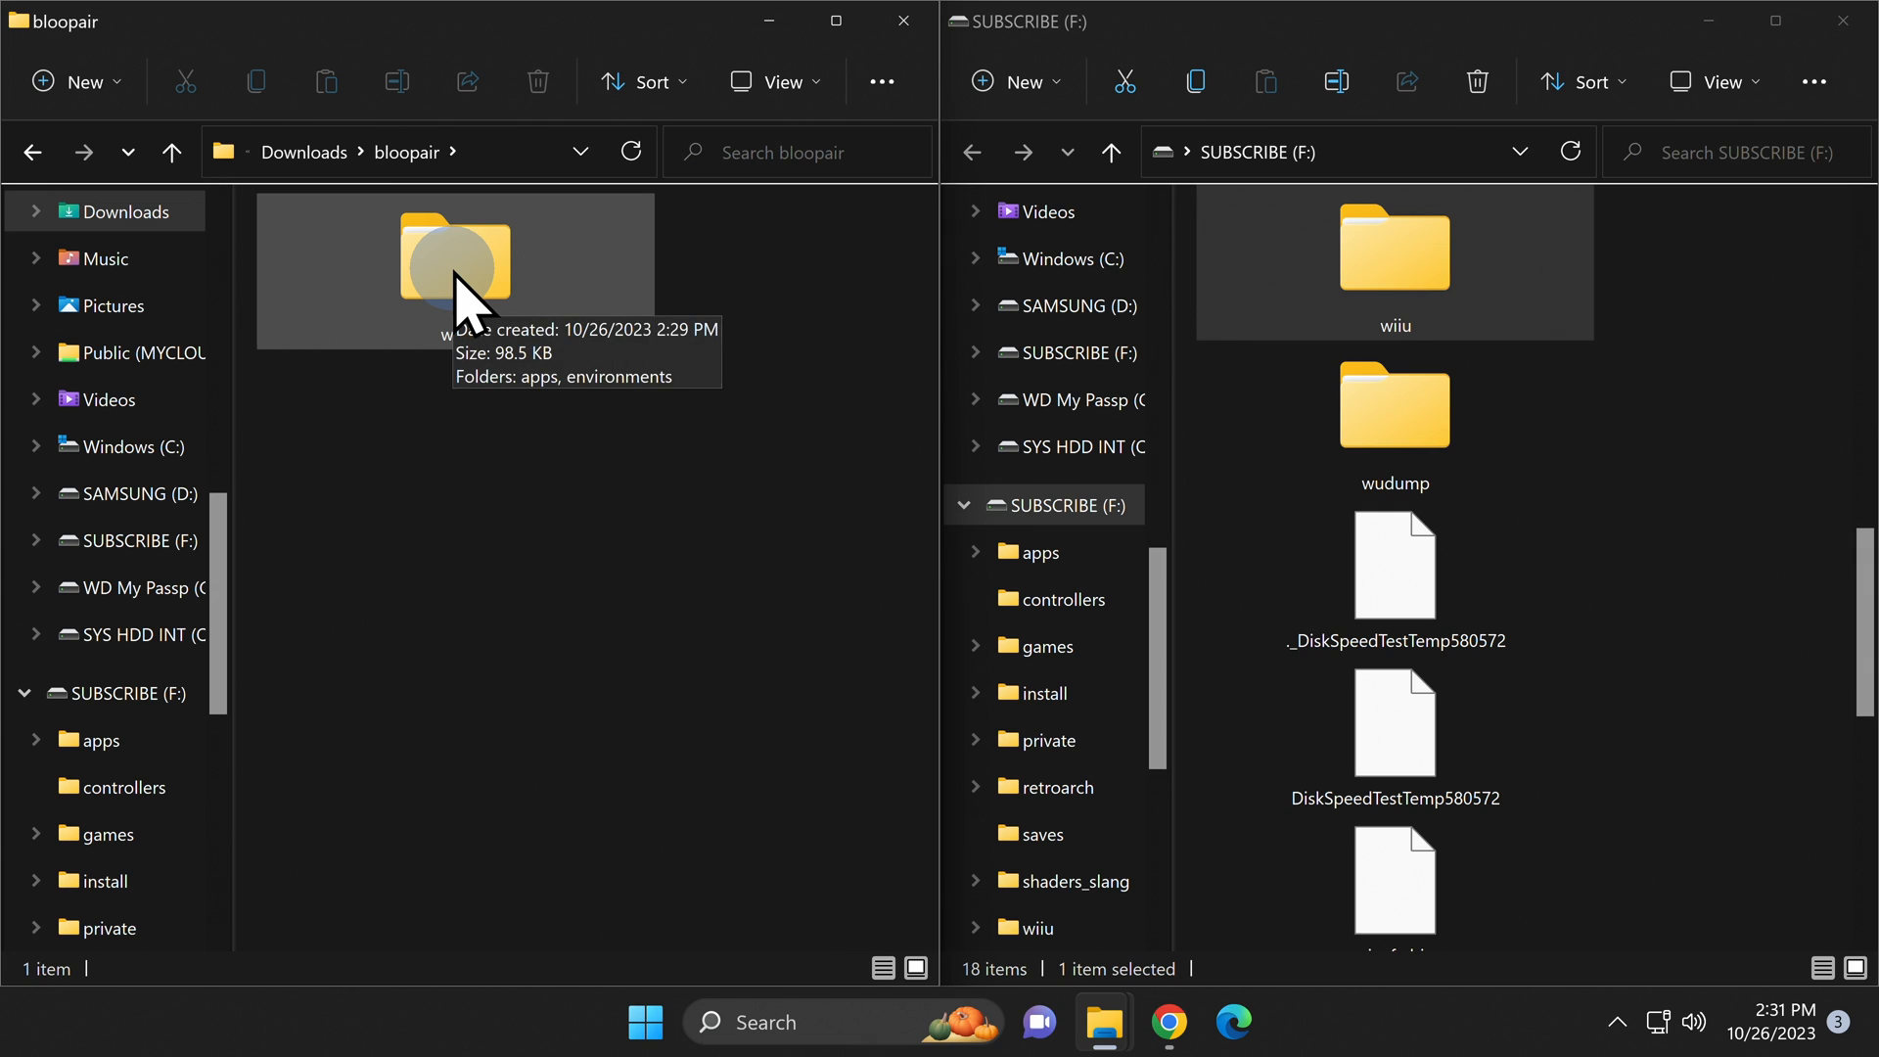
click(453, 258)
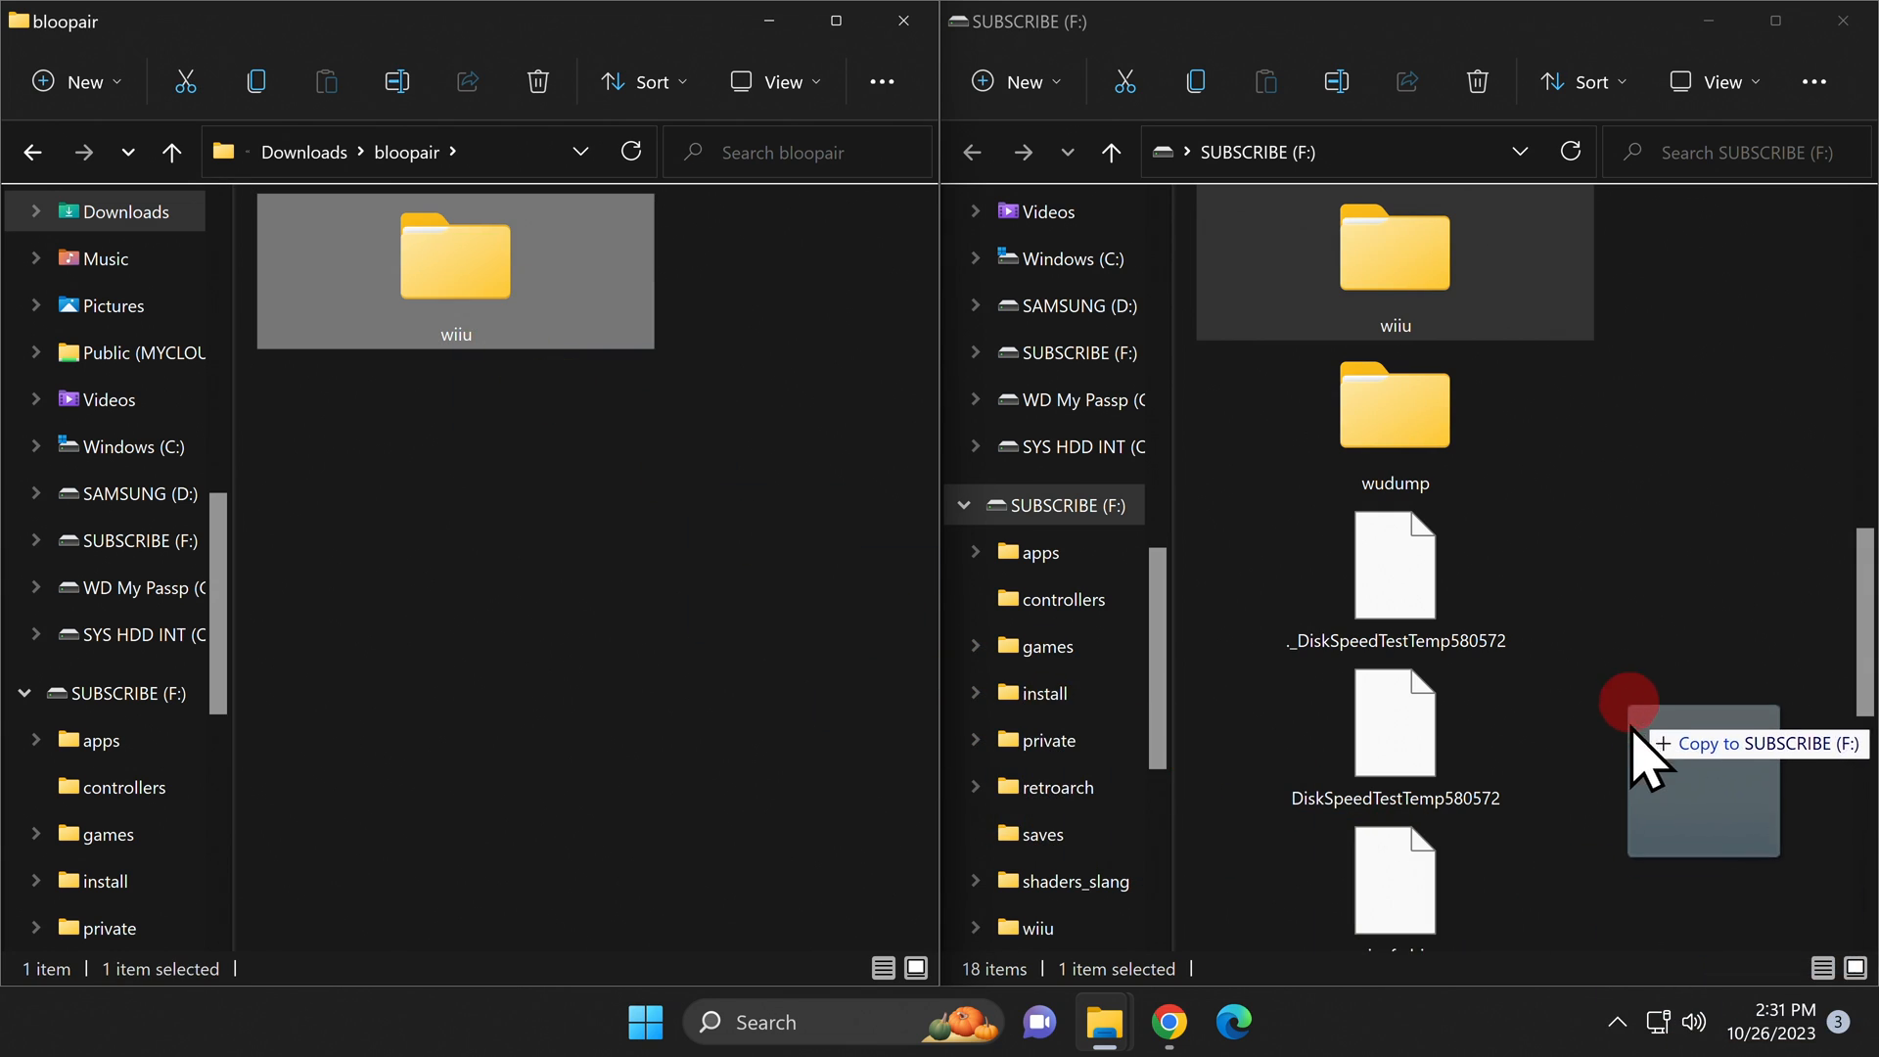
click(1630, 732)
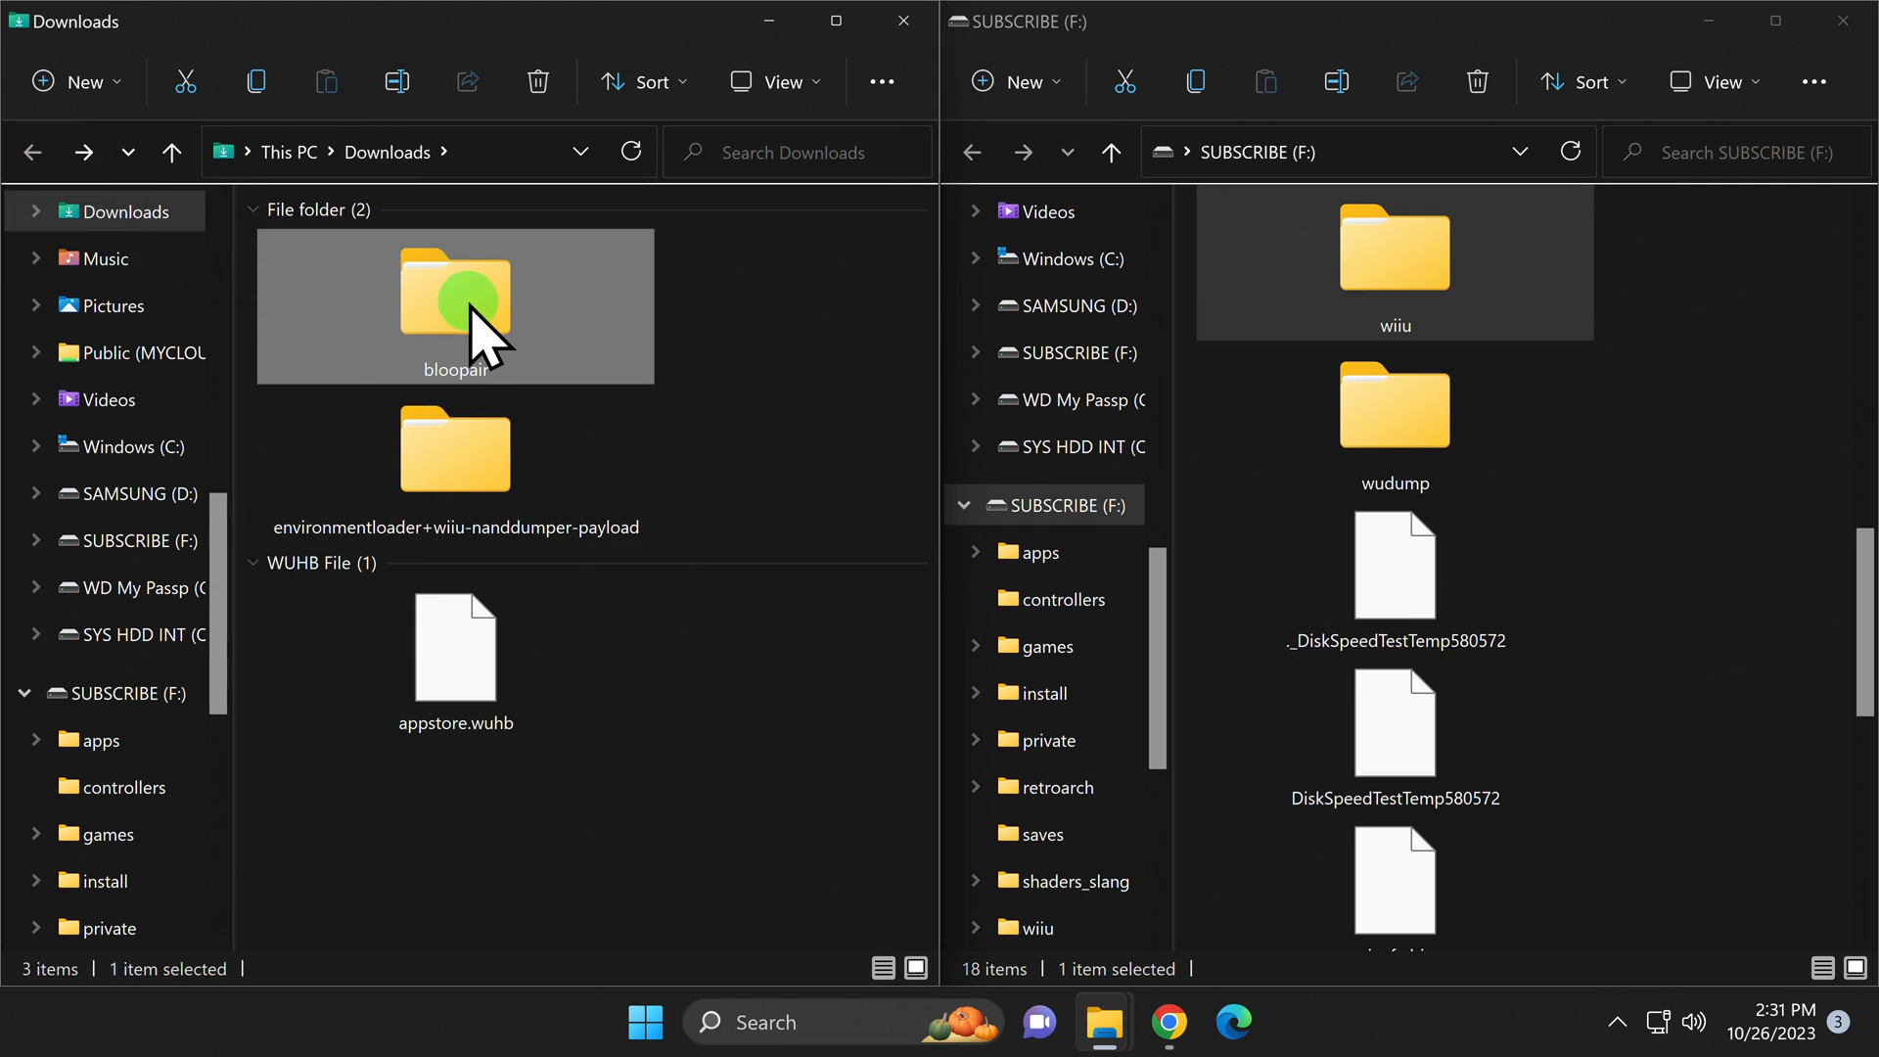
right_click(455, 299)
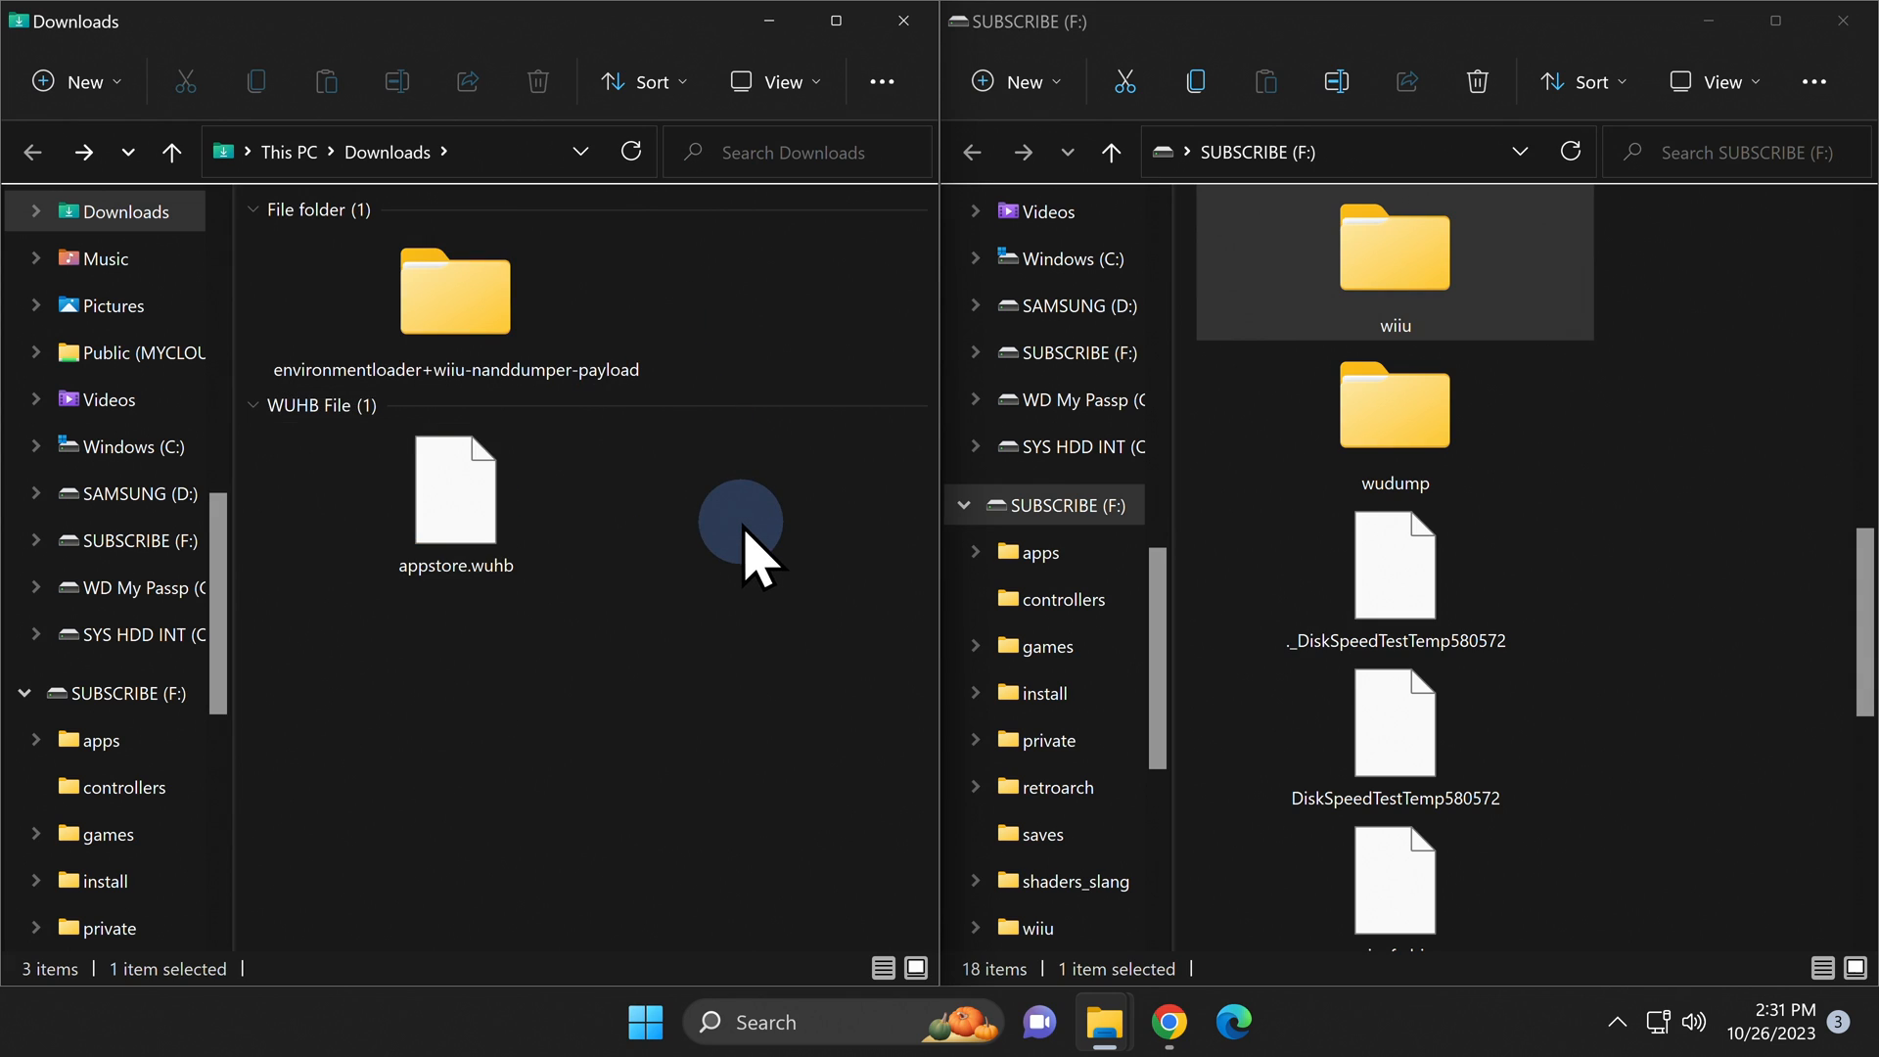
- Copy the nanddumper payload's wiiu folder onto SUBSCRIBE (F:), replacing duplicates, then delete the payload folder from Downloads
click(455, 299)
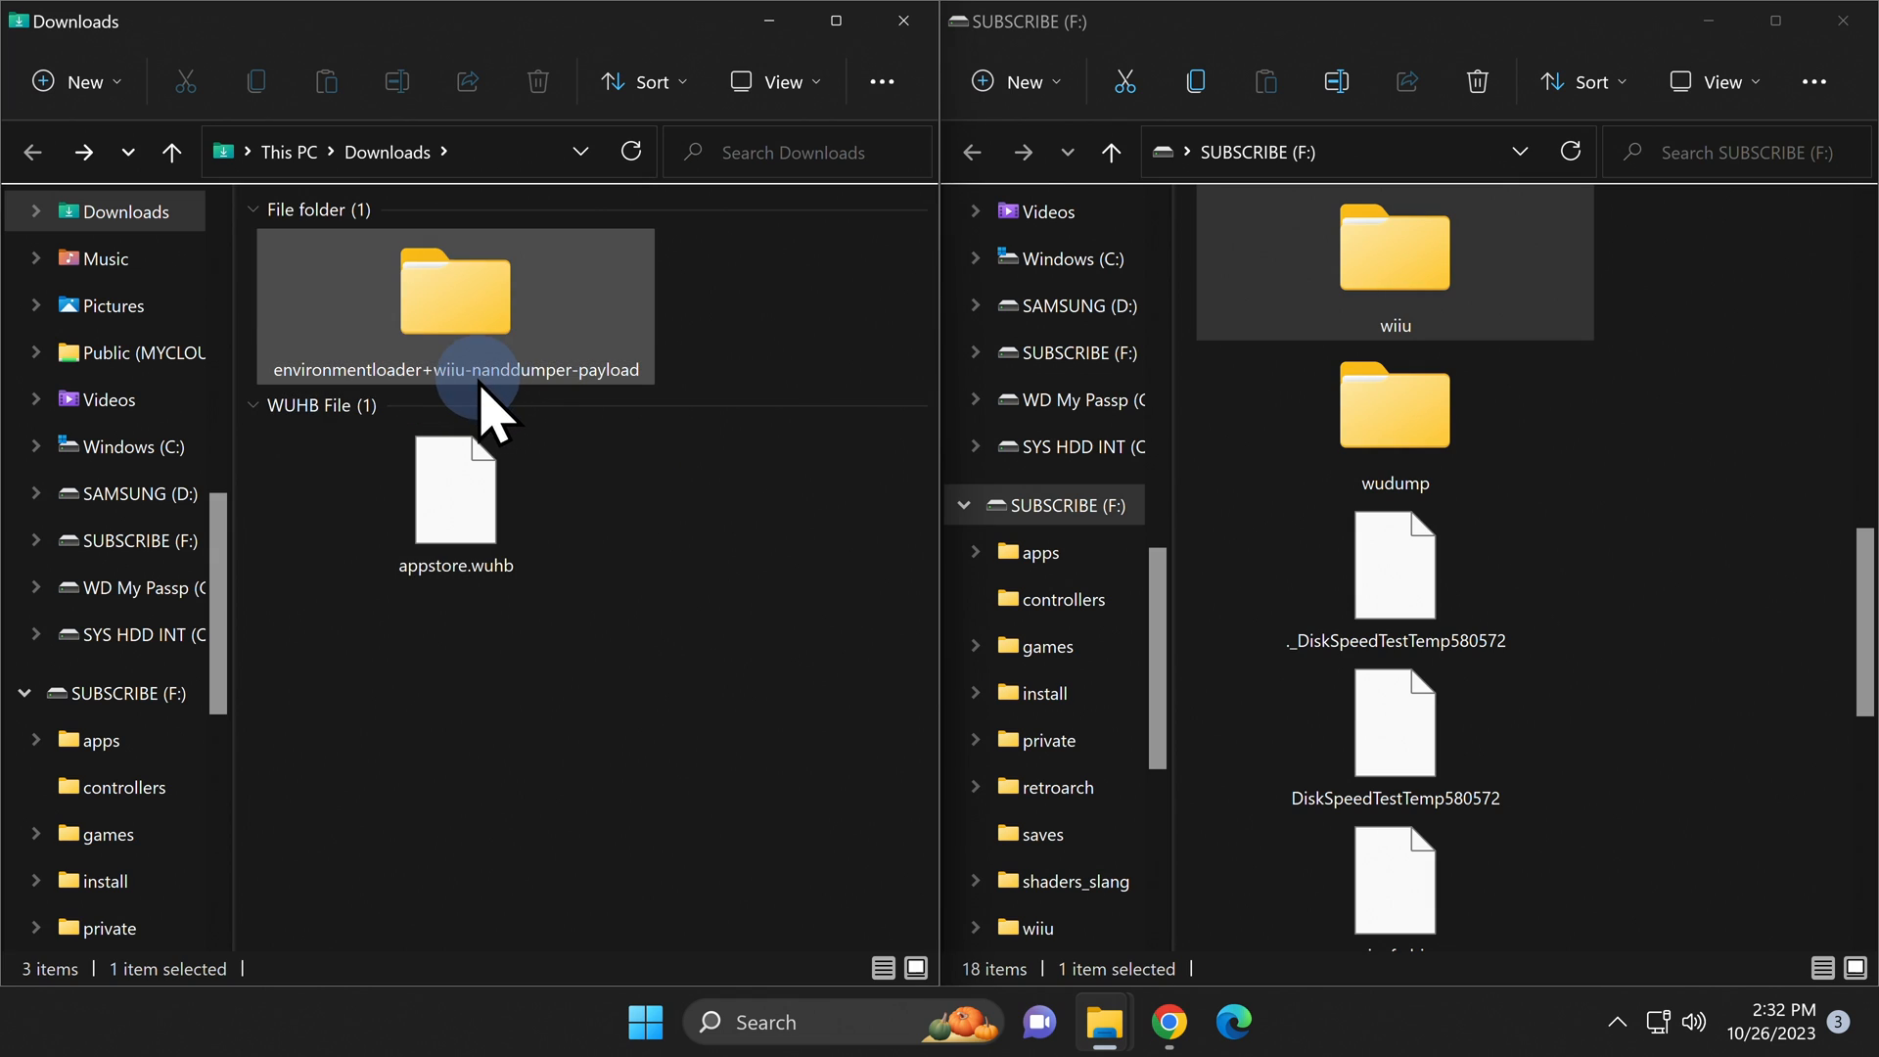
mouse_move(480, 324)
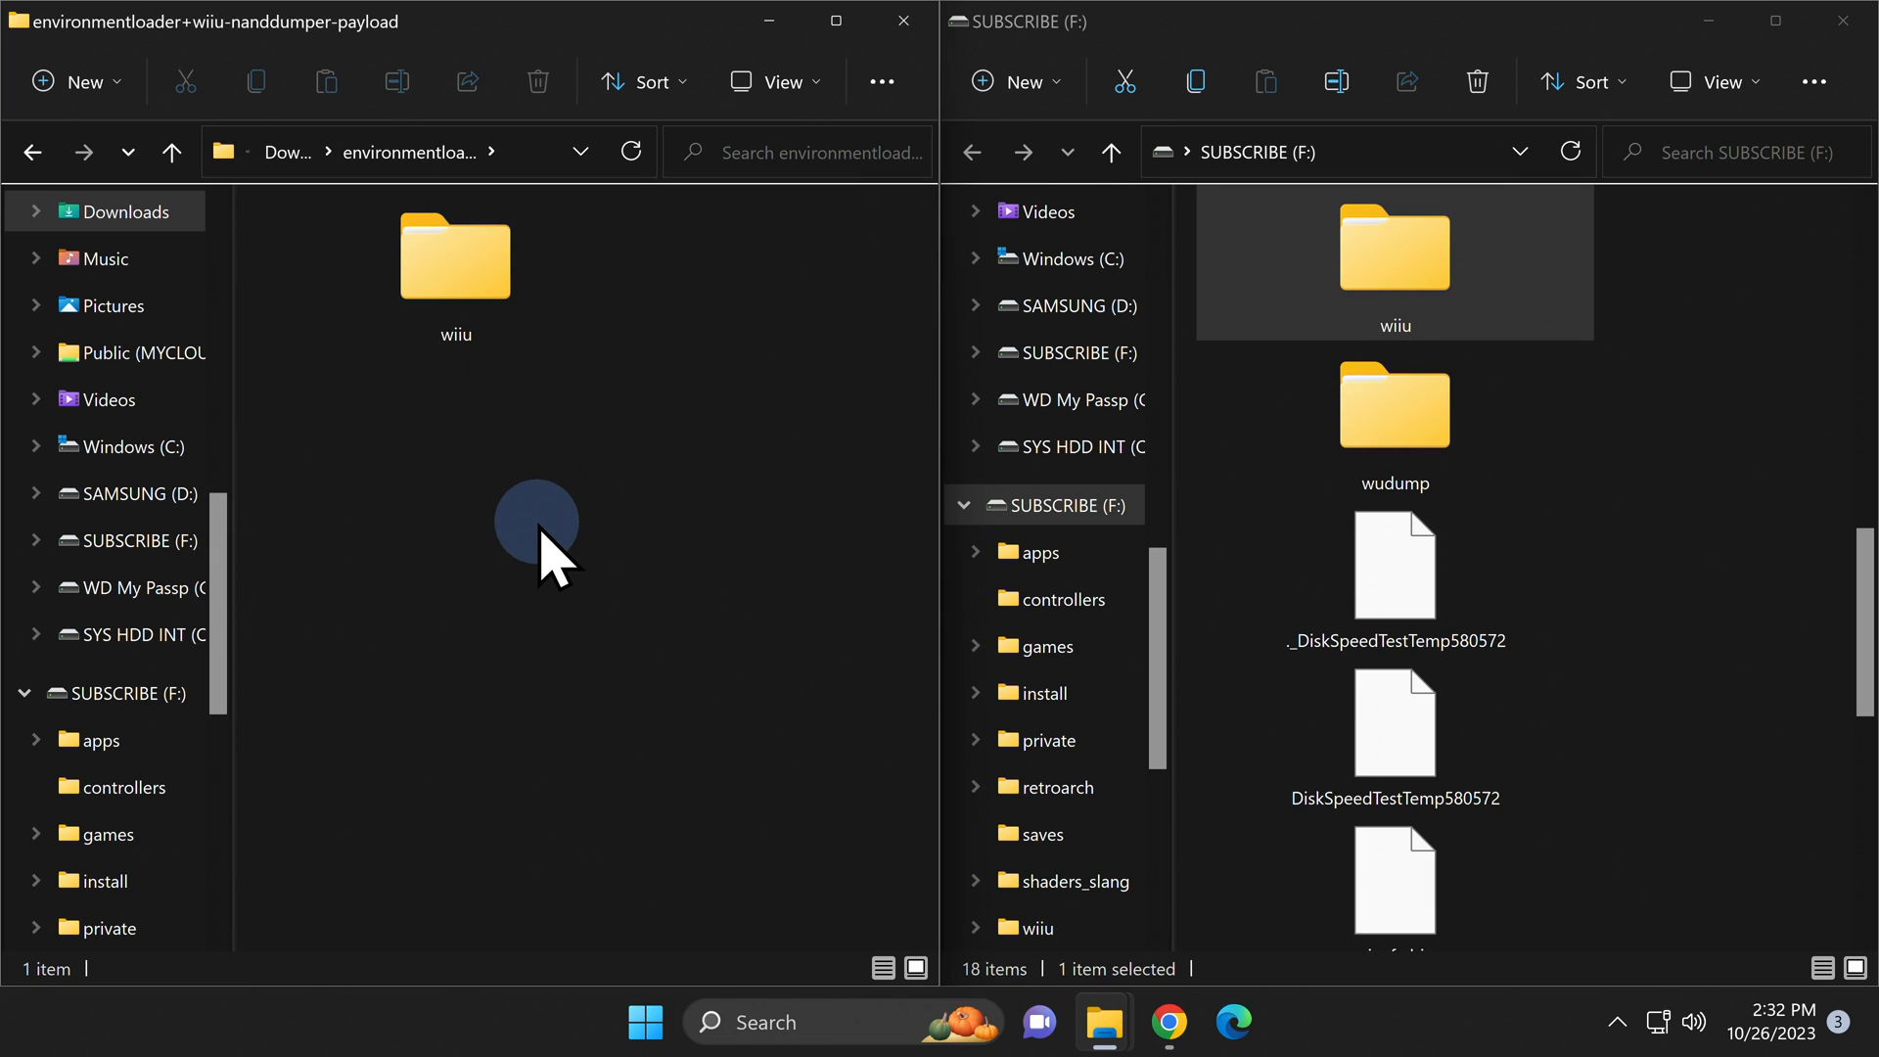
click(454, 255)
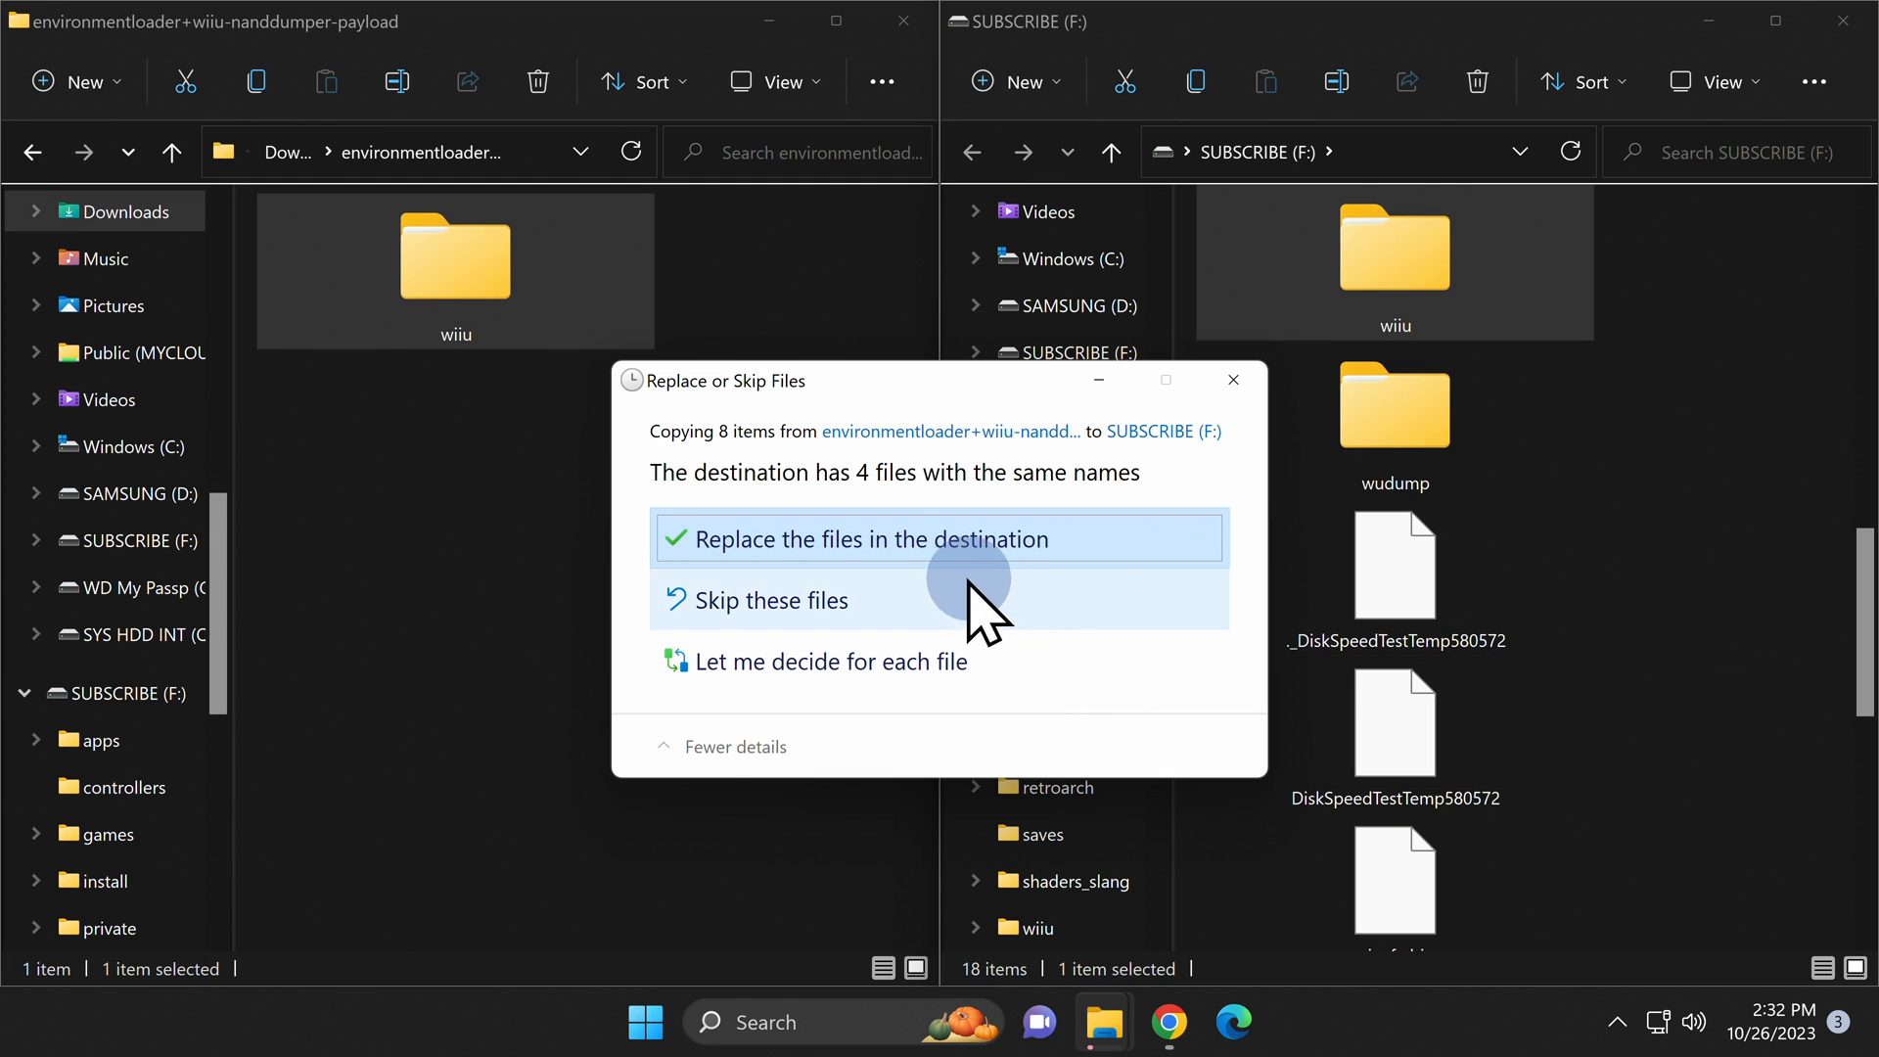
click(939, 538)
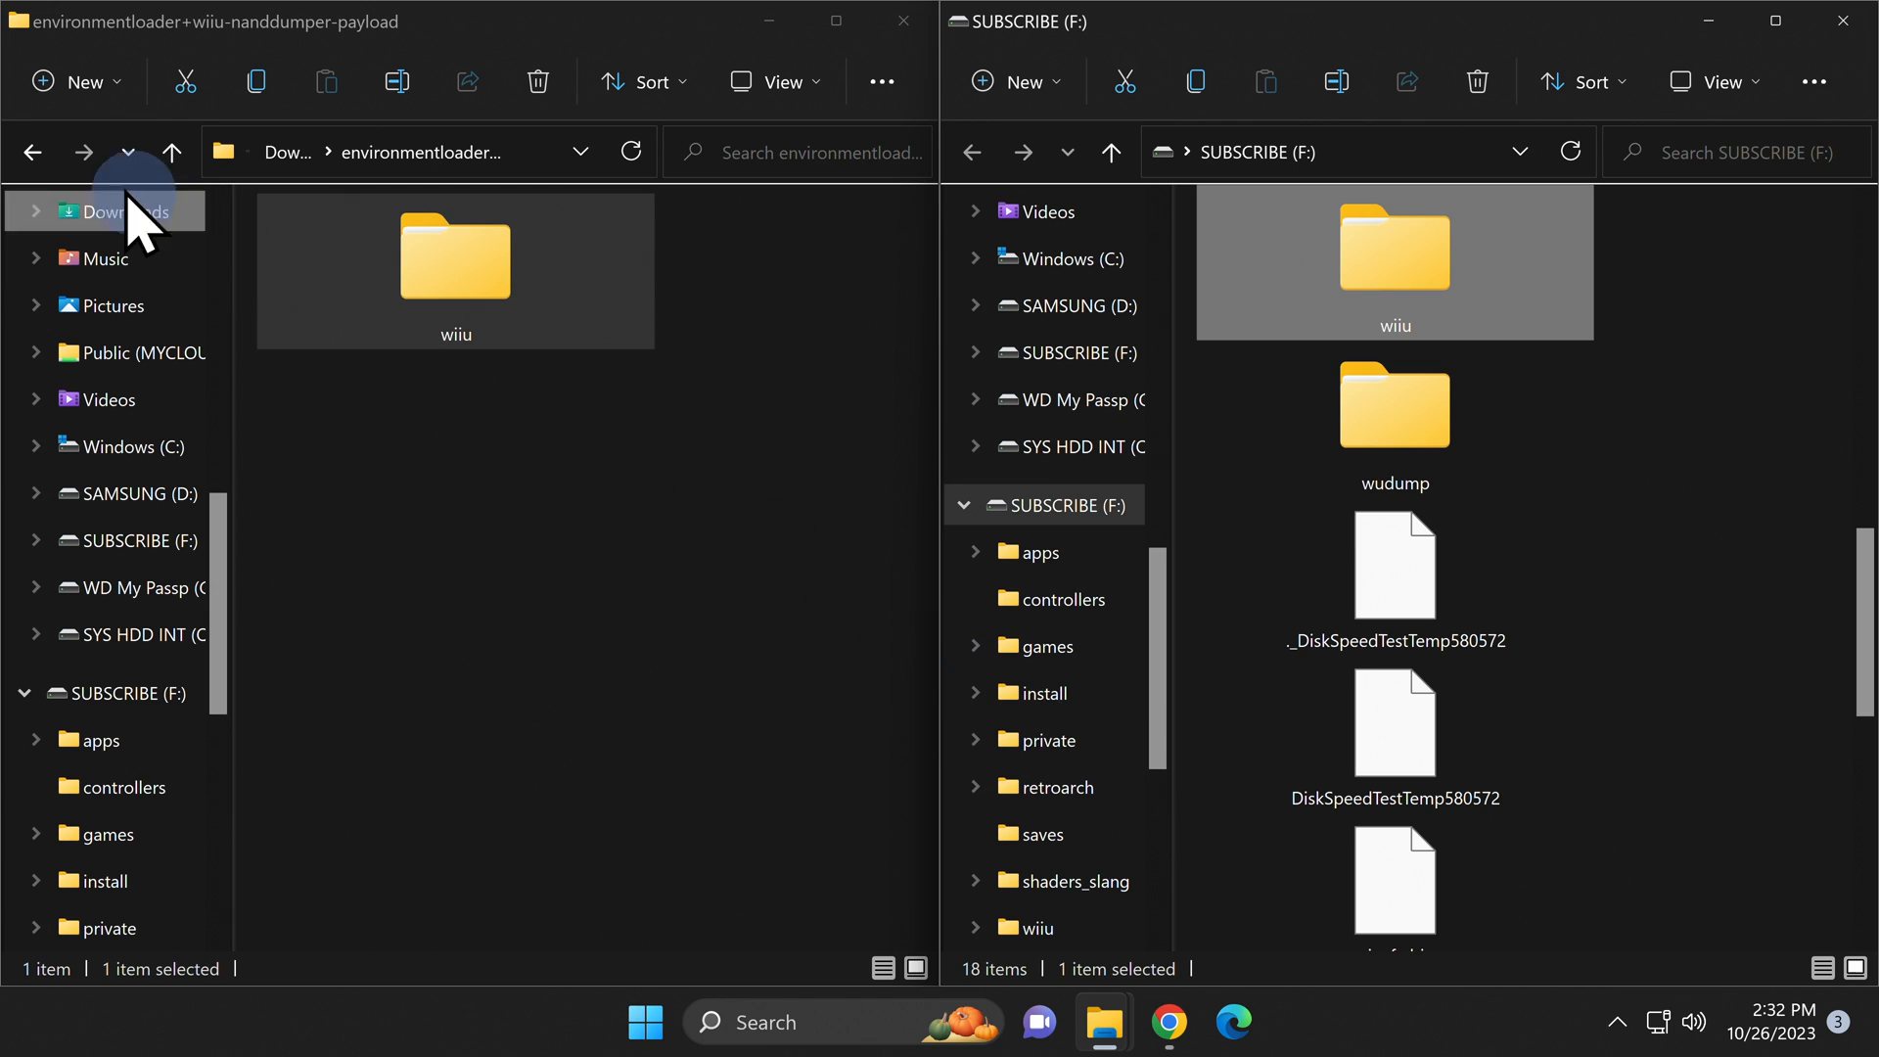
click(129, 212)
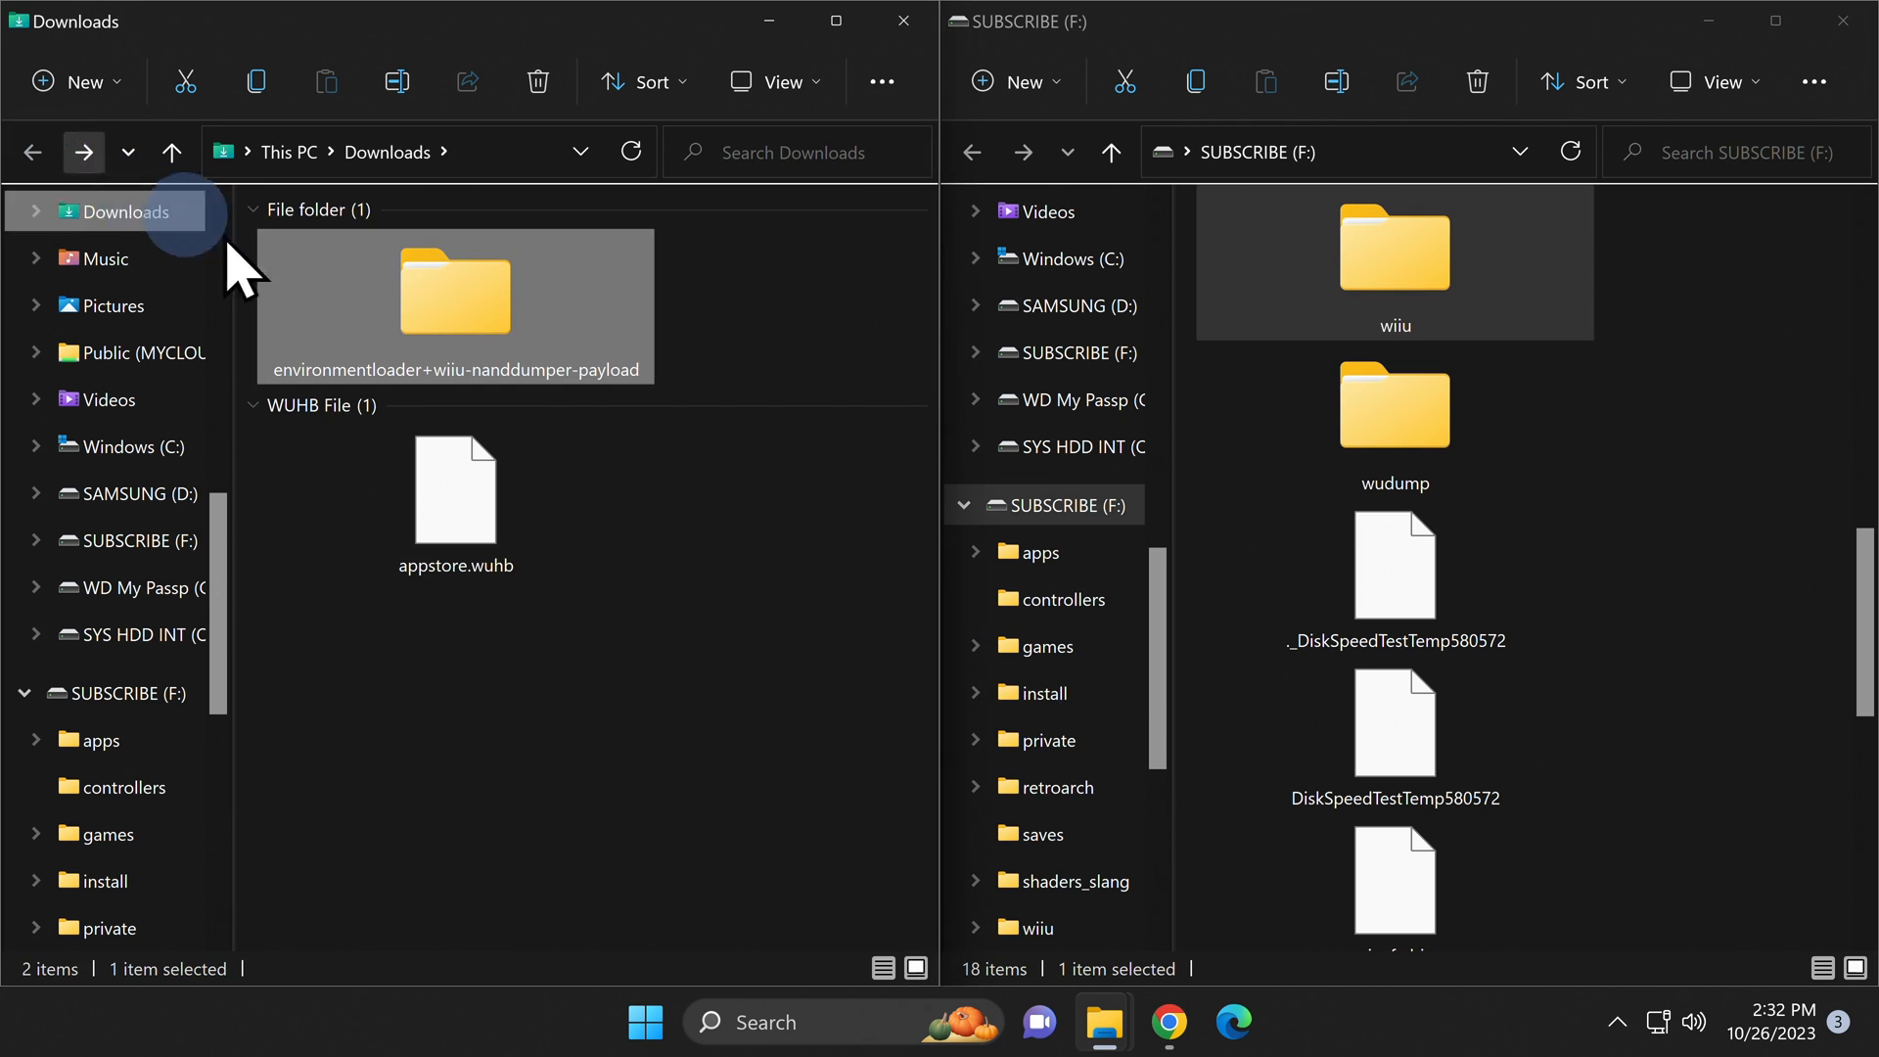
right_click(455, 290)
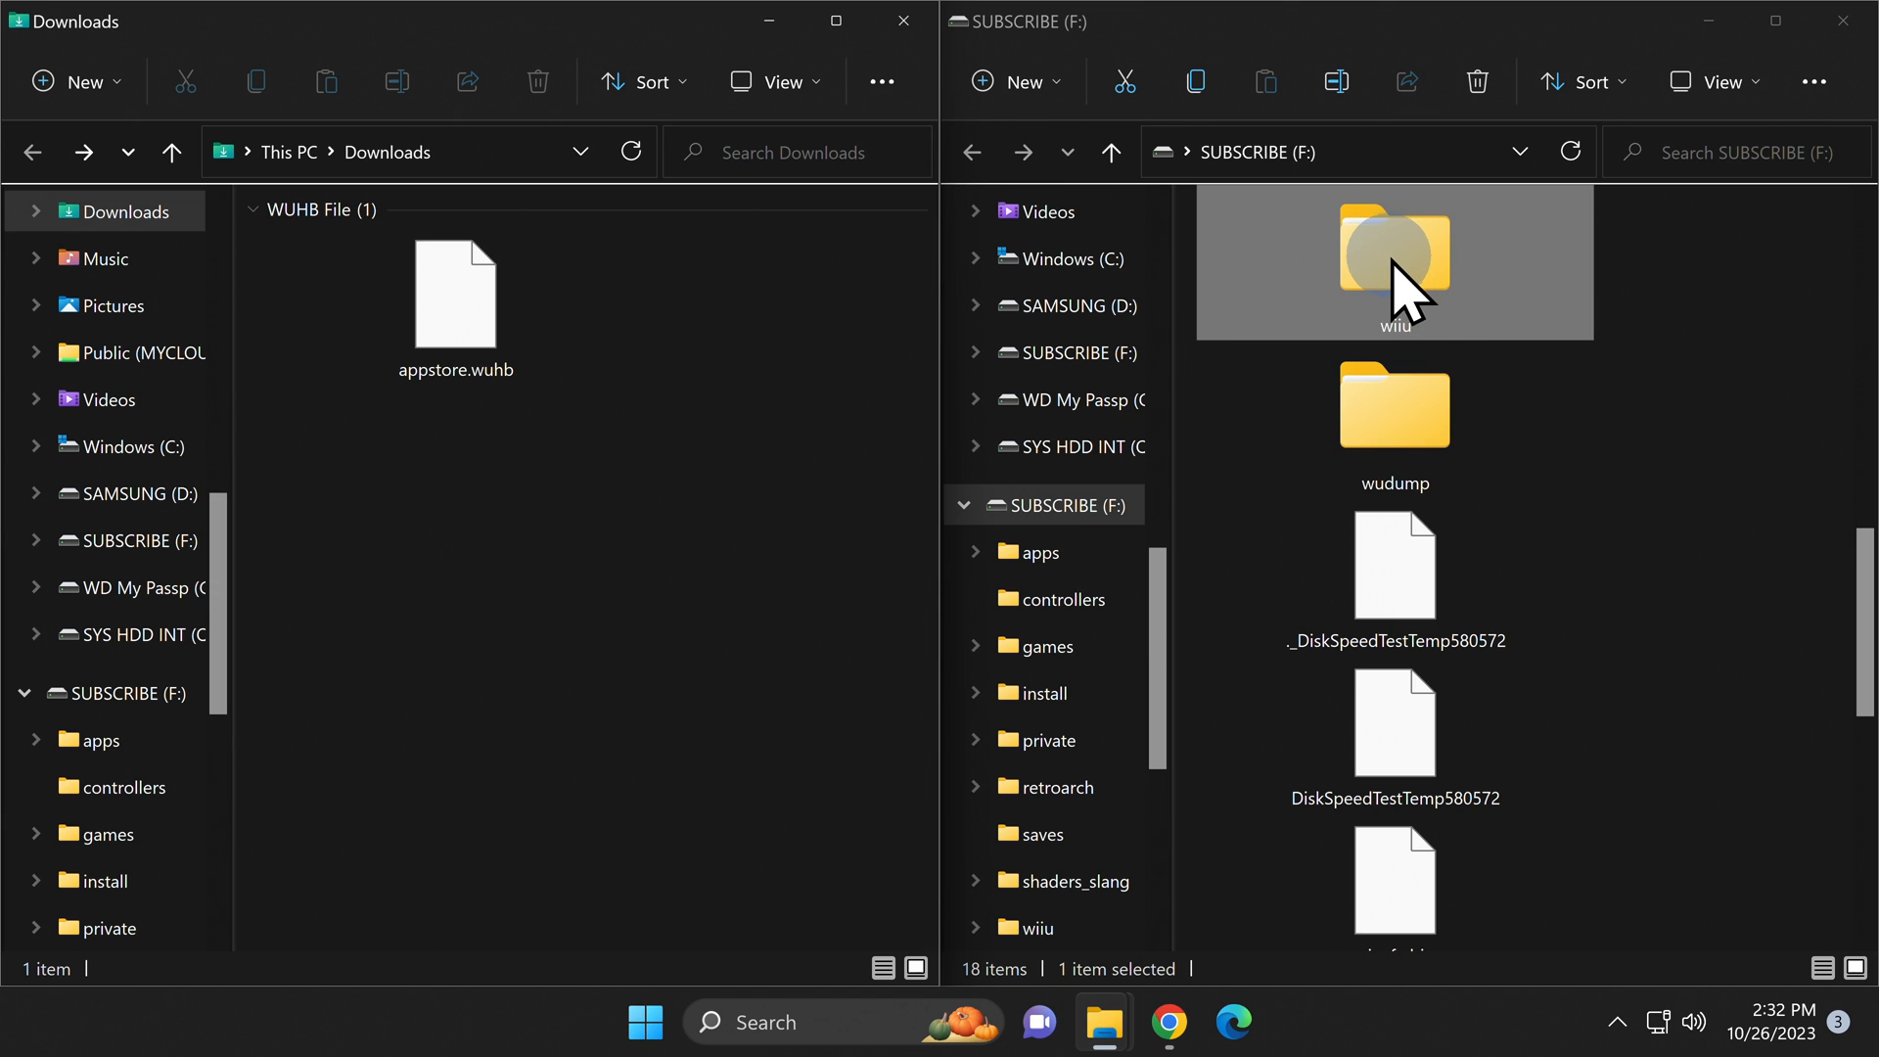
- Place appstore.wuhb in F:\wiiu\apps, delete it from Downloads and close the empty Downloads window
double_click(1394, 262)
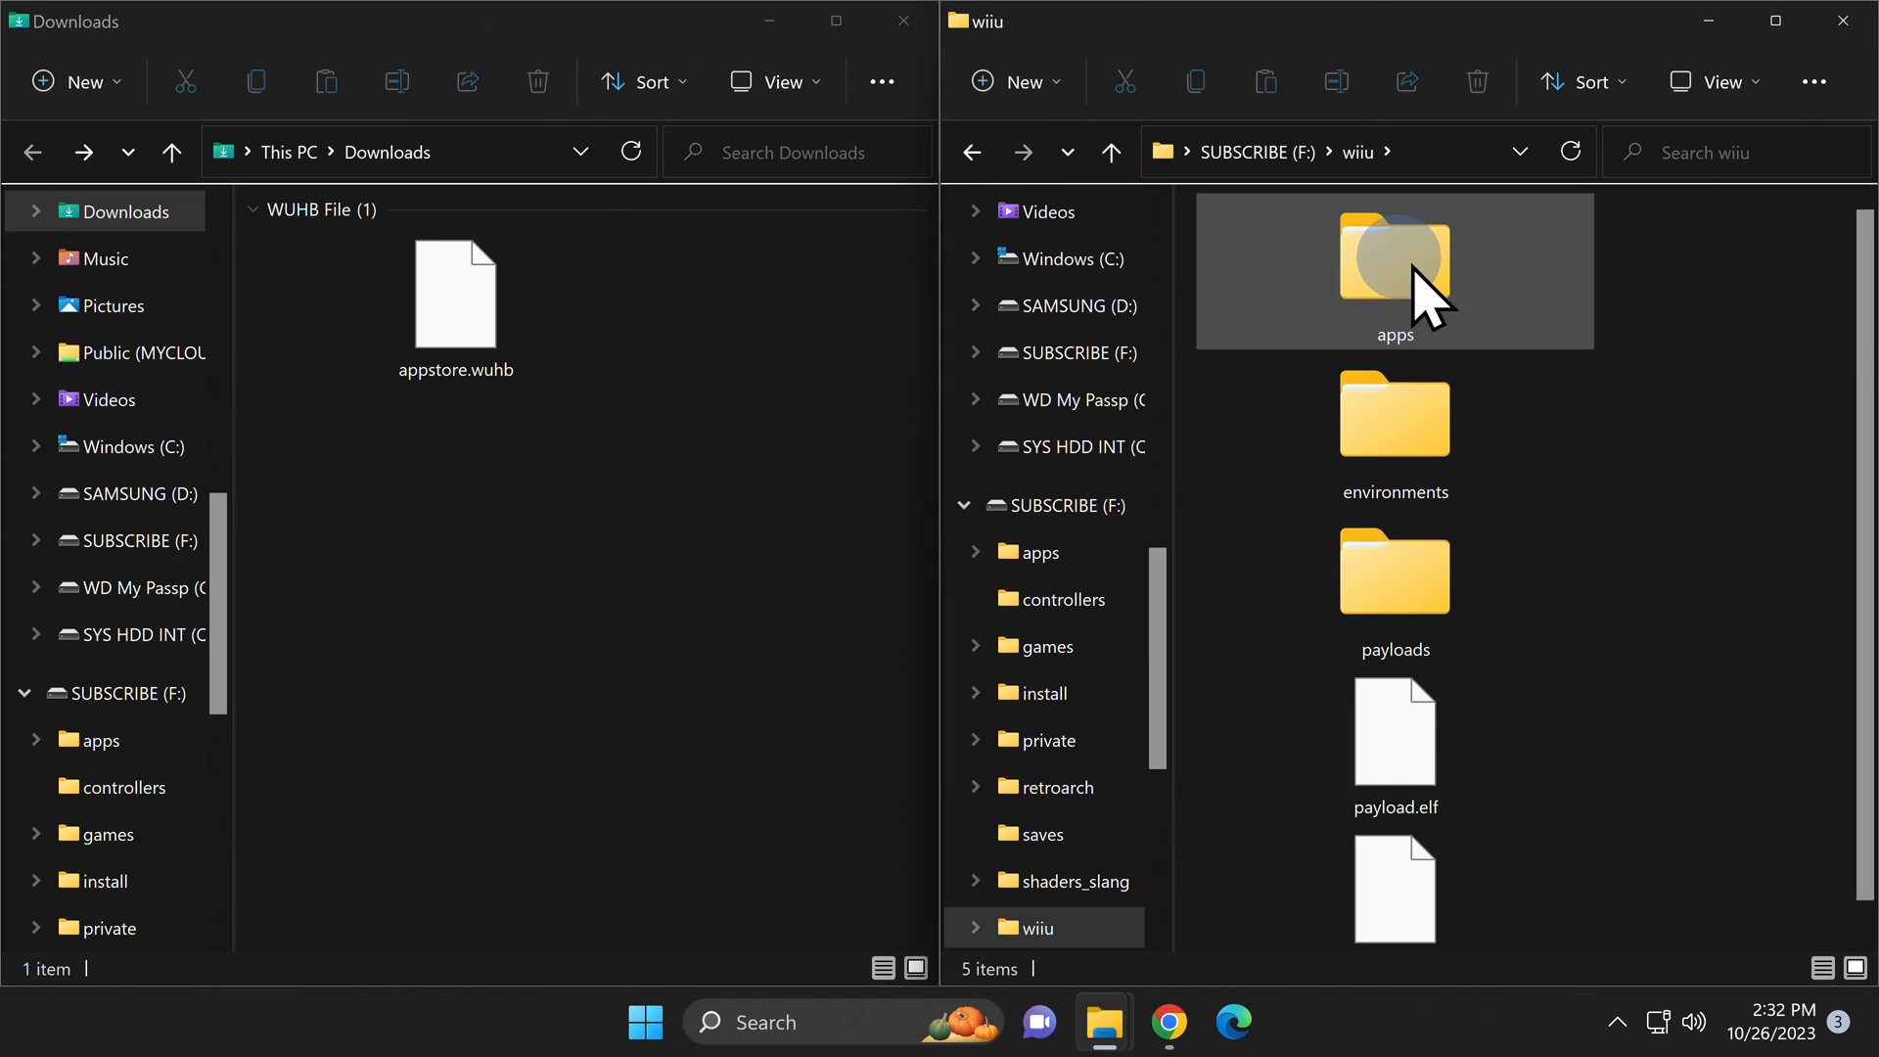
mouse_move(1570, 383)
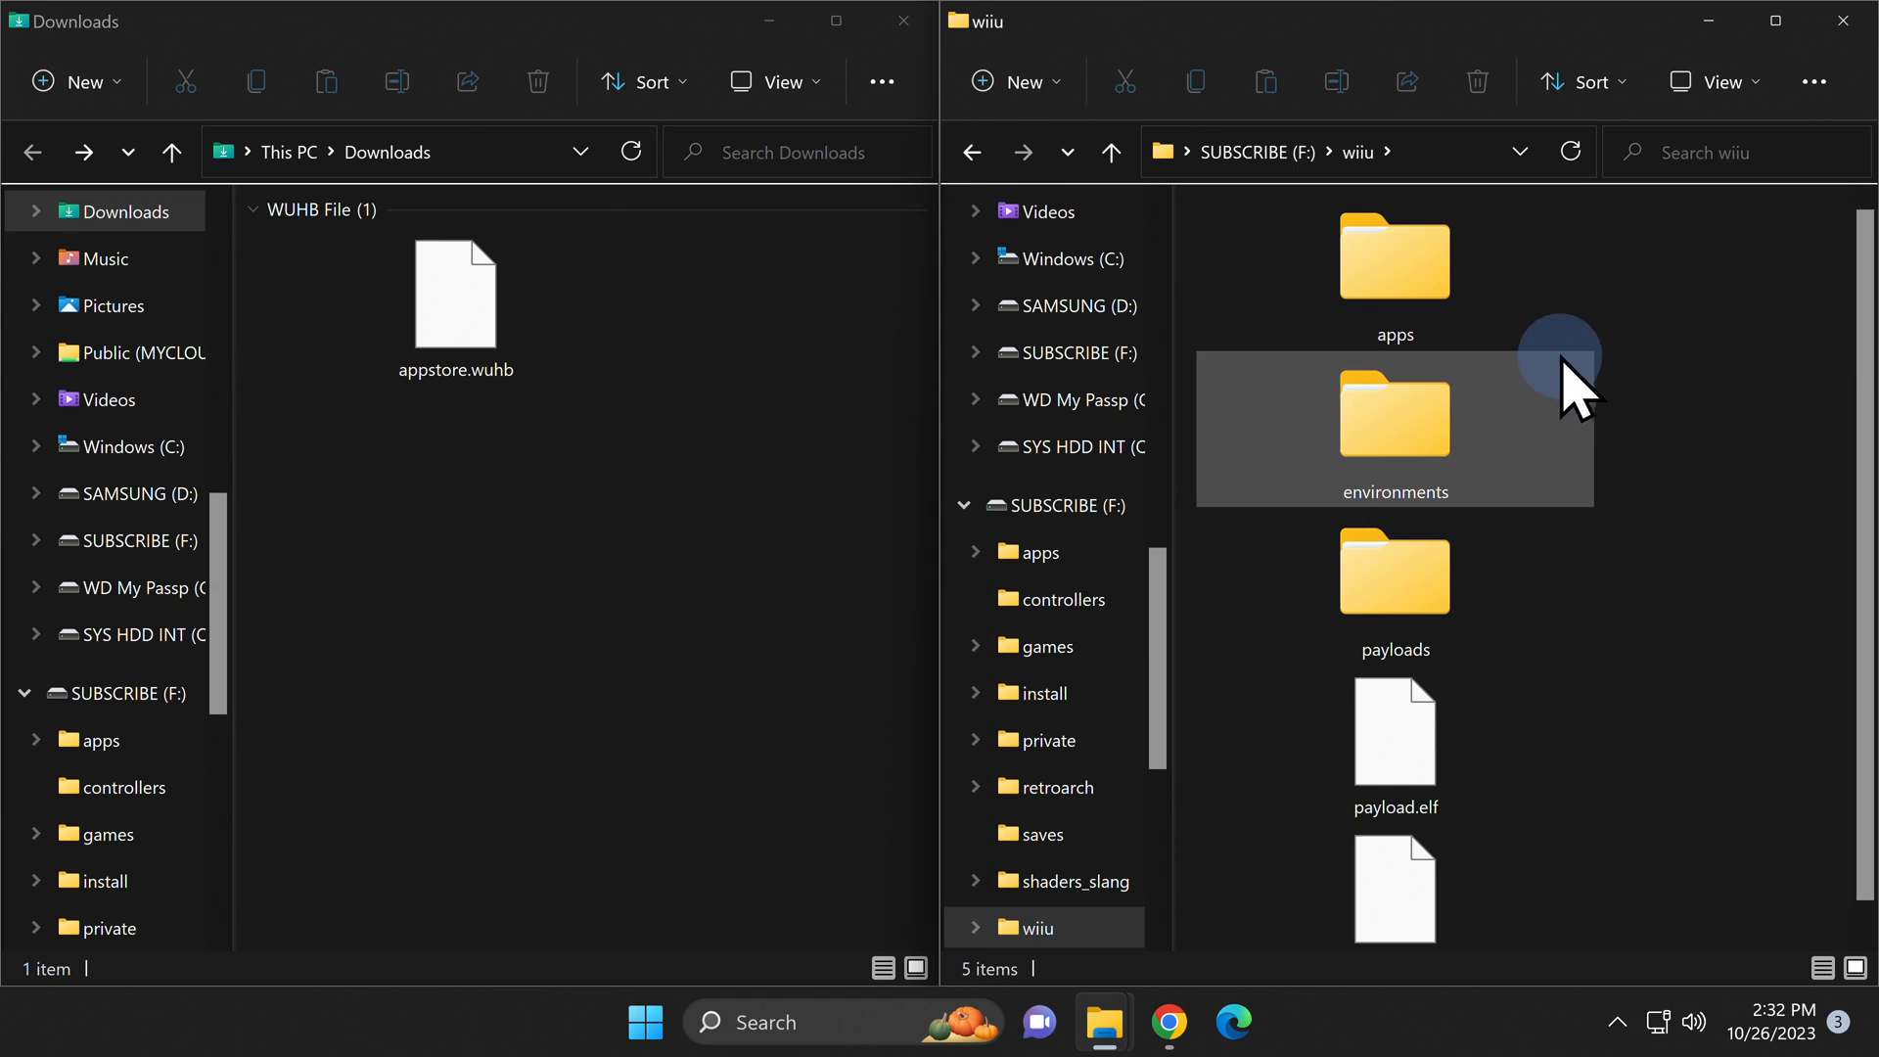
mouse_move(1393, 258)
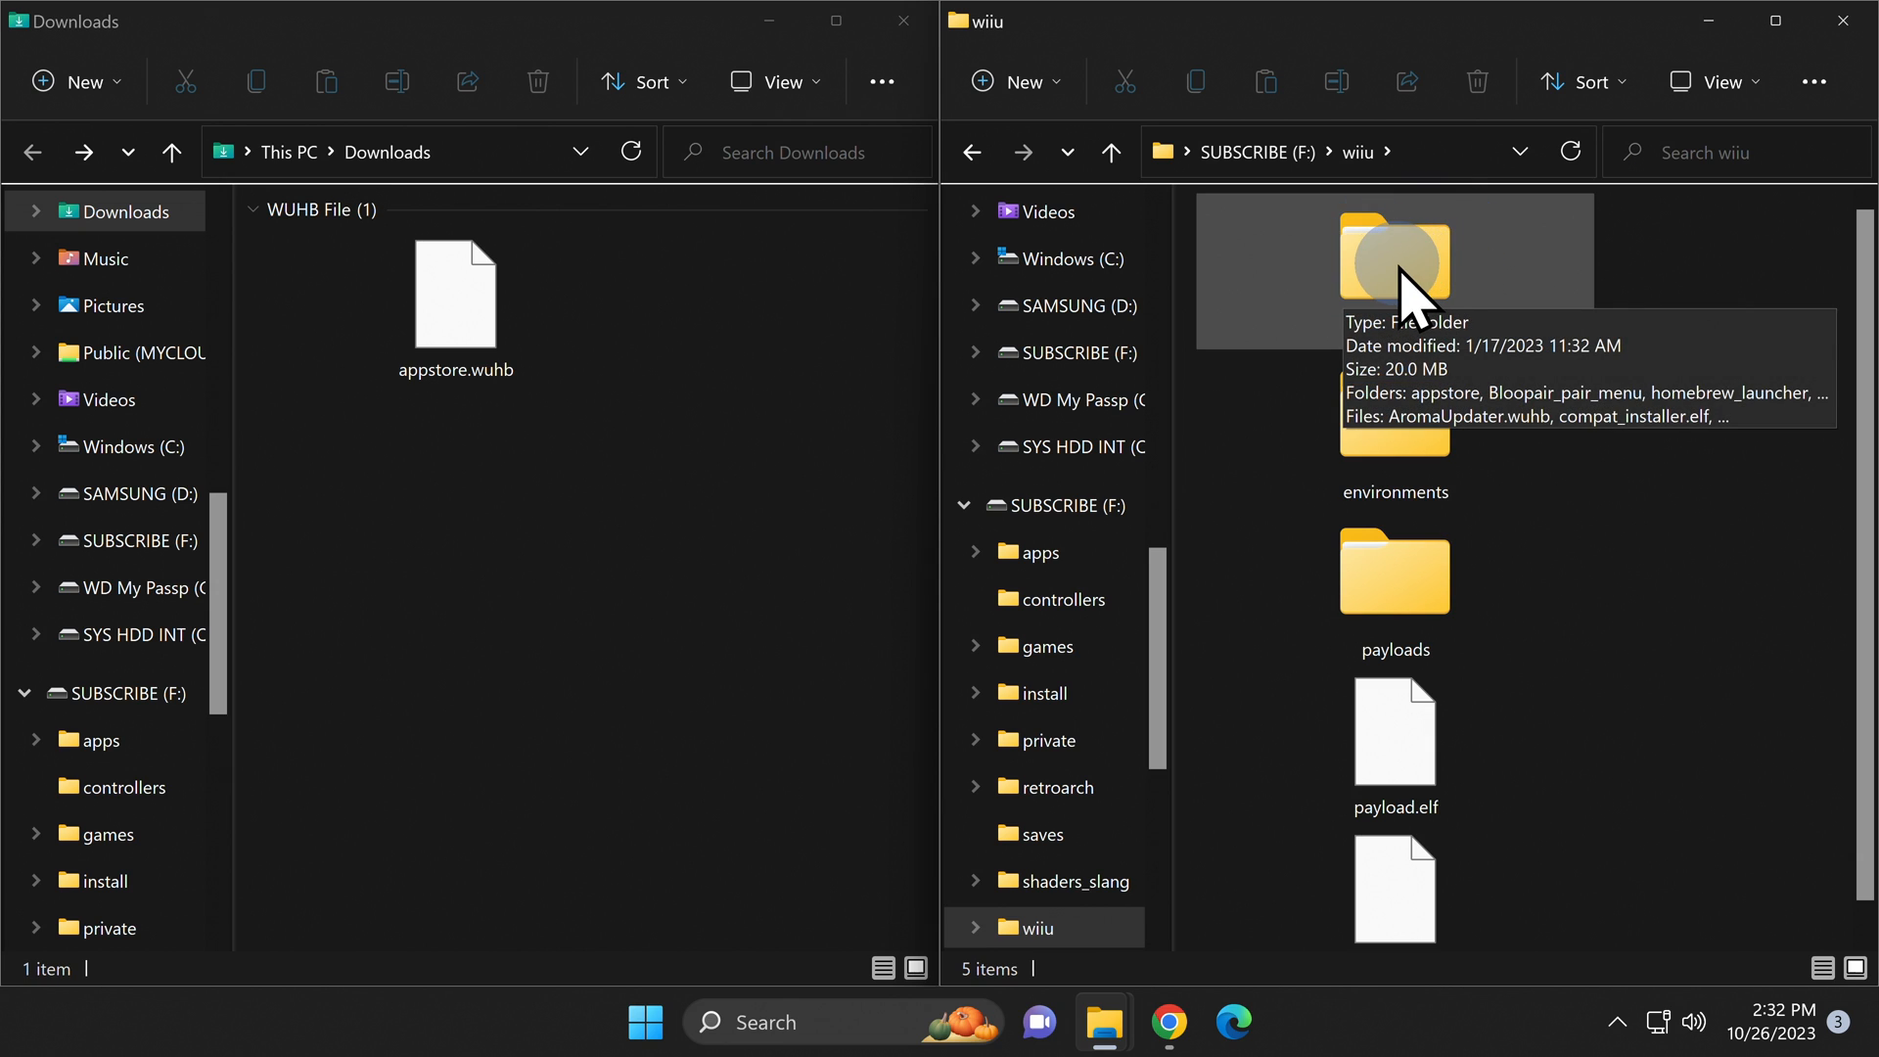
double_click(1394, 251)
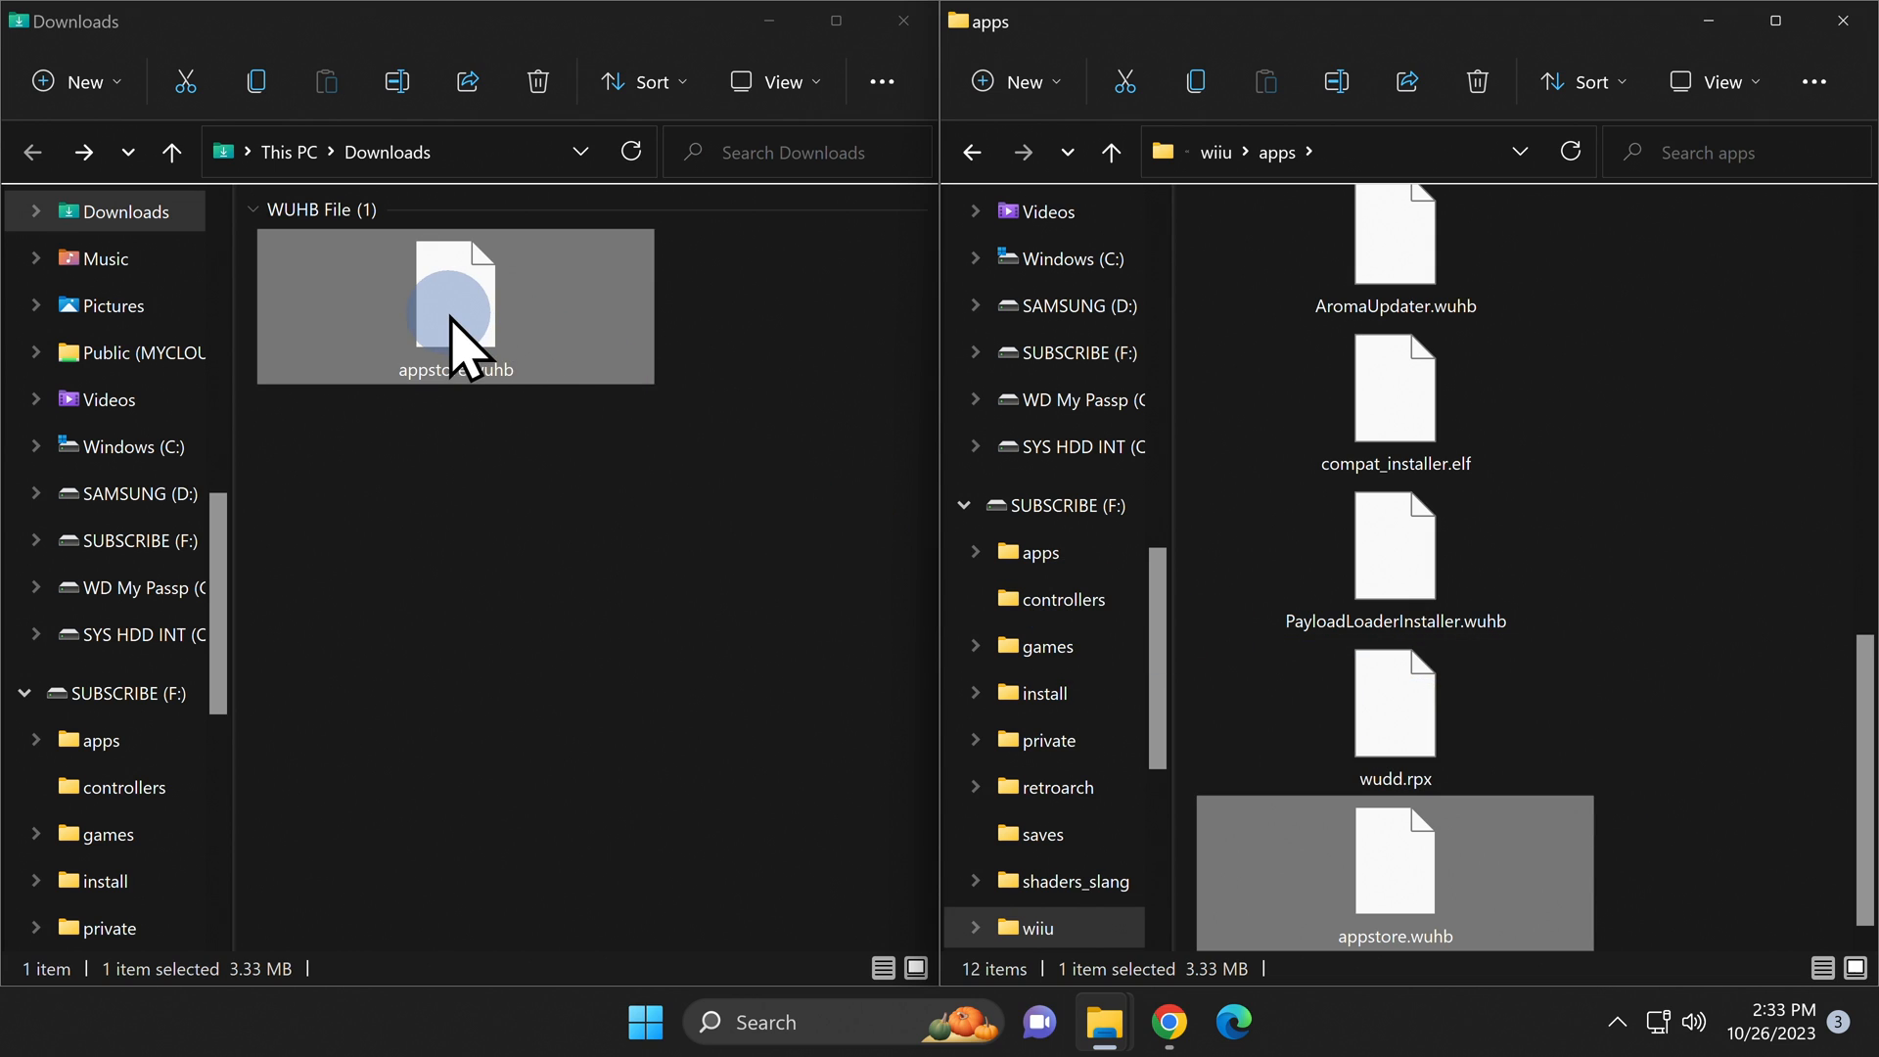
right_click(453, 300)
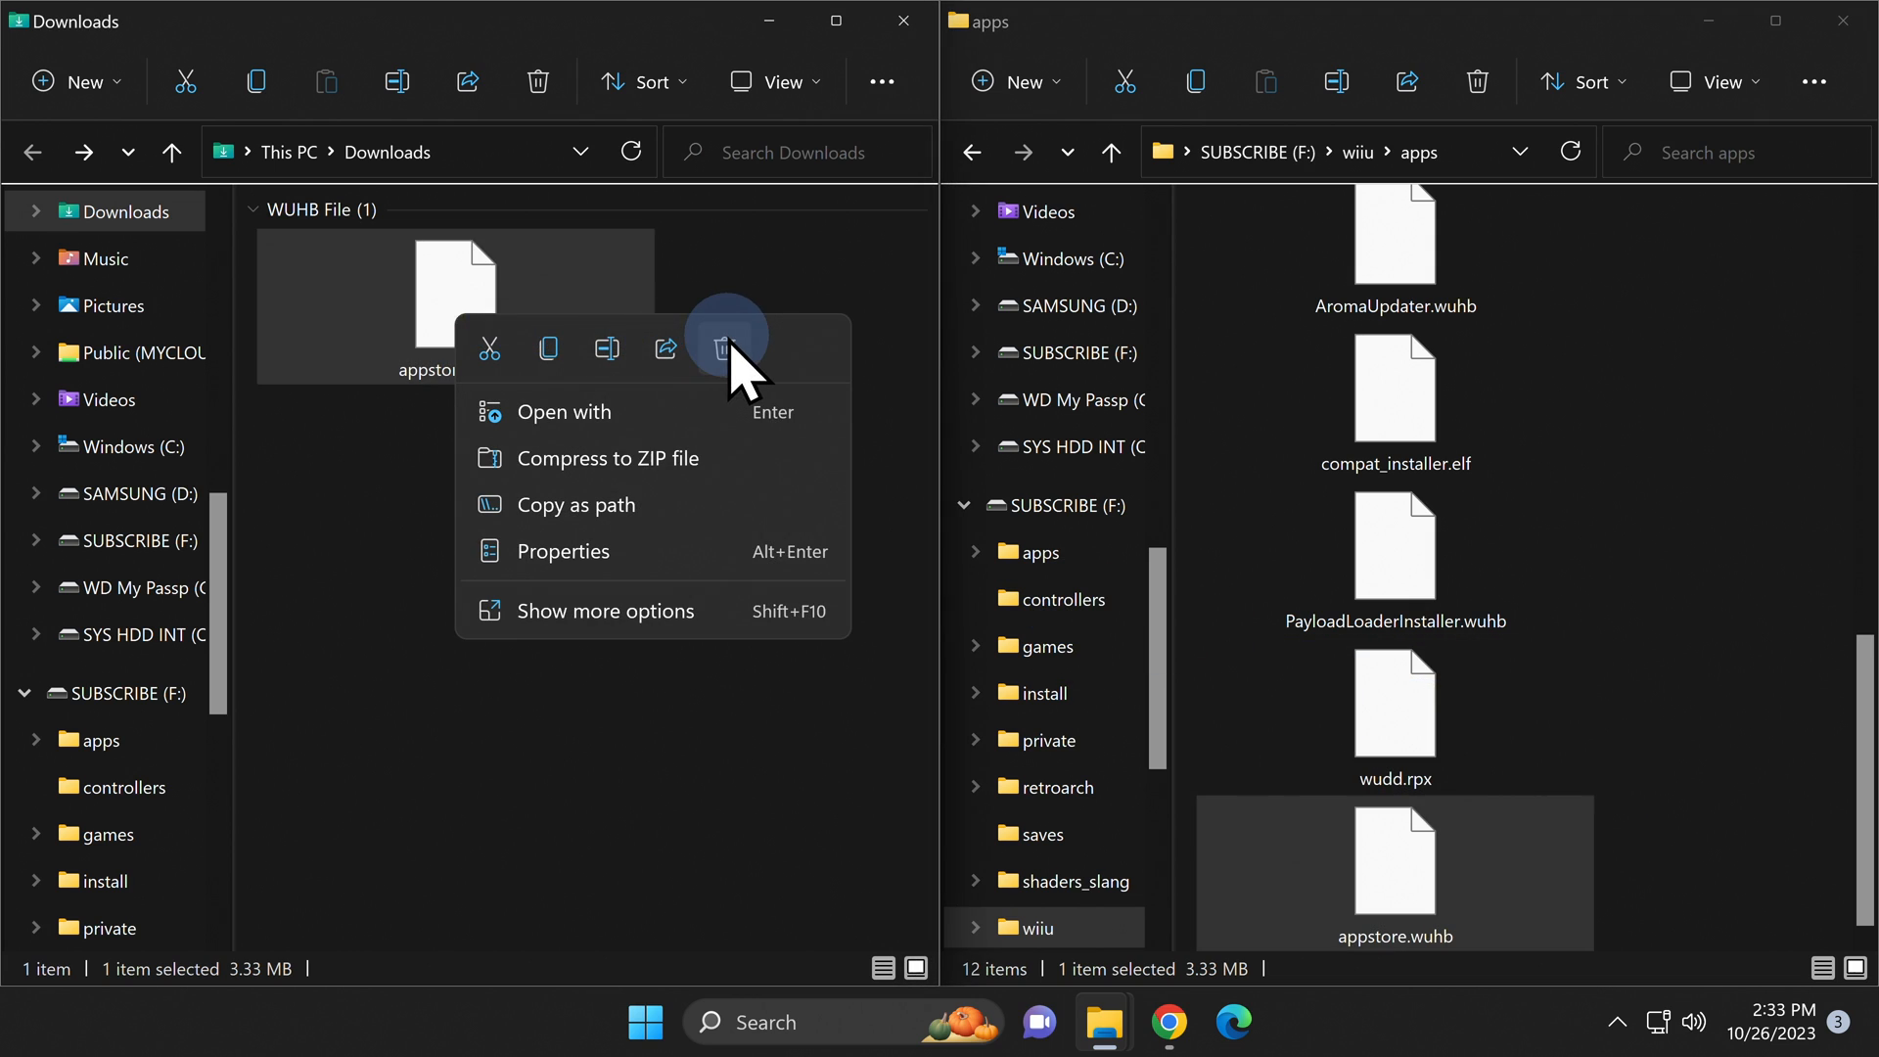
click(722, 348)
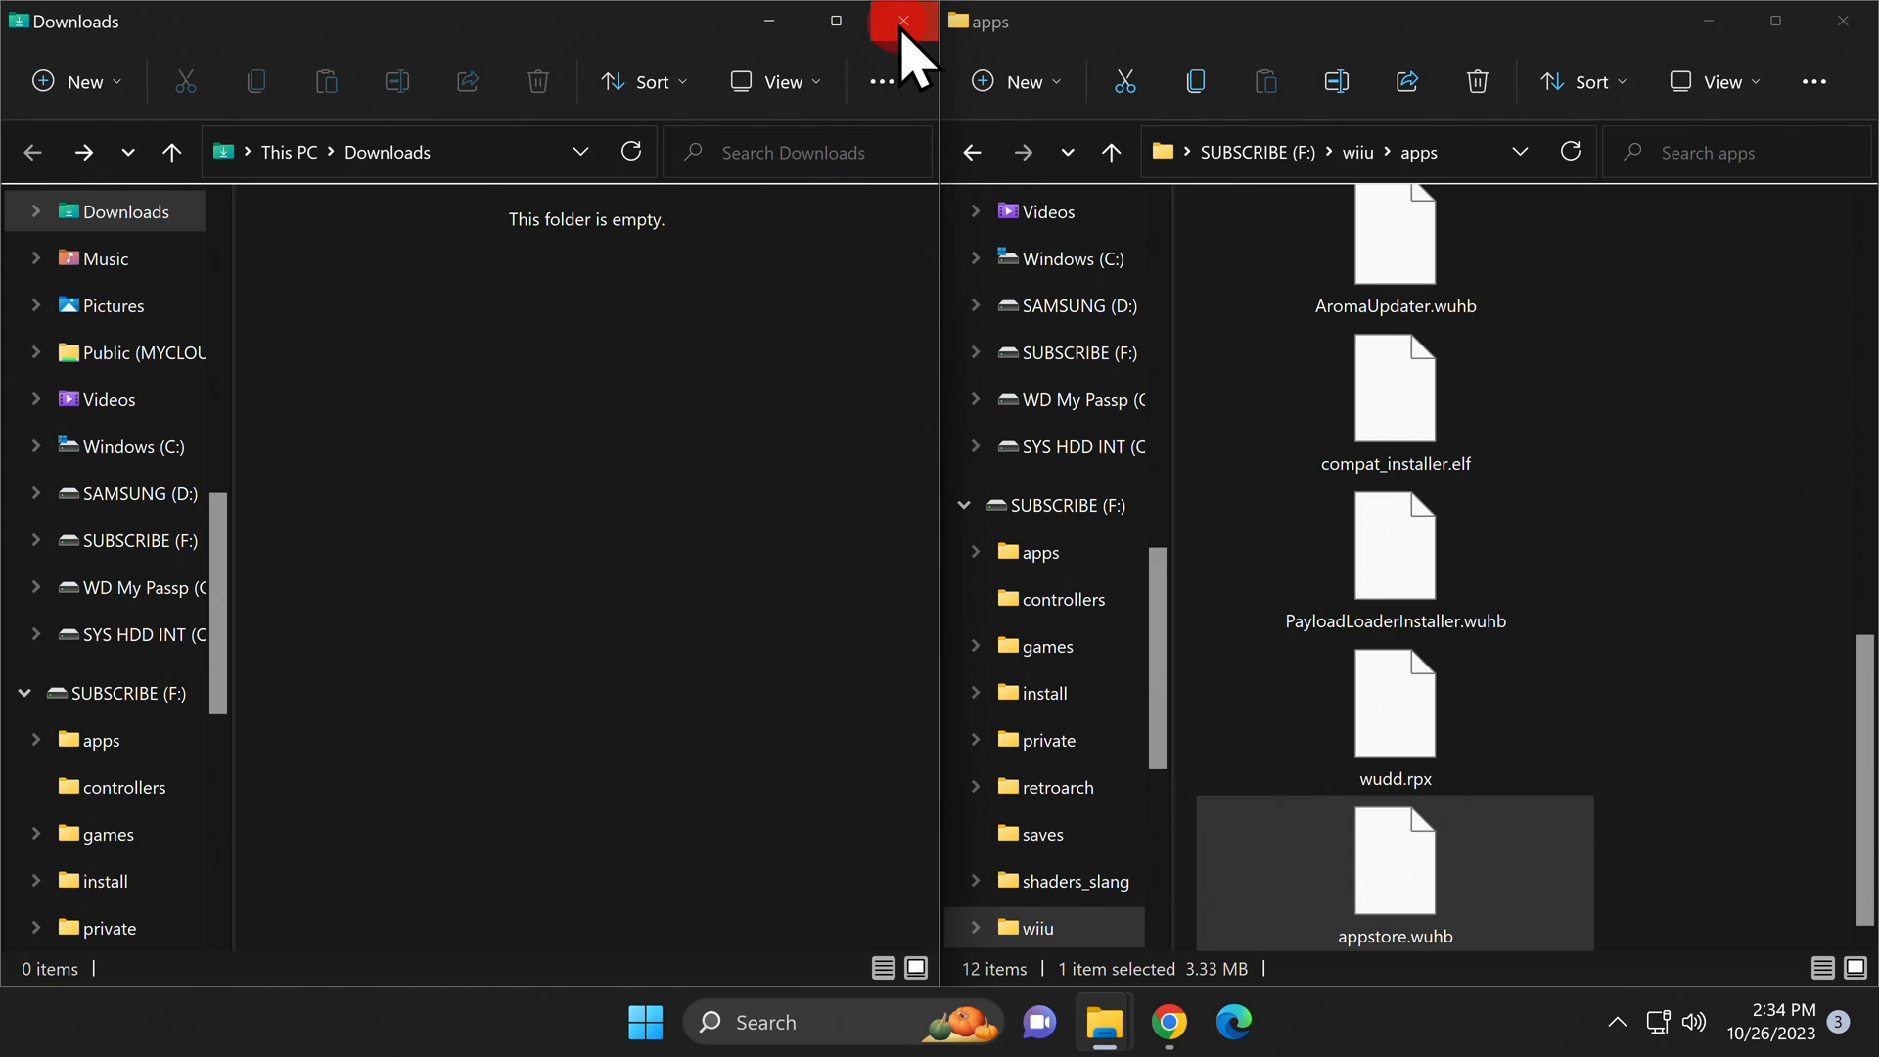
click(901, 21)
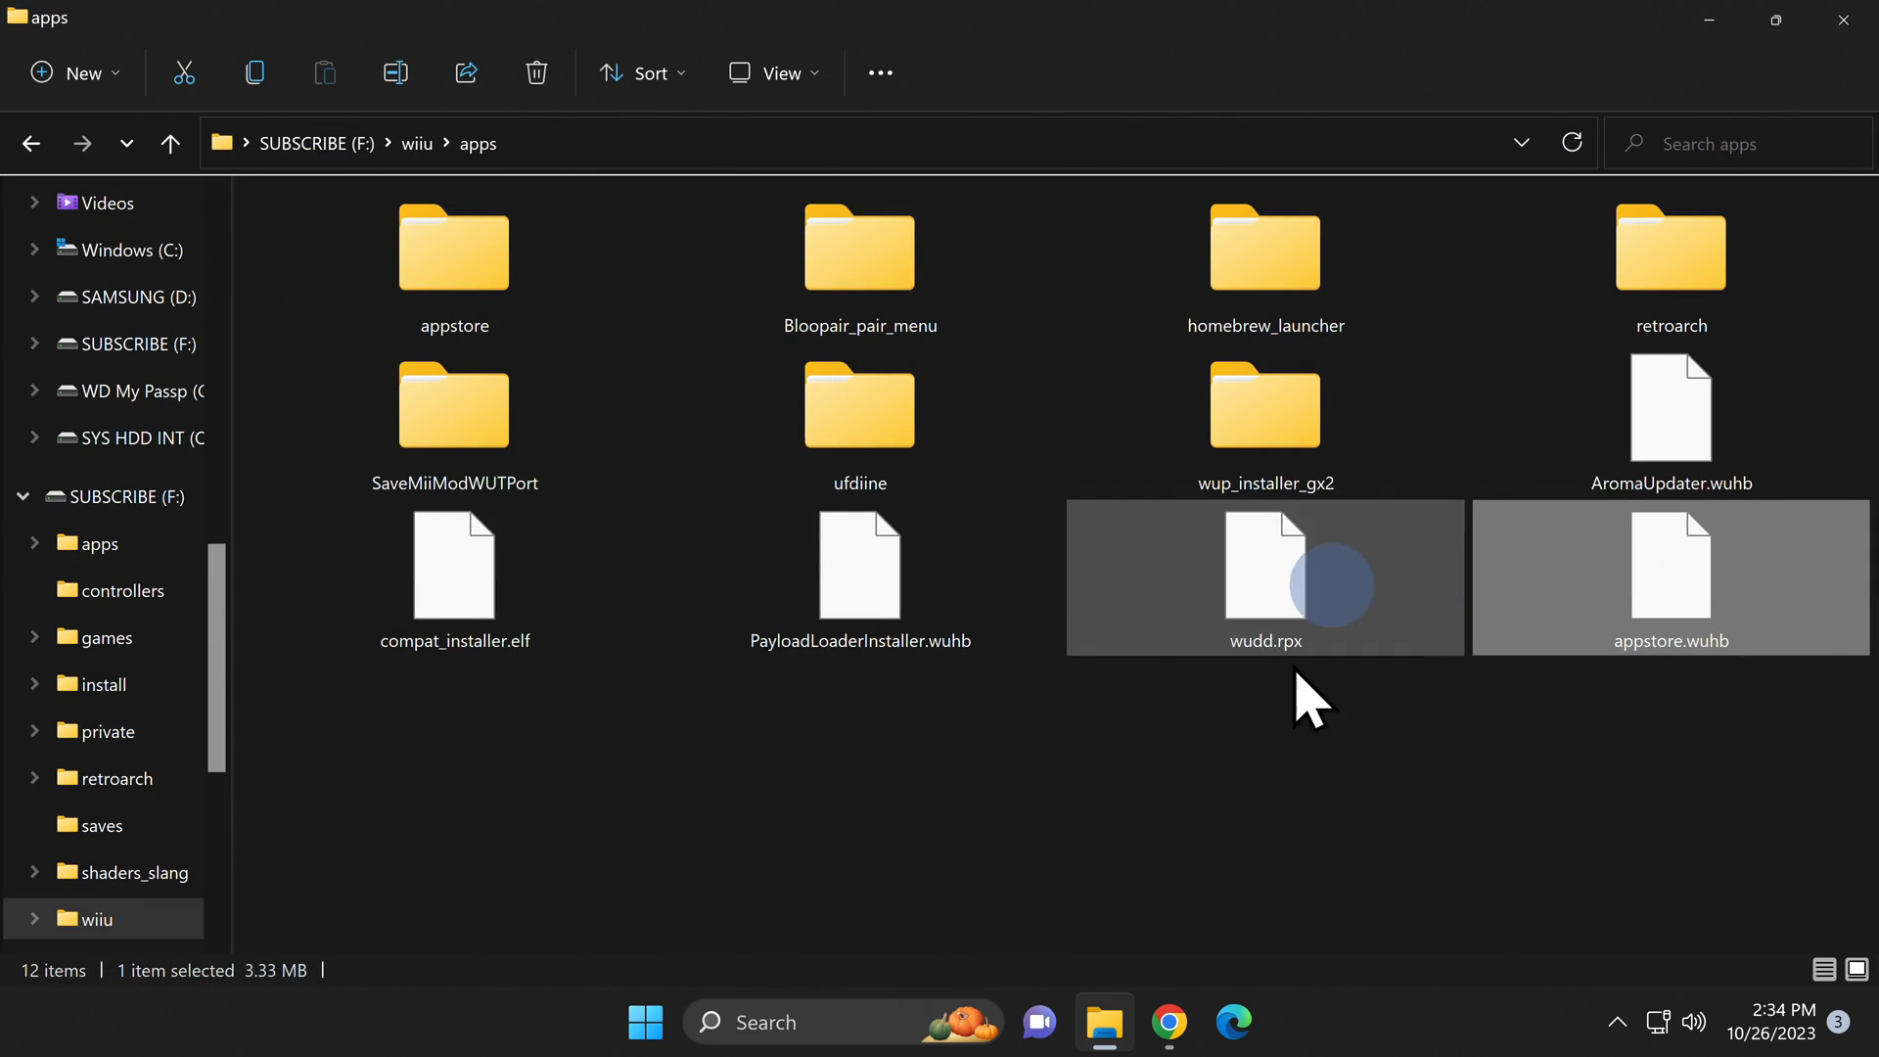
click(971, 828)
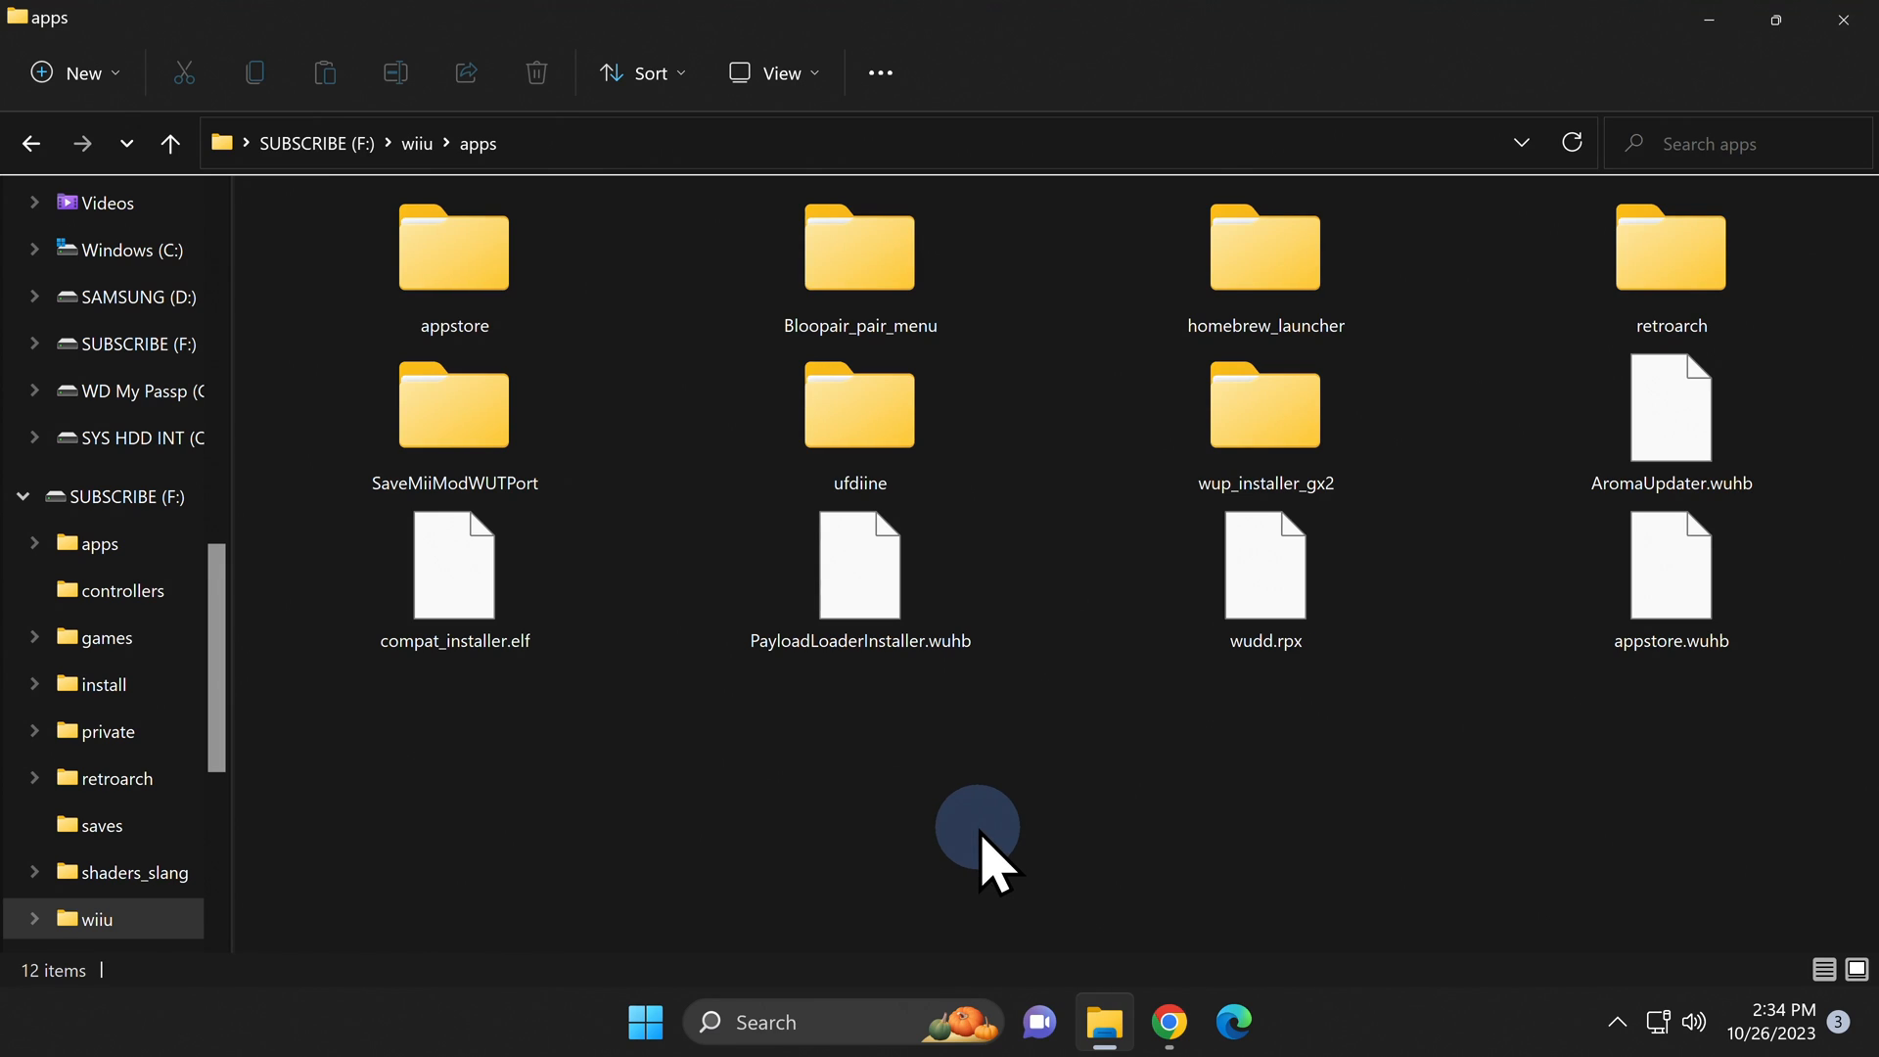
mouse_move(28, 143)
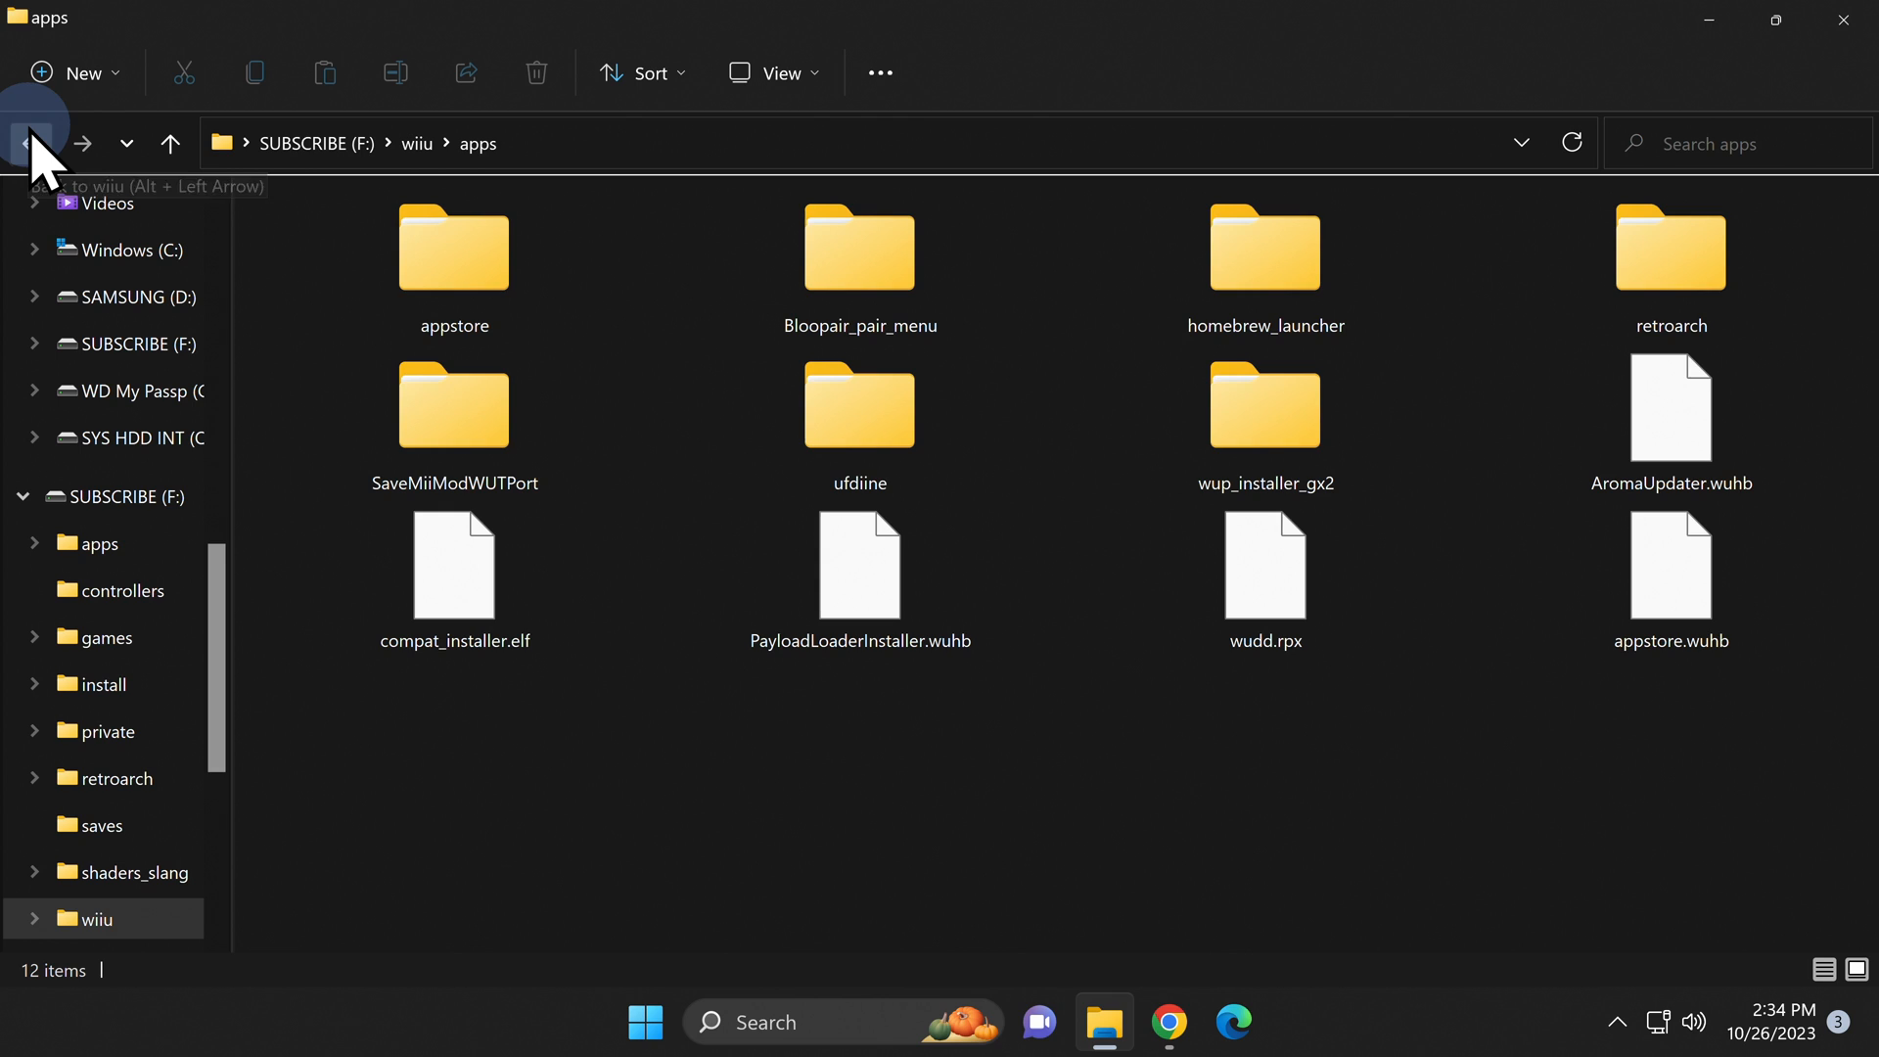
- Navigate to F:\wiiu\environments\tiramisu\modules\setup
click(24, 143)
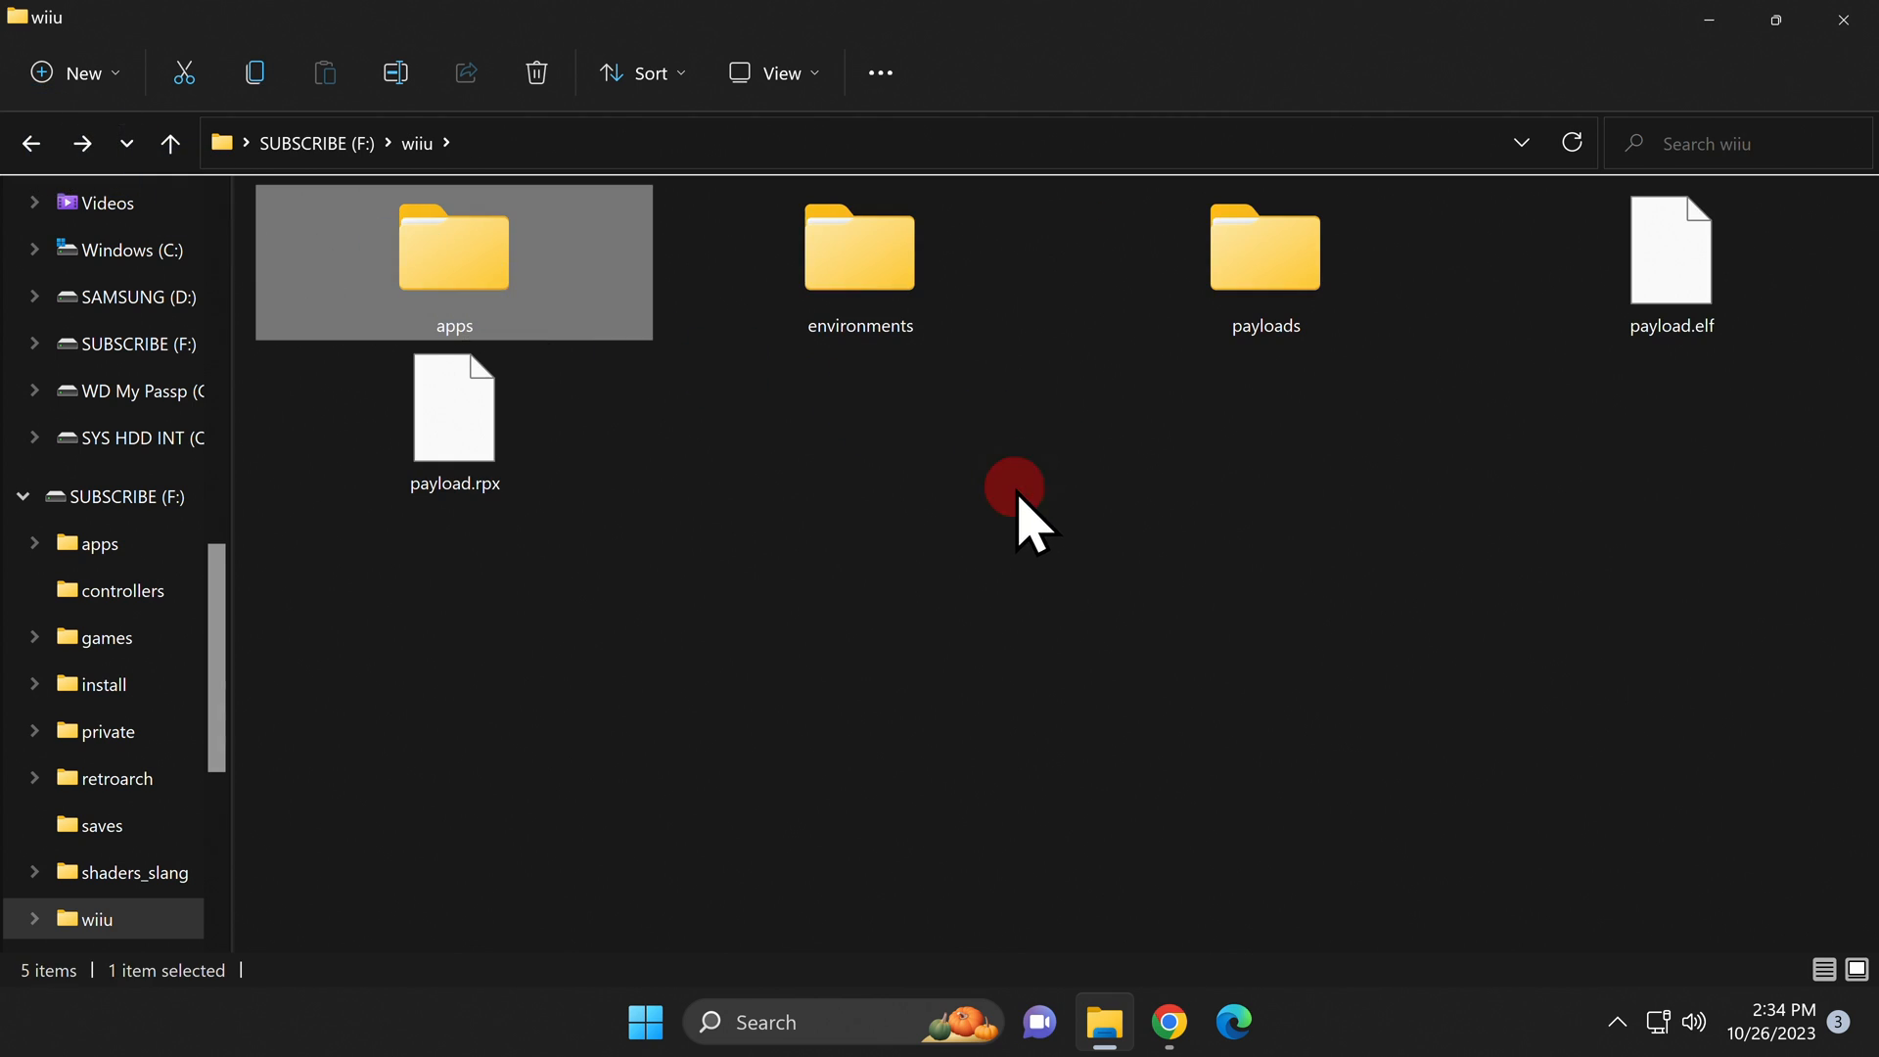
click(1013, 490)
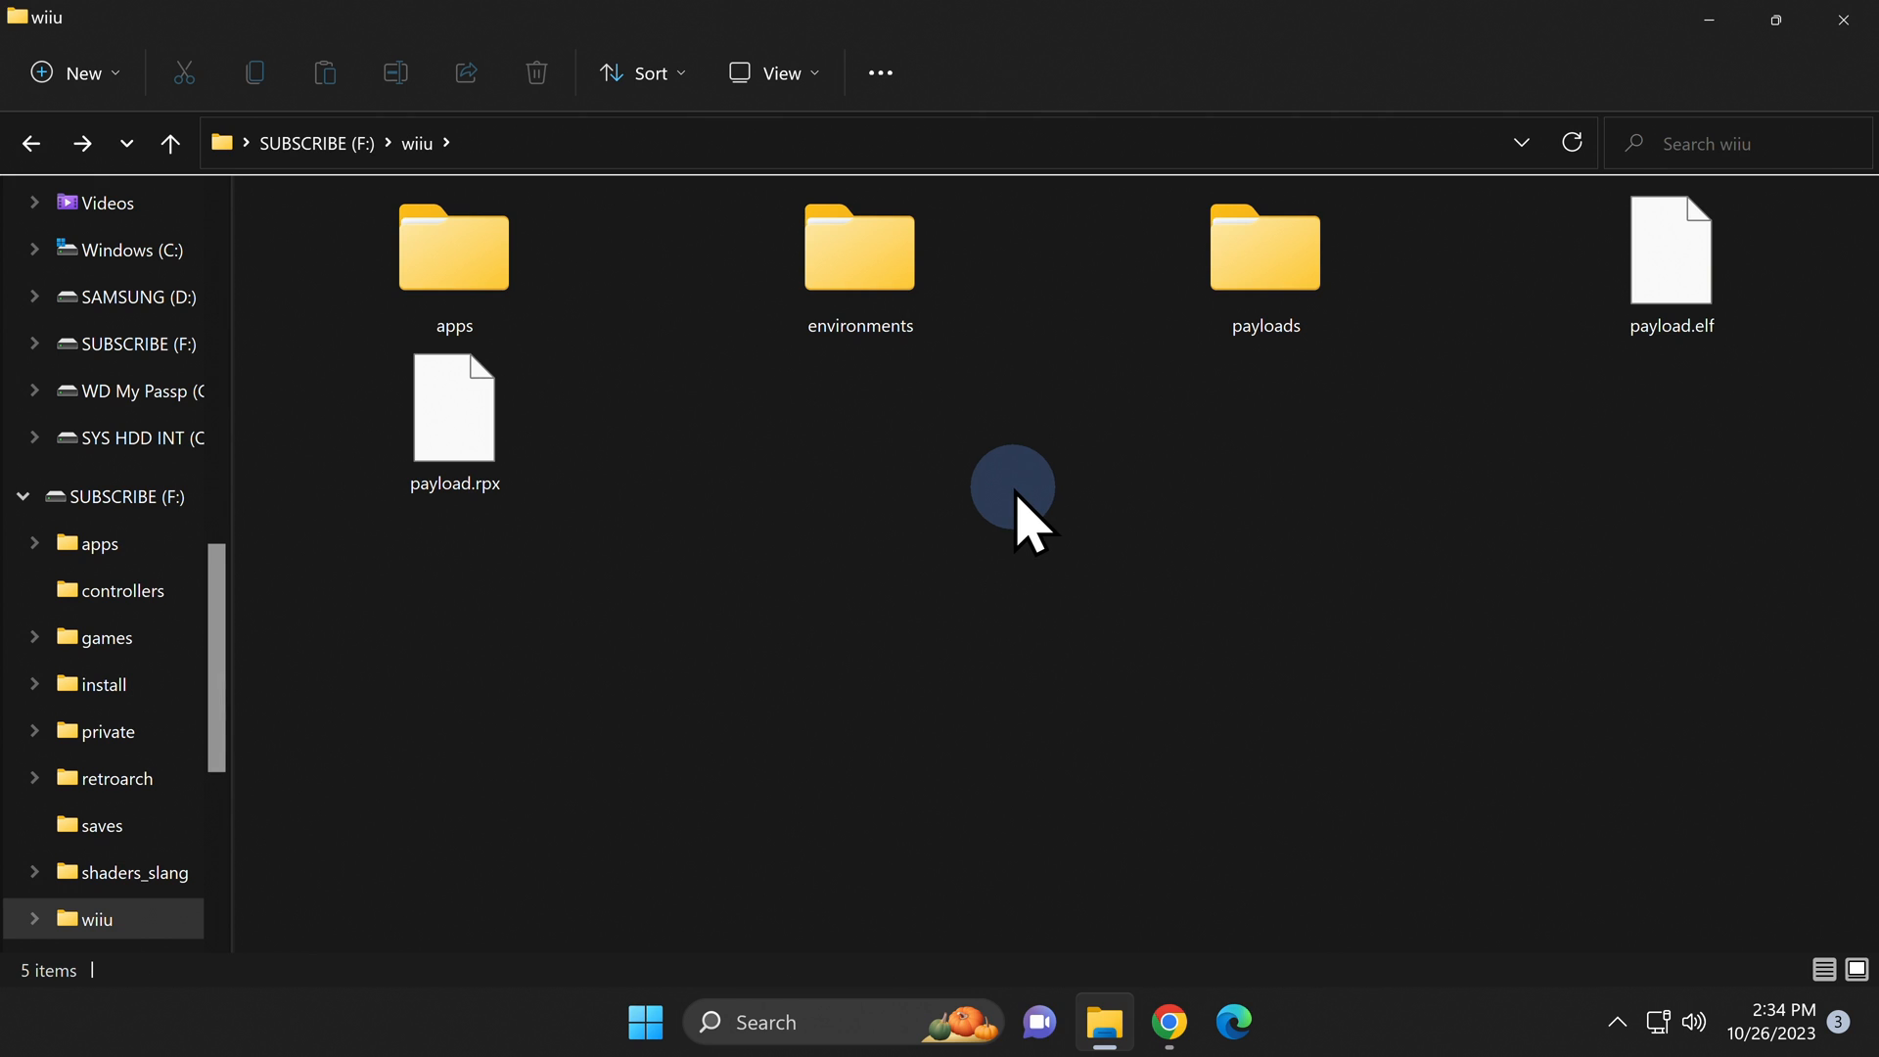
mouse_move(940, 353)
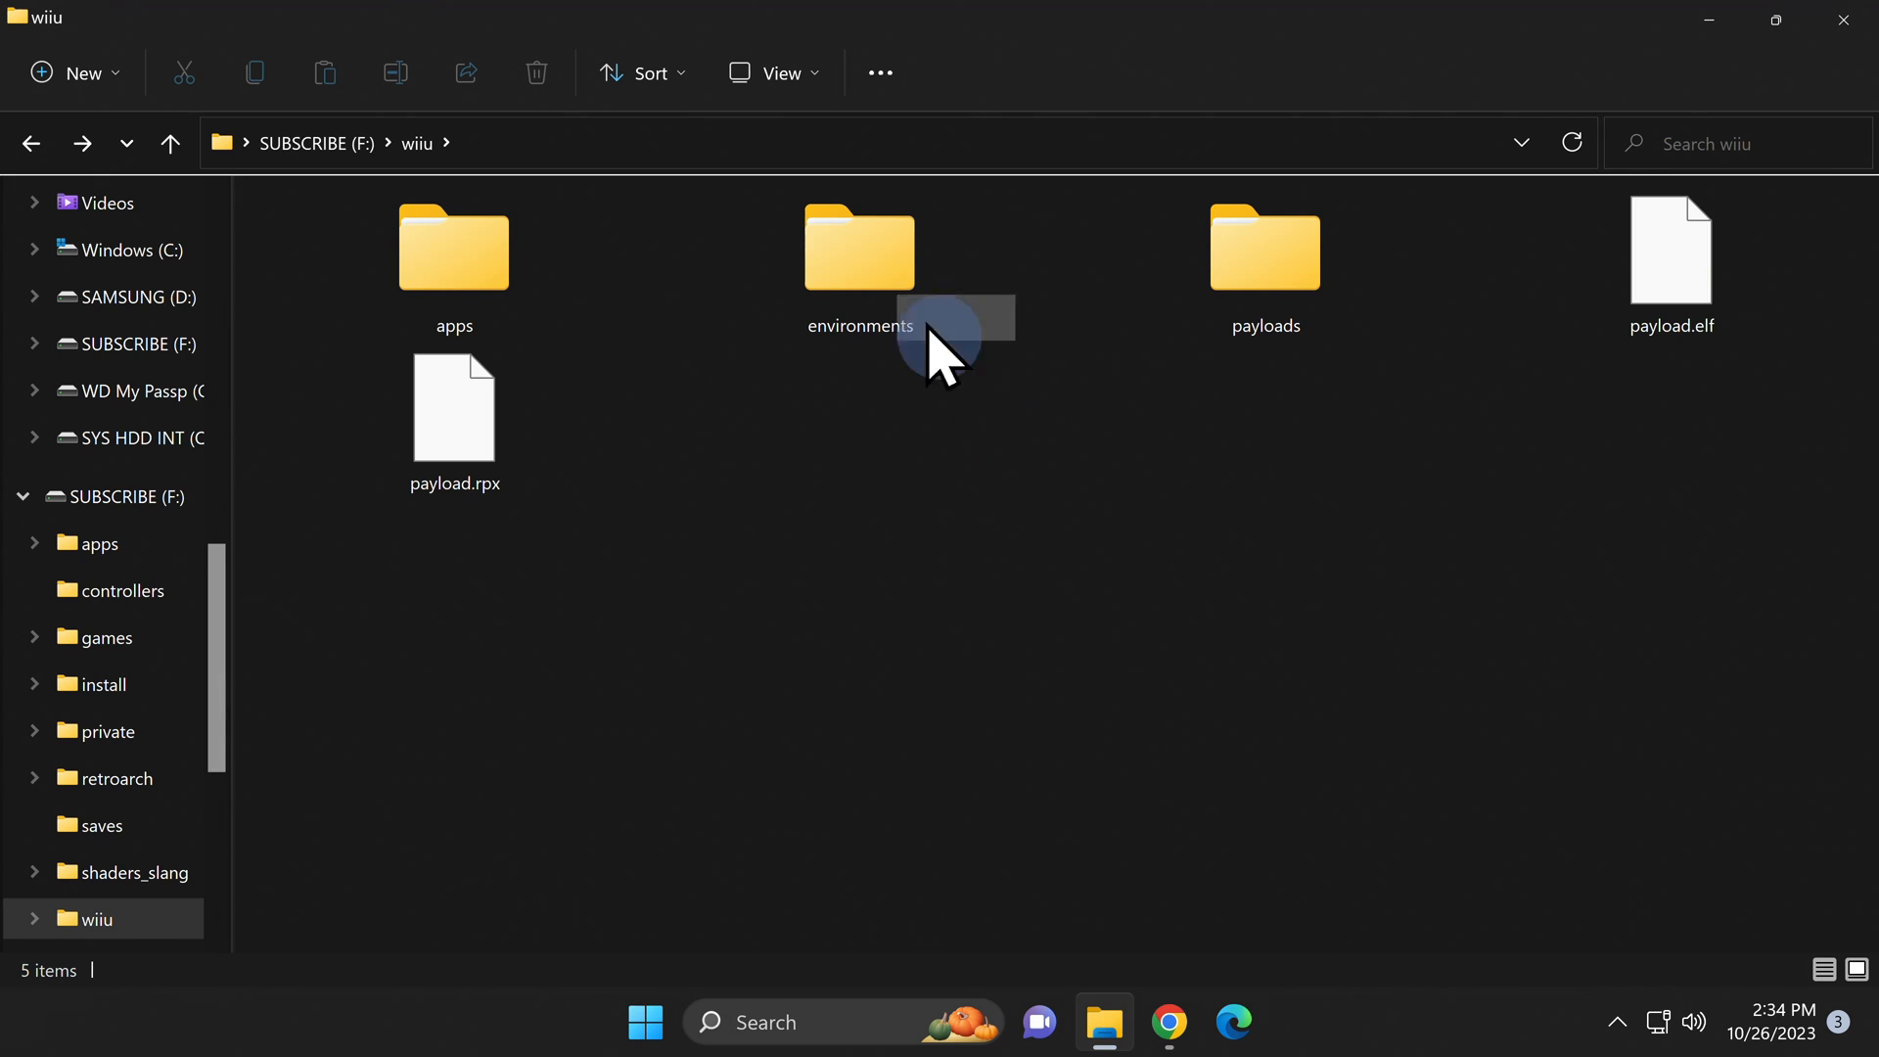
click(860, 248)
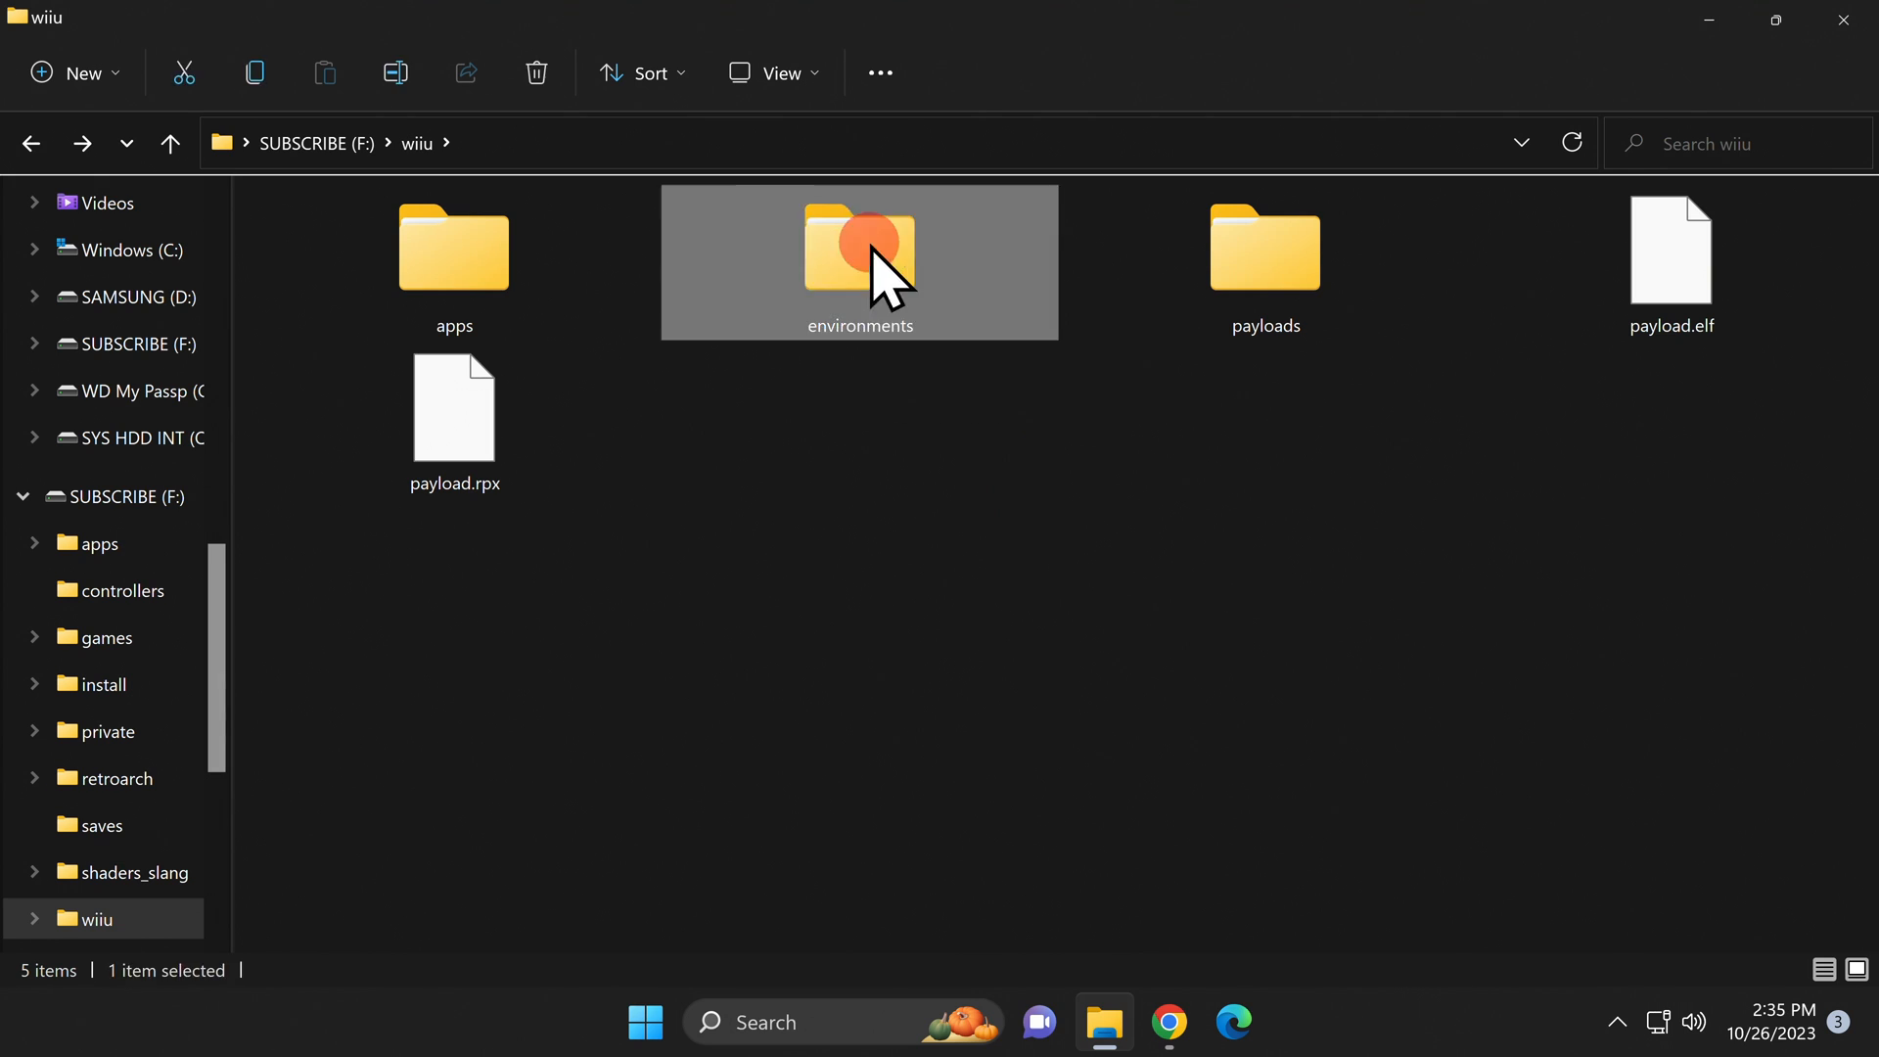
double_click(859, 248)
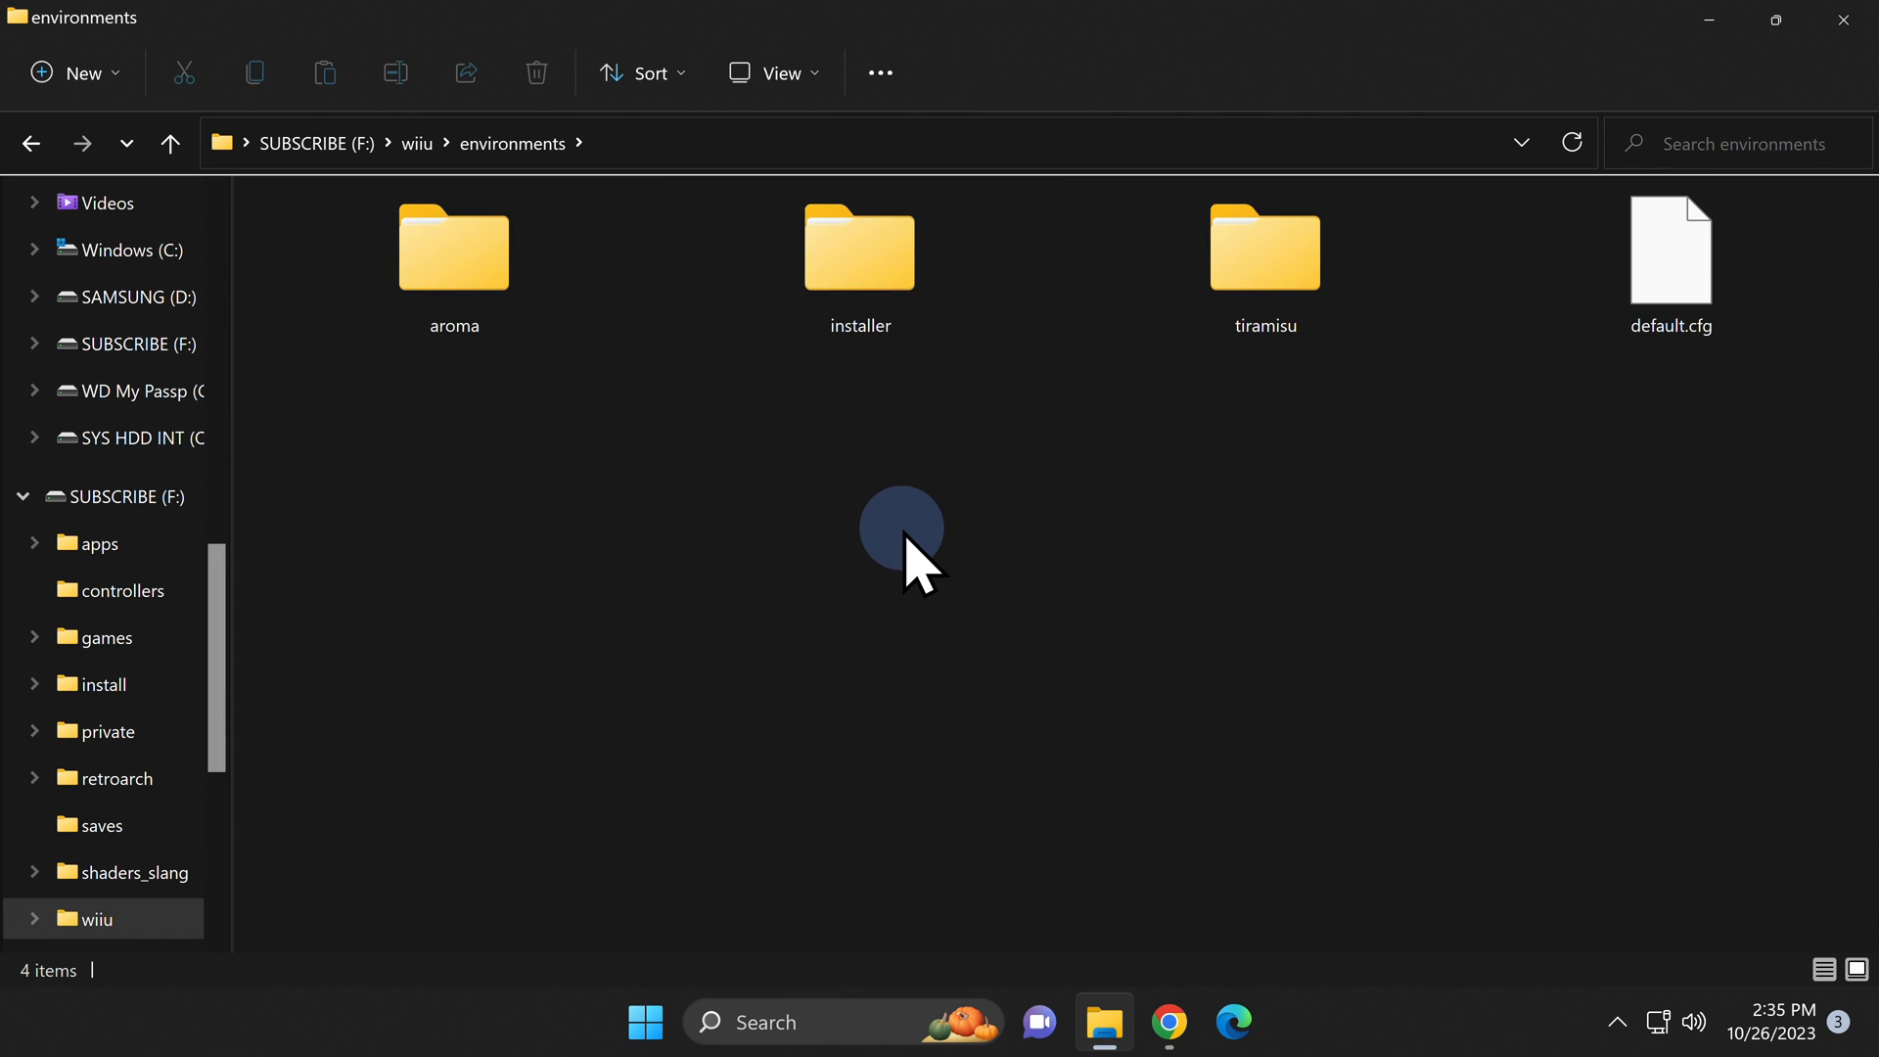
mouse_move(1103, 444)
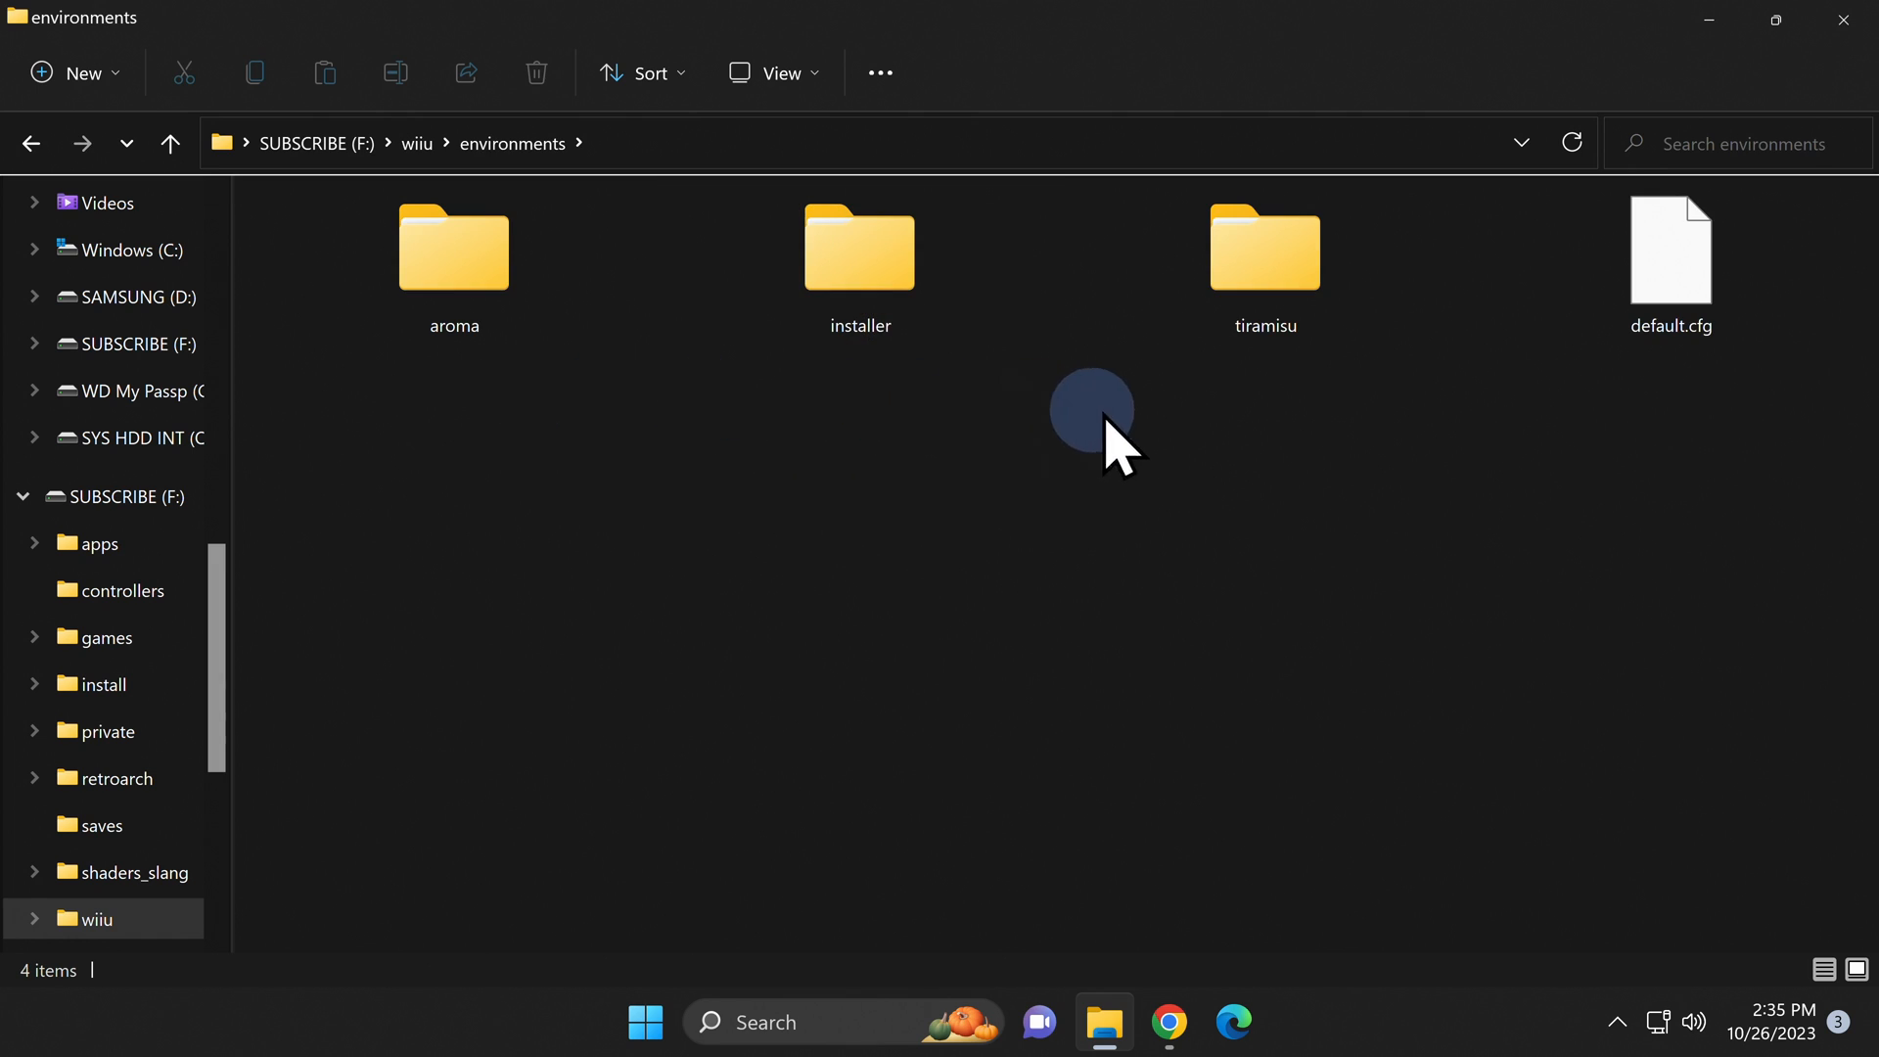
mouse_move(1288, 282)
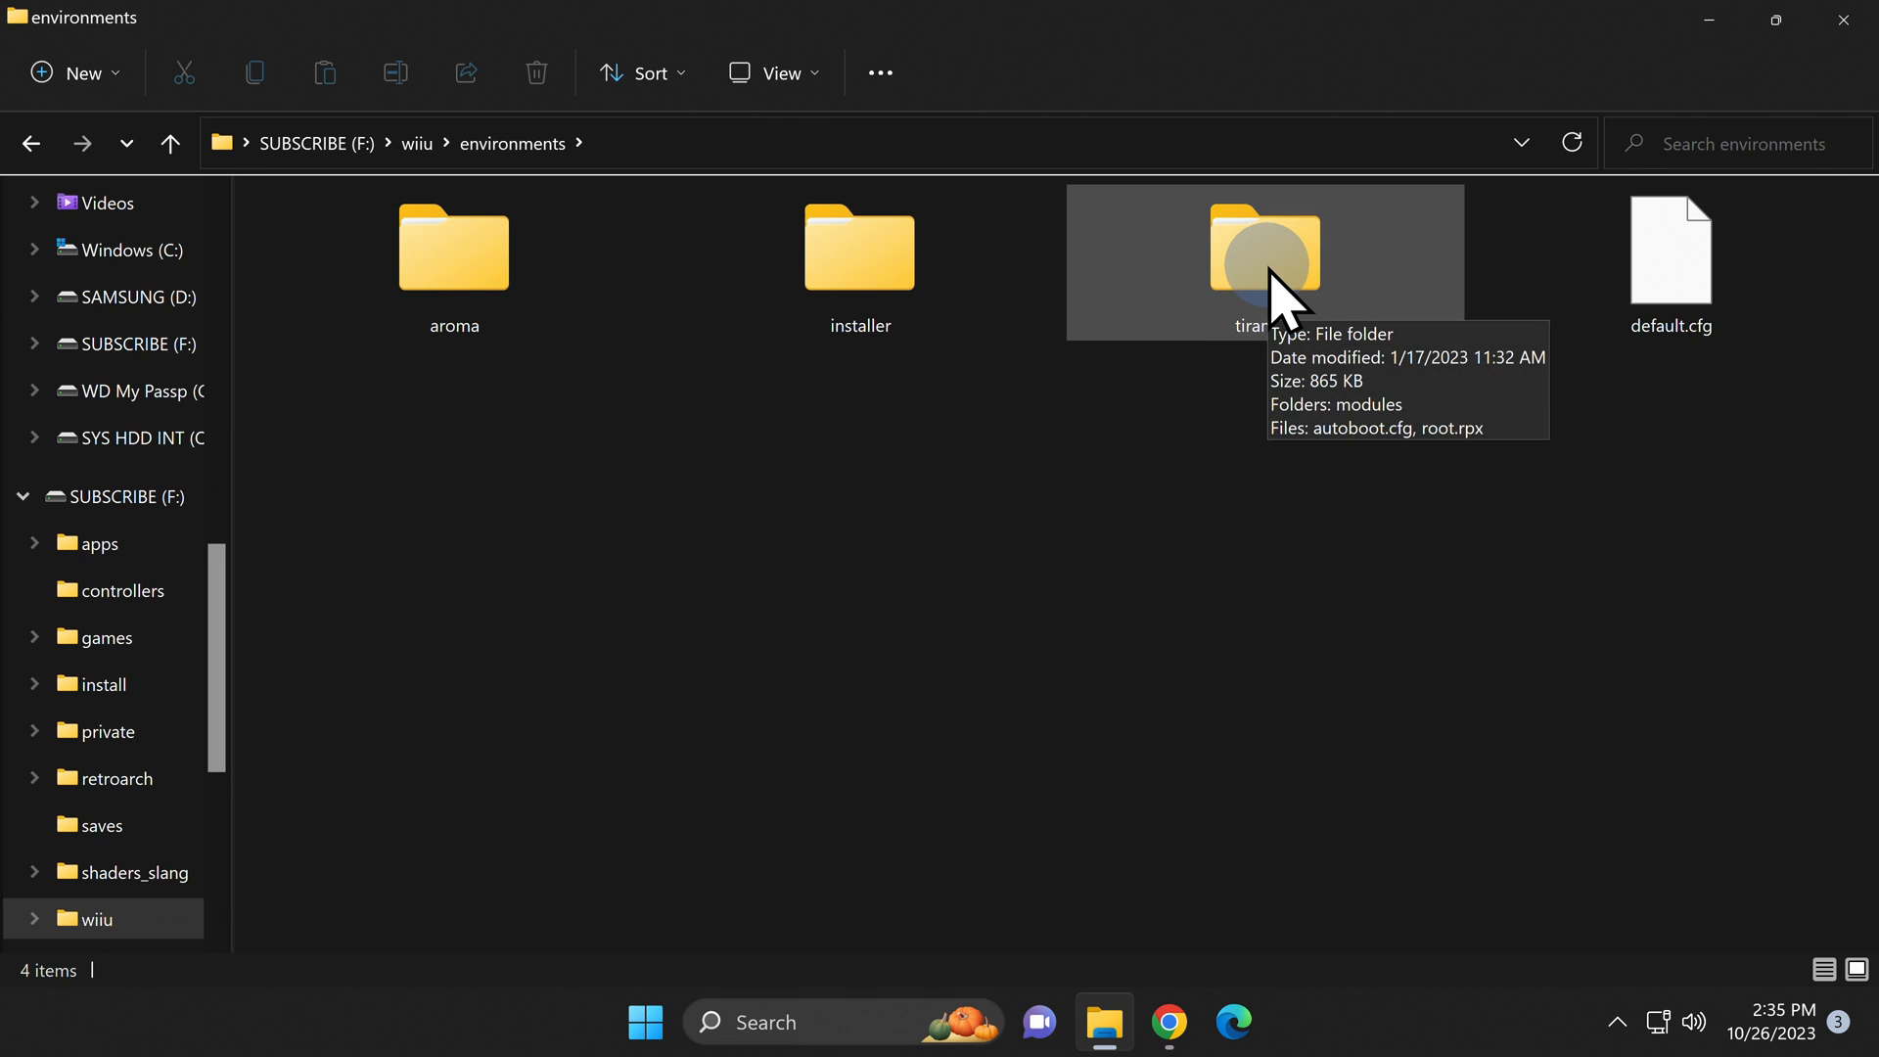
double_click(1265, 250)
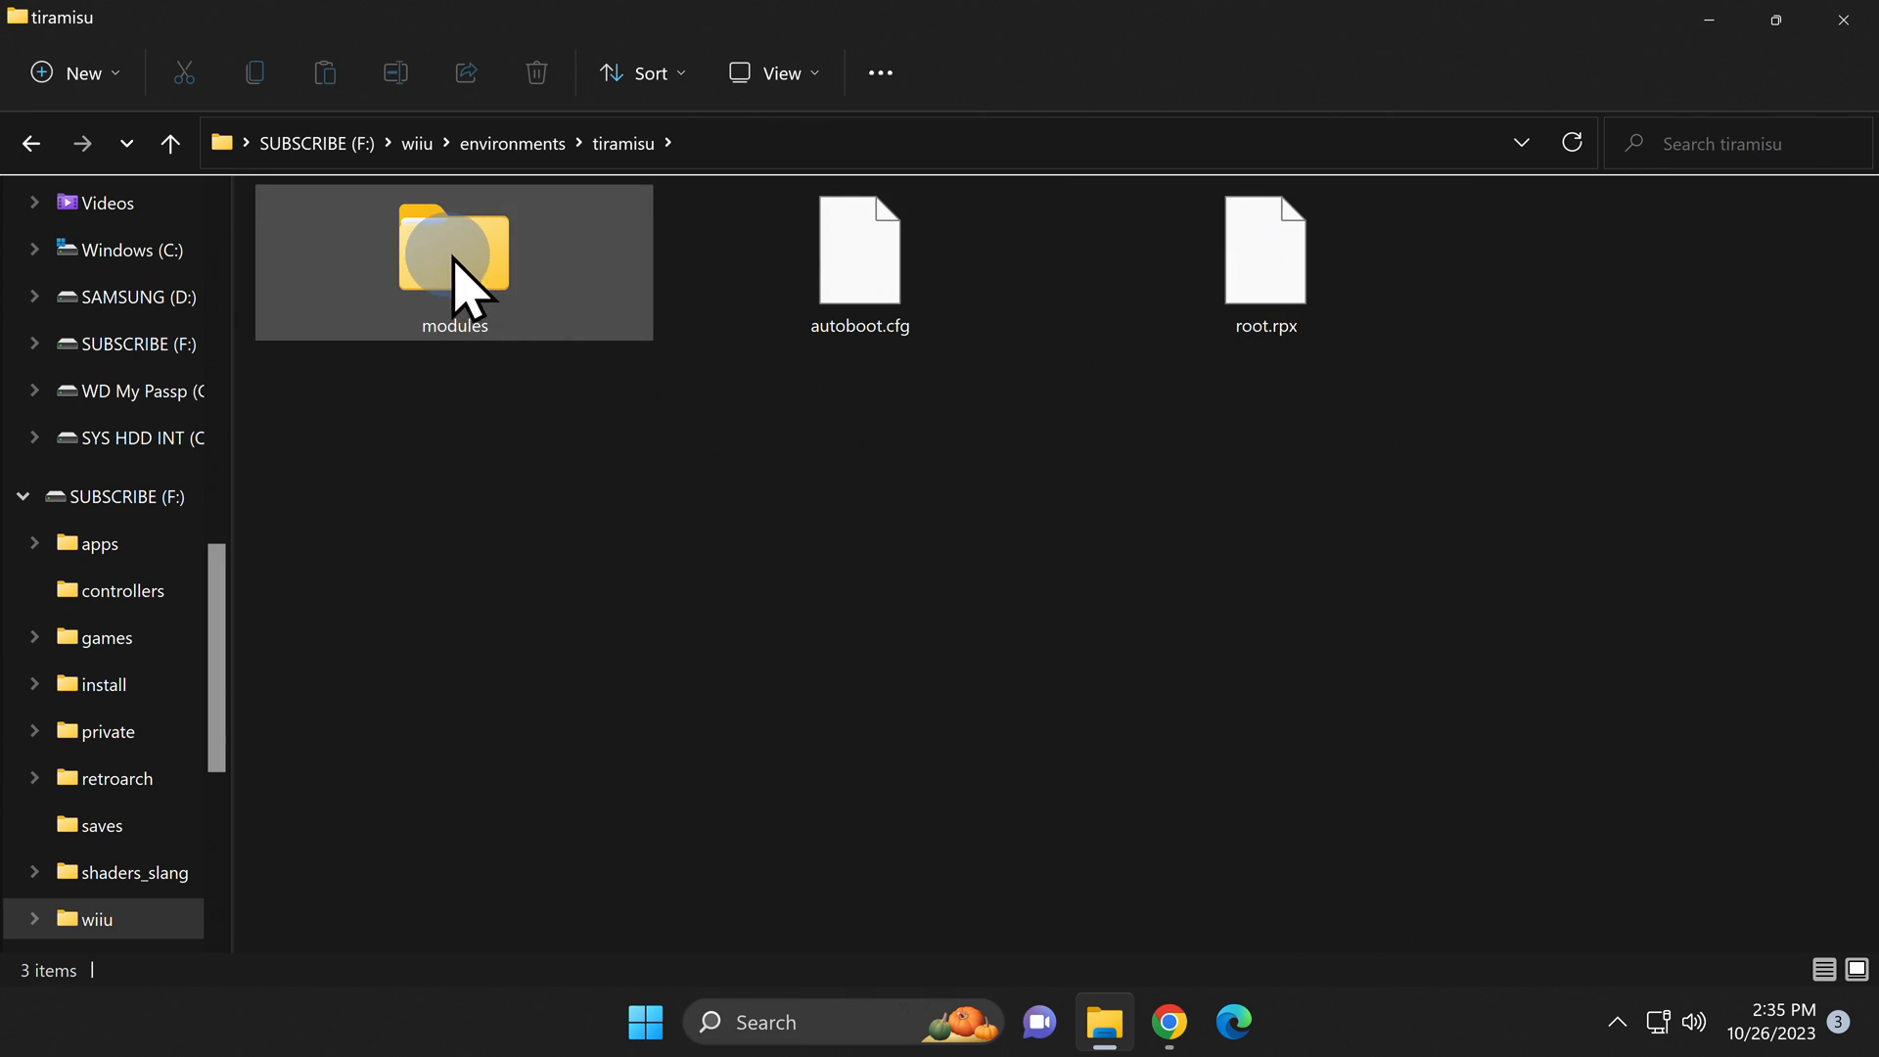
double_click(454, 249)
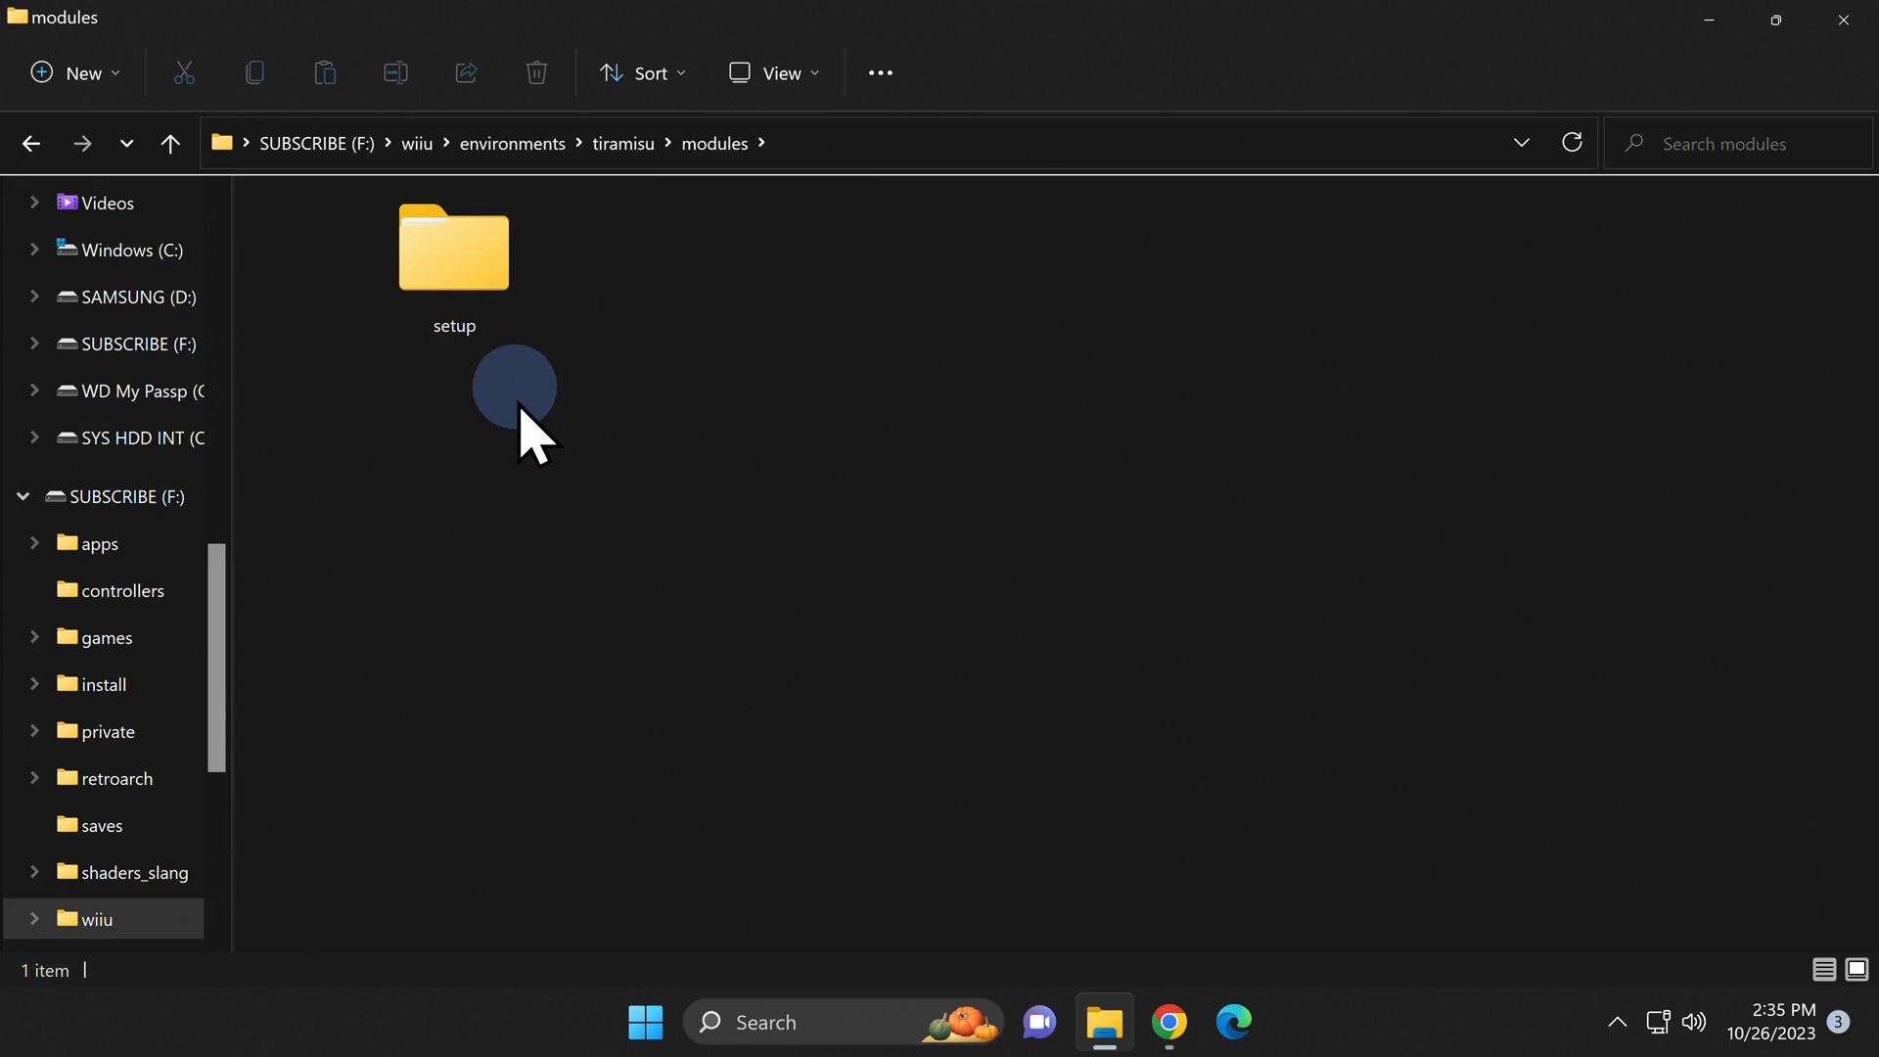
click(453, 249)
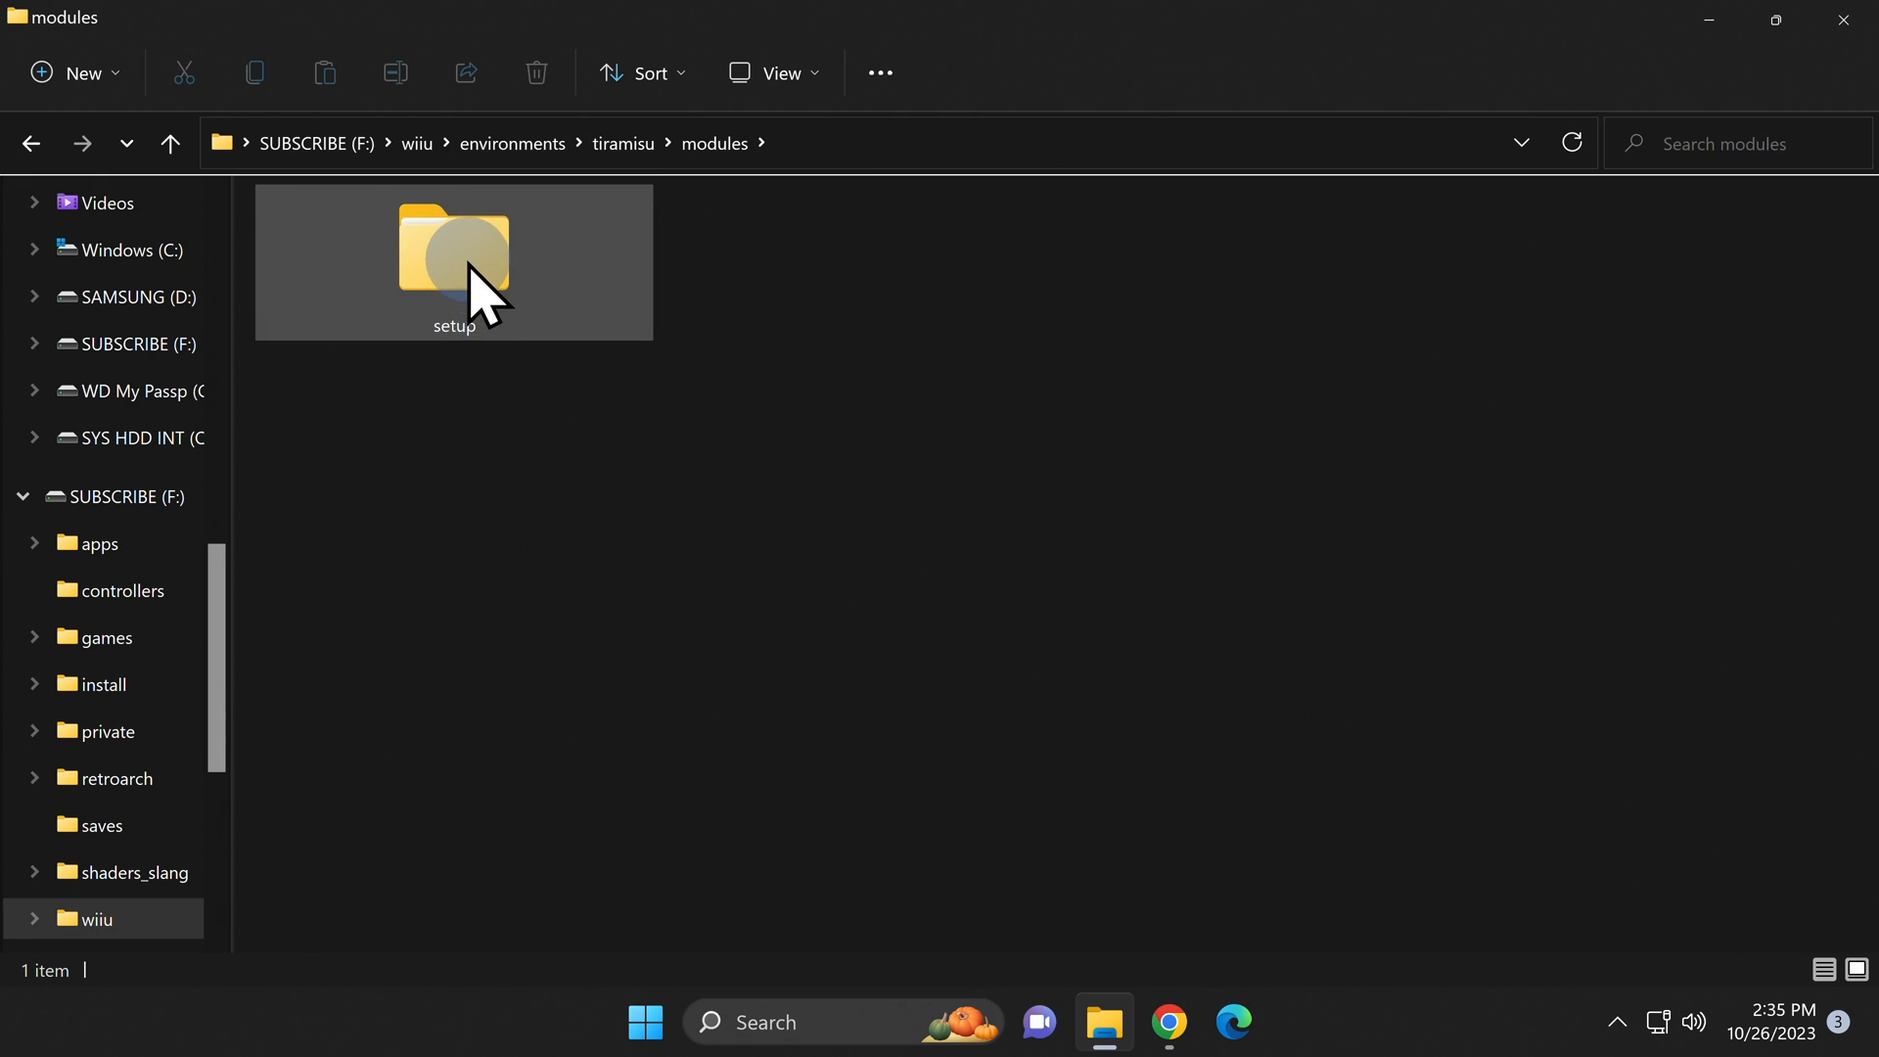
double_click(453, 248)
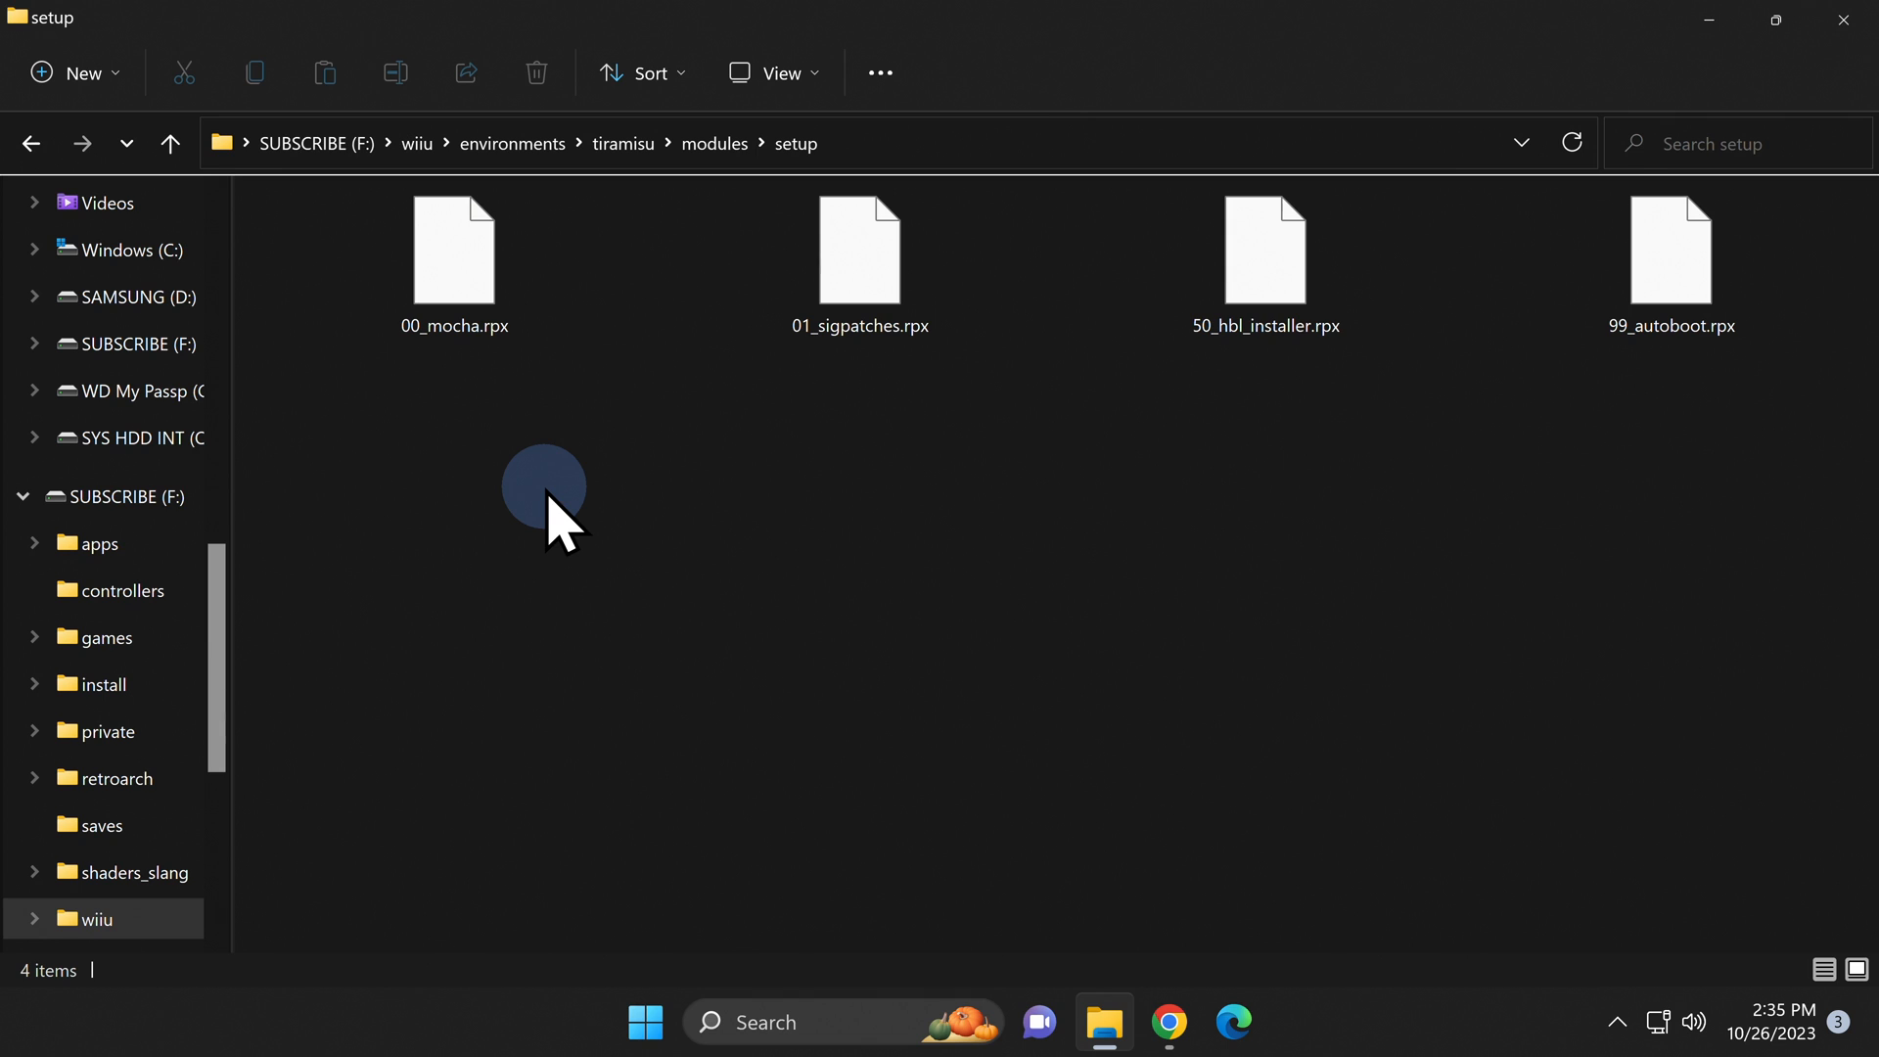
- Copy 01_sigpatches.rpx from the tiramisu setup folder
click(859, 251)
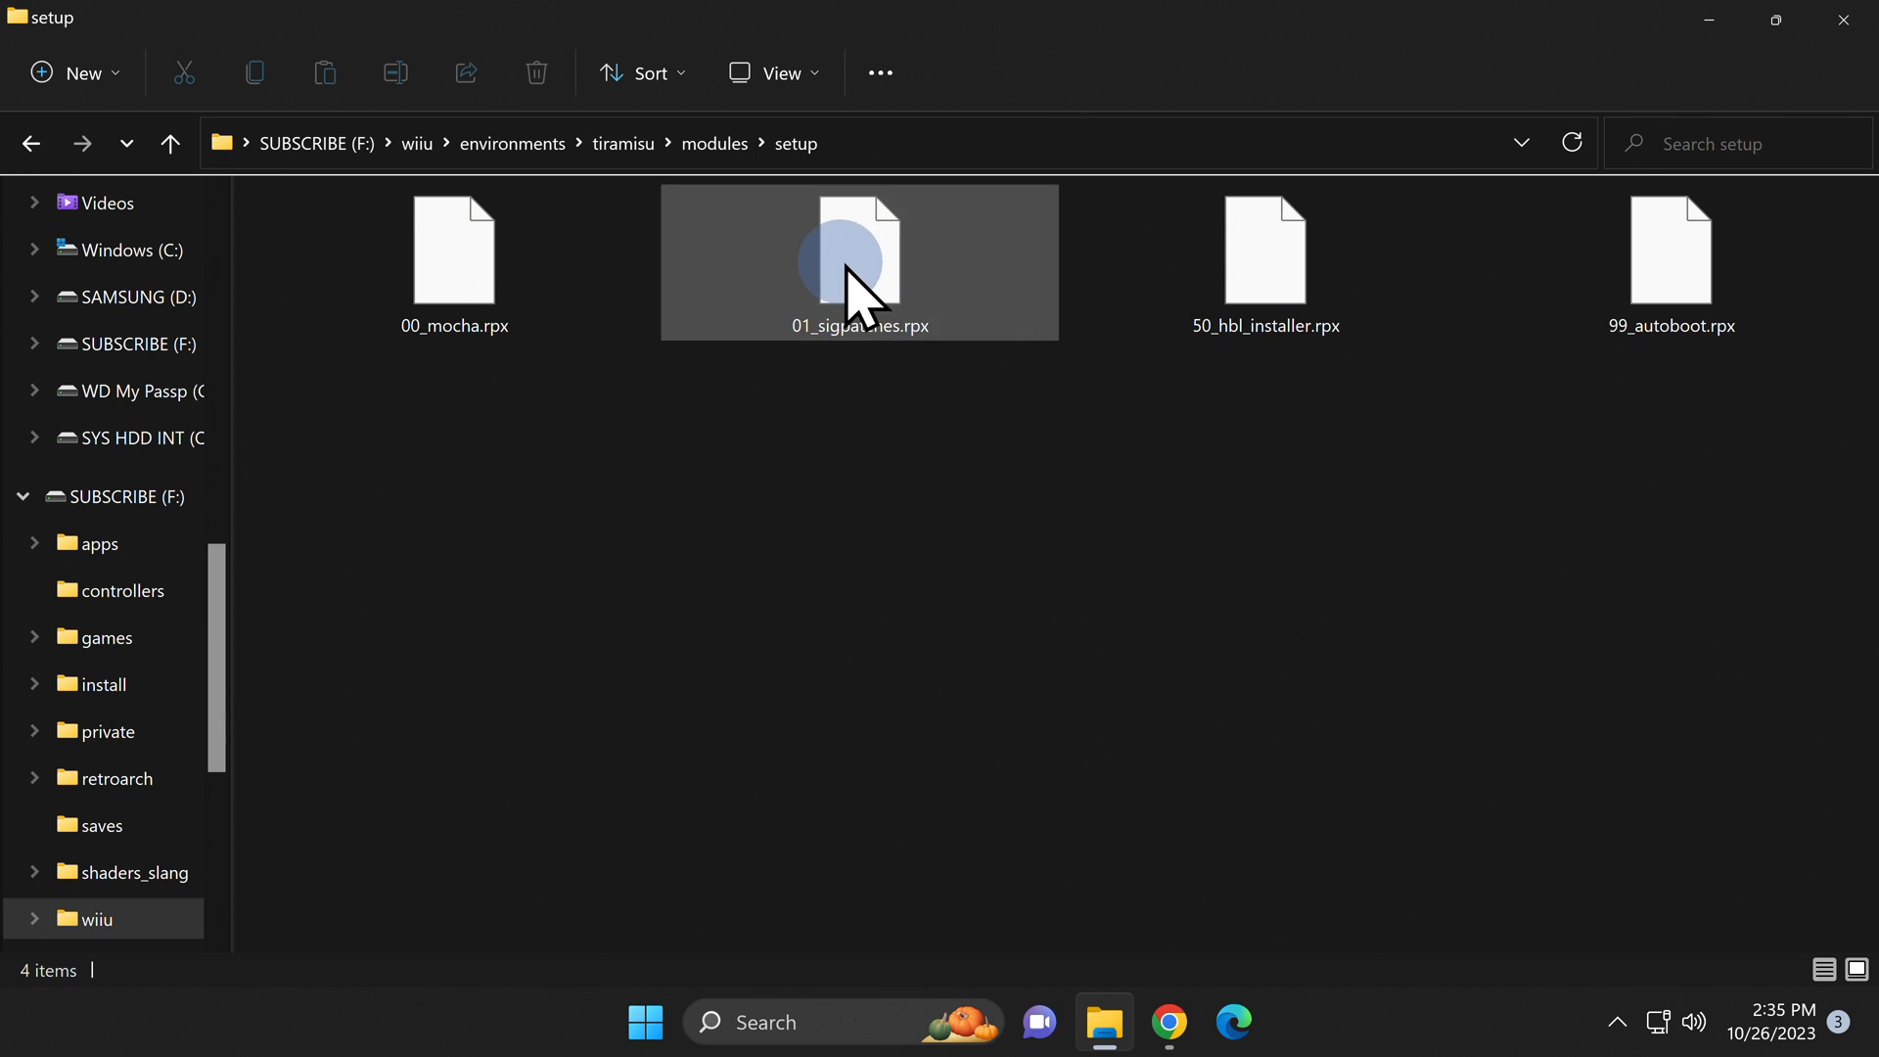
right_click(851, 261)
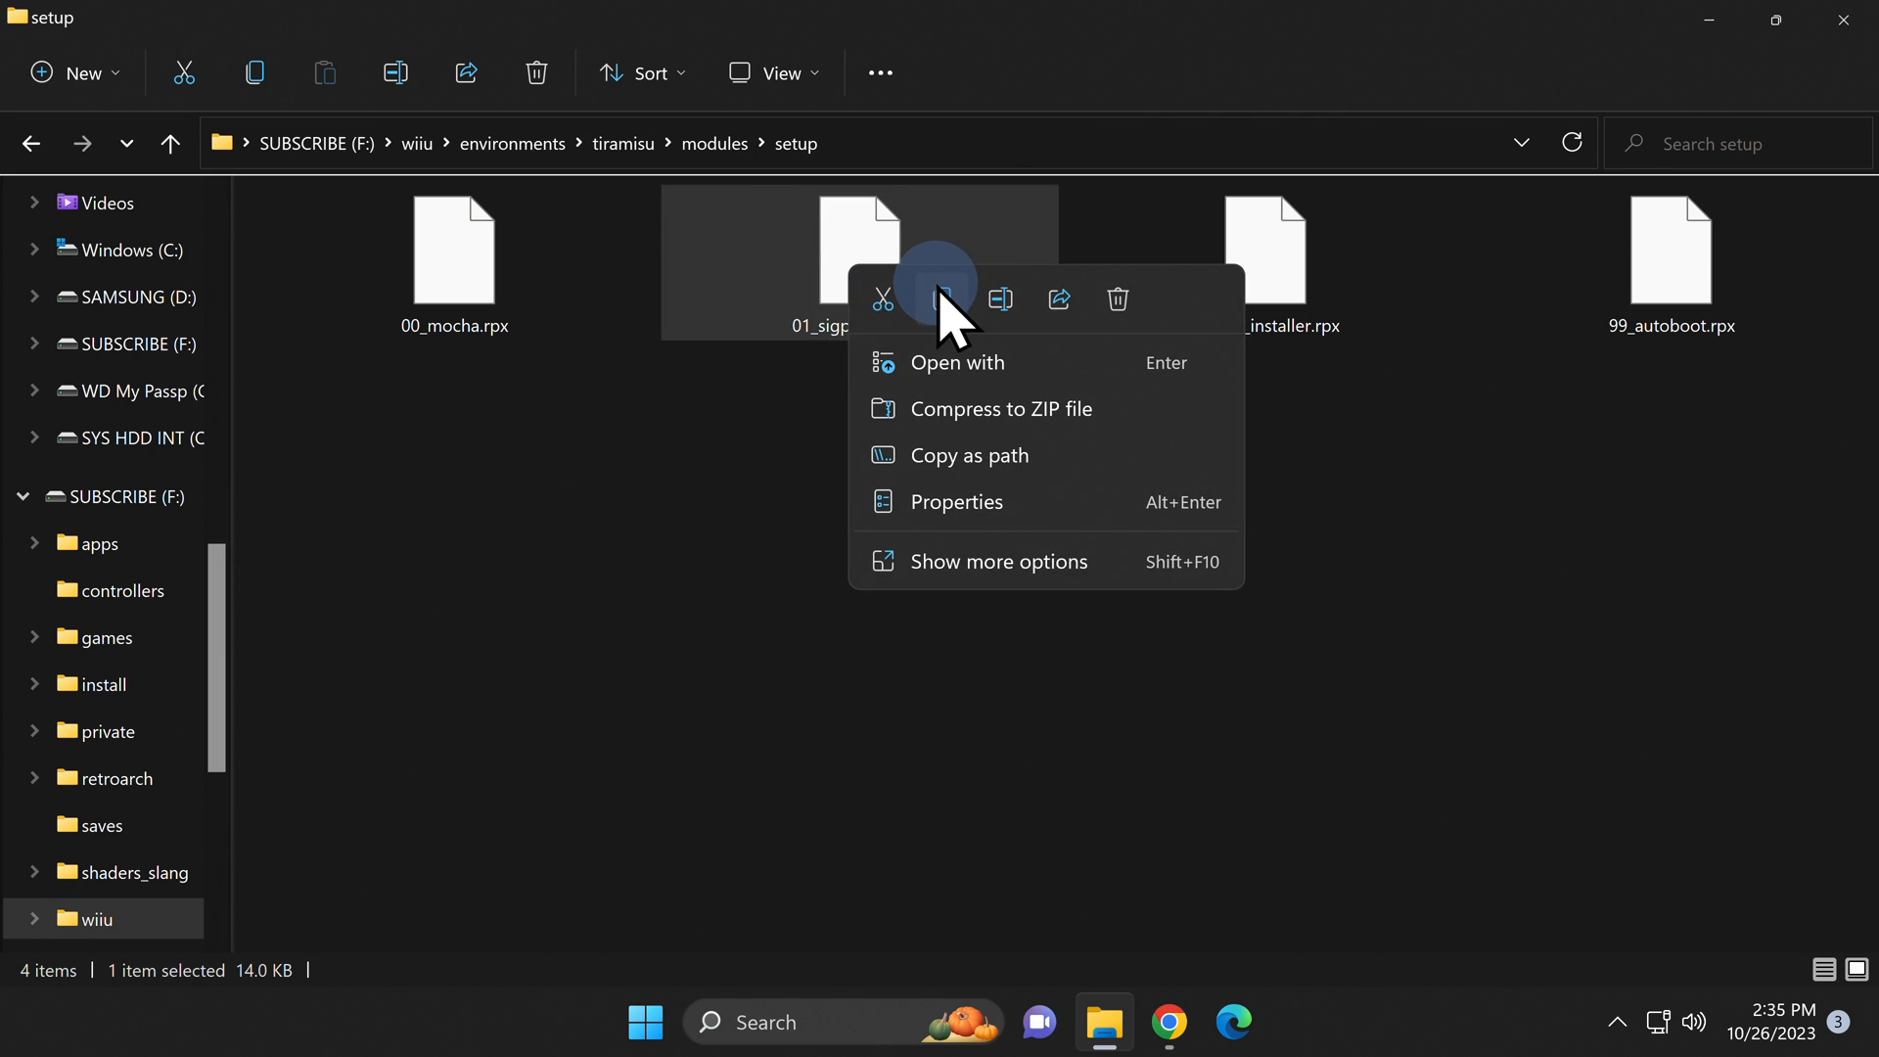
click(940, 300)
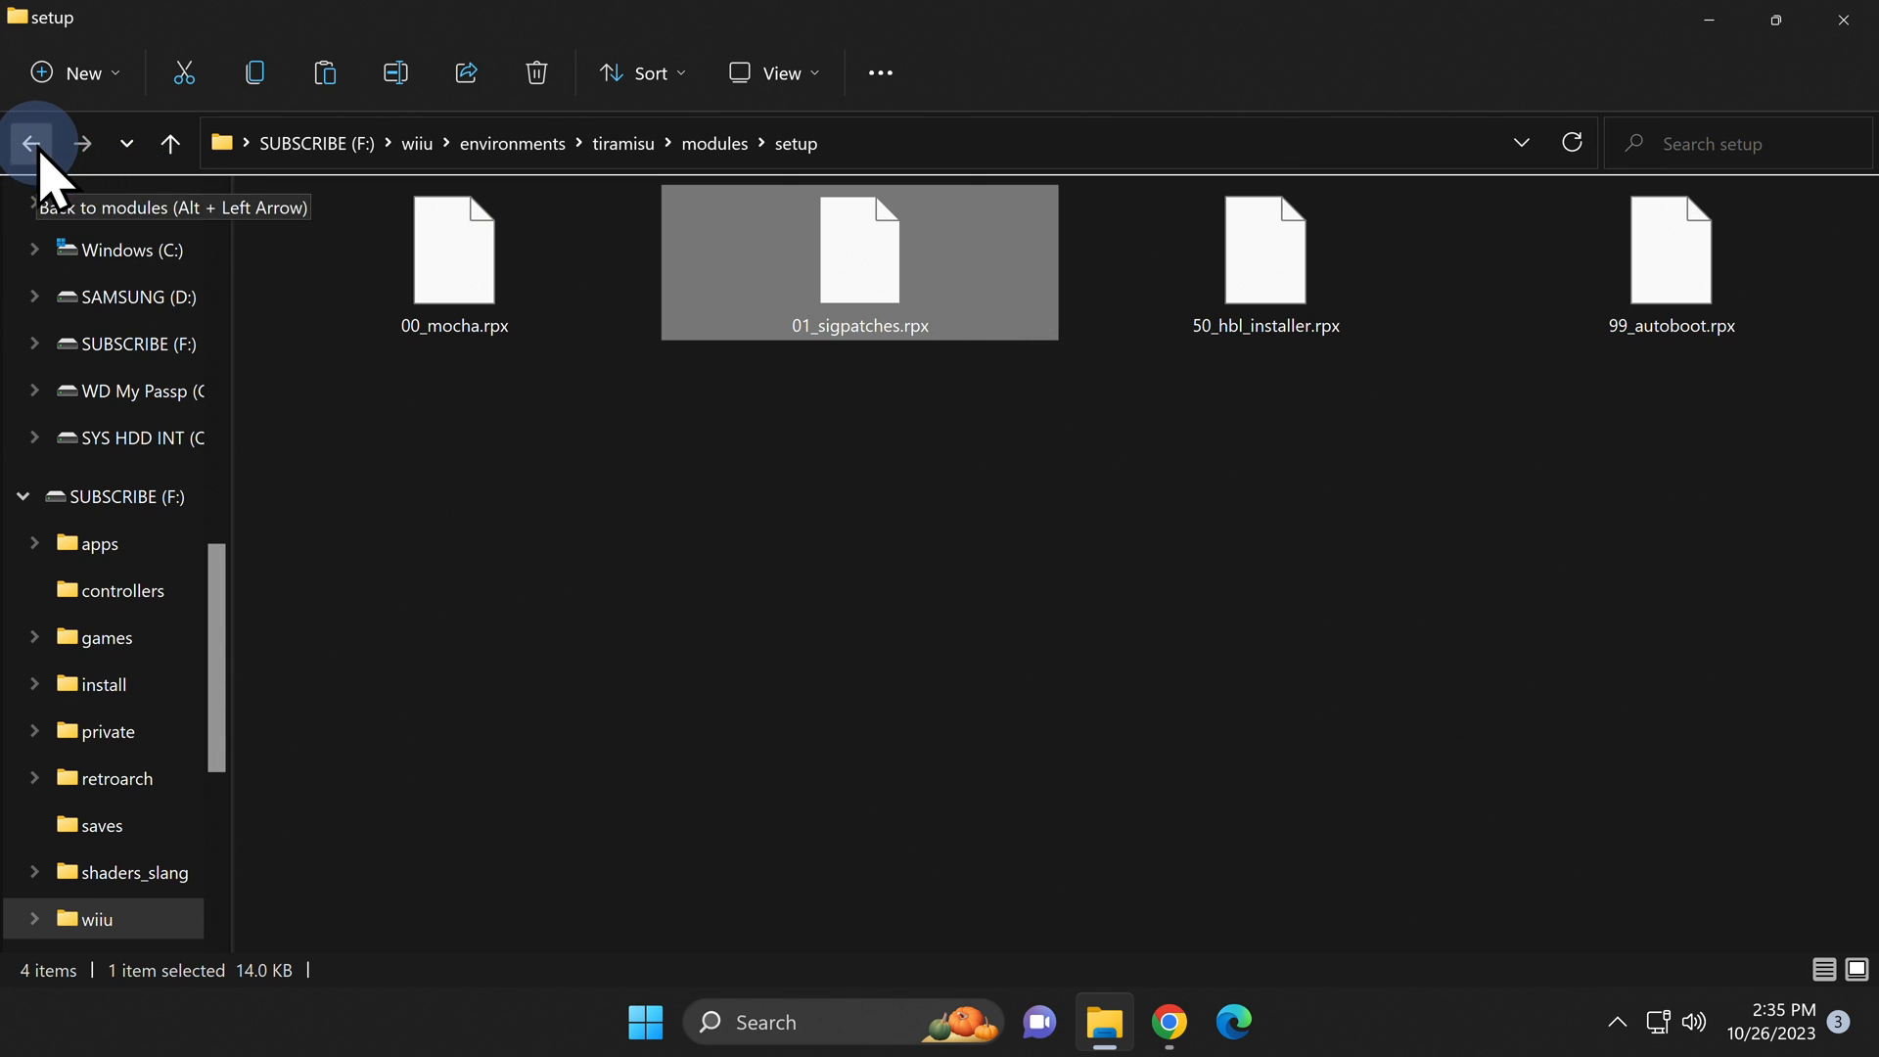
- Paste 01_sigpatches.rpx into F:\wiiu\environments\aroma\modules\setup alongside the existing modules
click(32, 144)
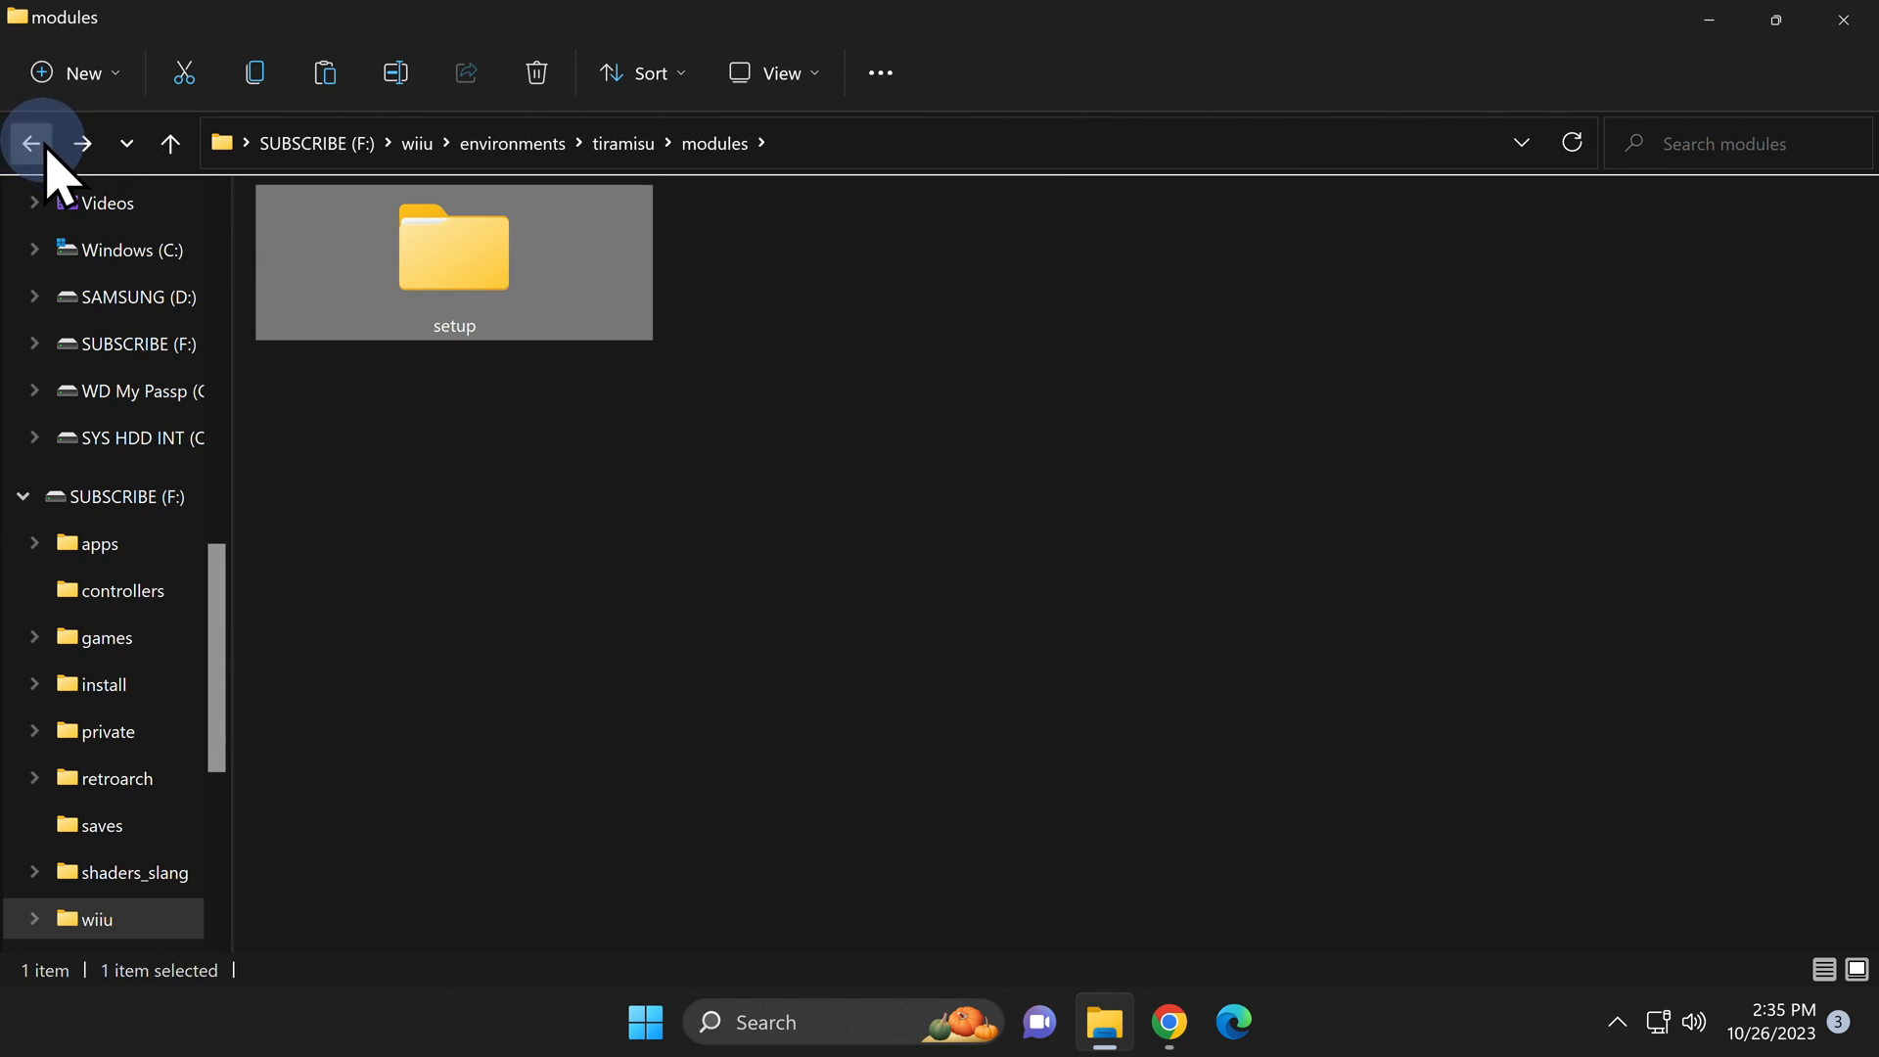
click(31, 144)
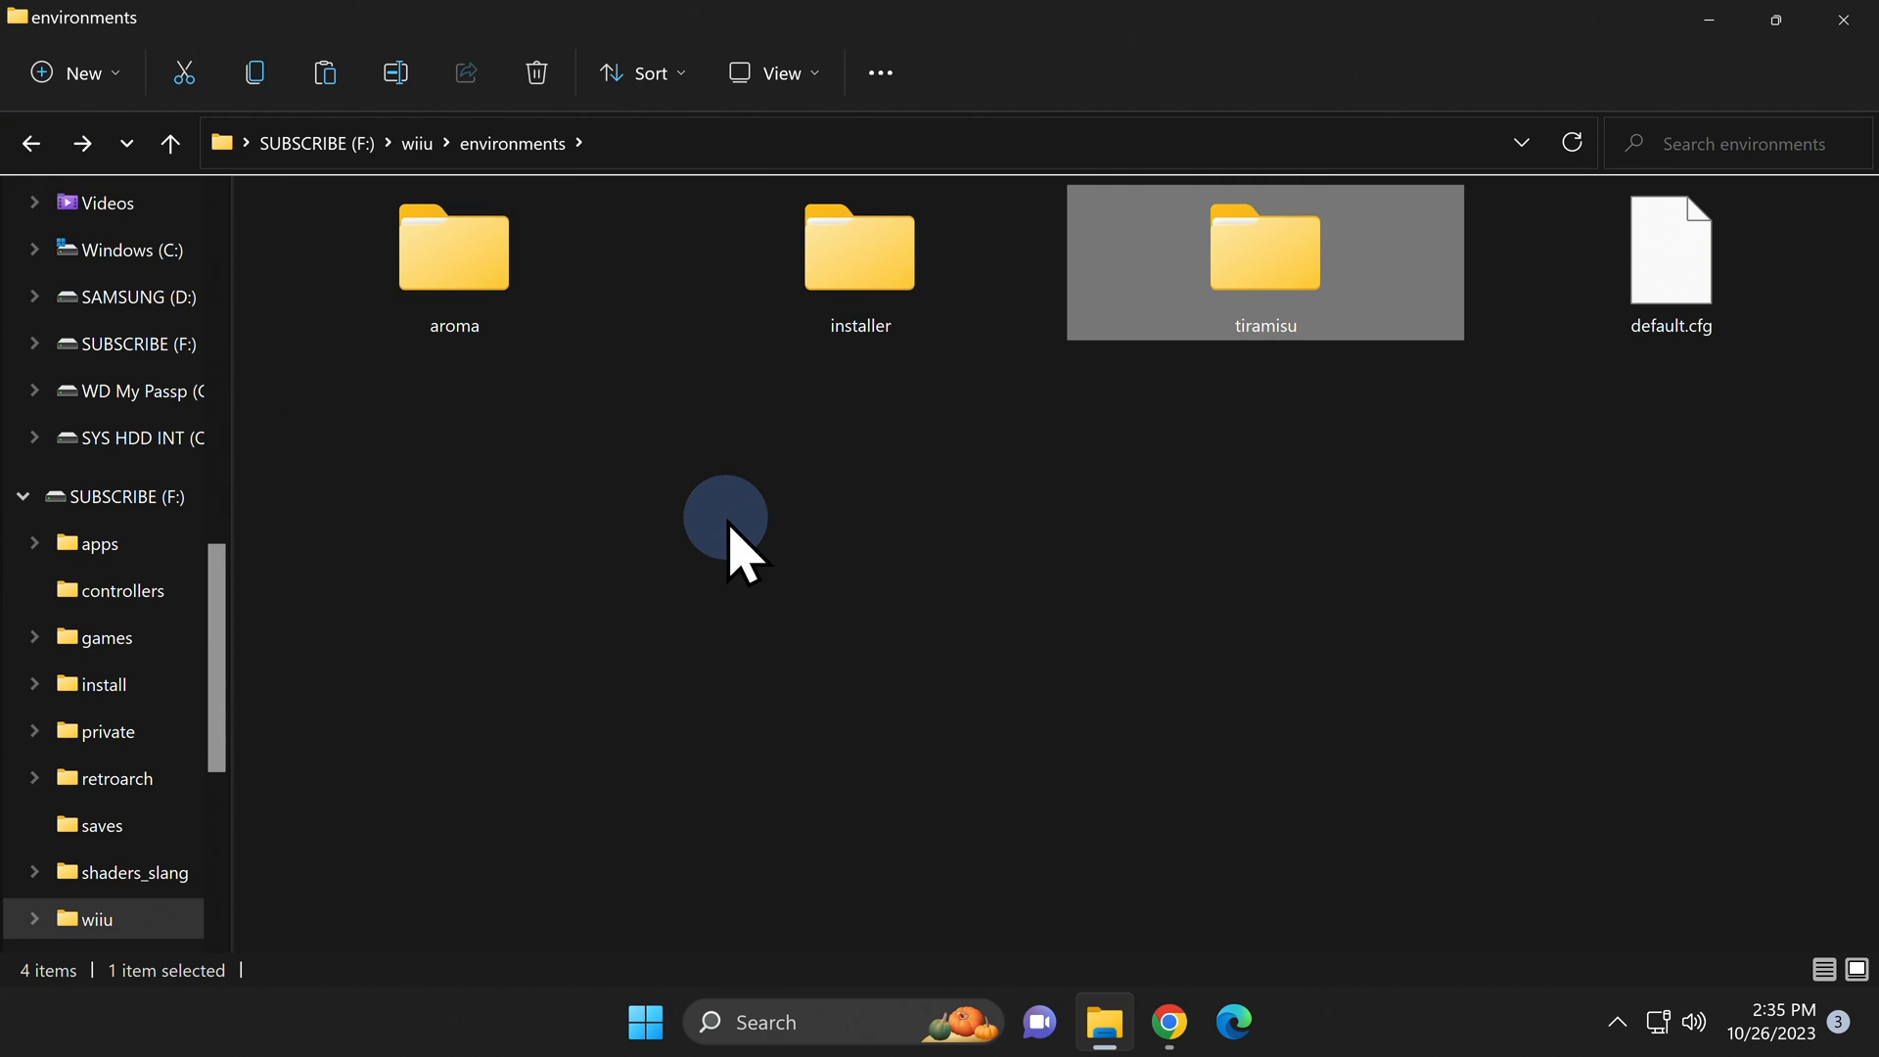
mouse_move(453, 251)
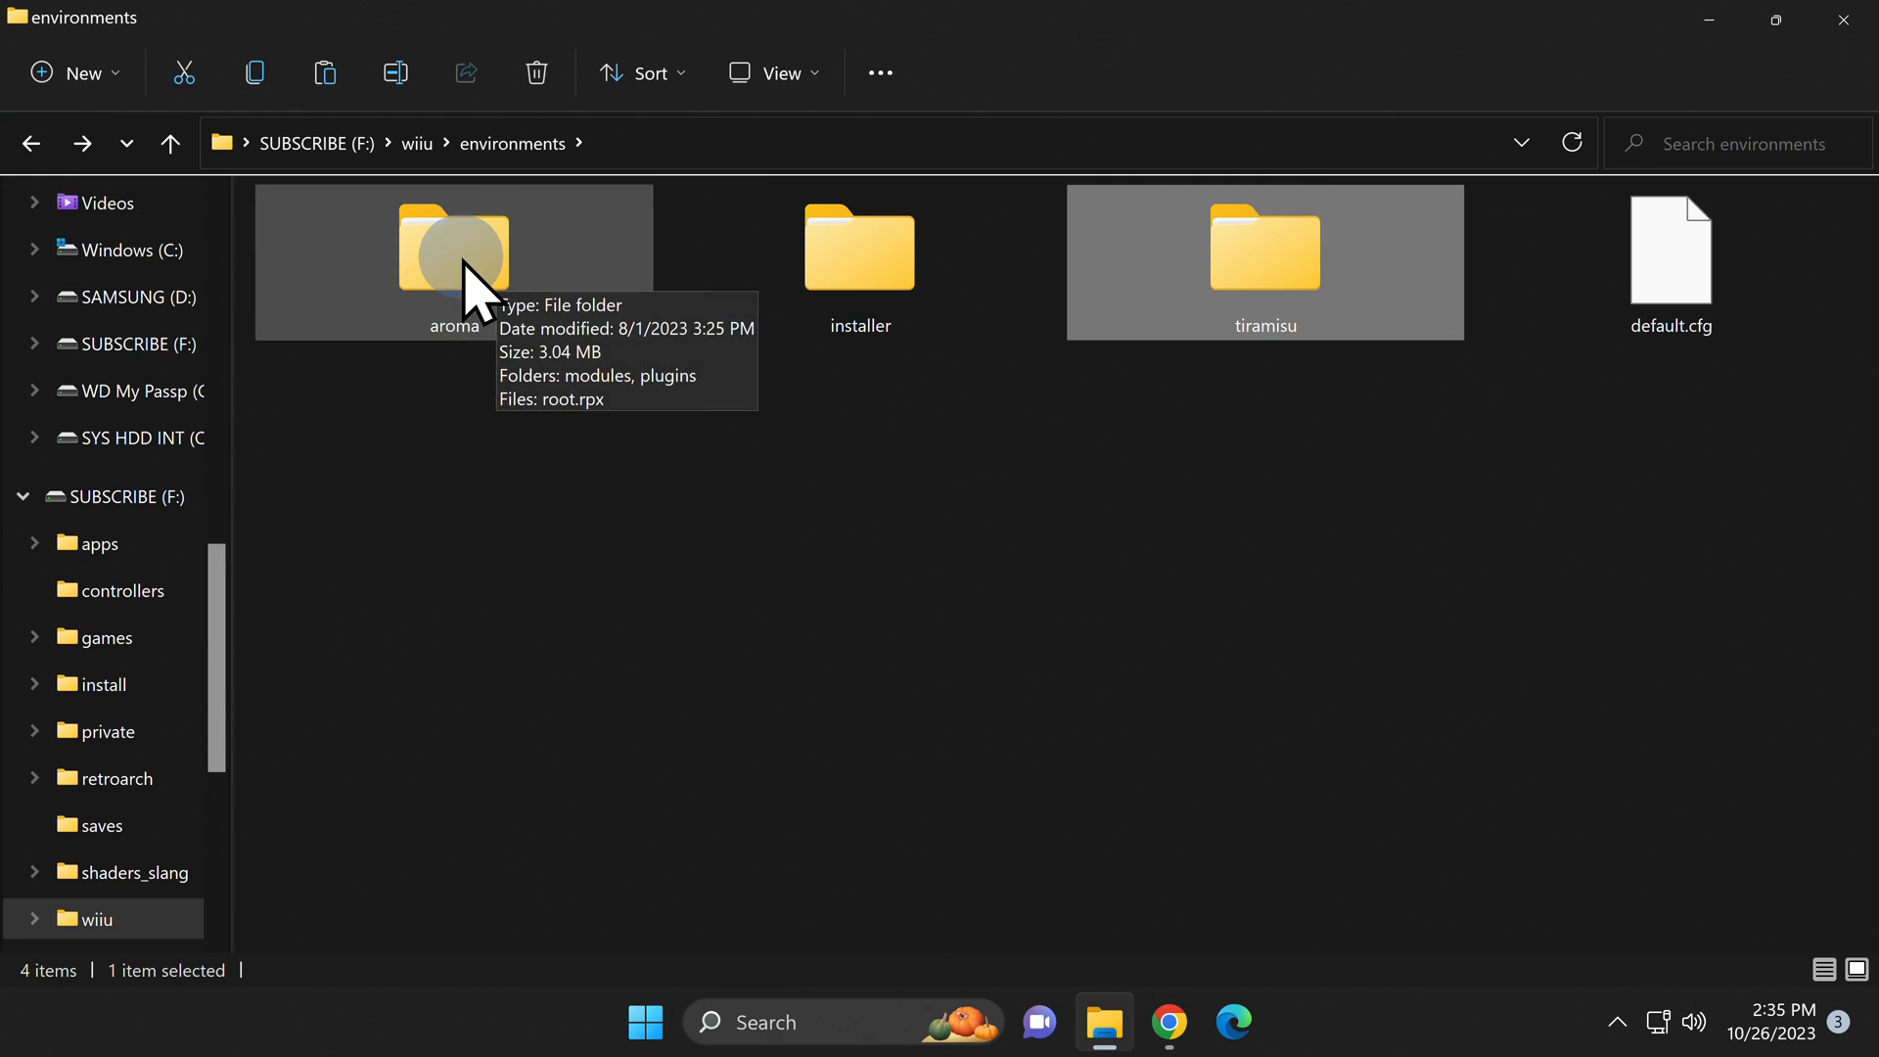
double_click(454, 248)
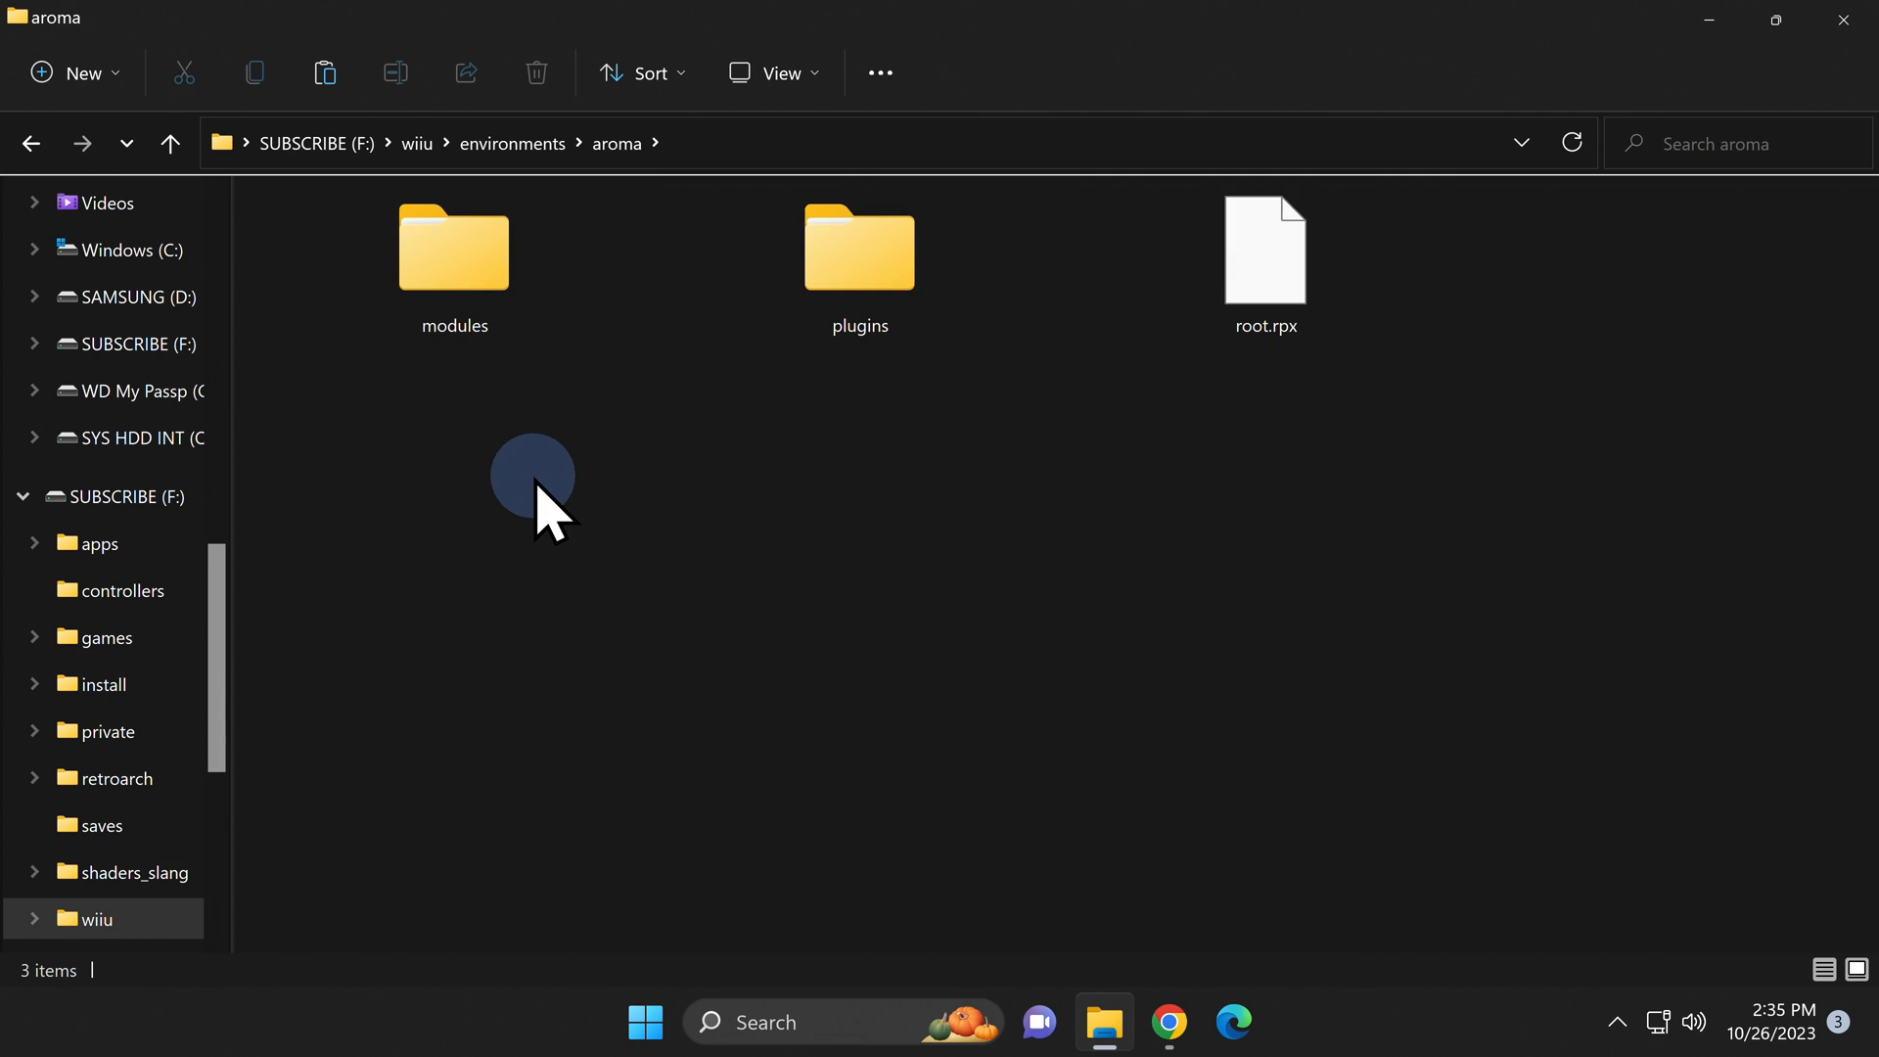
mouse_move(453, 248)
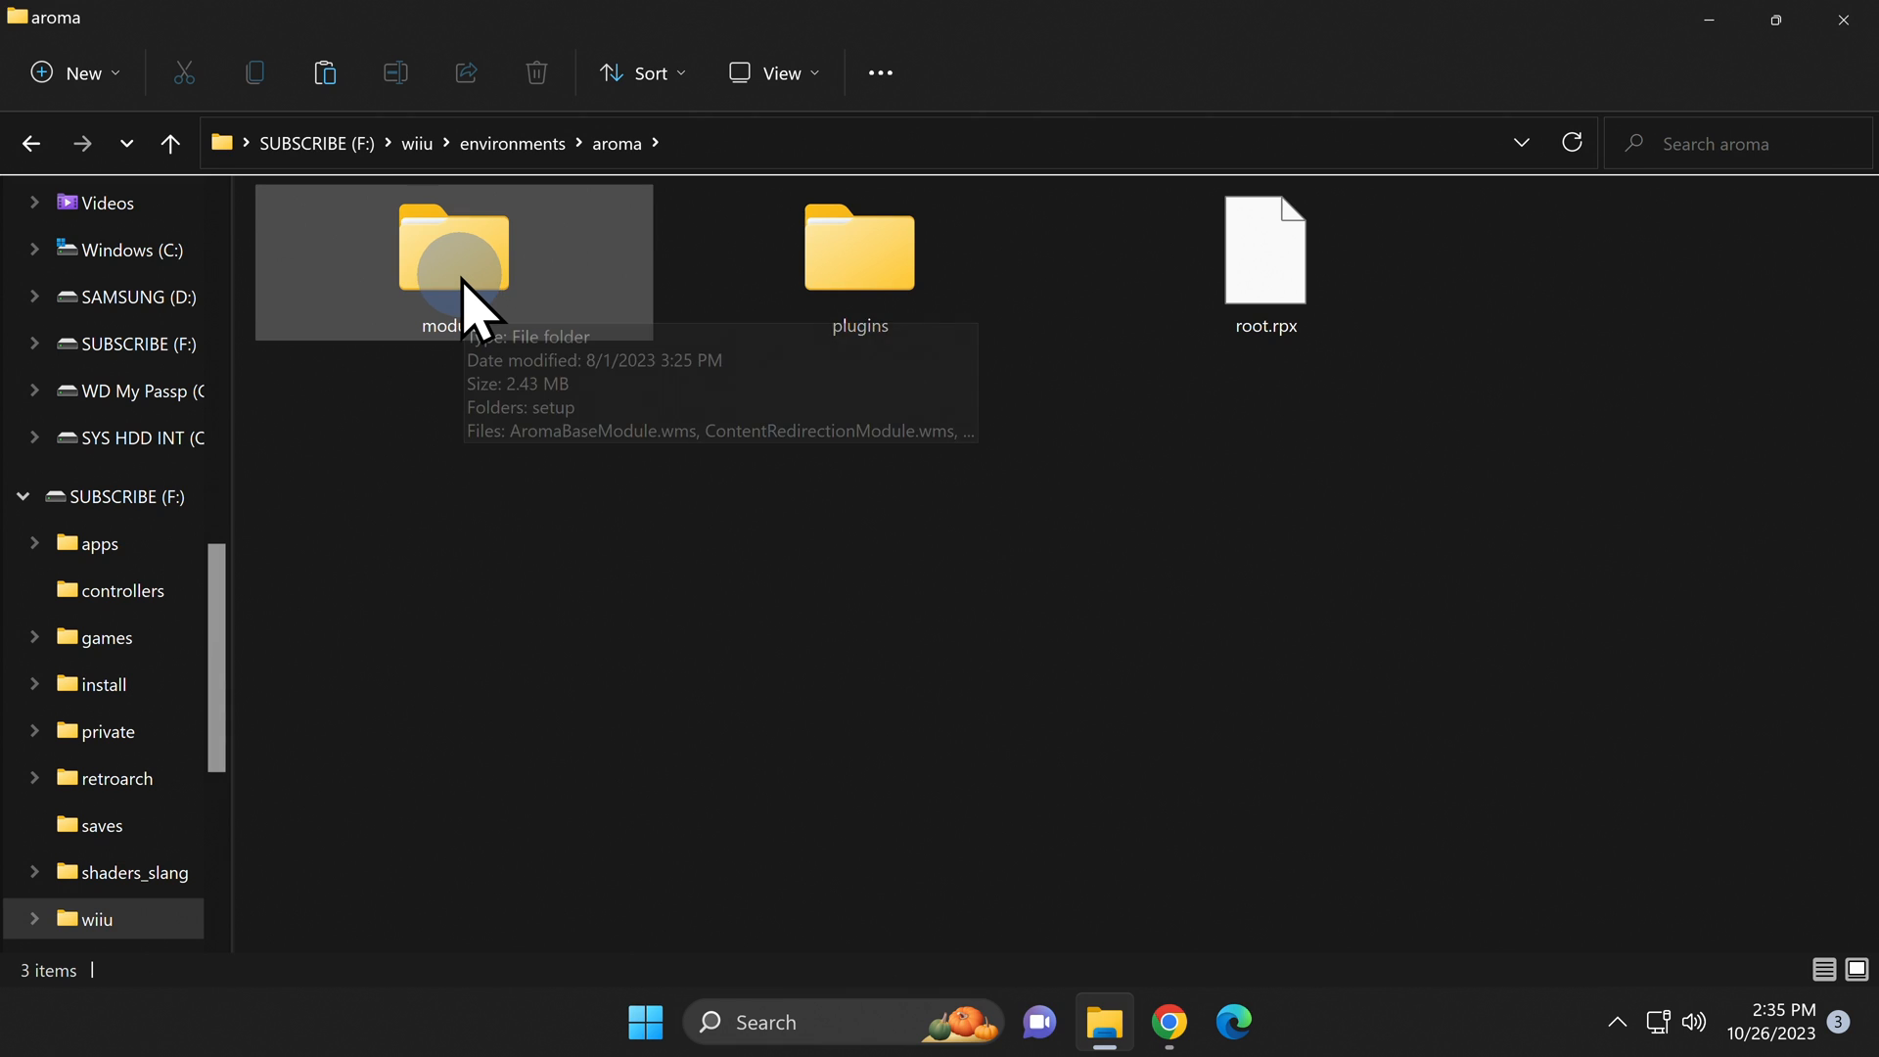
double_click(453, 250)
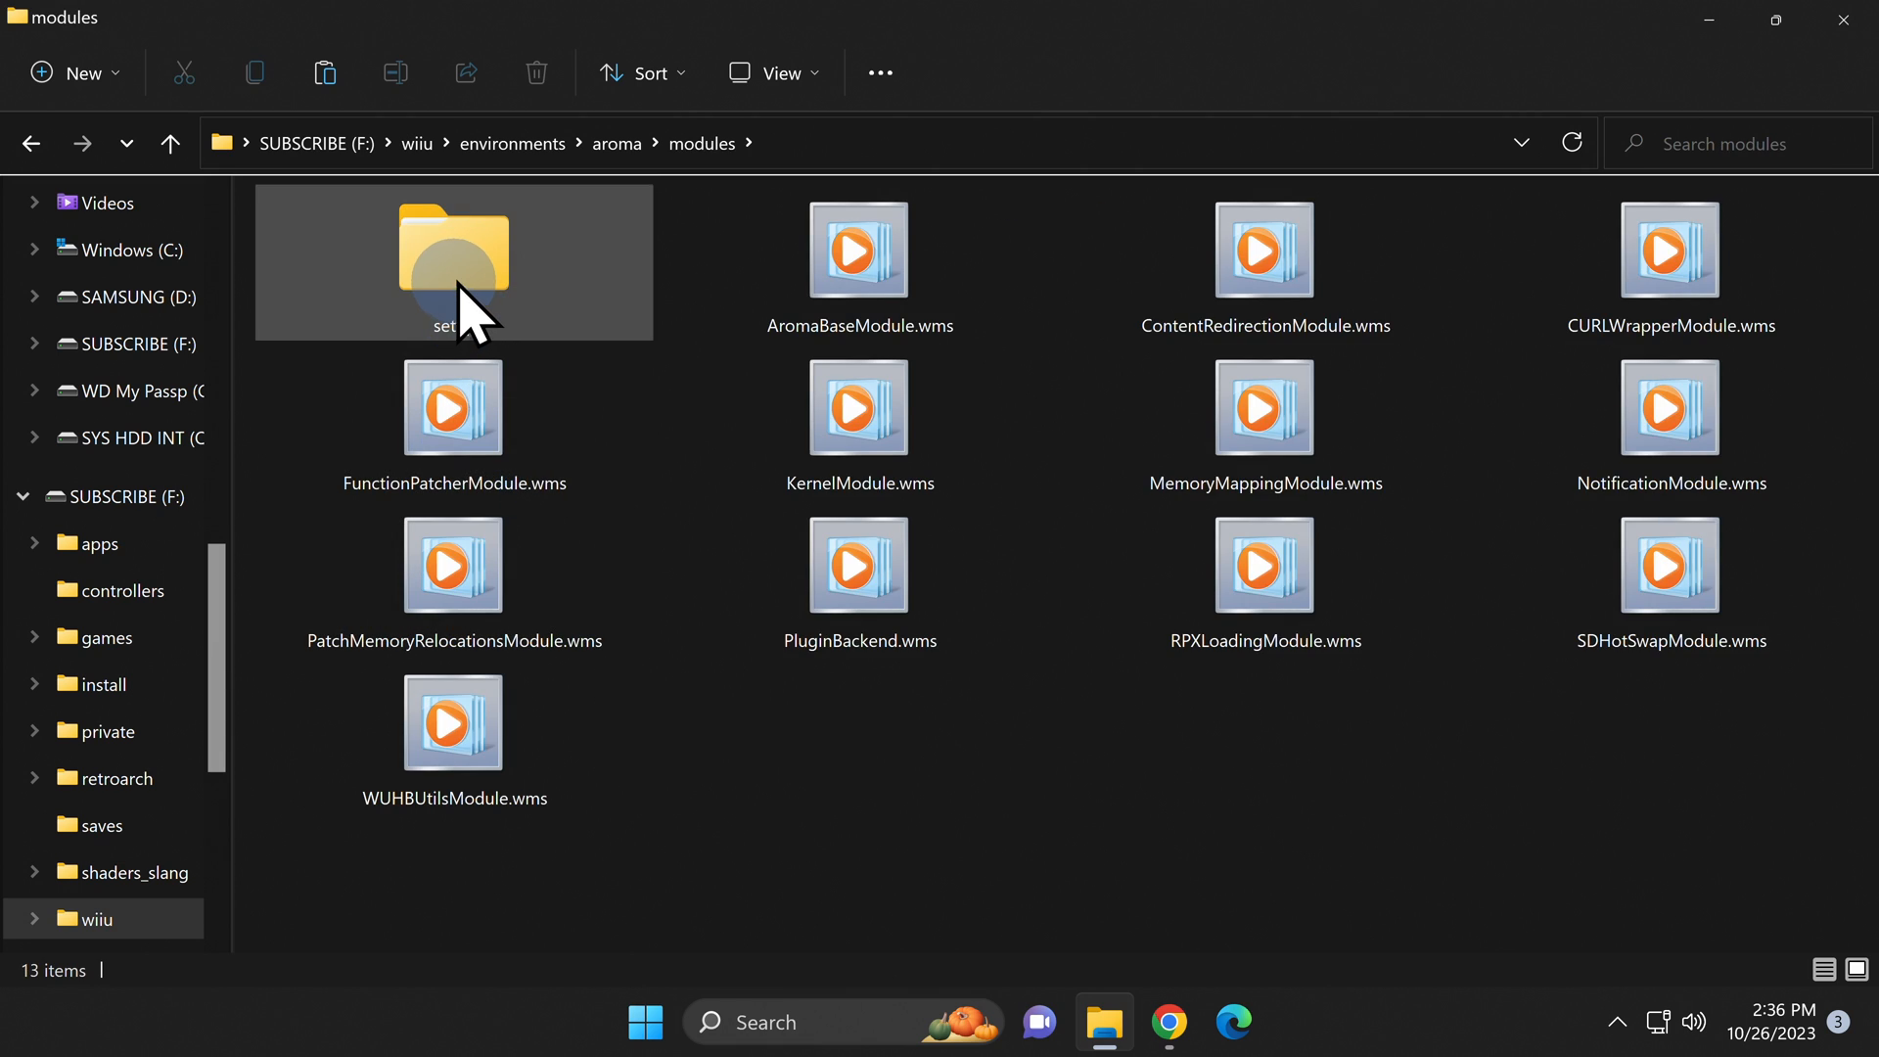
double_click(453, 248)
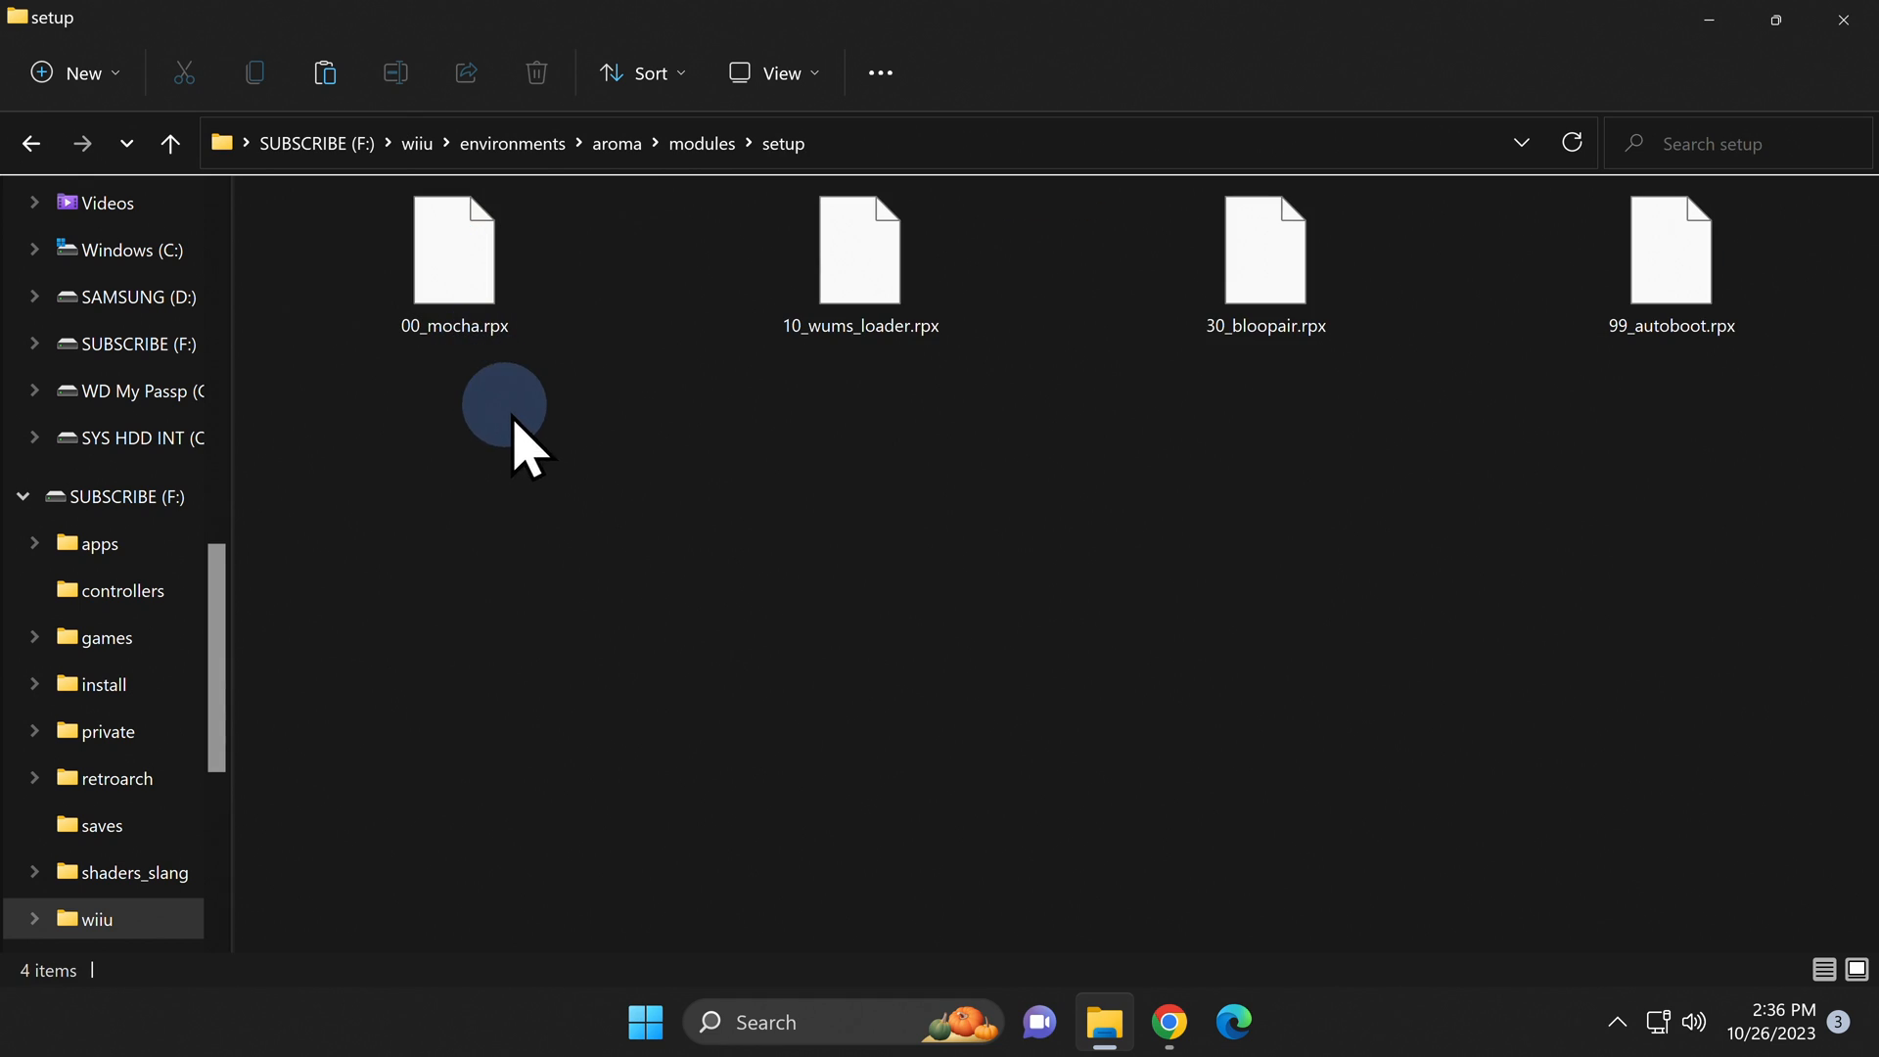
mouse_move(564, 491)
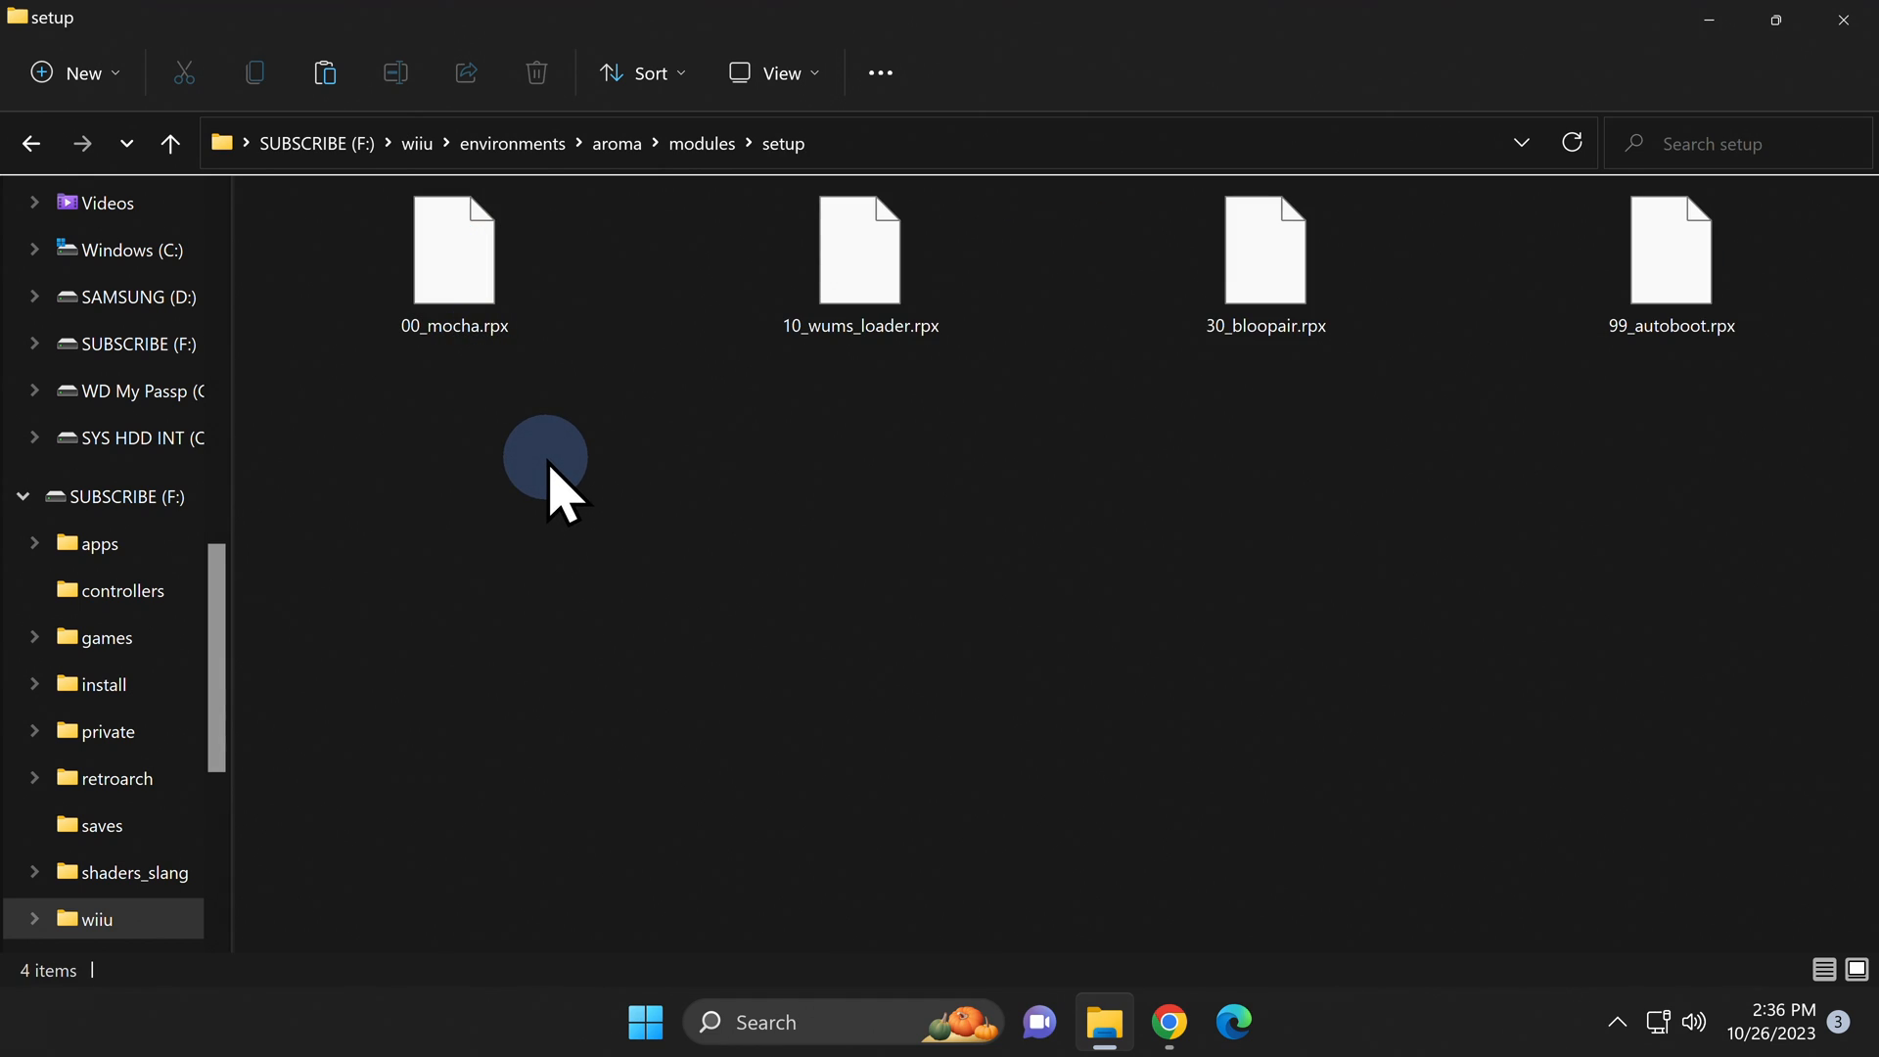
right_click(564, 474)
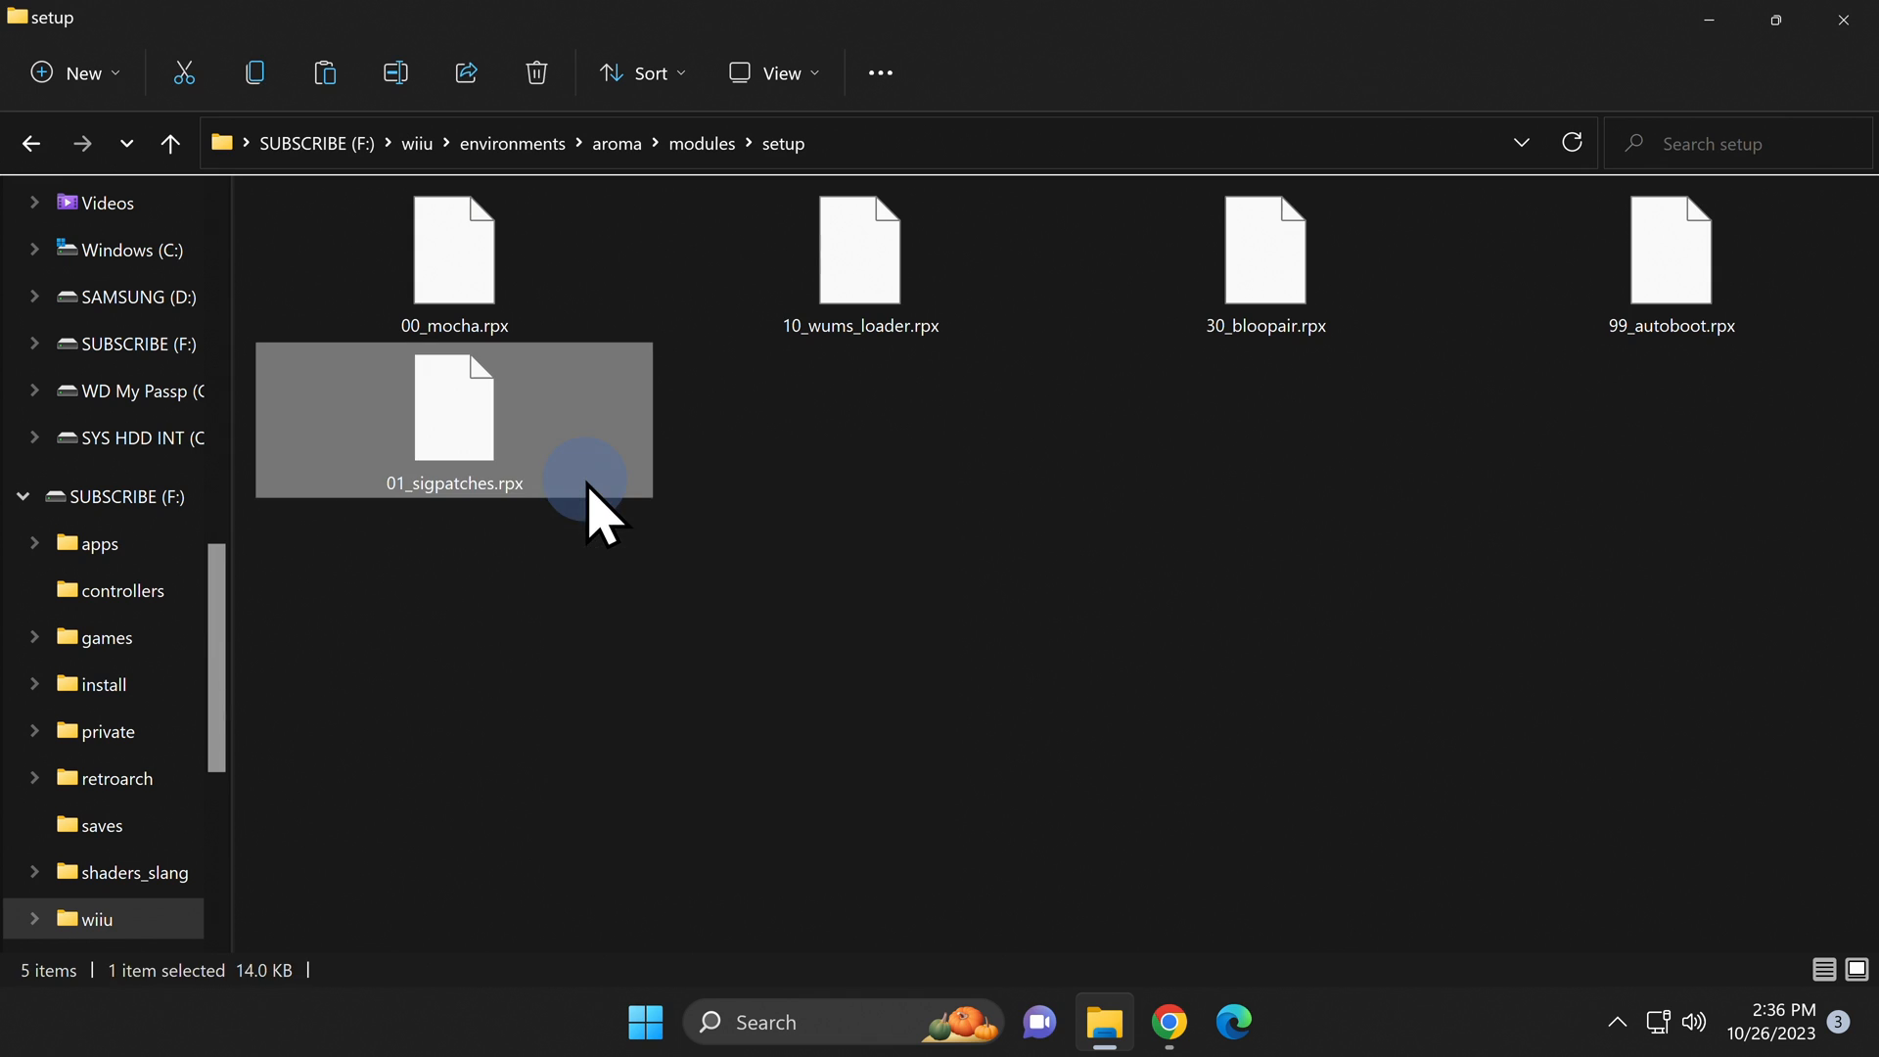
click(651, 557)
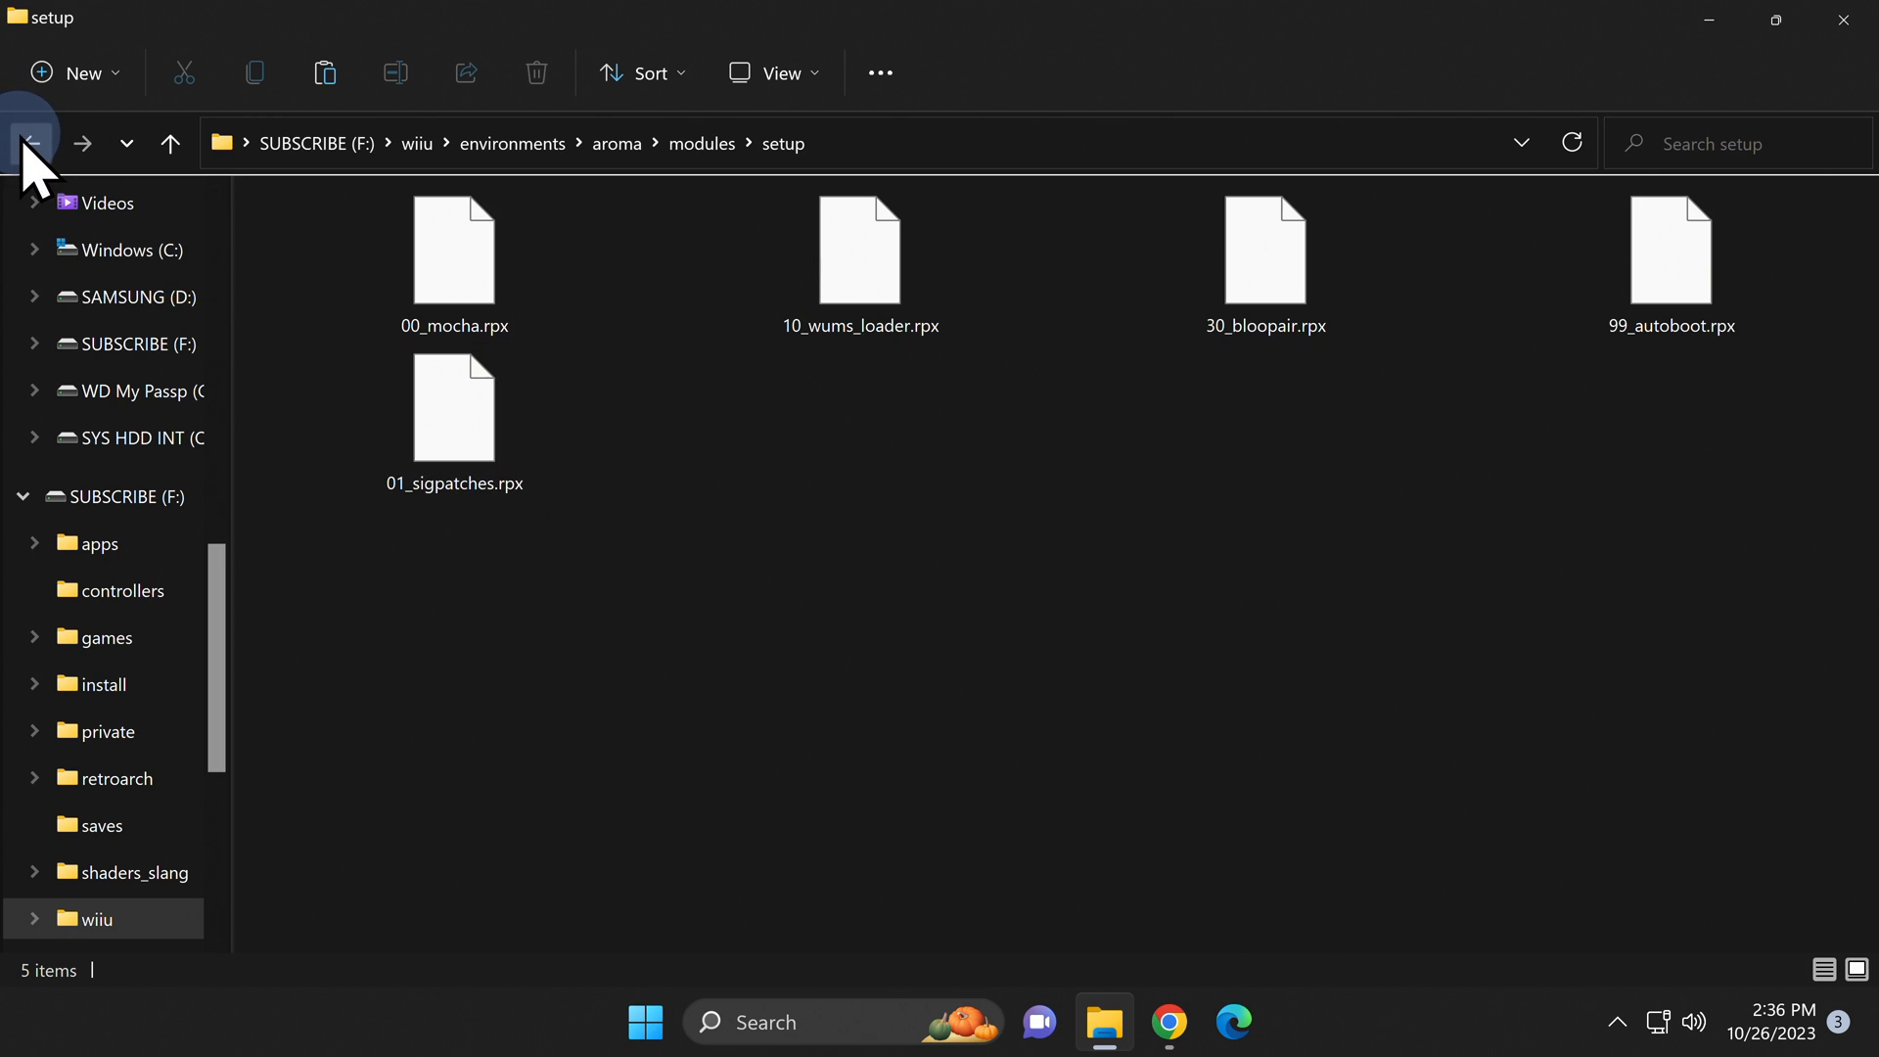
- Go back to aroma and view its plugins folder with AromaBasePlugin, drc_region_free, homebrew_on_menu and regionfree
click(32, 142)
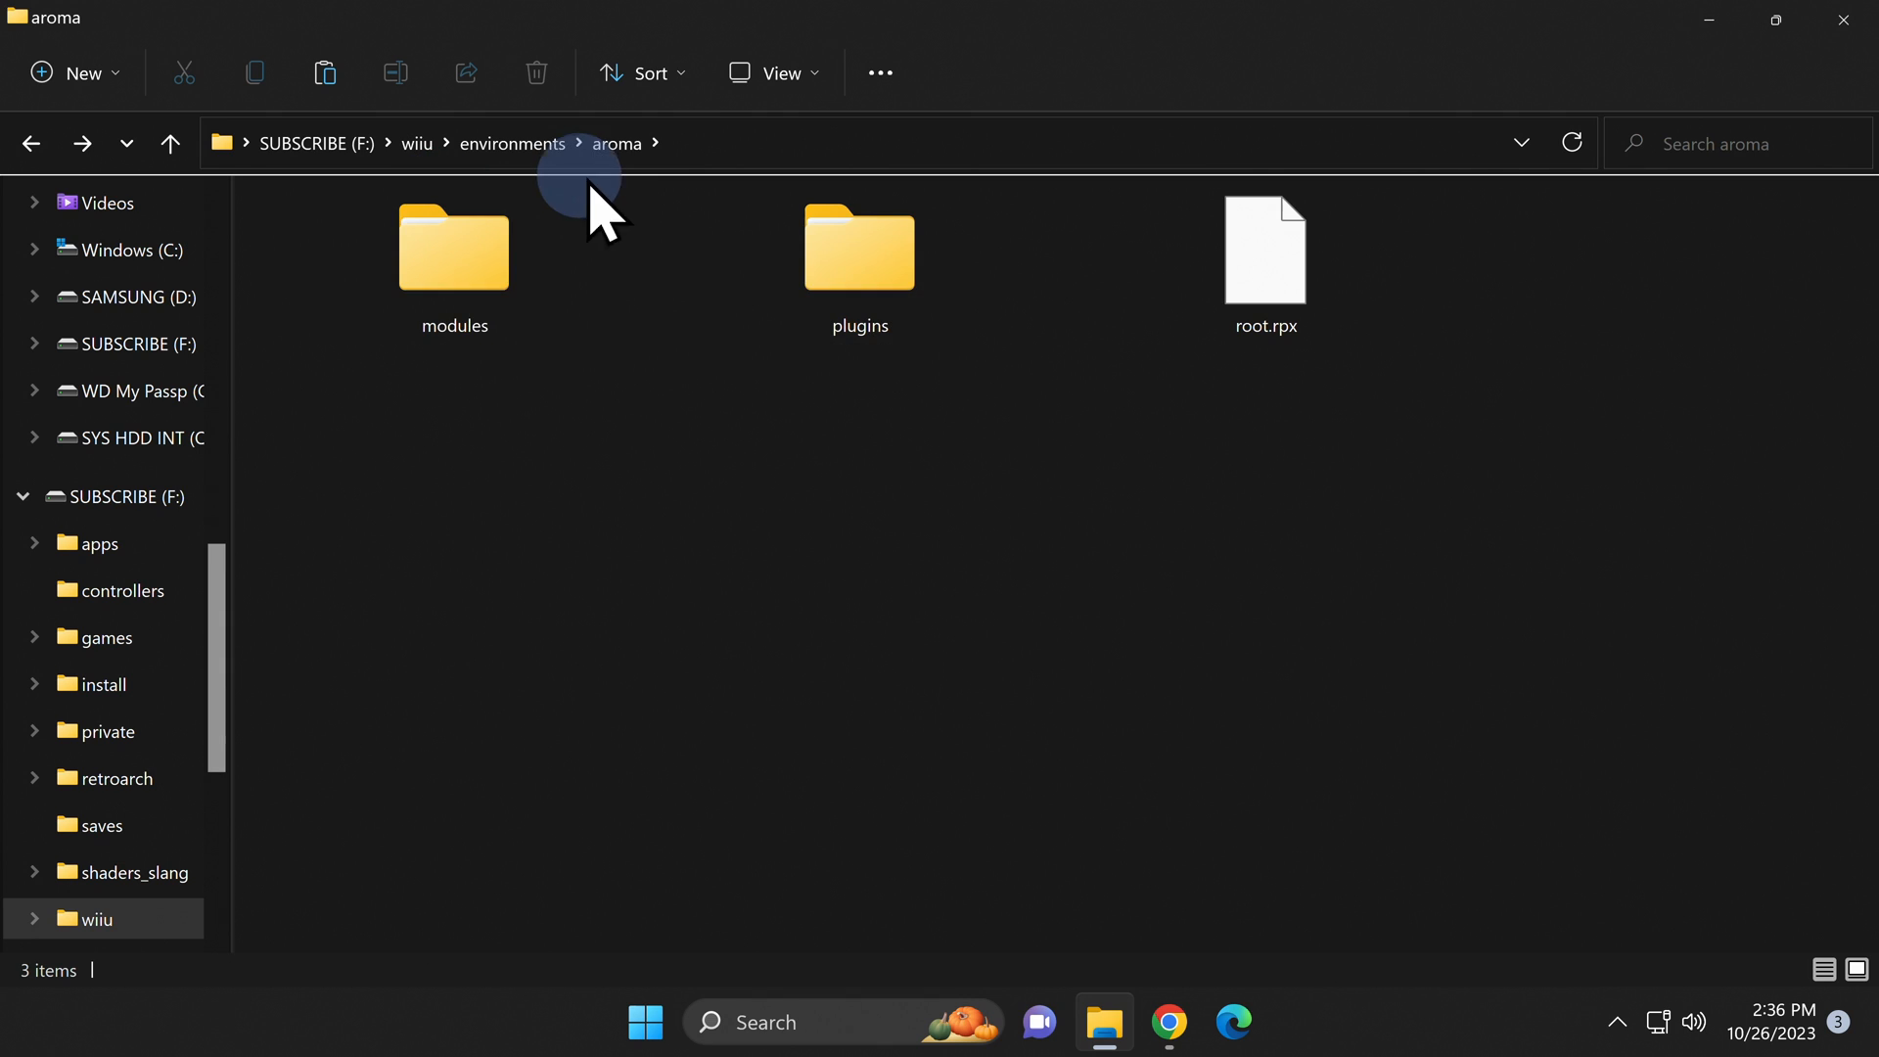
mouse_move(844, 426)
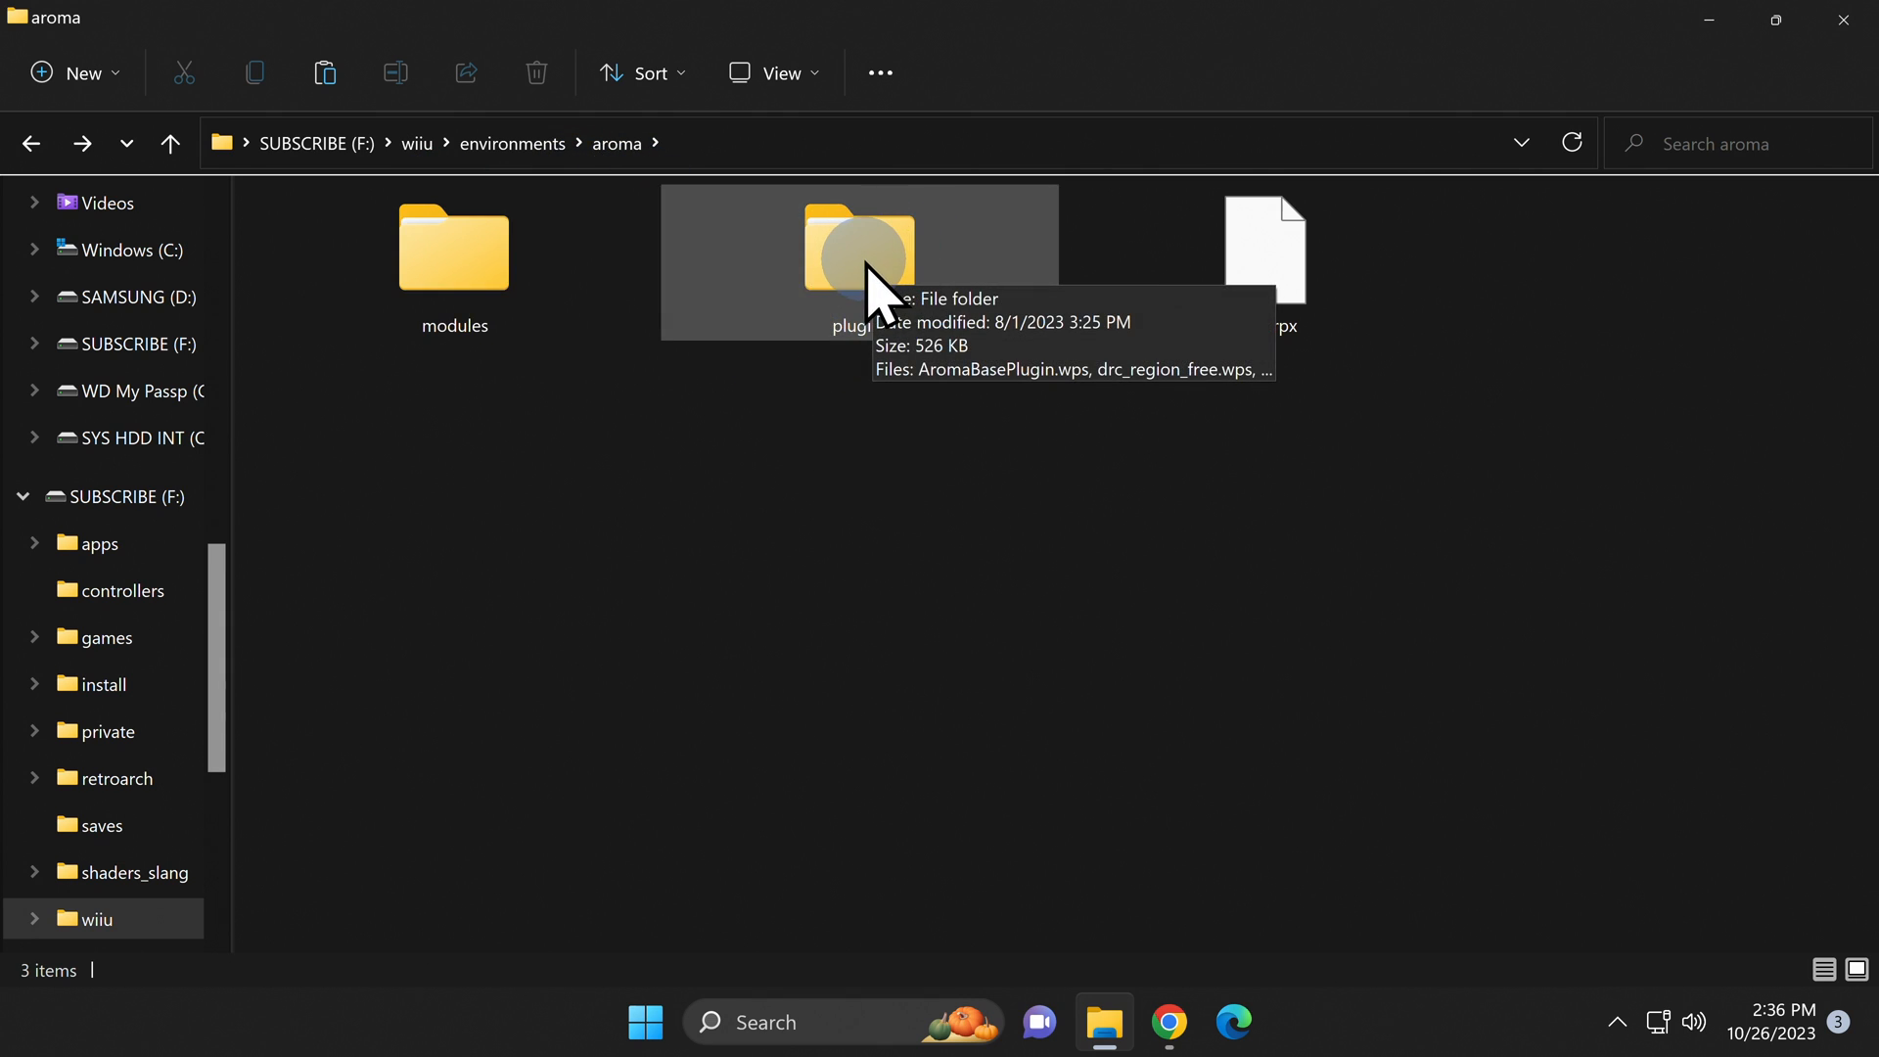
double_click(858, 248)
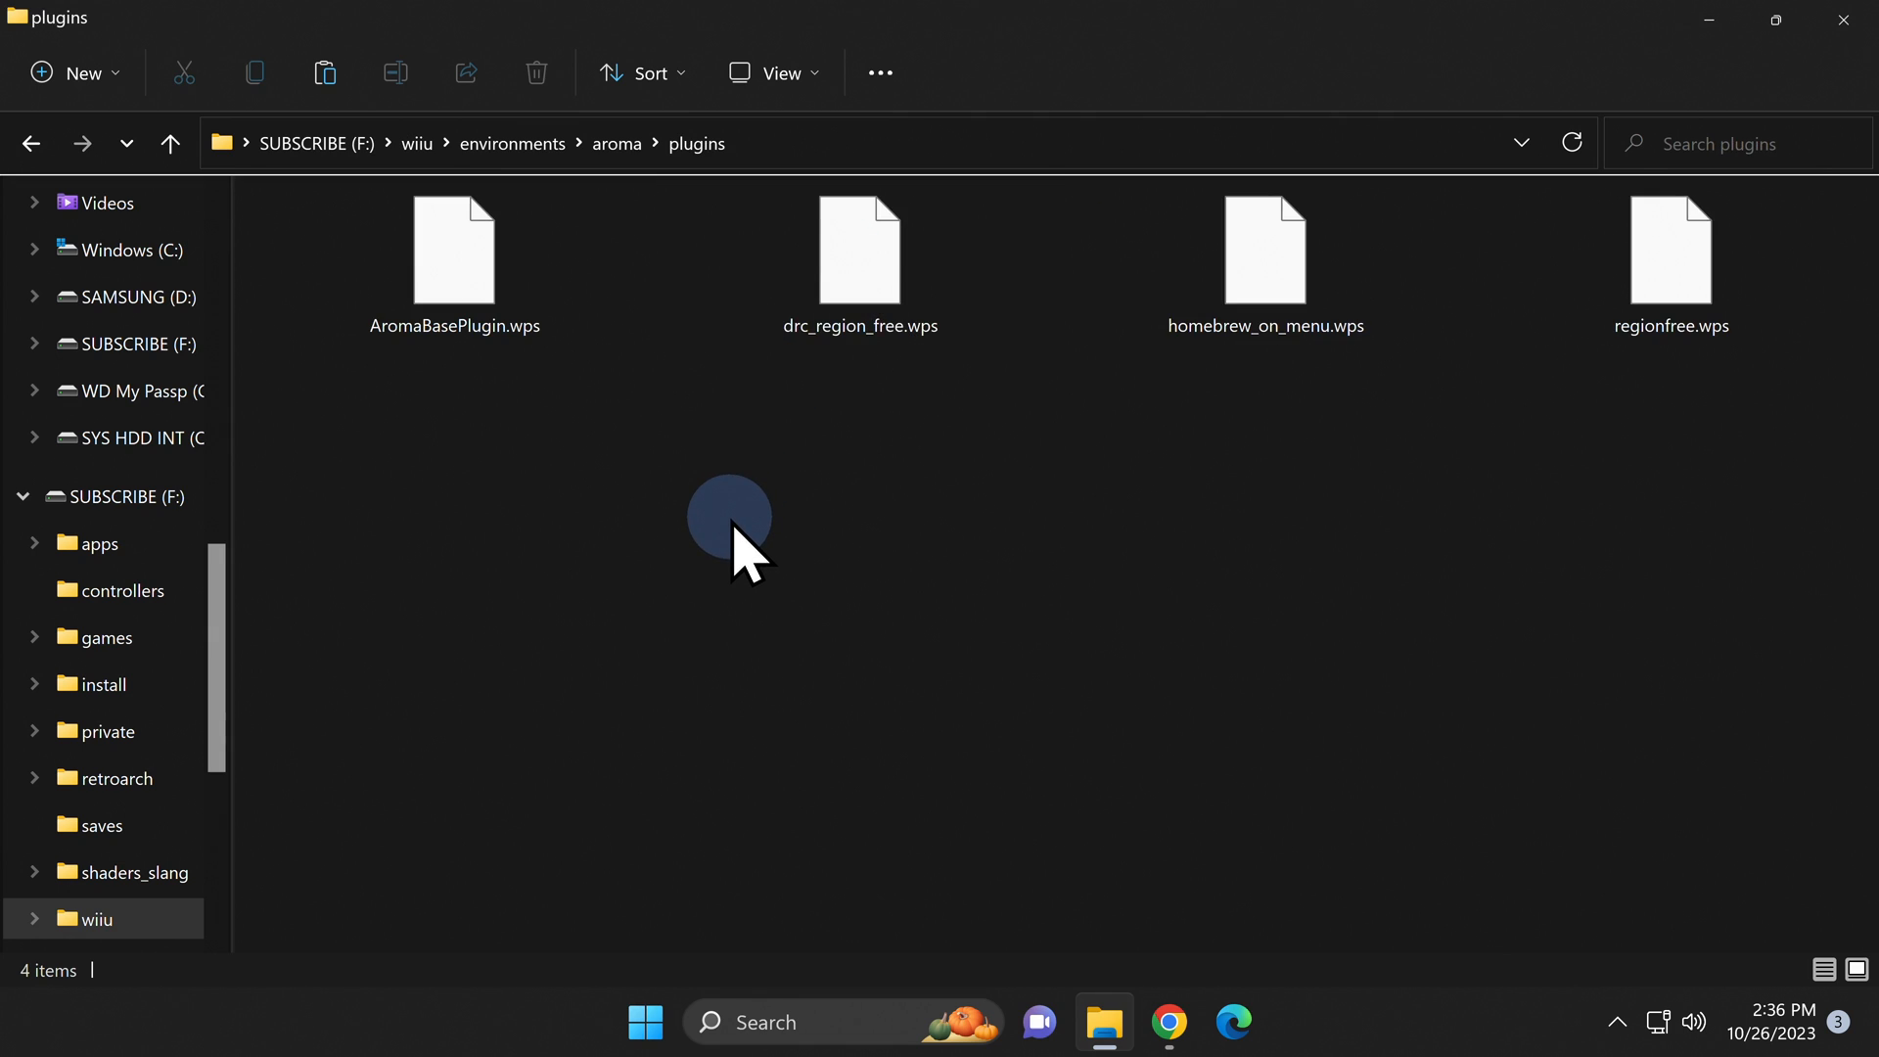
mouse_move(1354, 90)
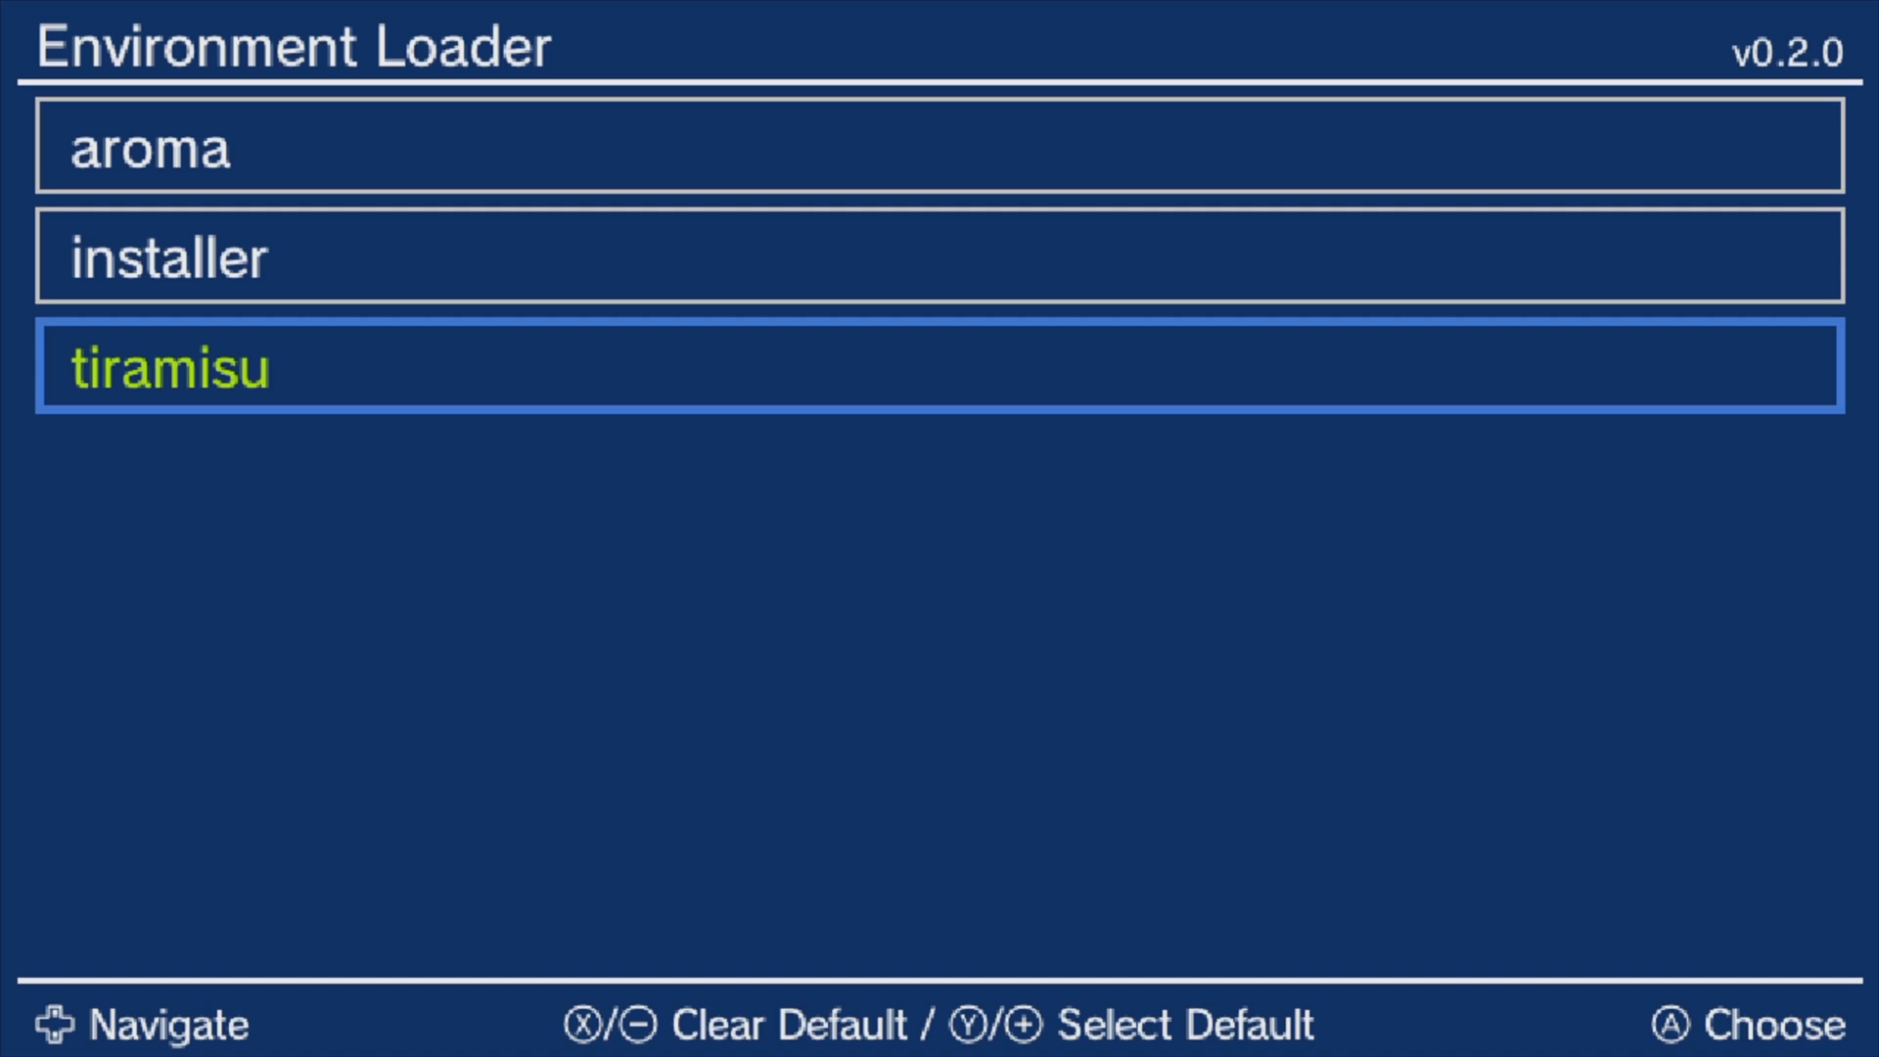
- Highlight aroma in the Environment Loader so the console boots into it
key(up)
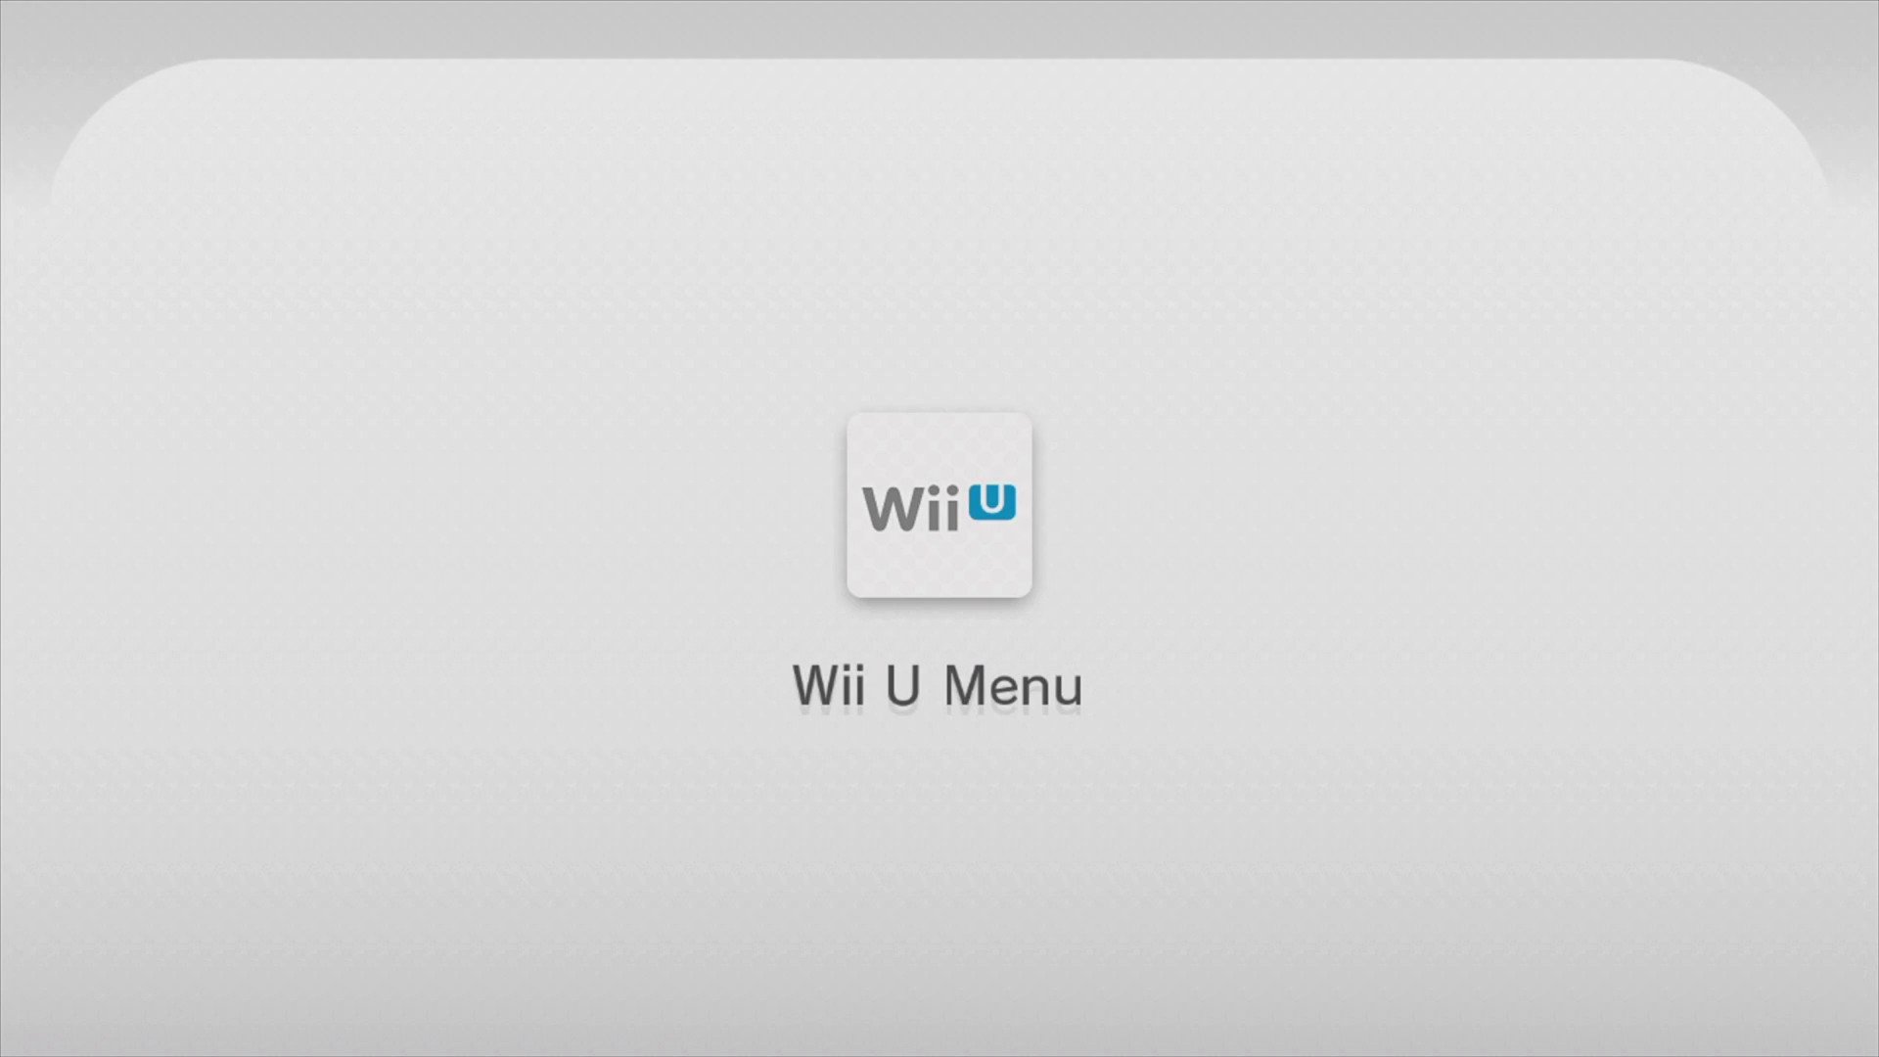
- Launch Aroma Updater from the homebrew tiles on the Wii U Menu
click(939, 514)
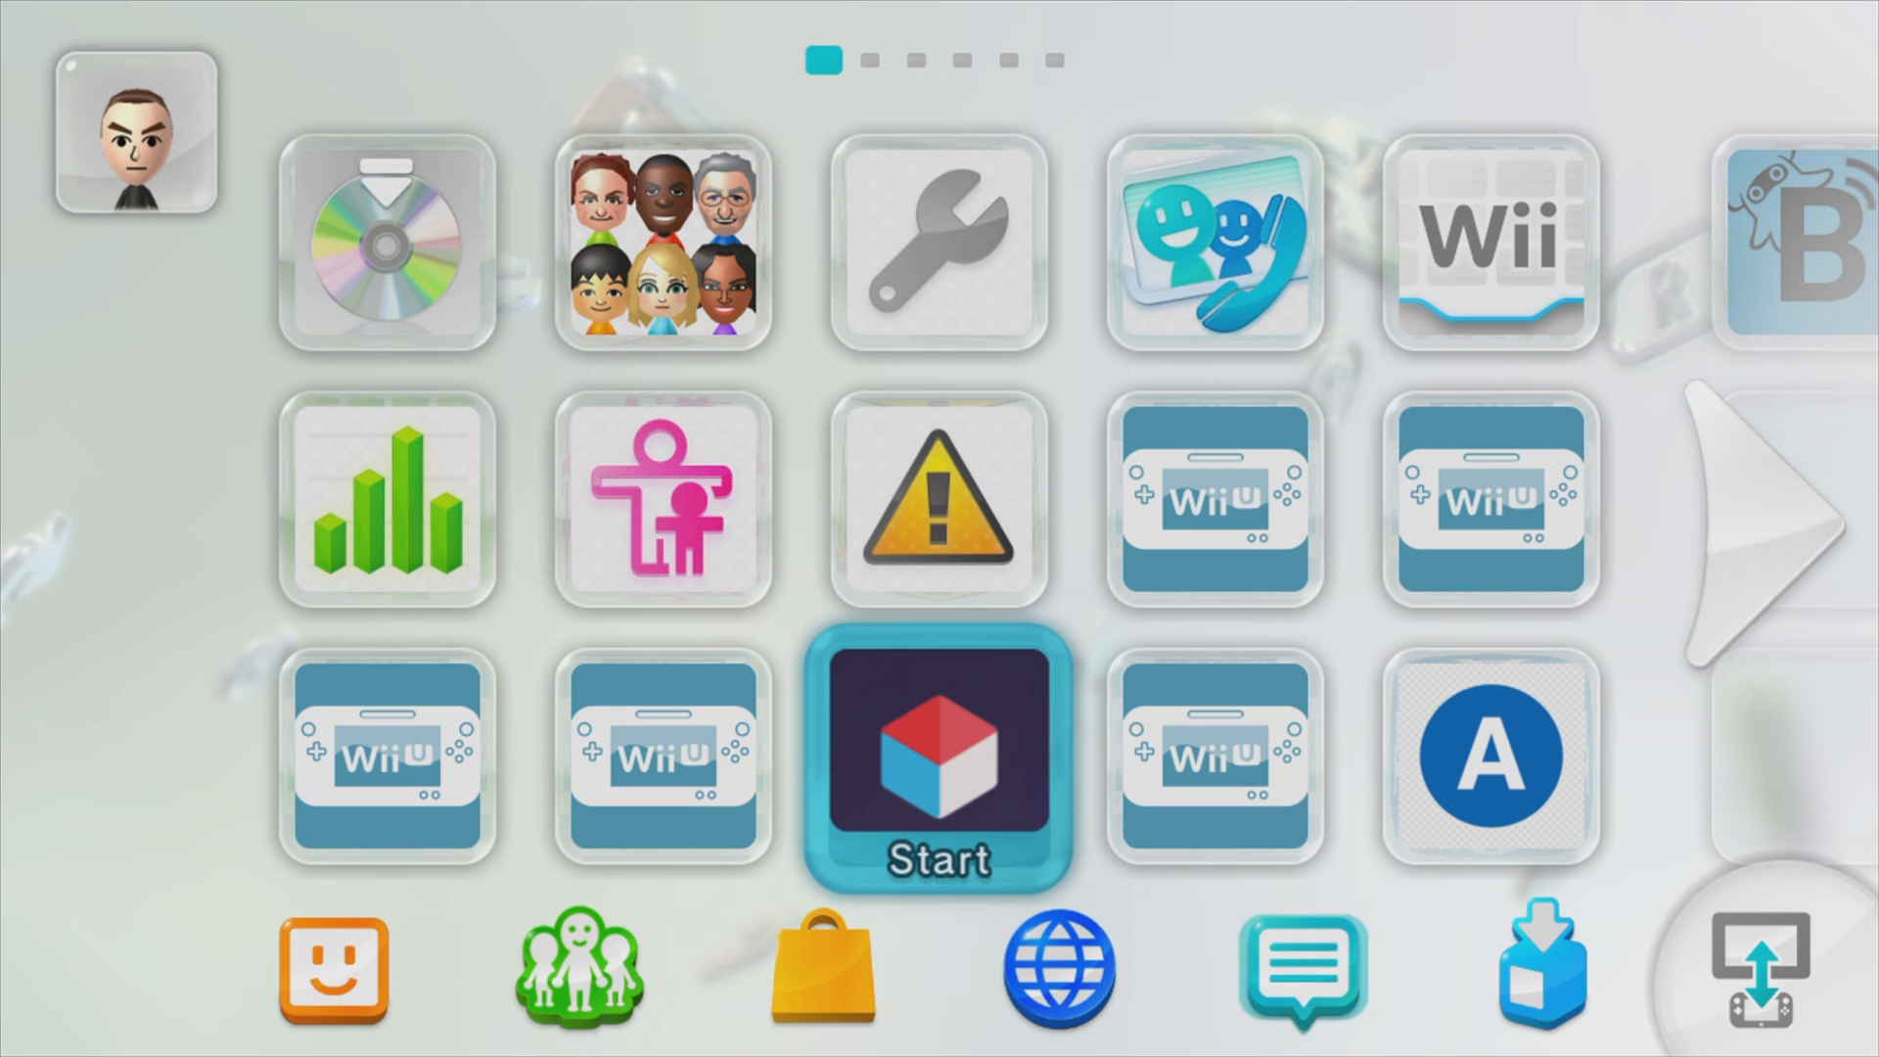
mouse_move(1489, 500)
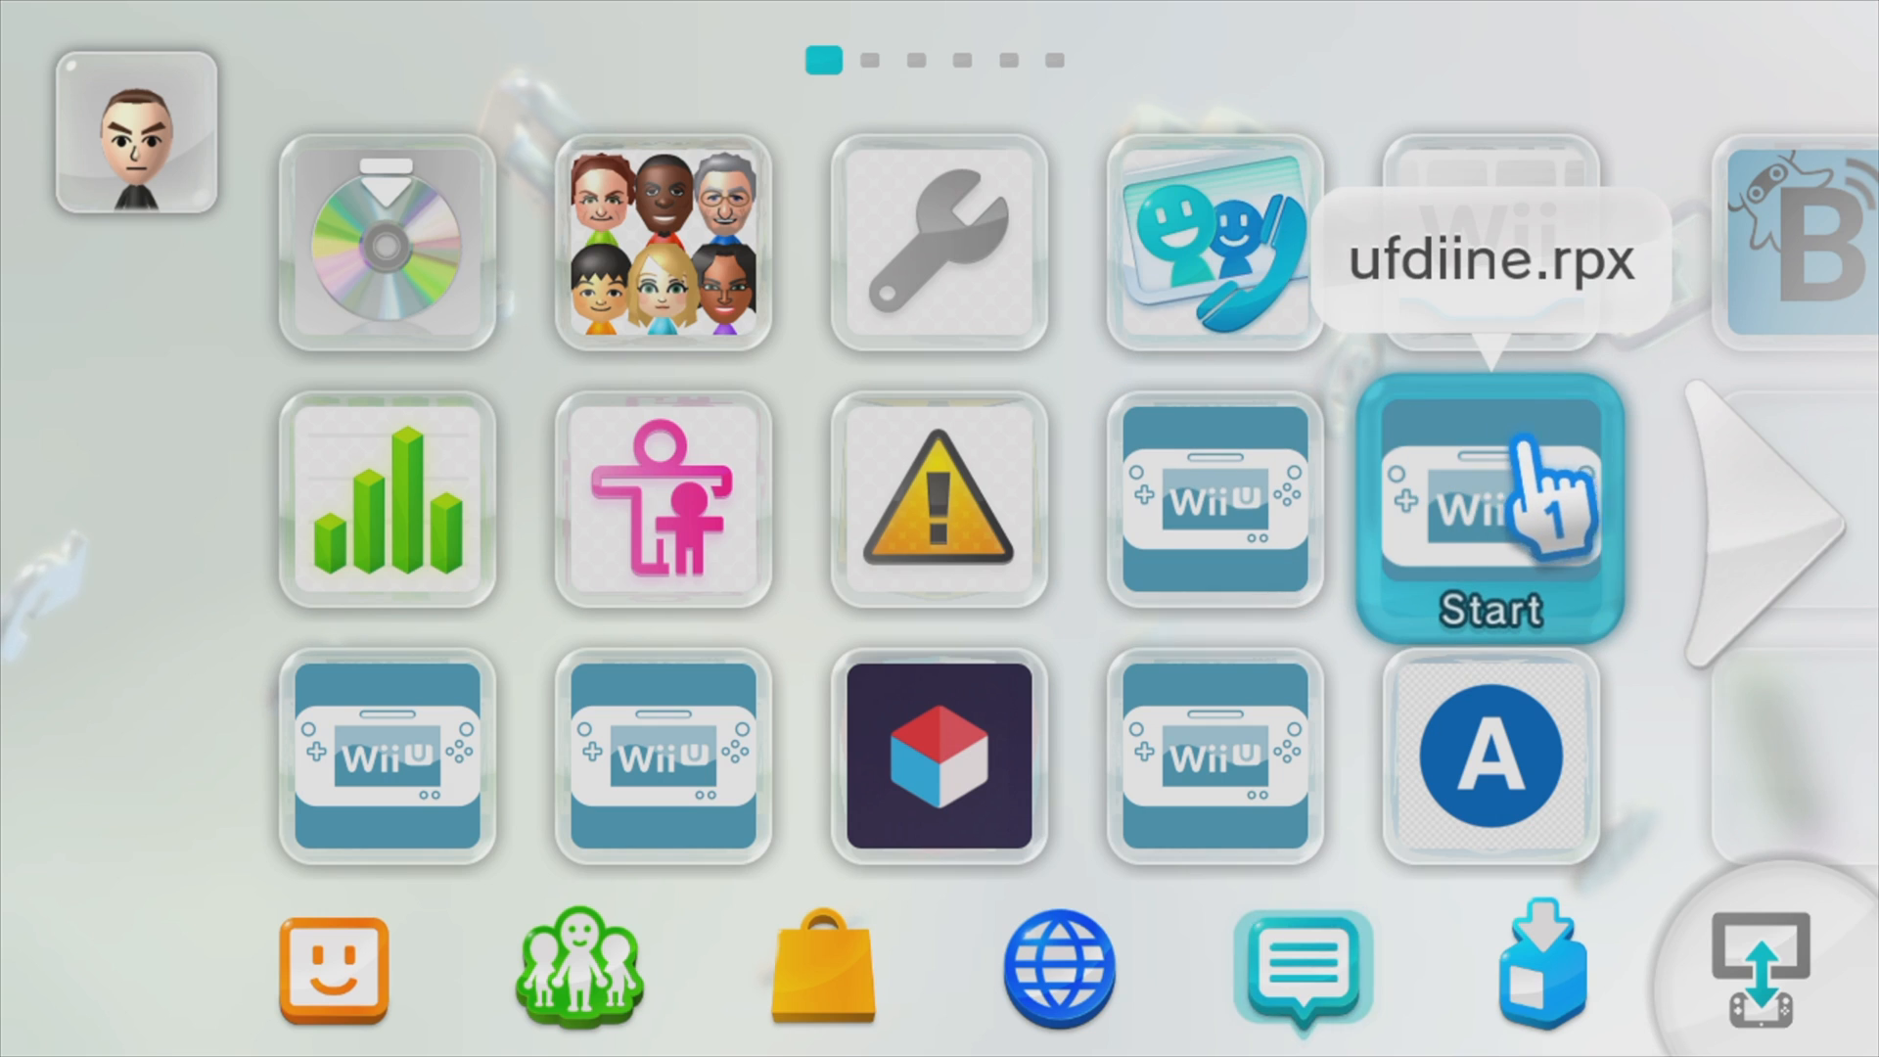
click(1762, 527)
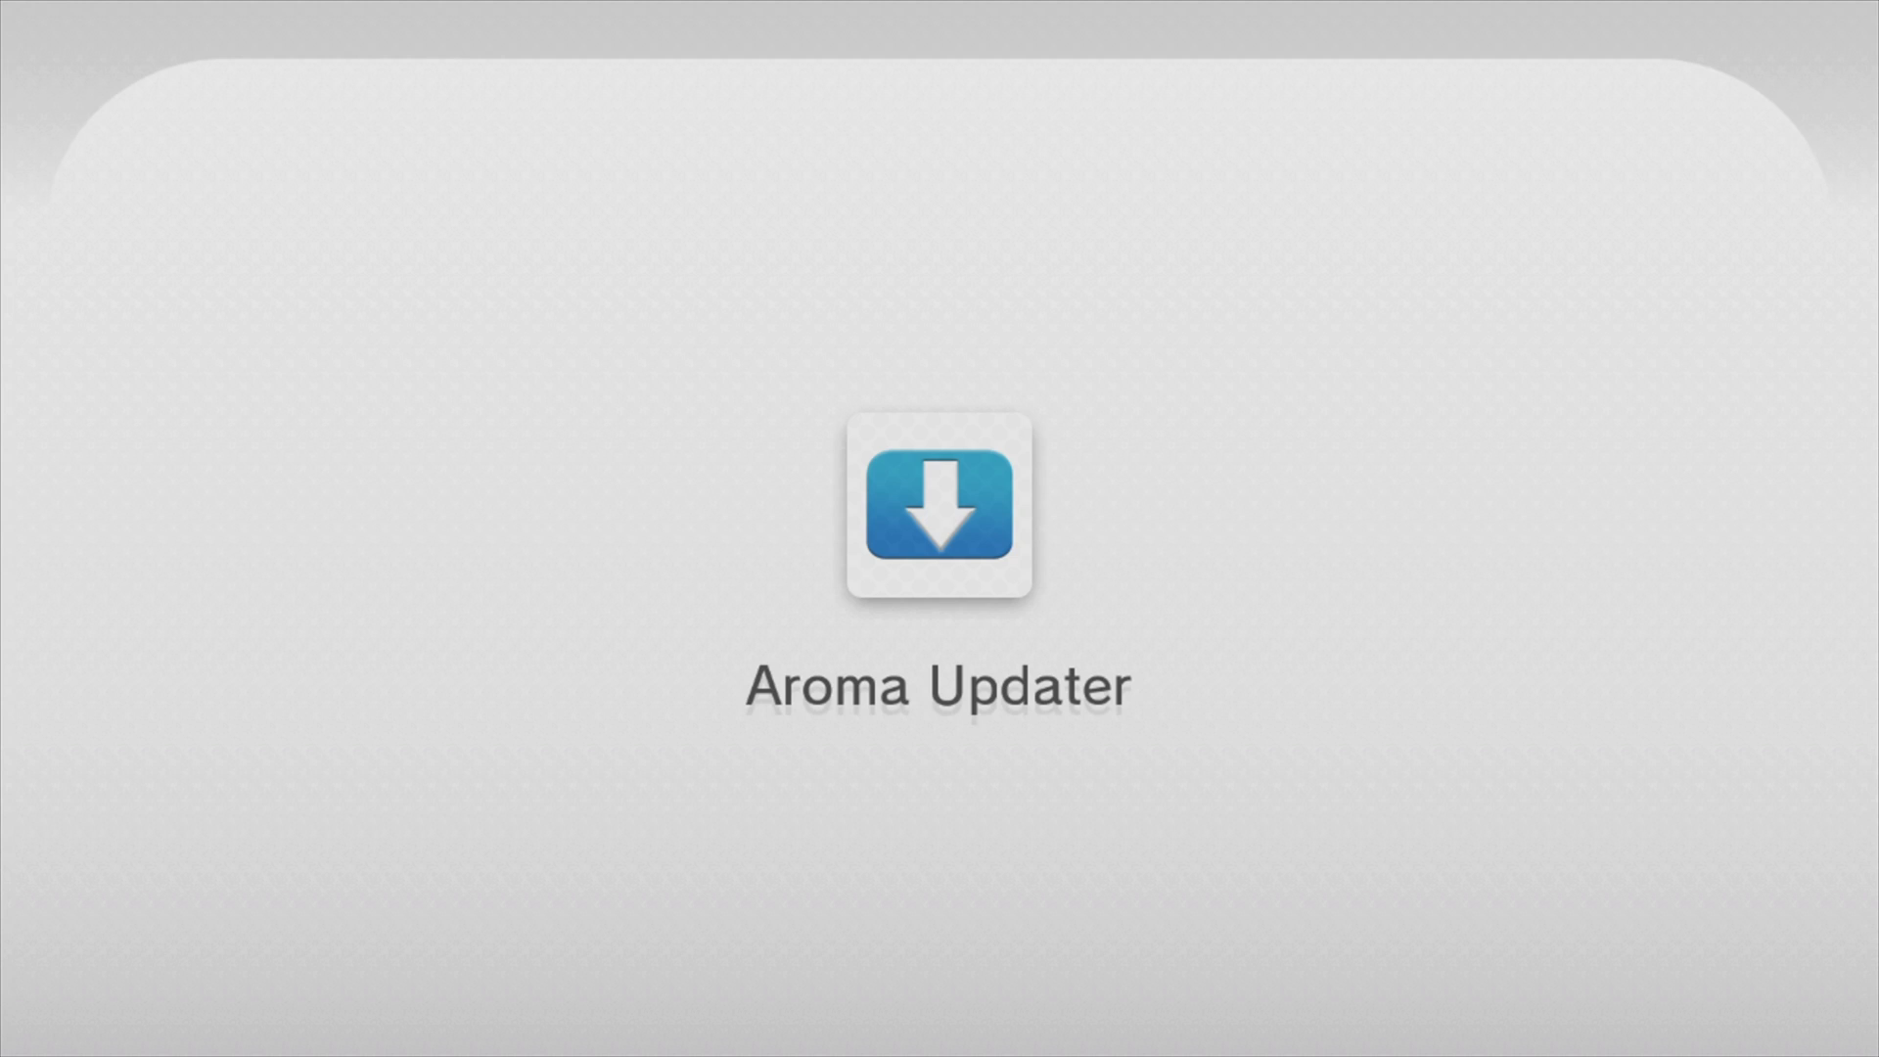
click(939, 506)
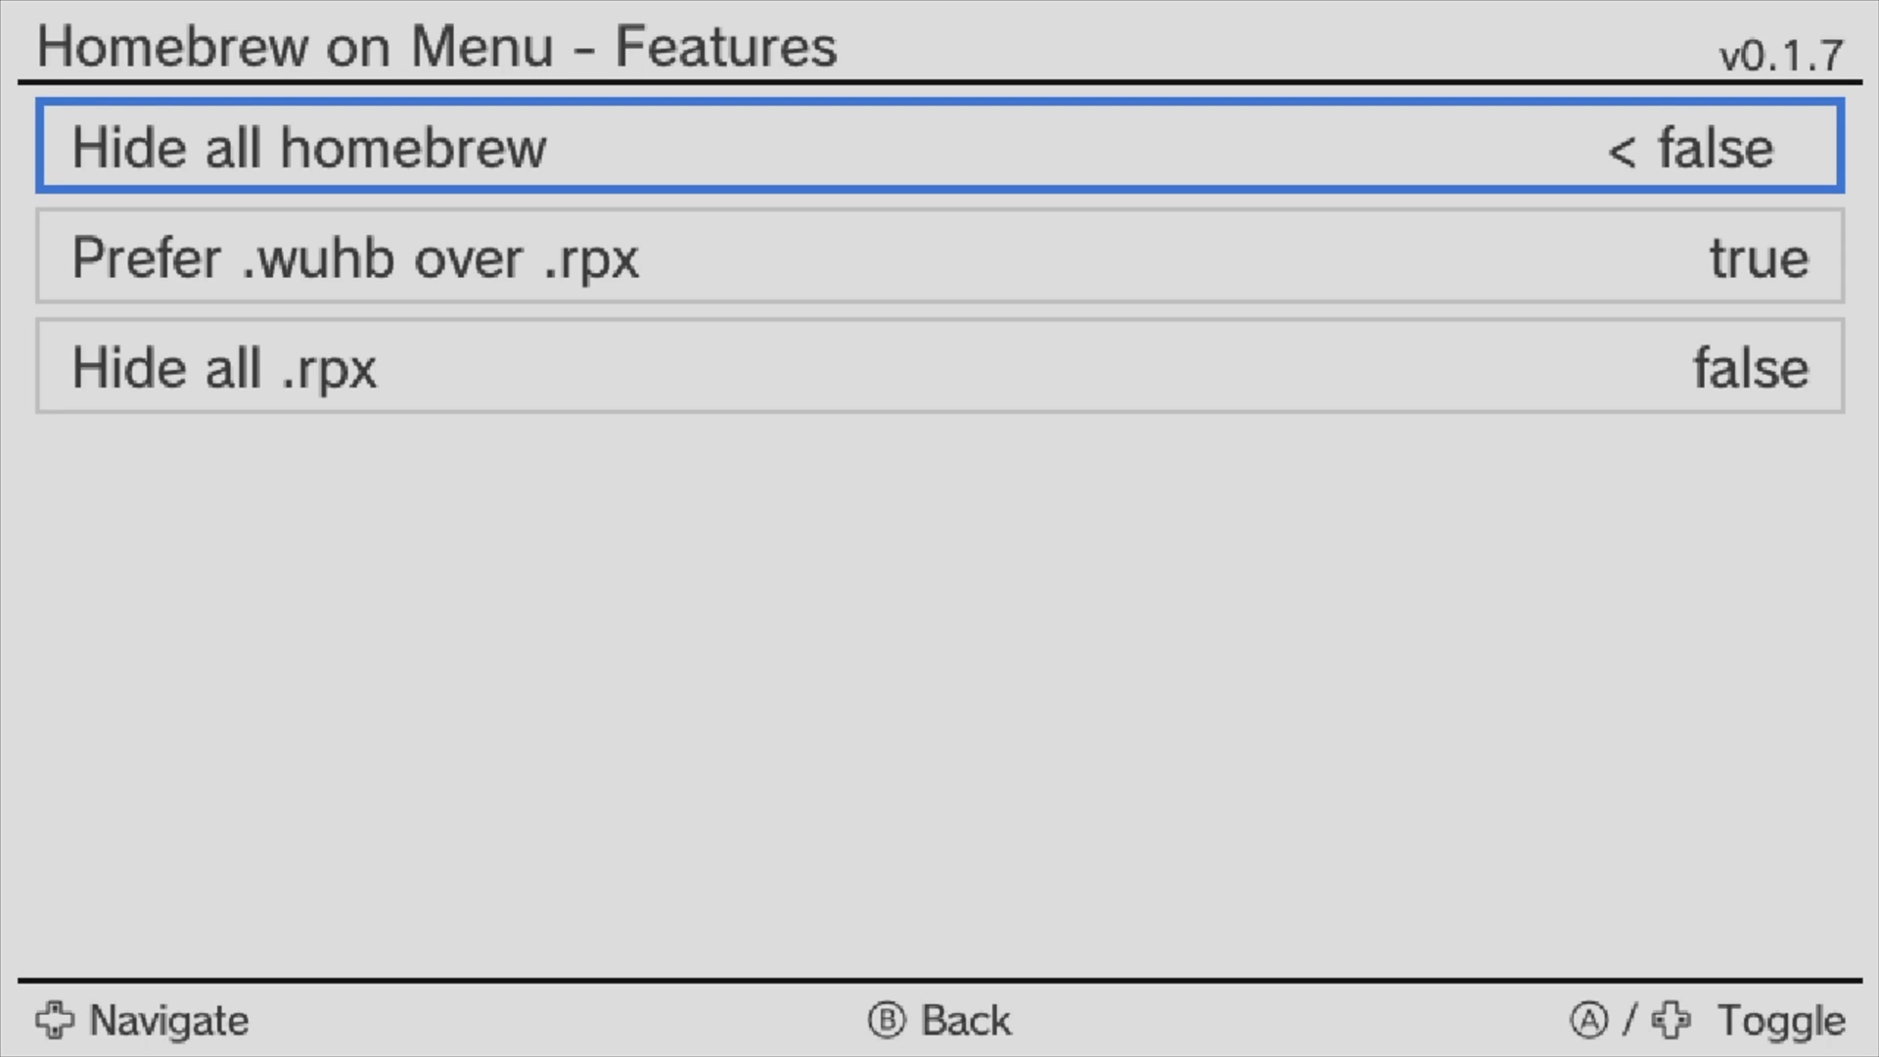
- Back out of the Aroma plugin config menu to the Wii U Menu page with Bloopair and Aroma Updater
key(b)
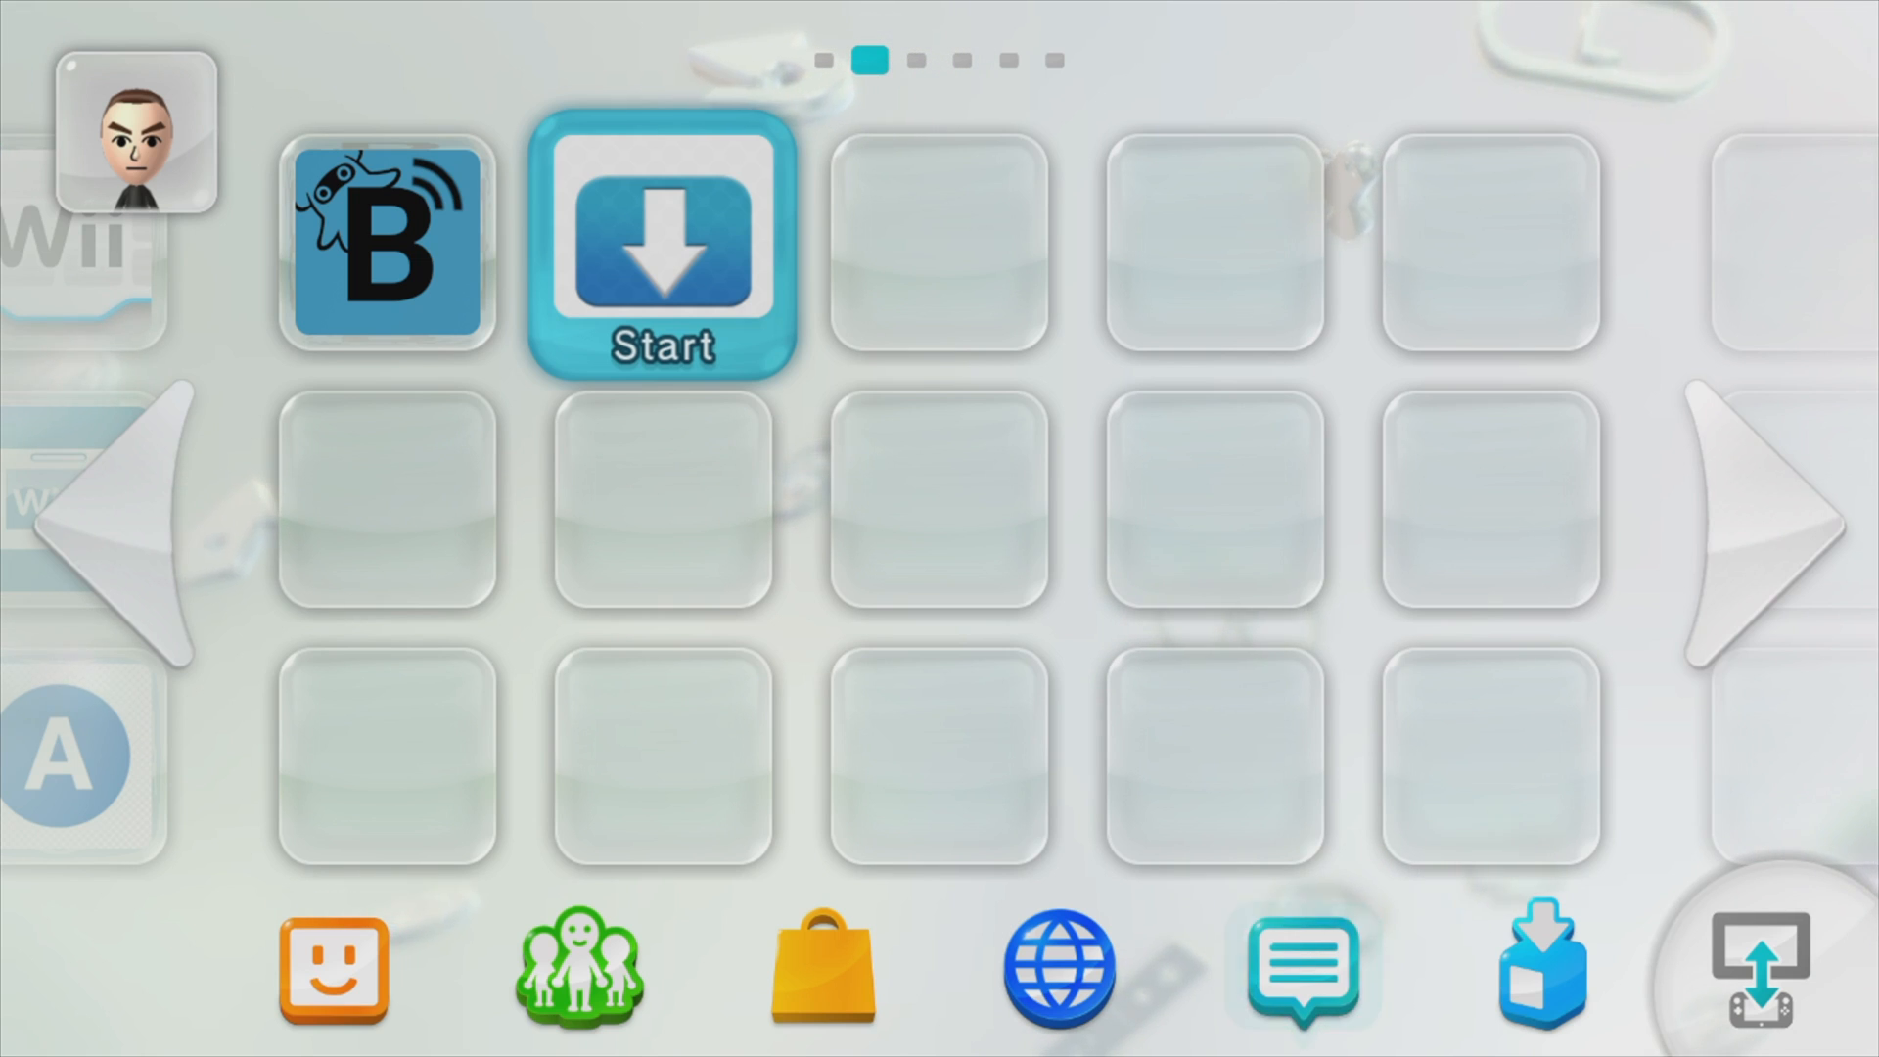
mouse_move(388, 246)
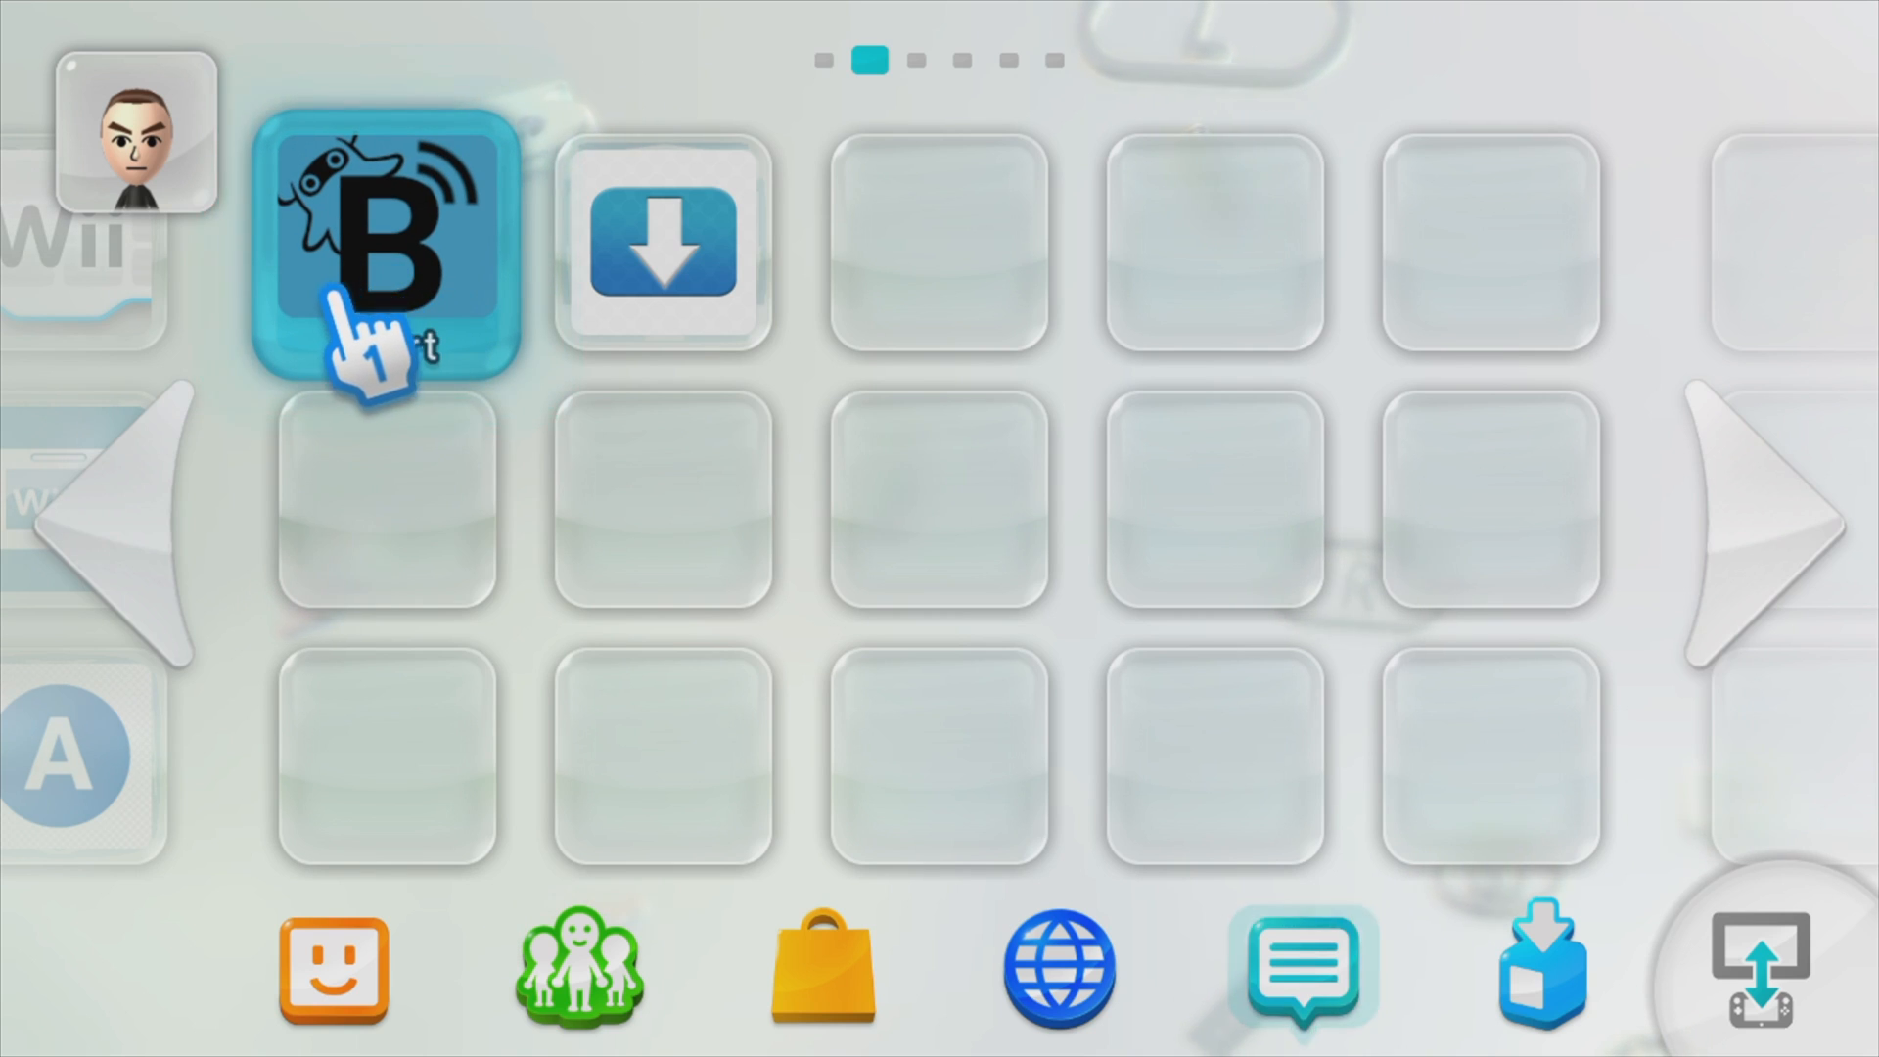
- Launch Bloopair, pair the DualShock 3 over USB, then suspend it to the HOME Menu
click(386, 244)
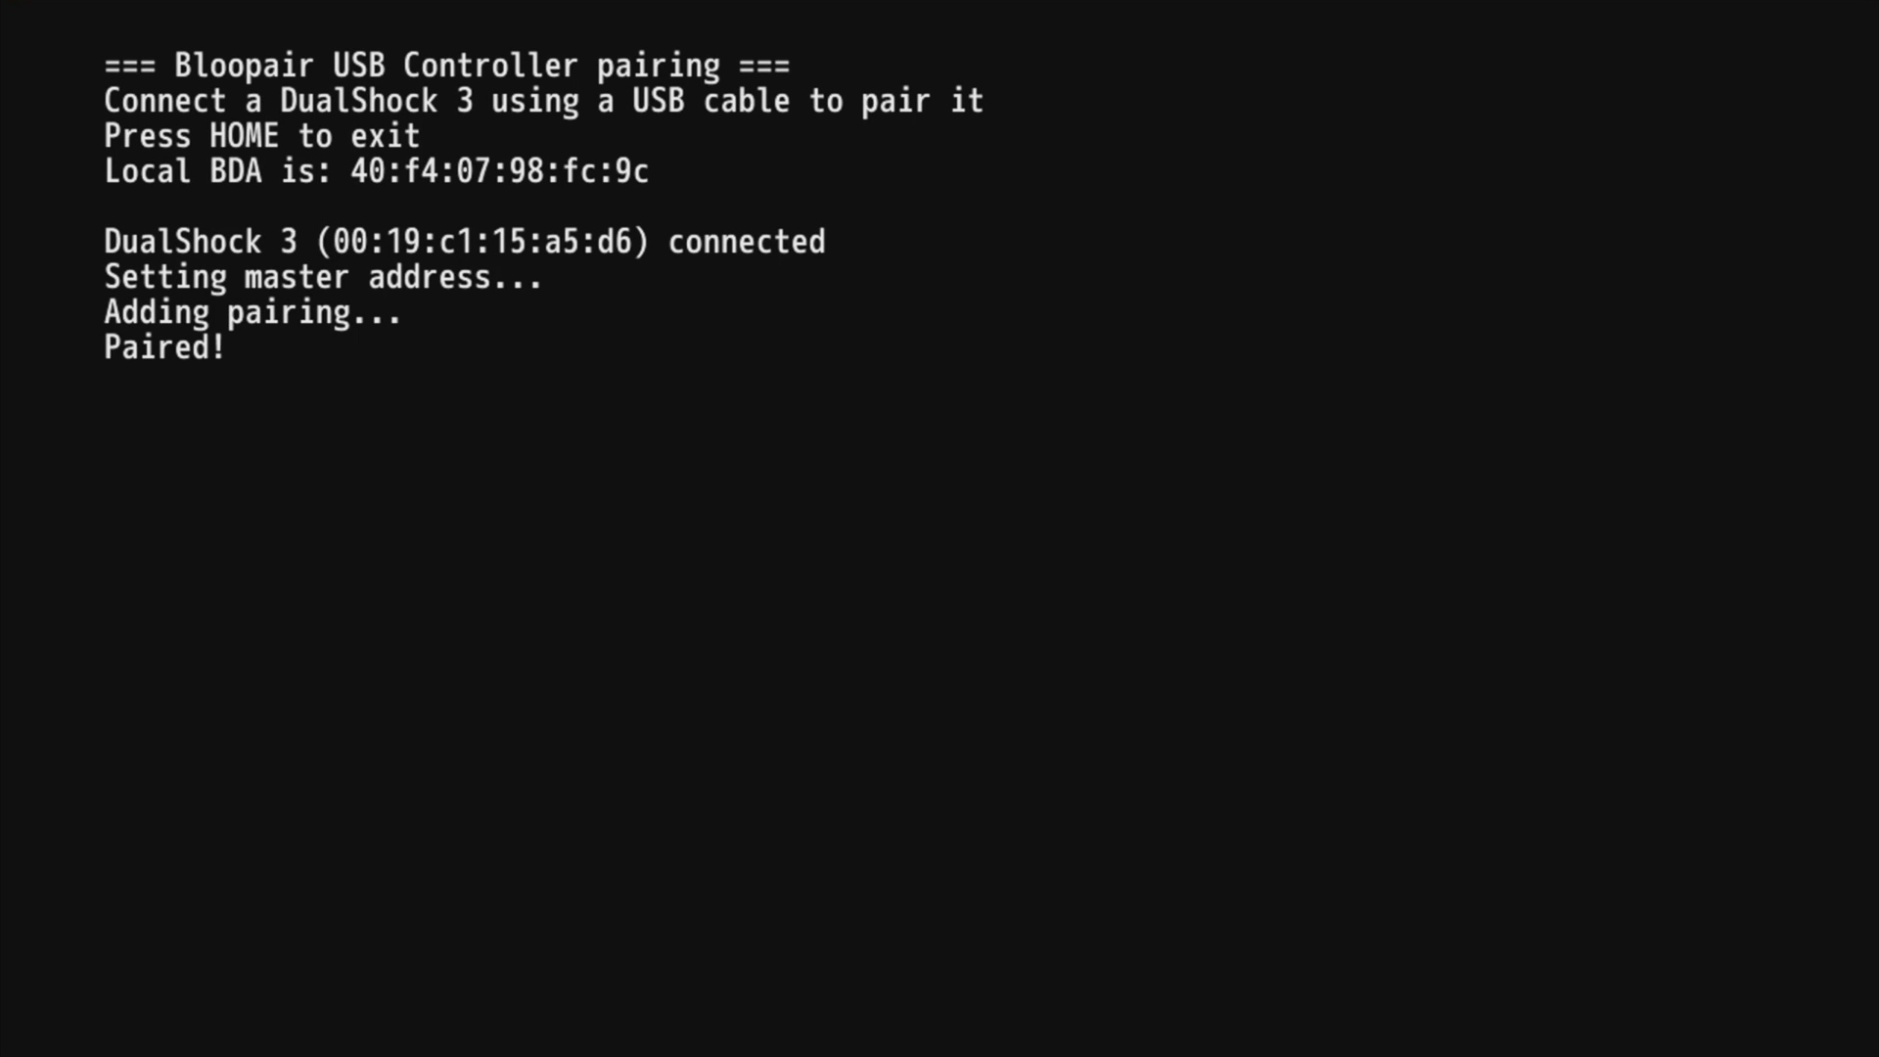
key(home)
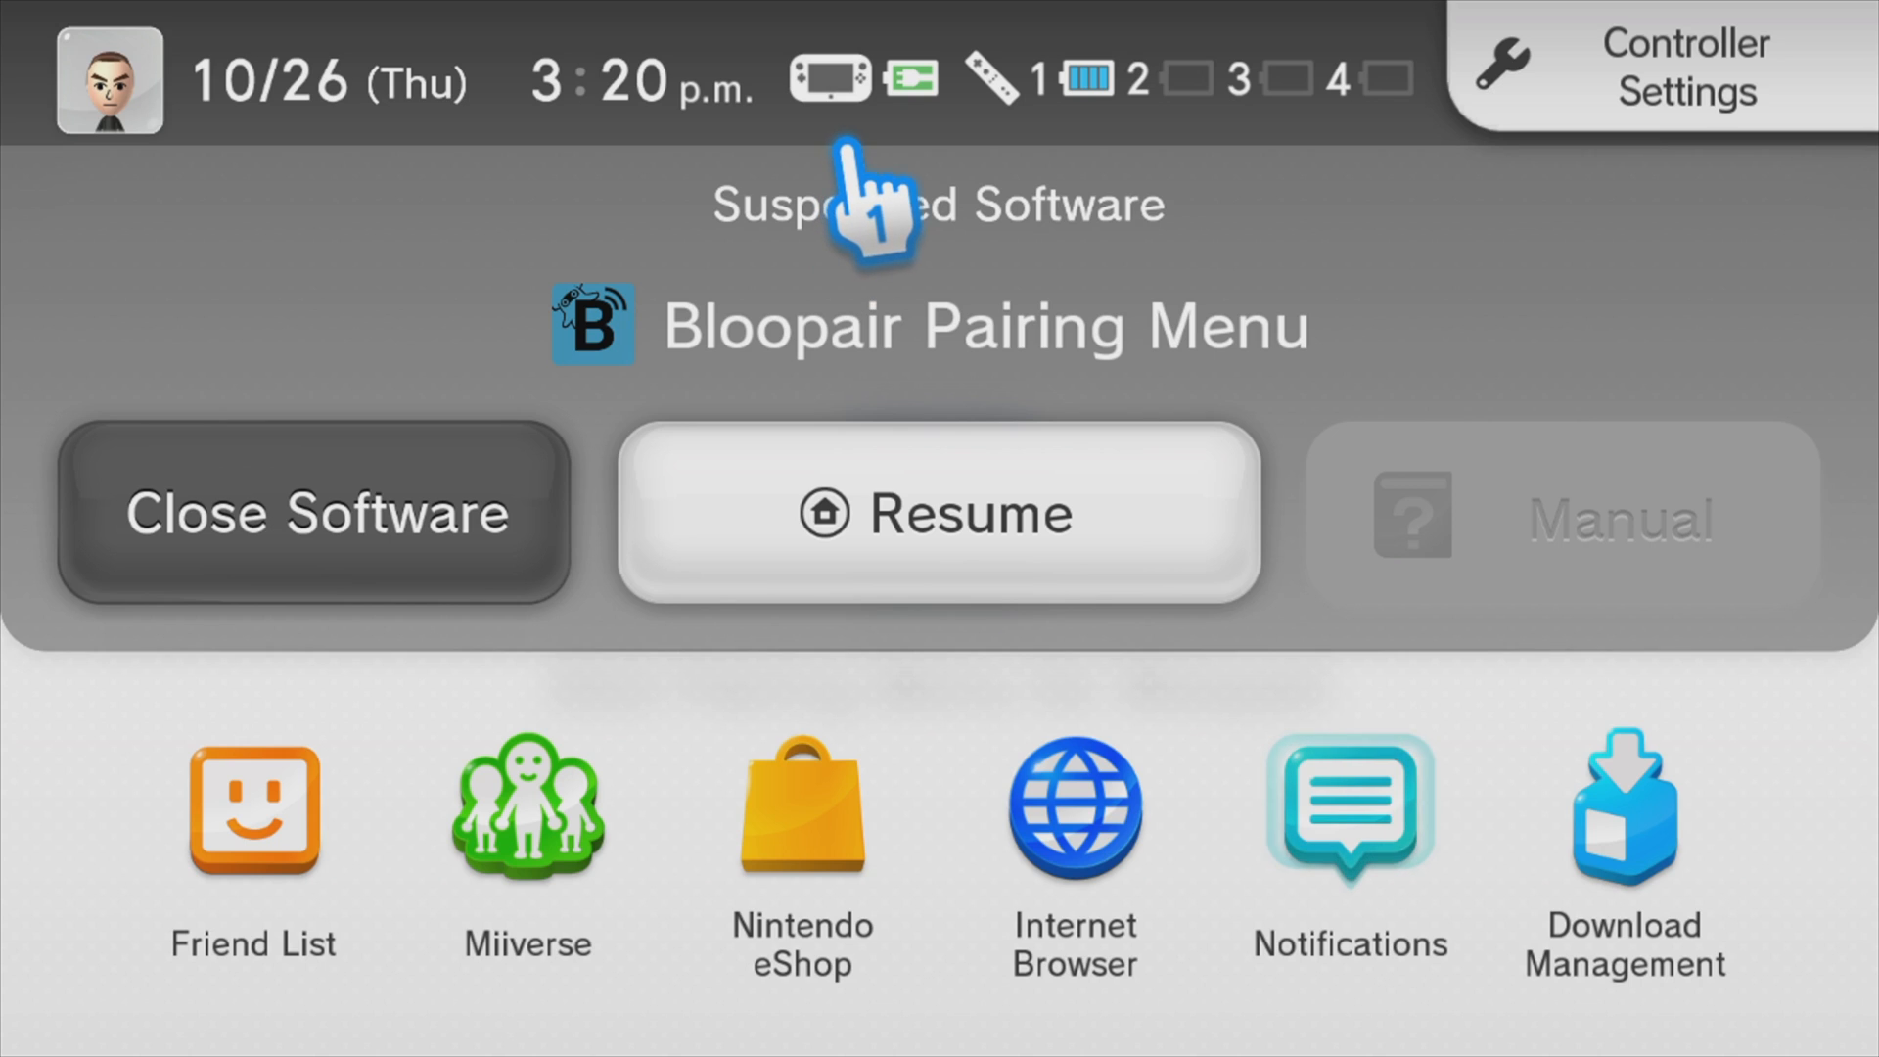